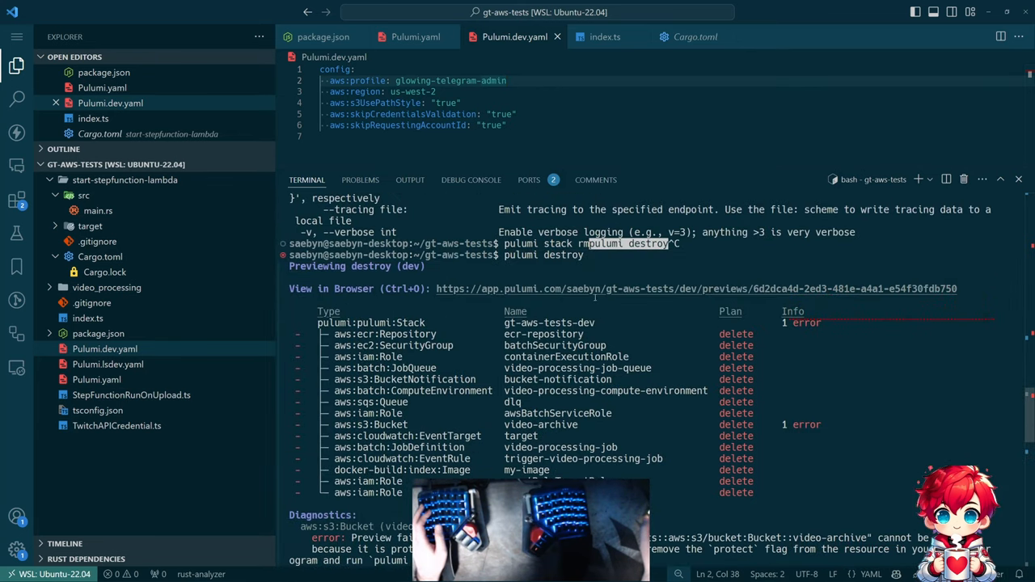
- Review pulumi destroy --help flags, then rerun the destroy and confirm deleting the 14 resources
scroll(down, 3)
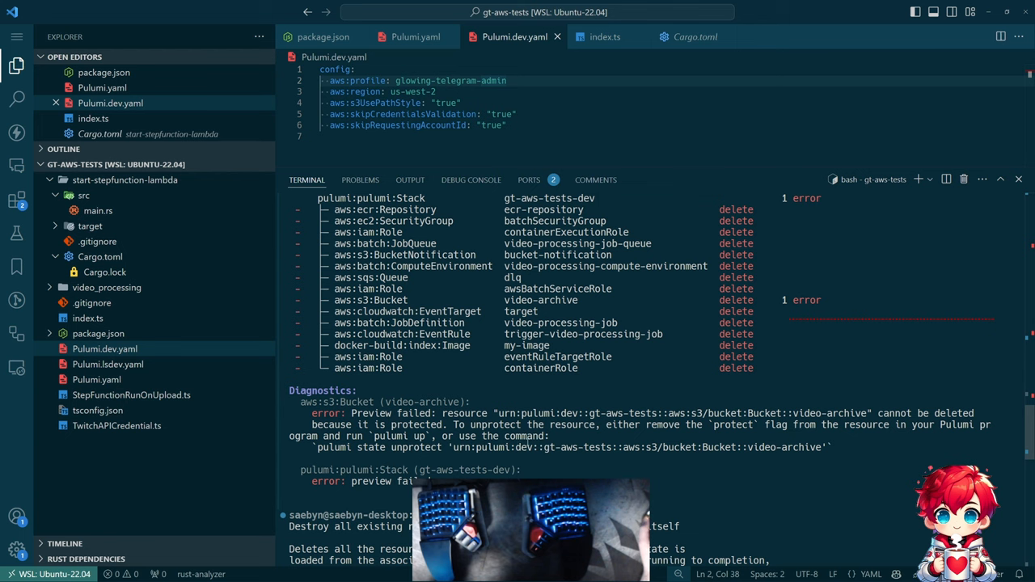
scroll(down, 3)
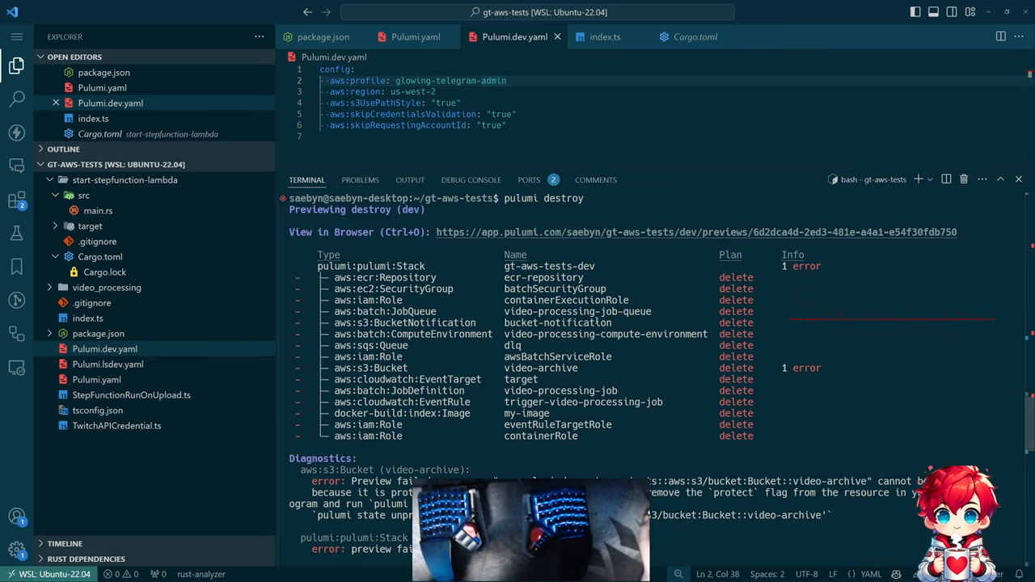
text(pulumi destroy --help)
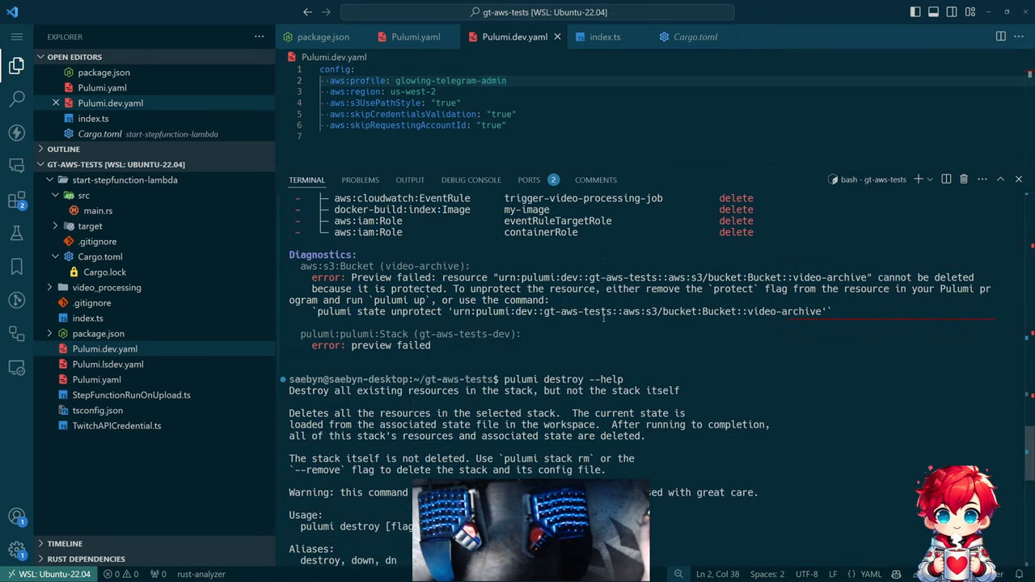
scroll(down, 3)
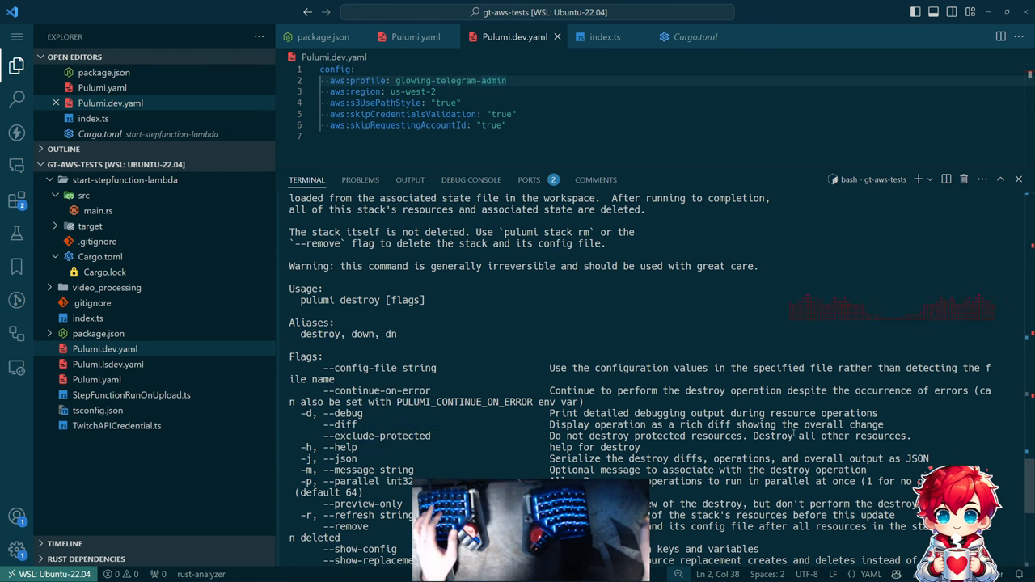
scroll(down, 3)
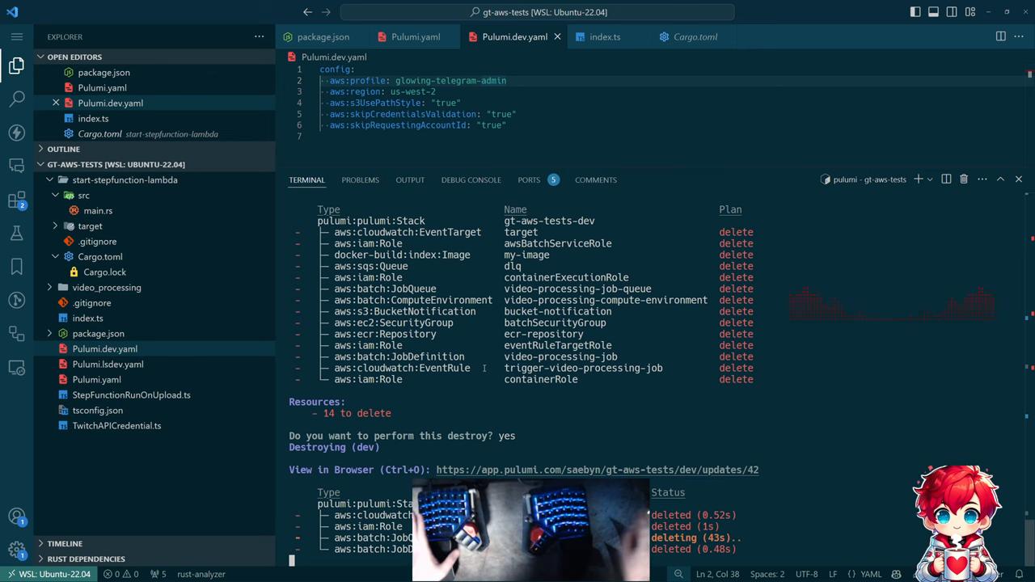
- Switch to the glowing-telegram window and bring up video_ingestor/src/main.rs
key(Alt+Tab)
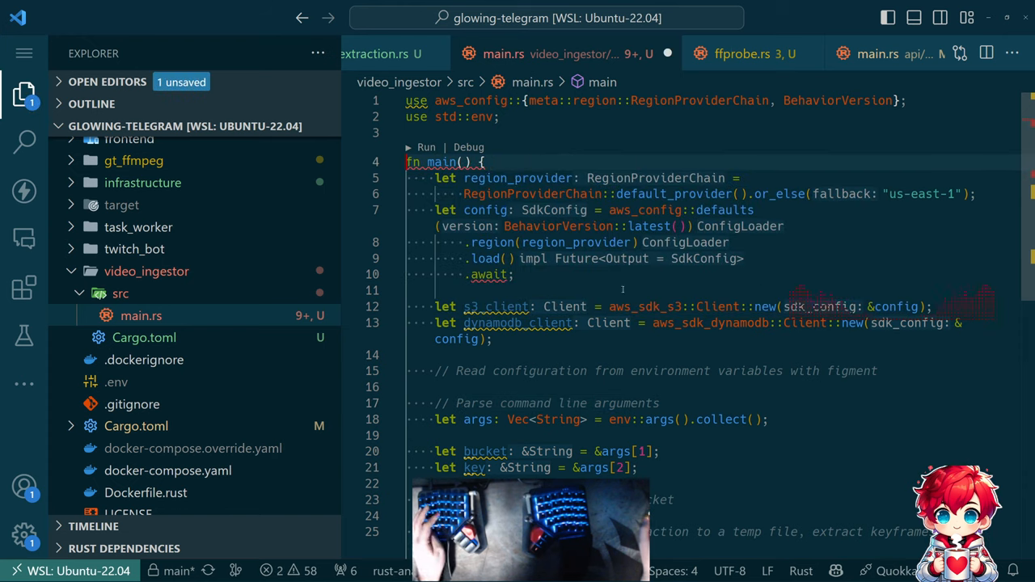
mouse_move(485, 258)
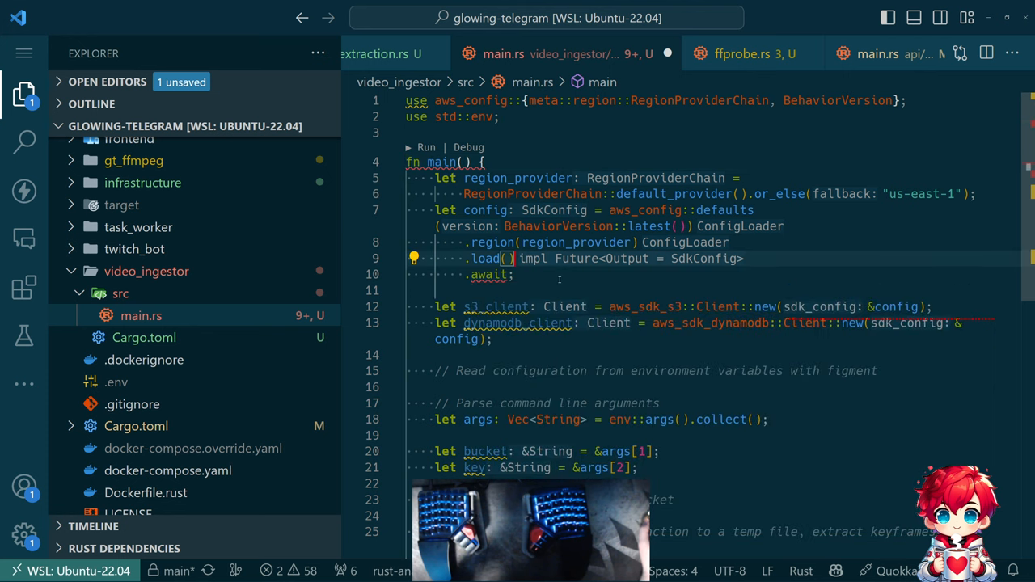
scroll(down, 3)
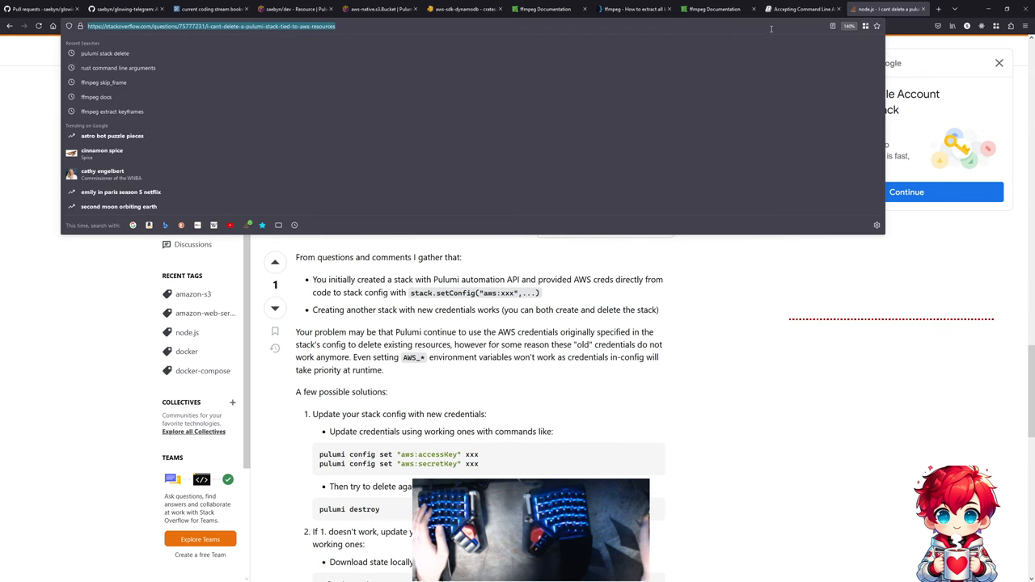
- Search for tokio, go from tokio.rs Get Started through Setup to Hello Tokio, selecting the async main example
text(tokio)
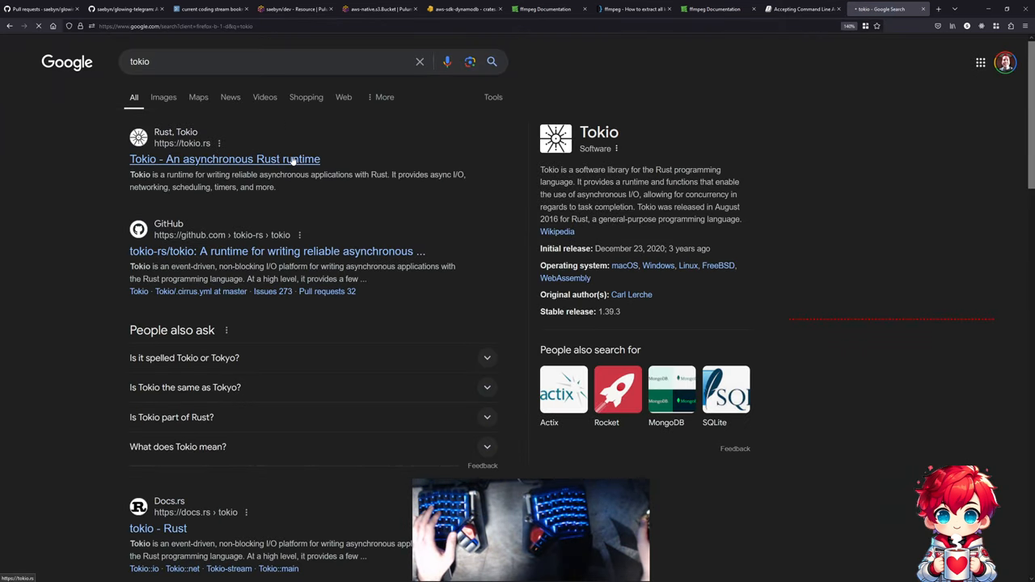
click(223, 158)
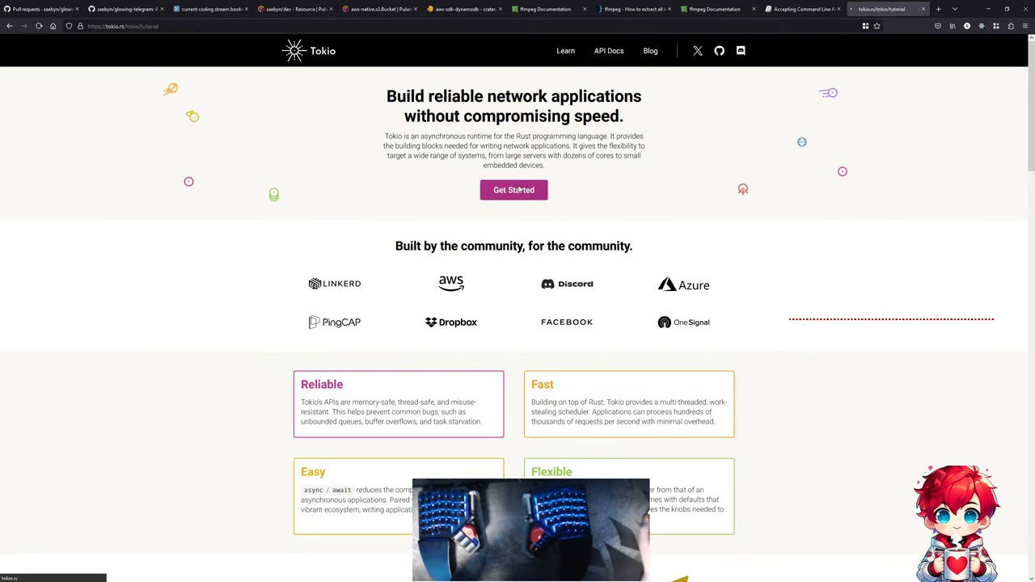
click(514, 190)
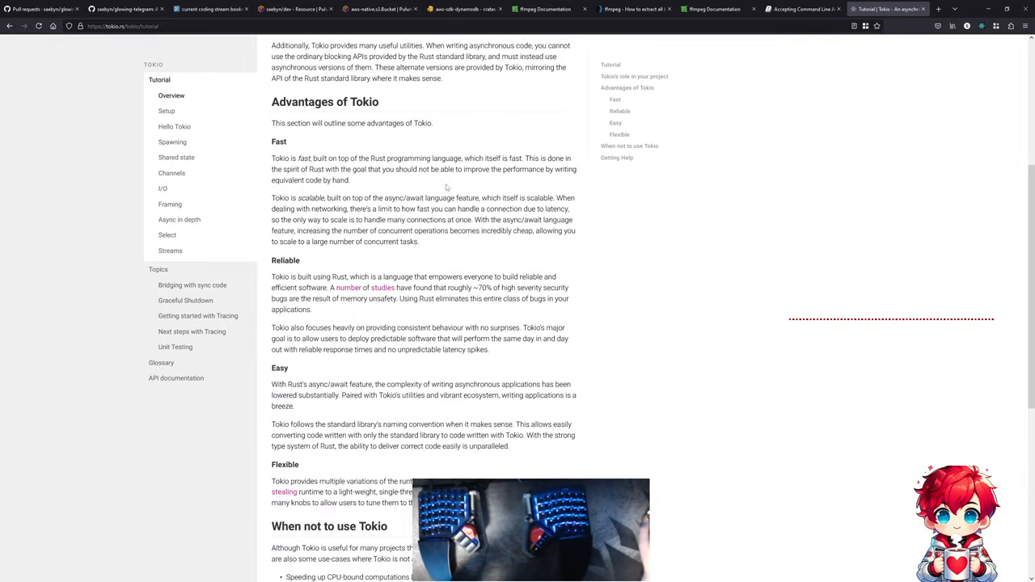
scroll(down, 3)
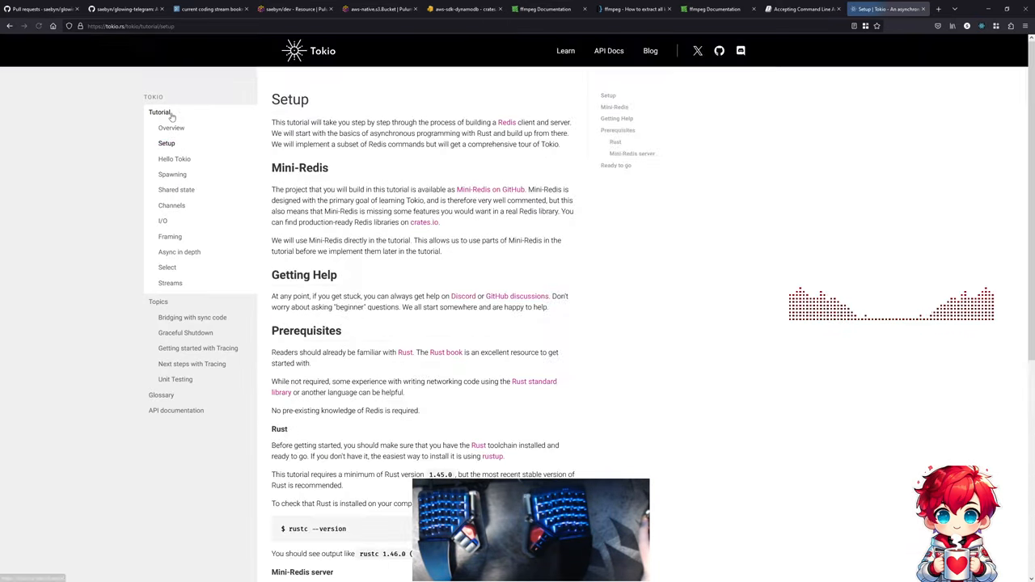
scroll(down, 3)
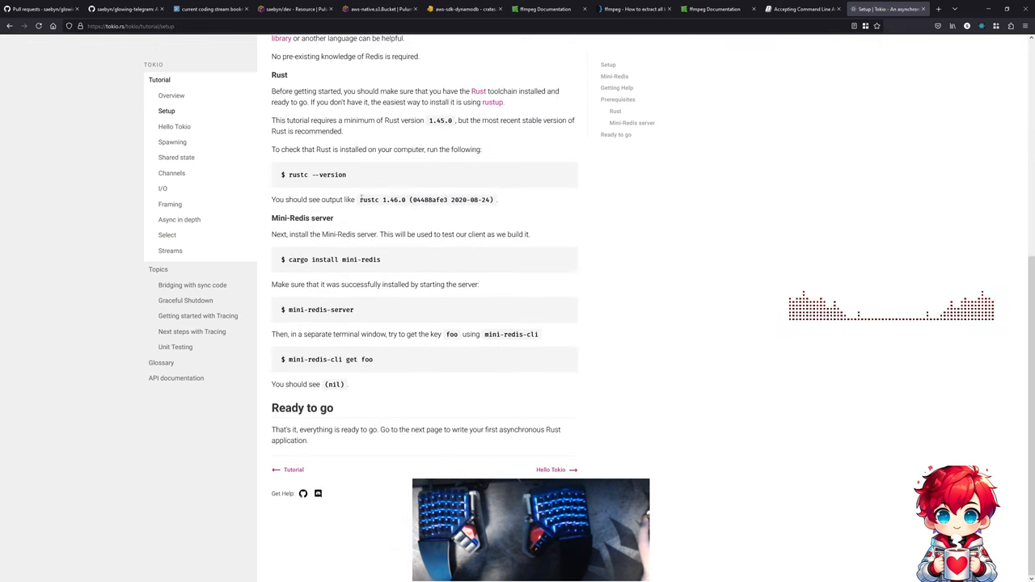
click(174, 126)
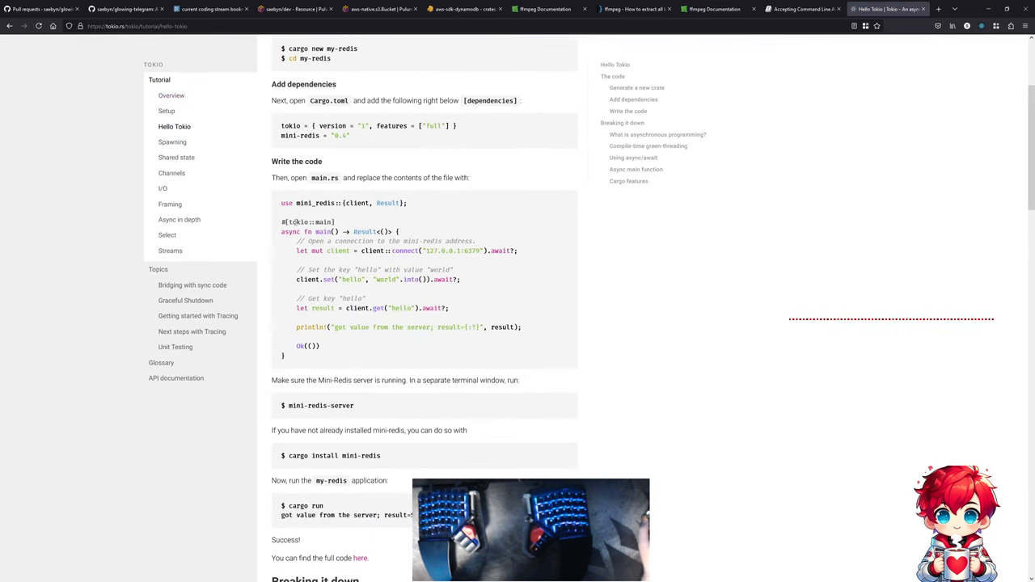
double_click(307, 222)
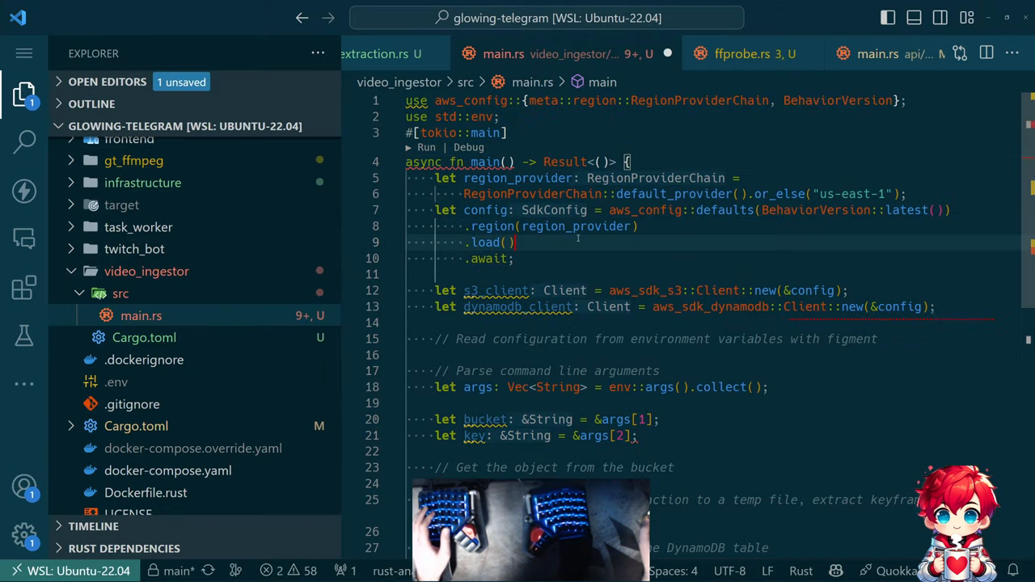
- Add use std::error::Error; and compare main against the Tokio tutorial's async main example
text(use std::error::Error;)
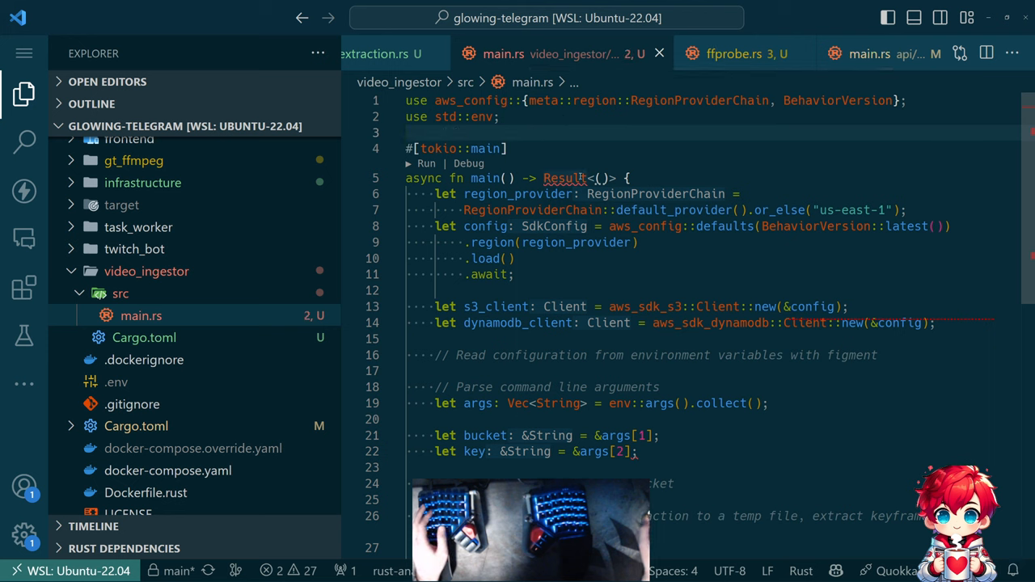
click(889, 9)
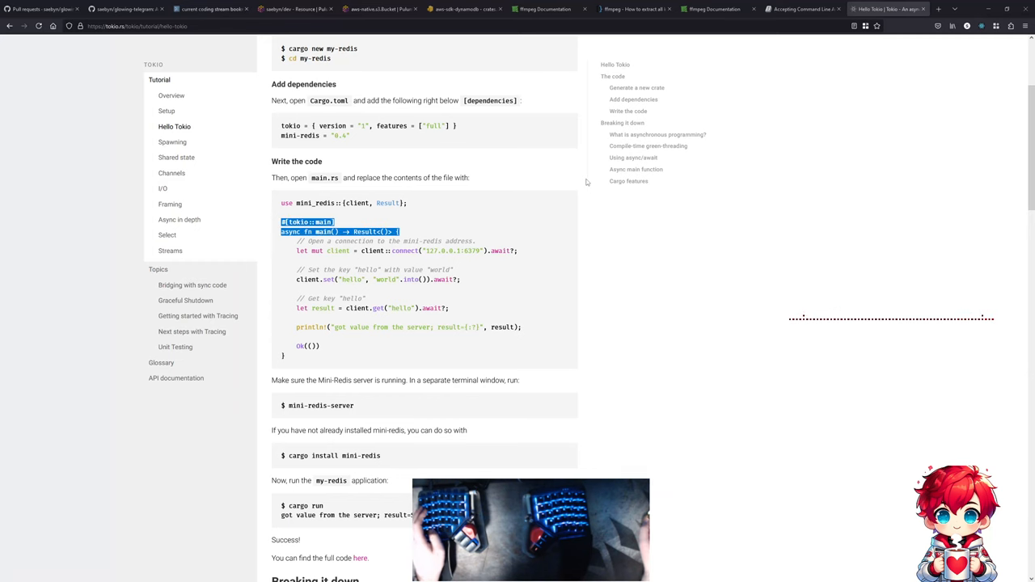
click(886, 10)
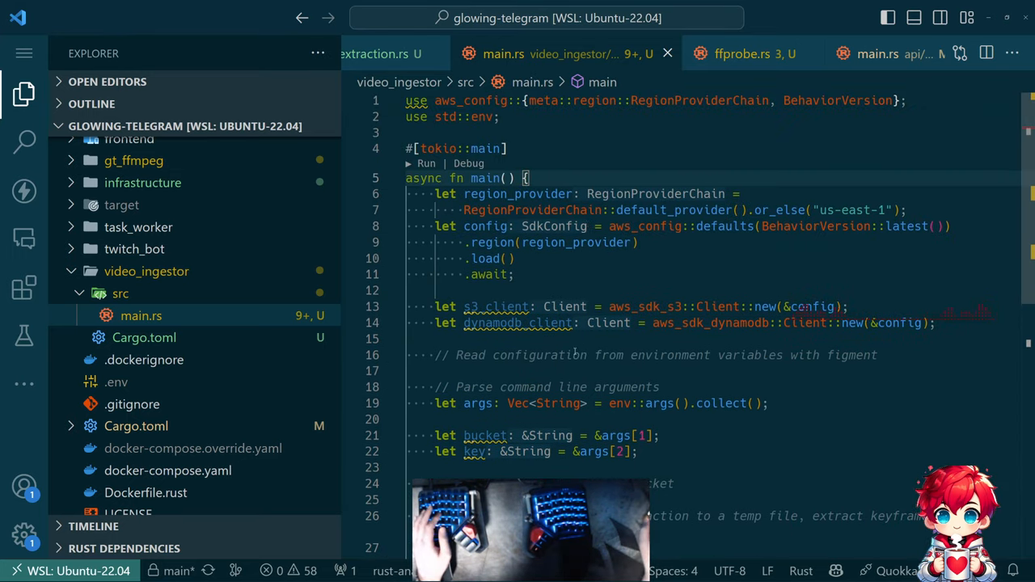
mouse_move(497, 306)
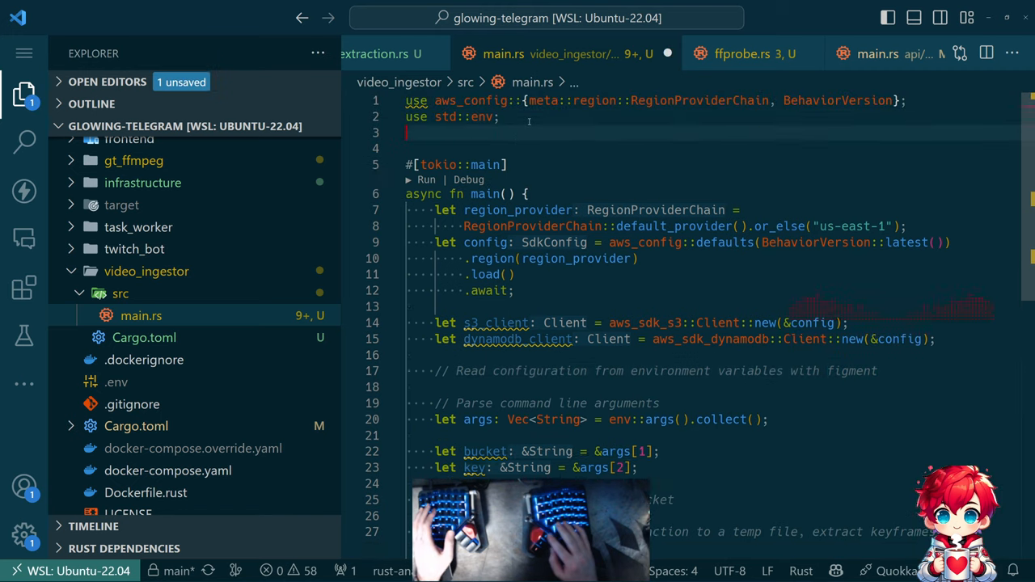
- Start the Config struct with its output bucket field
text(struct Config {)
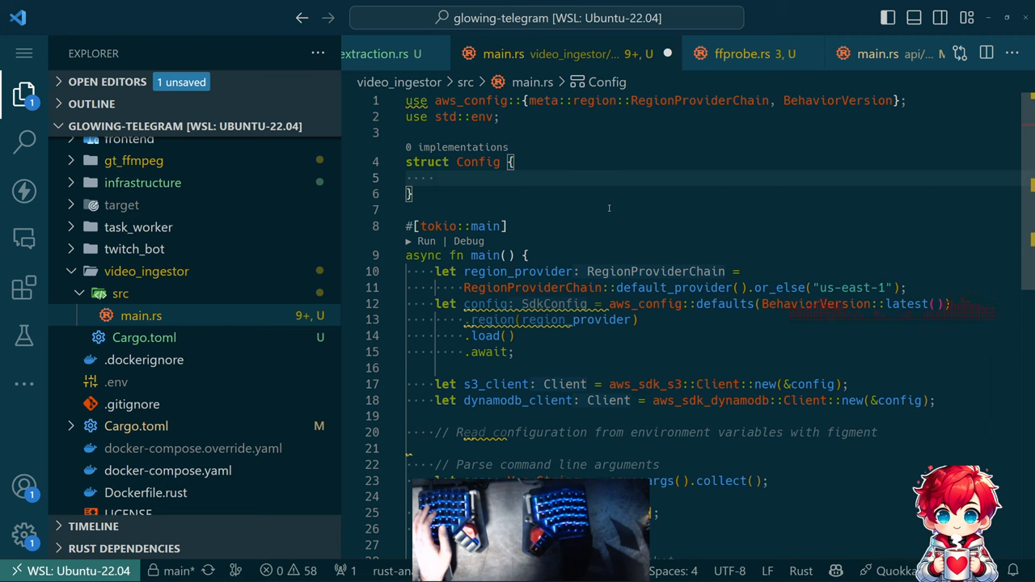
text(output_bucket: String,)
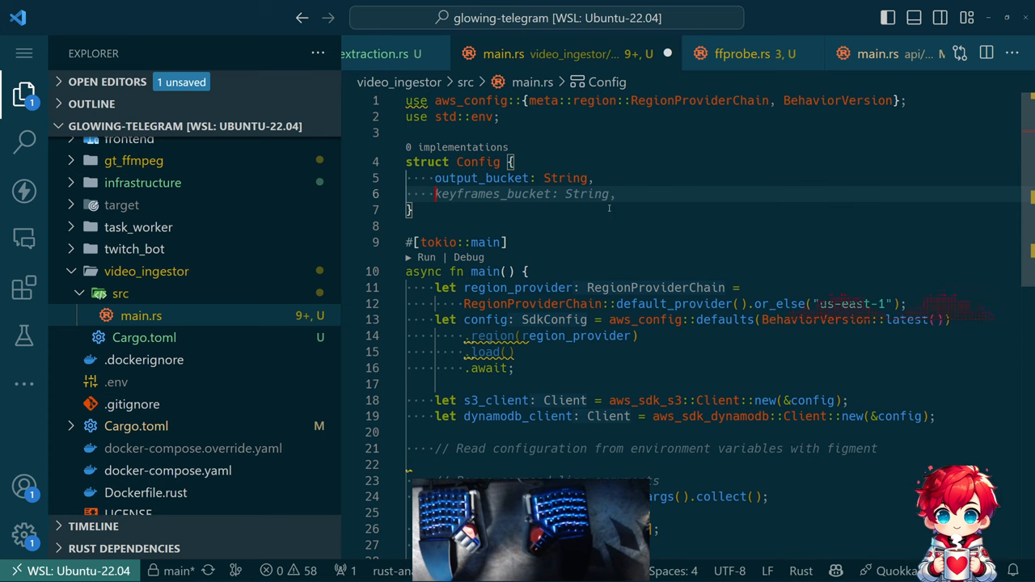
scroll(down, 3)
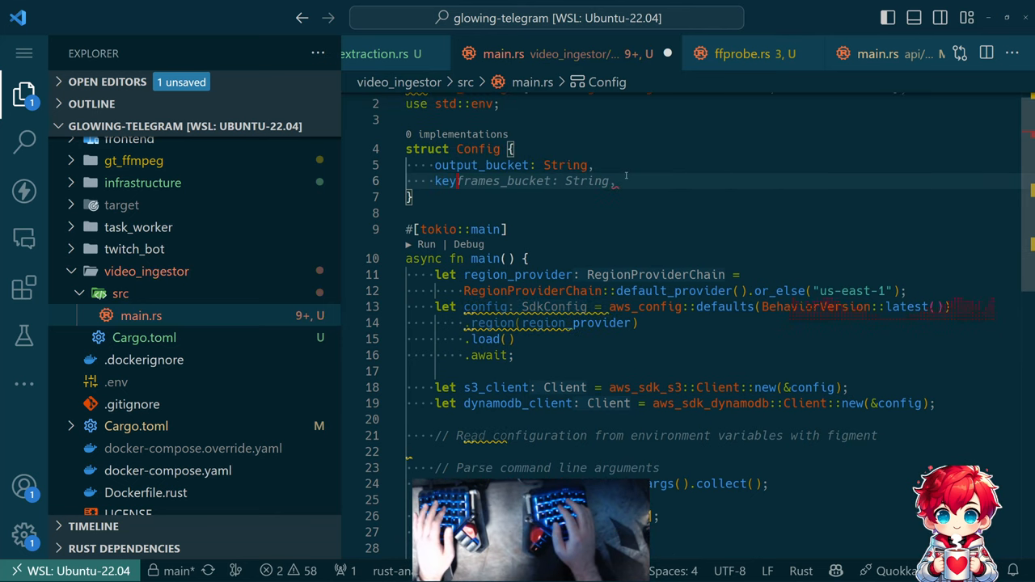
- Add keyframes_prefix, audio_prefix, dynamodb_table and input_bucket String fields to Config
text(keyframe)
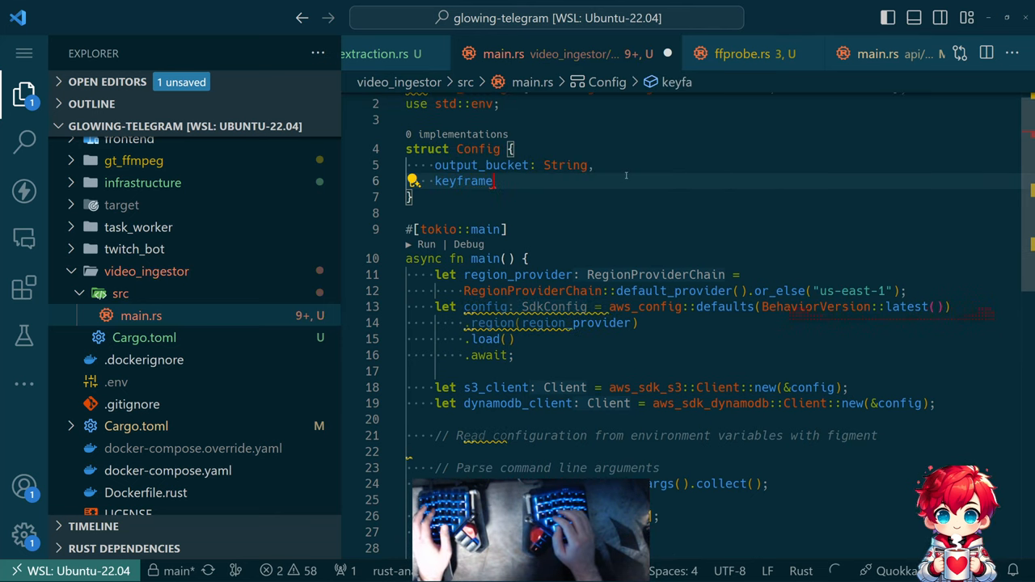
text(s_r)
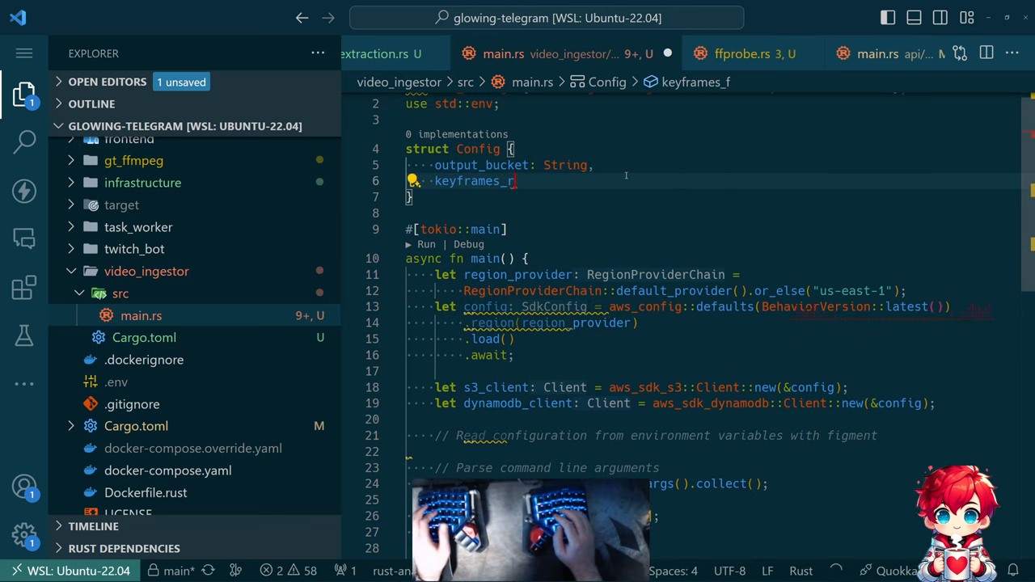
text(prefix: String,)
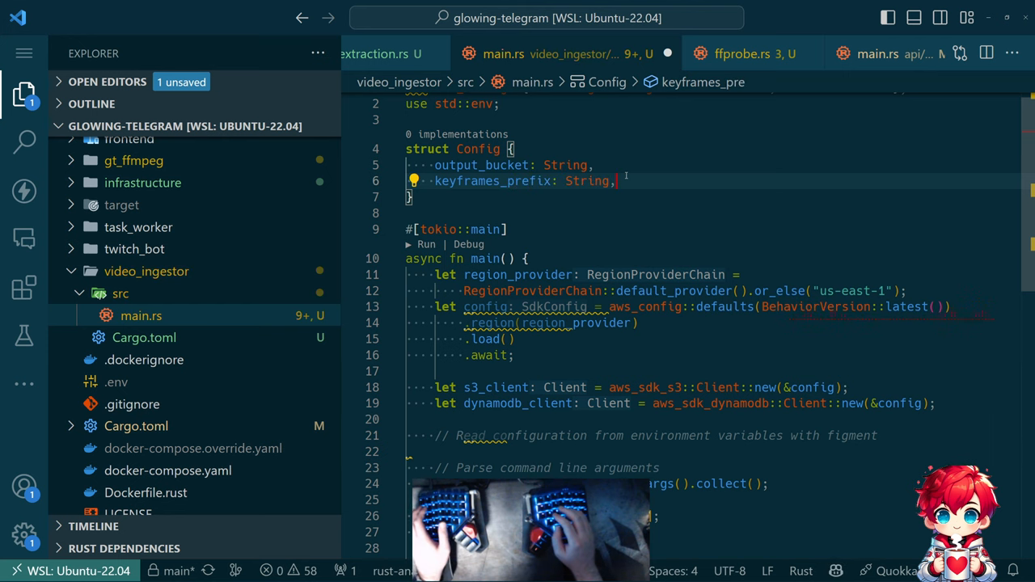
text(audio_prefix: String,)
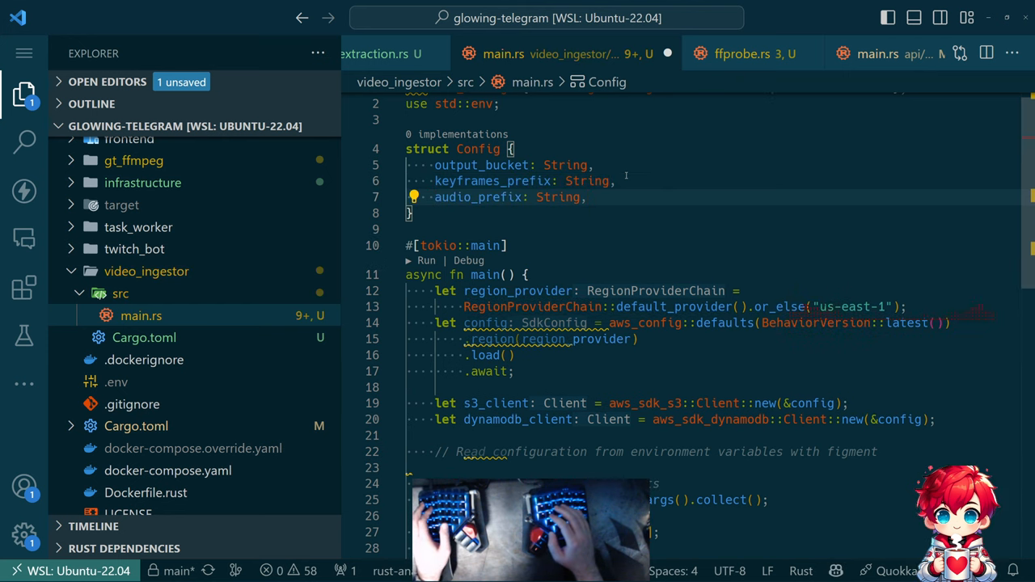
text(dynamodb_table: String,)
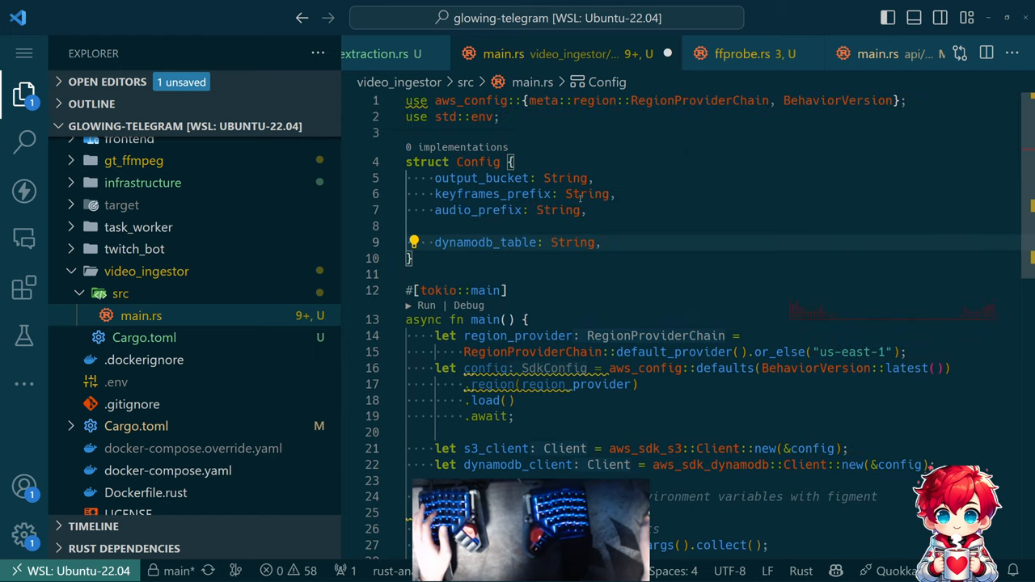
text(input_bucket: String,)
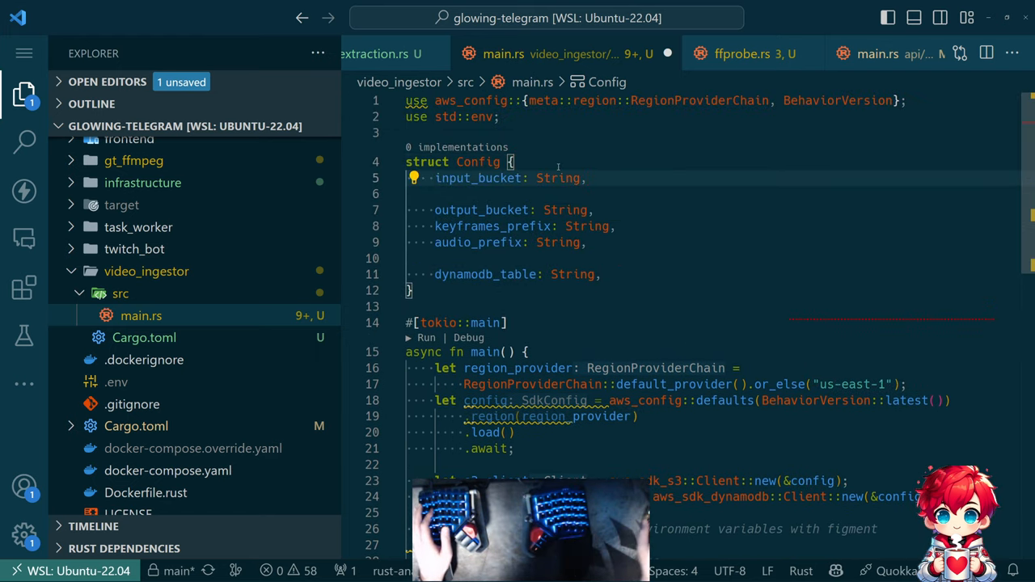
scroll(down, 3)
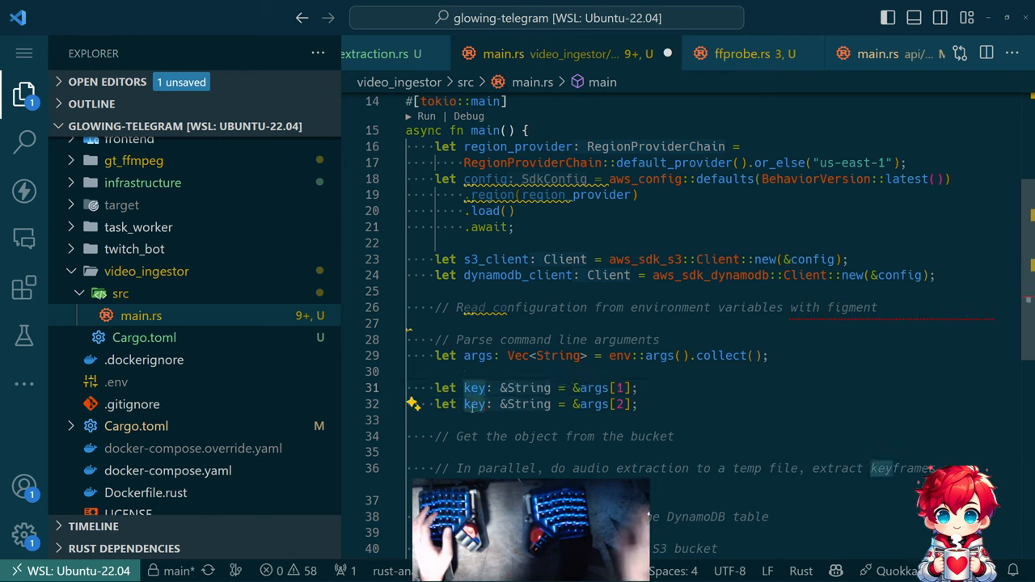
text(id)
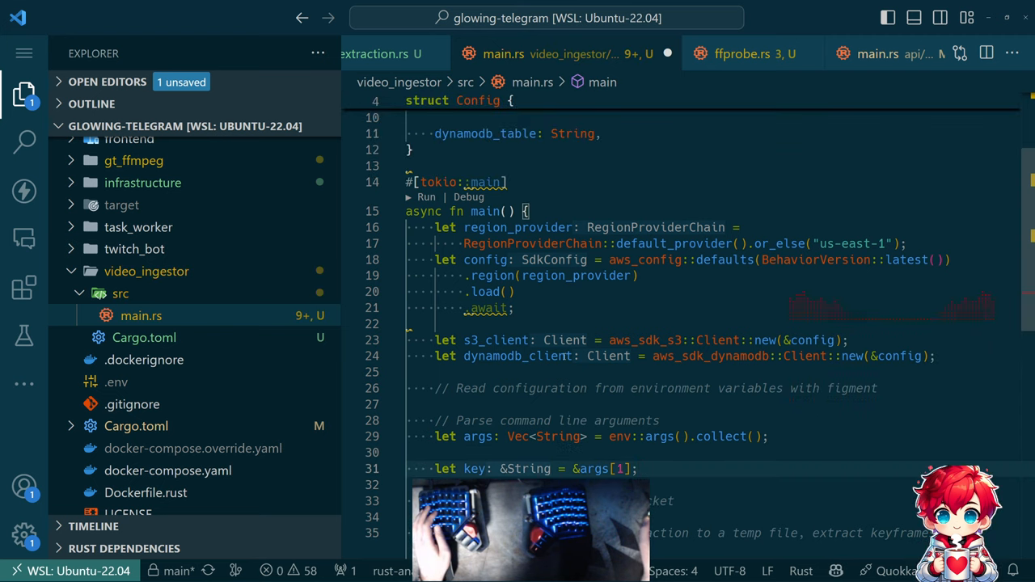
mouse_move(487, 307)
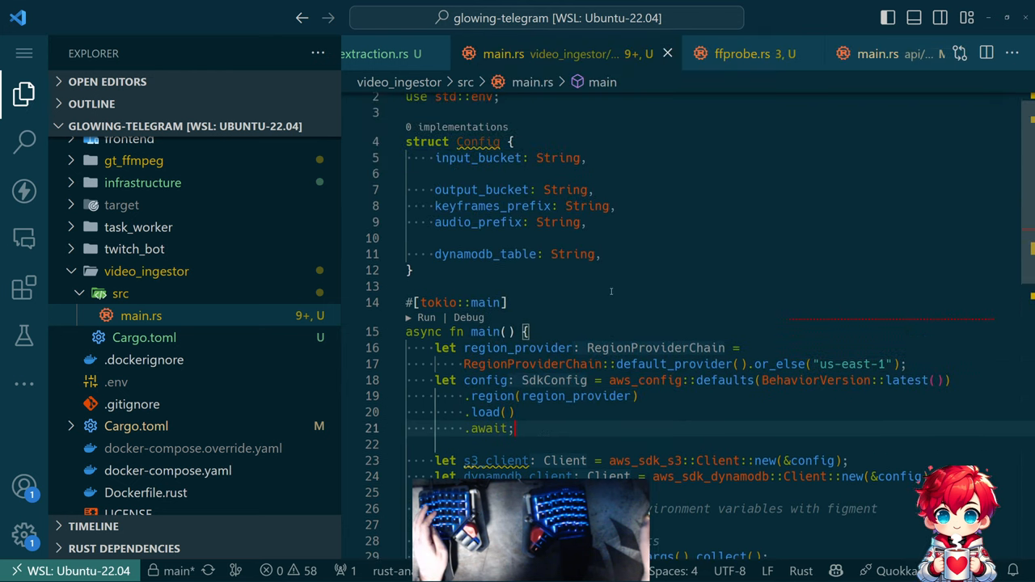
mouse_move(479, 140)
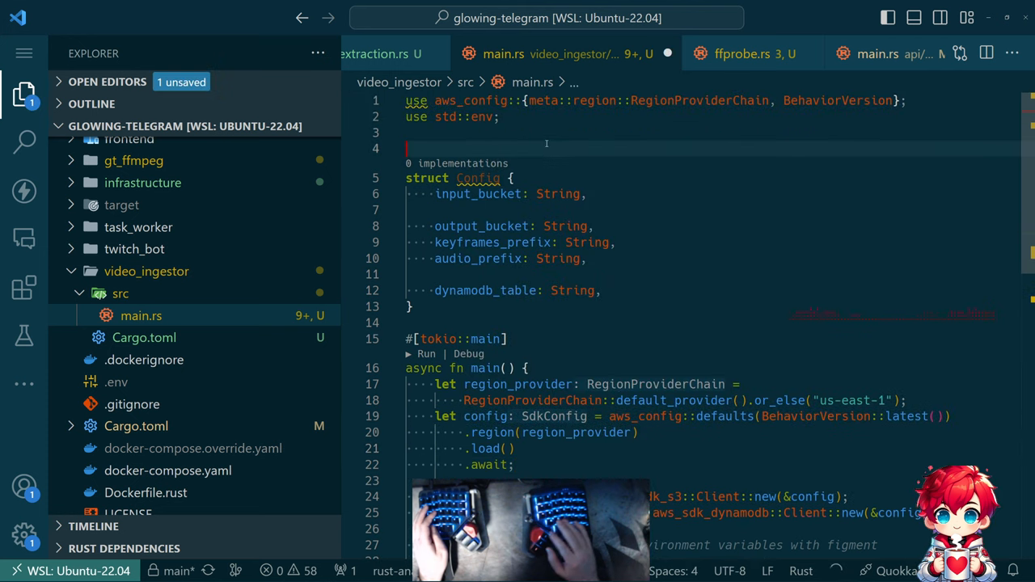
- Derive Deserialize, Debug and Clone on Config and copy use serde::Deserialize; from api/src/config.rs
text(#[derive(Debug)])
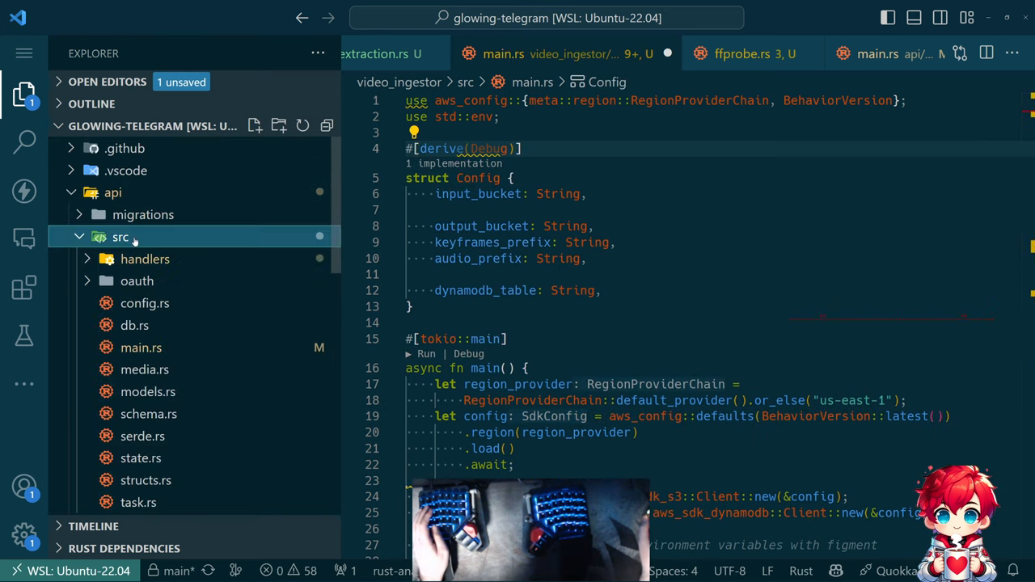
click(146, 303)
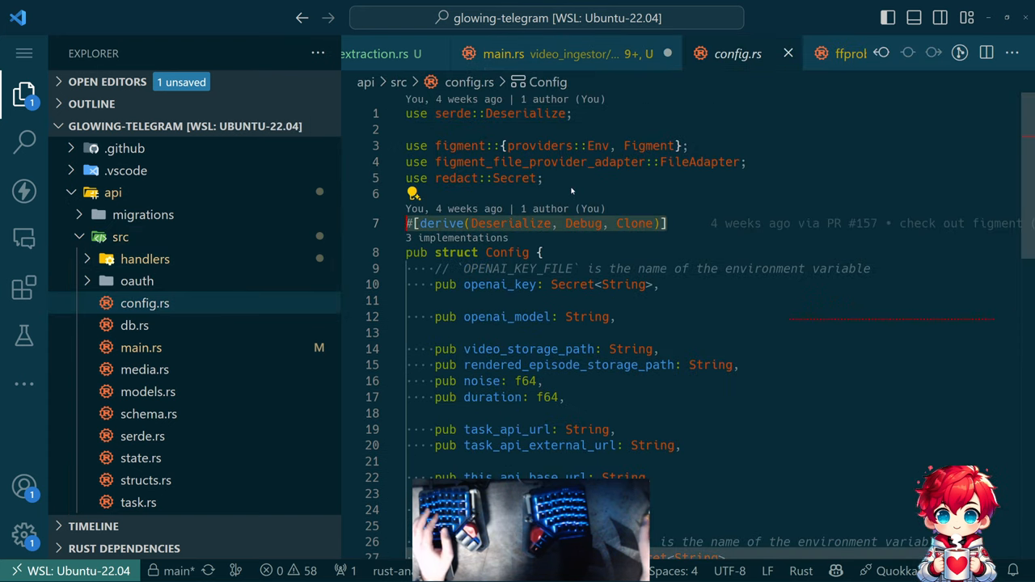
click(503, 54)
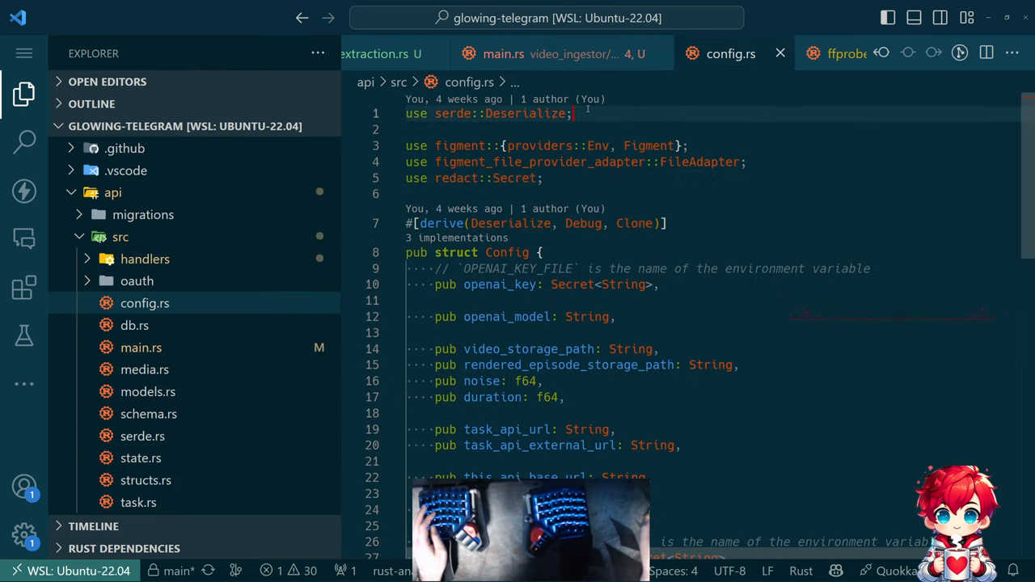
click(503, 53)
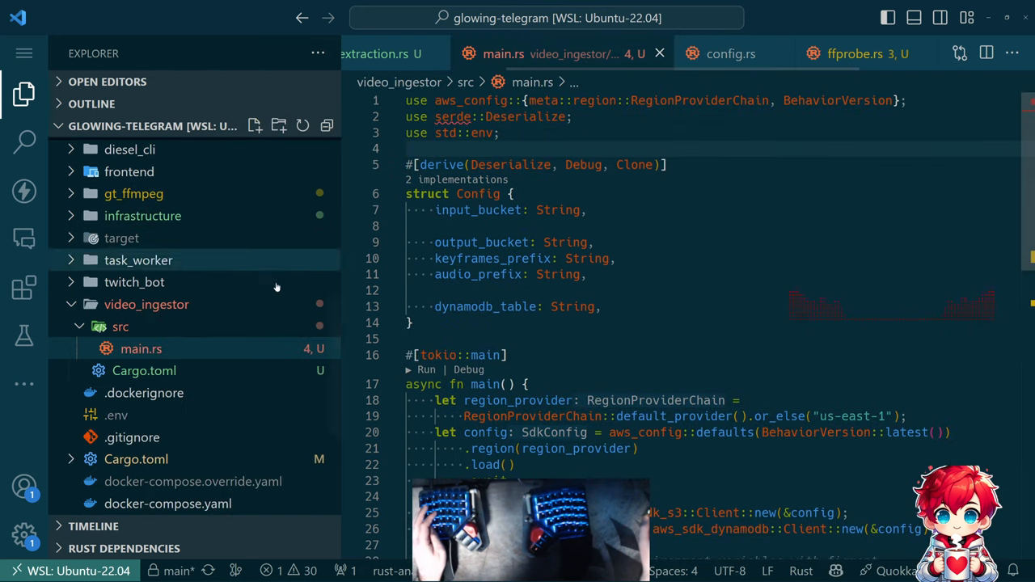
- Add serde = { version = "1.0", features = ["derive"] } to video_ingestor's Cargo.toml dependencies
click(144, 371)
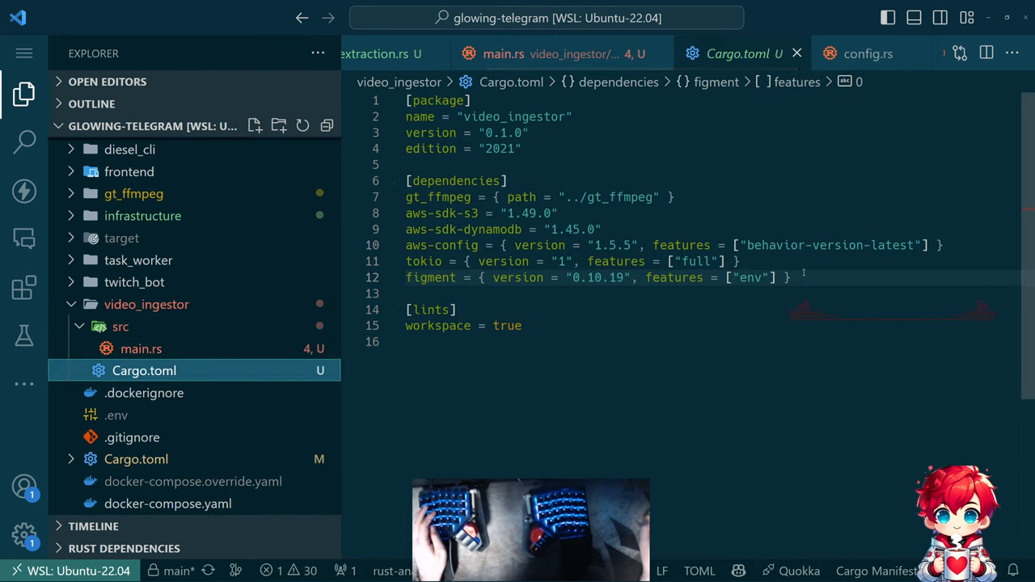
text(serde = { version = "1.0", features = ["derive"] })
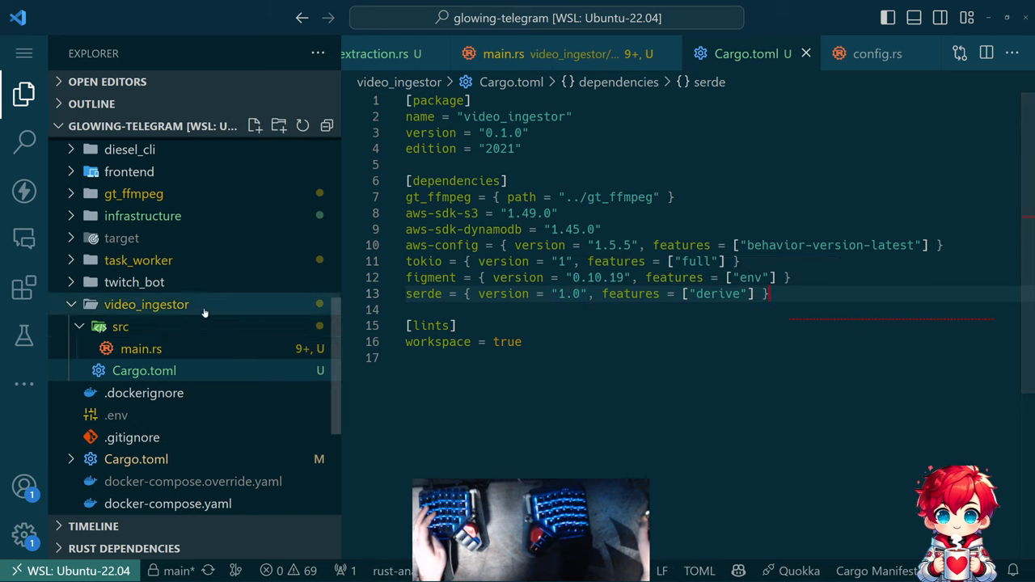
mouse_move(574, 294)
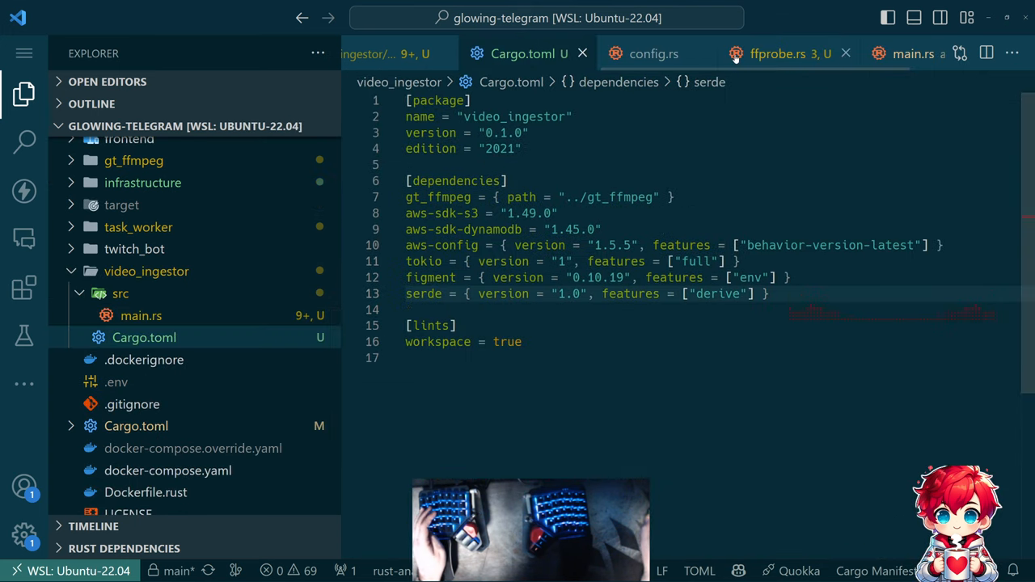
- Scroll through the api's Config struct fields in config.rs for reference
click(653, 53)
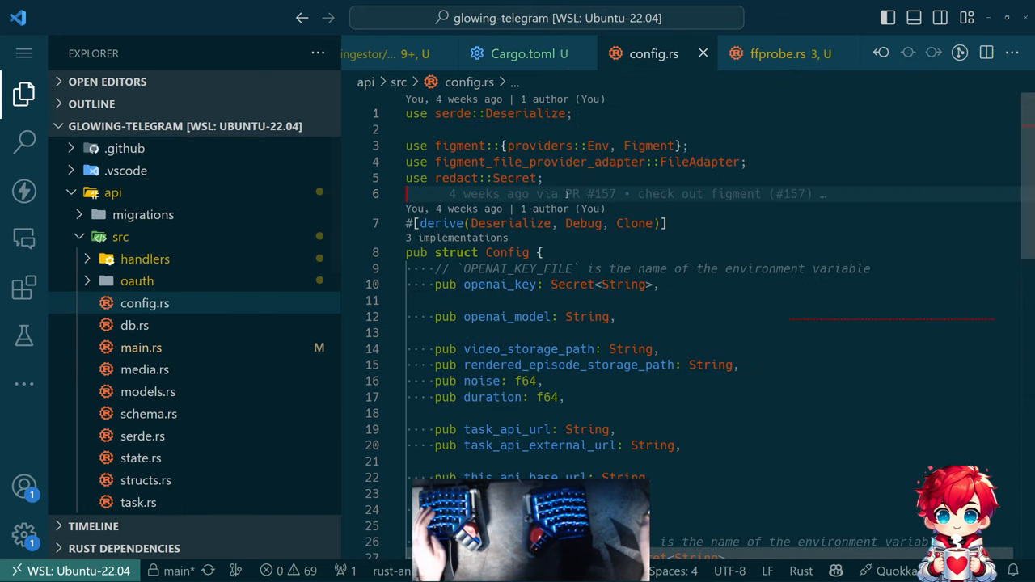
scroll(down, 3)
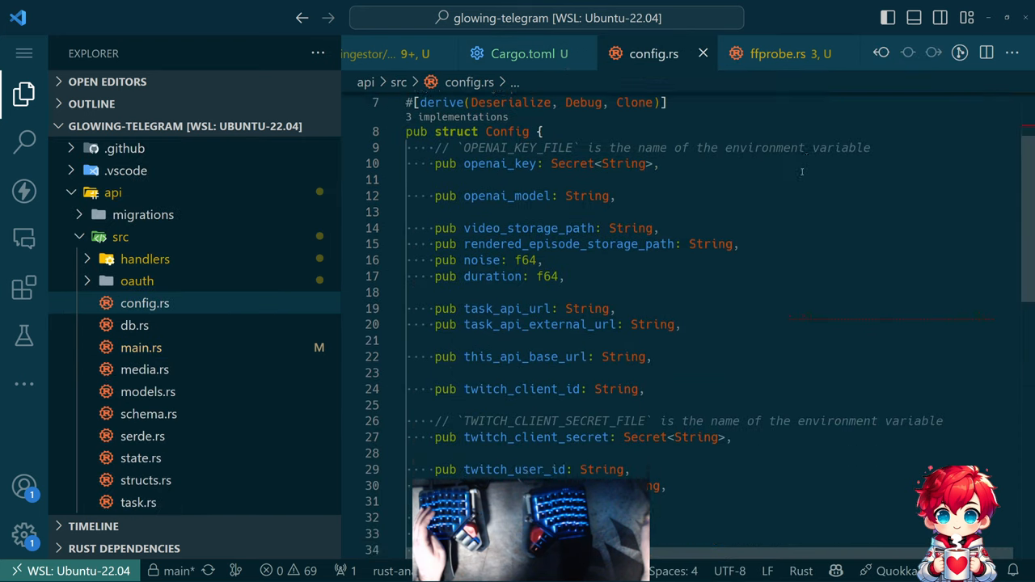
scroll(down, 3)
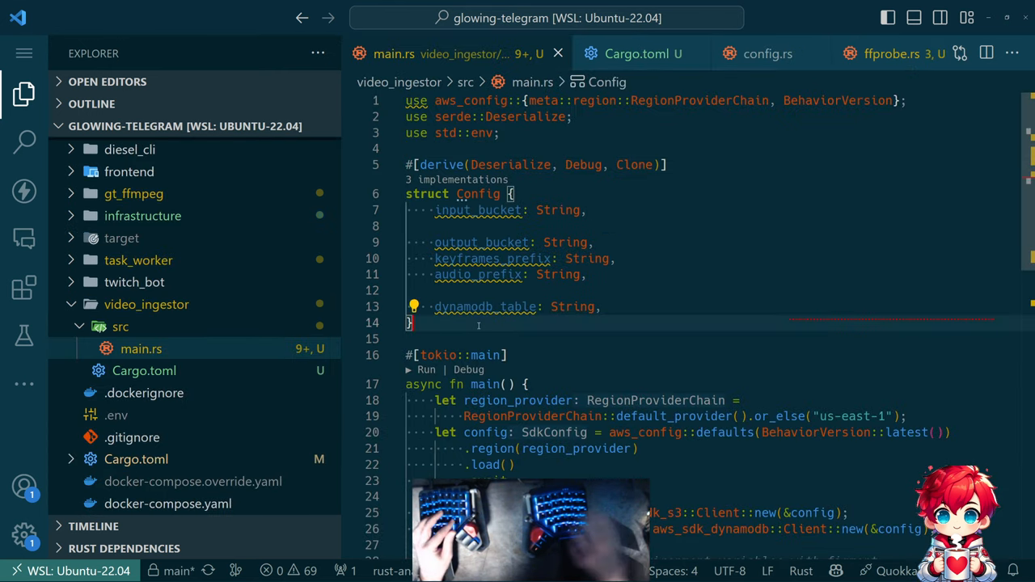
- Write pub fn load_config() -> Result<Config, figment::Error> building Figment::new() and returning figment.extract()
text(pub fn load_config() -> Result<Config, figment::Error> {)
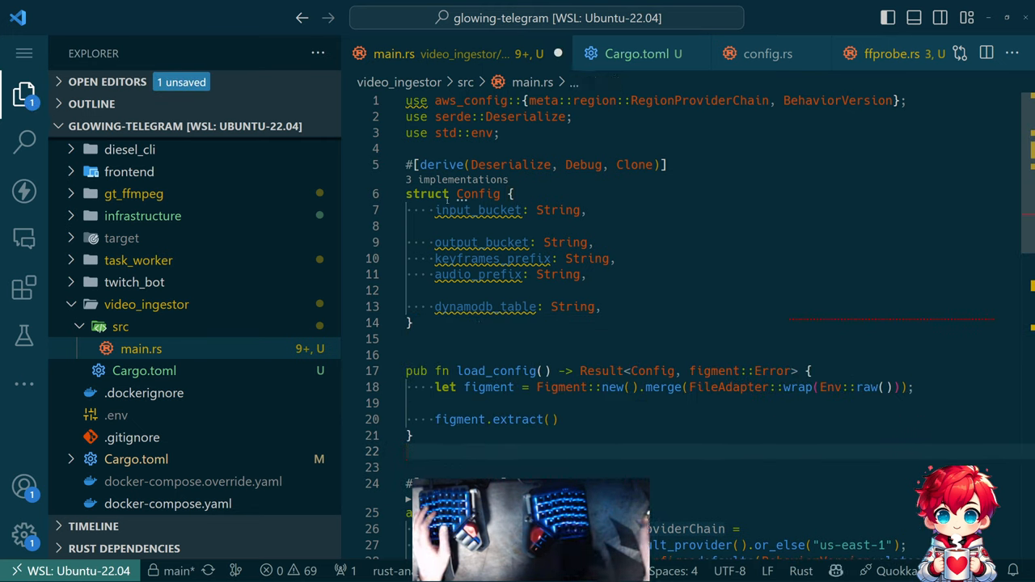
mouse_move(478, 210)
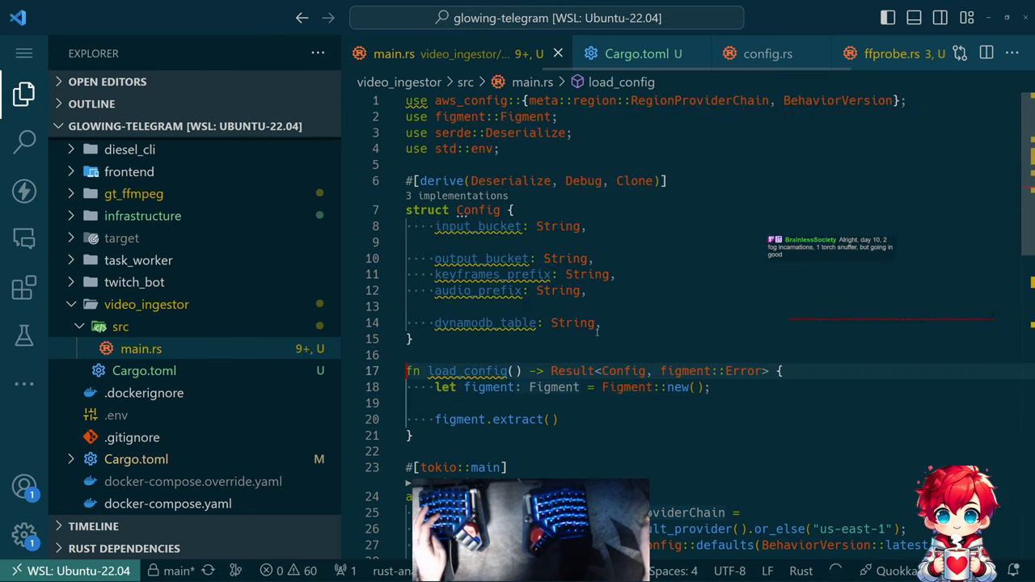
mouse_move(468, 371)
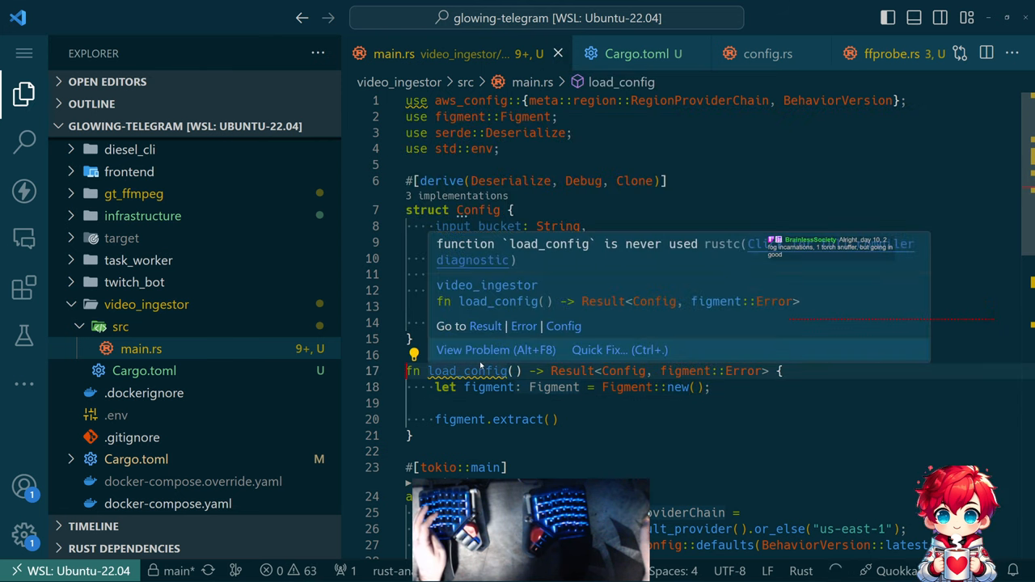
scroll(down, 3)
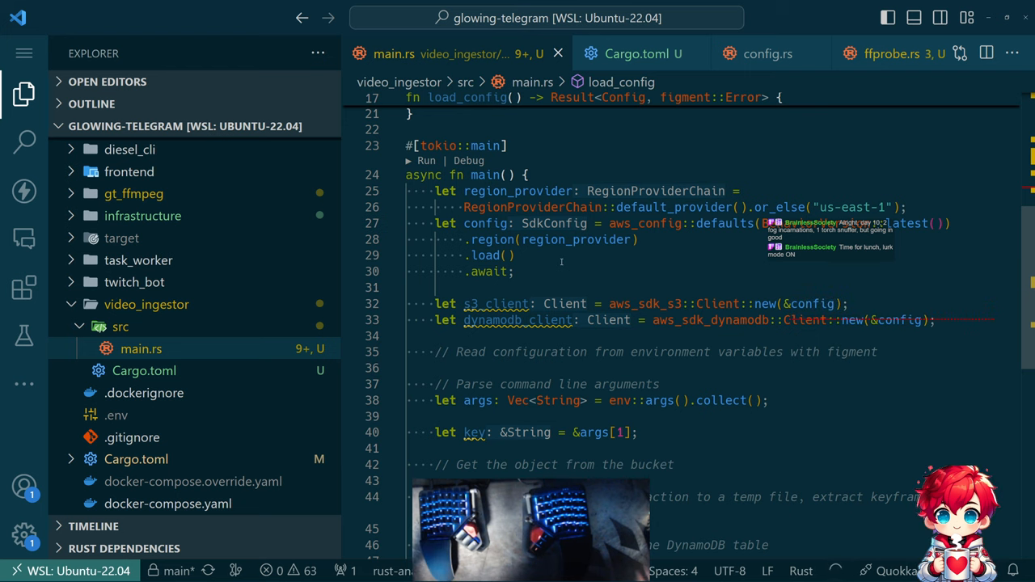
- In main, add let config = load_config().expect("failed to load config");
scroll(down, 3)
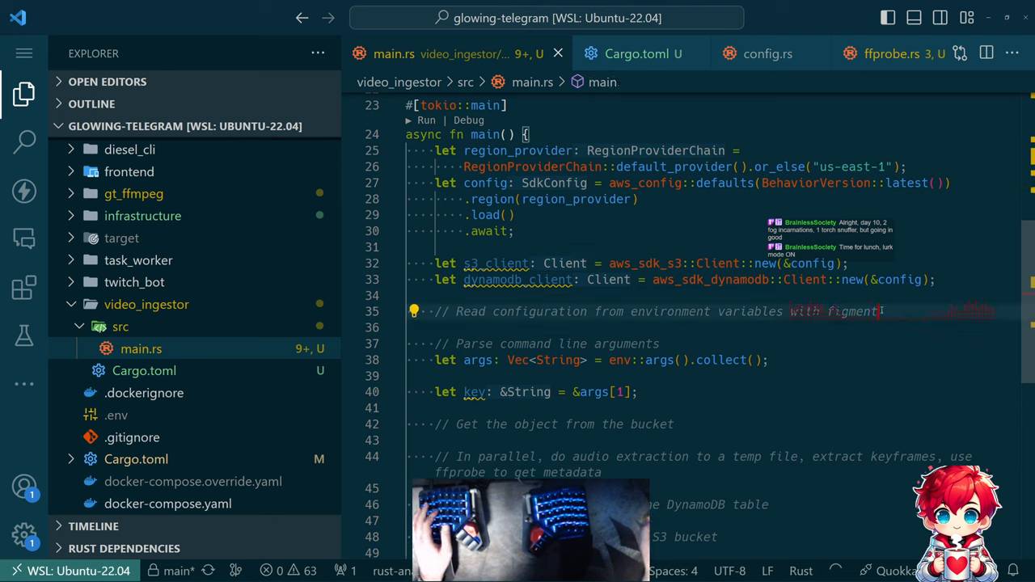
text(let config = load_config().expect("failed to load config");)
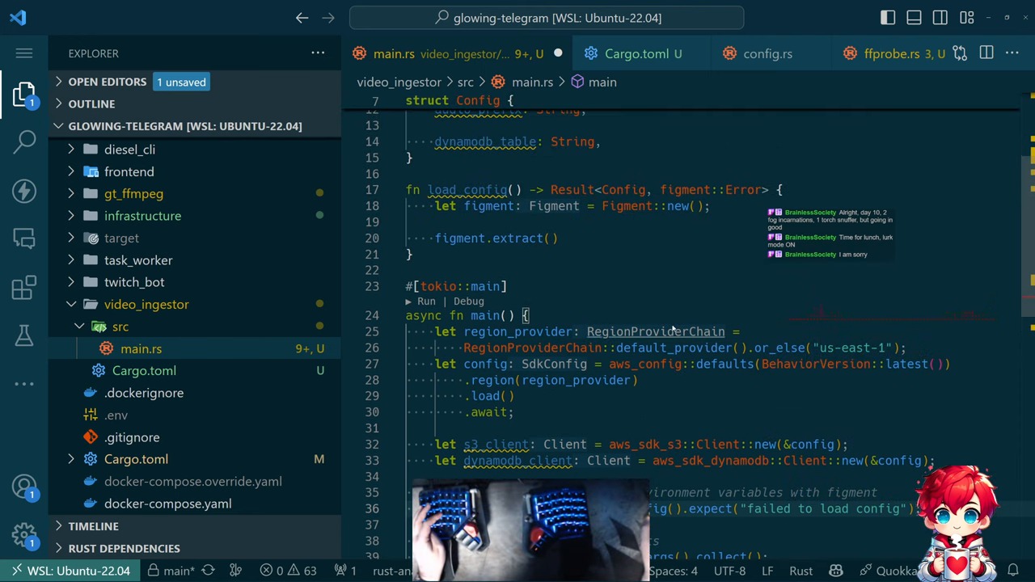
scroll(down, 3)
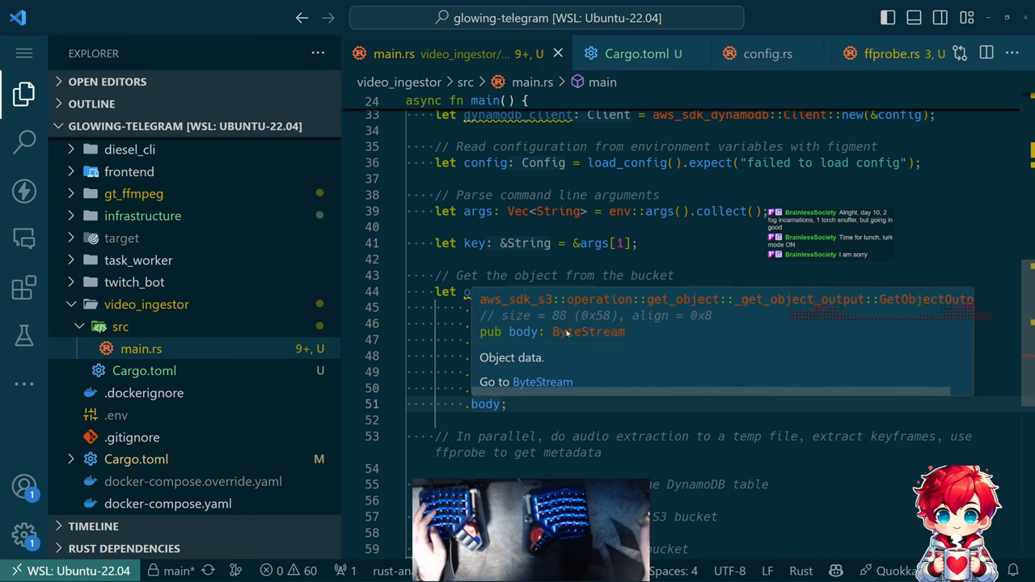
click(542, 382)
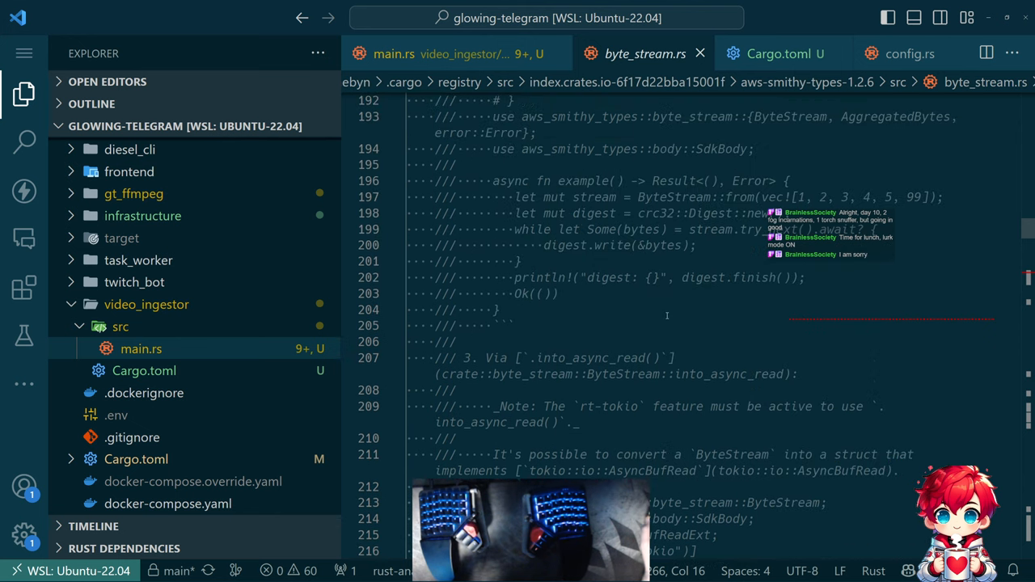
mouse_move(643, 339)
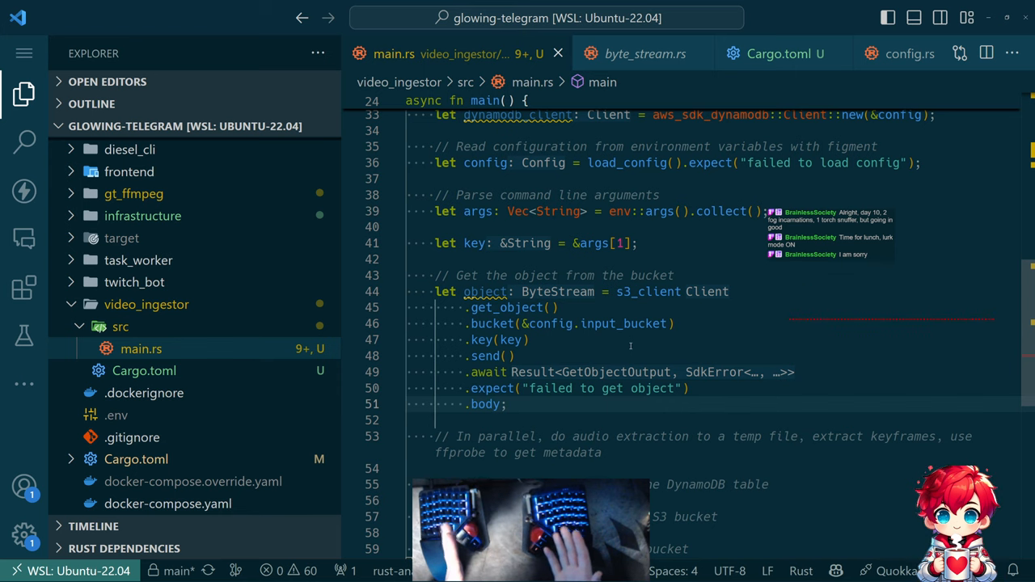
- Add a comment and let temp_file: PathBuf = std::env::temp_dir().join("video.mp4");
key(Enter)
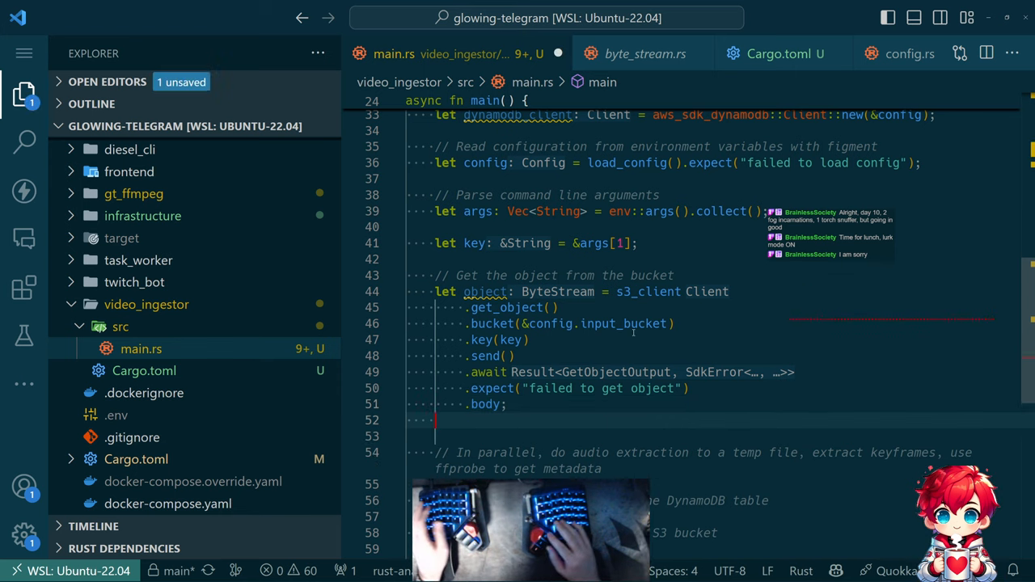
text(// Write the object to a temp file)
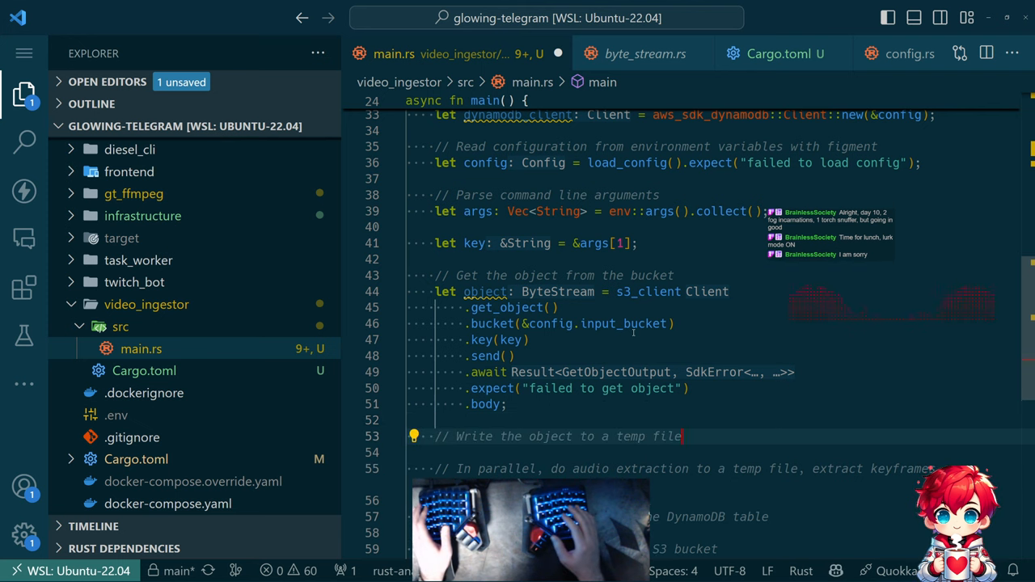
key(Enter)
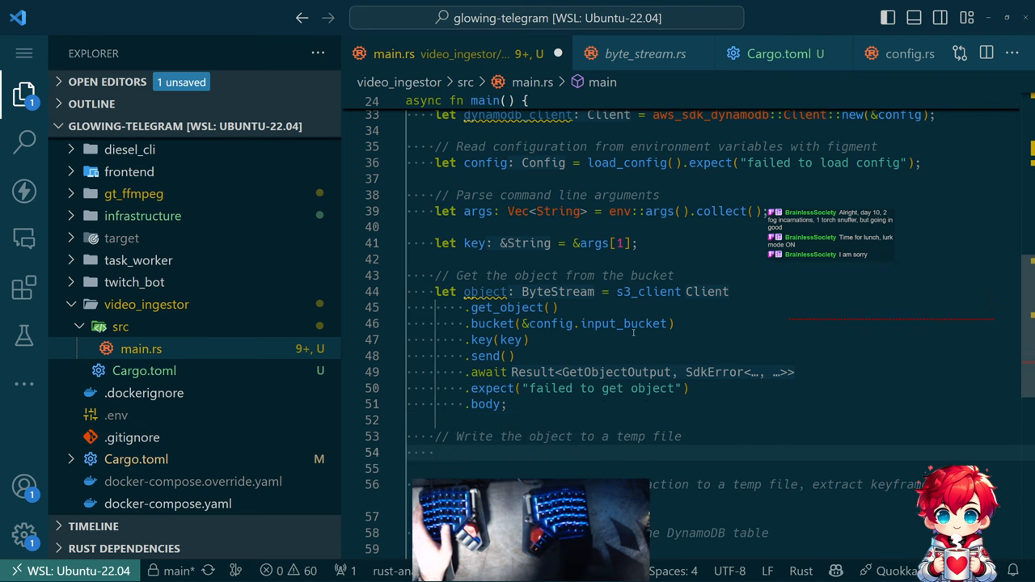
scroll(down, 3)
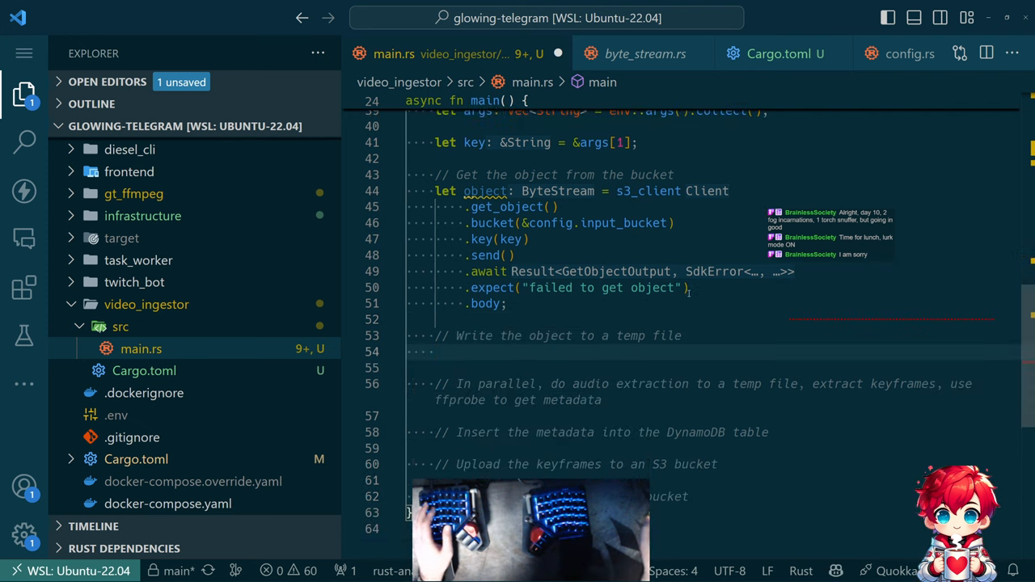
text(let)
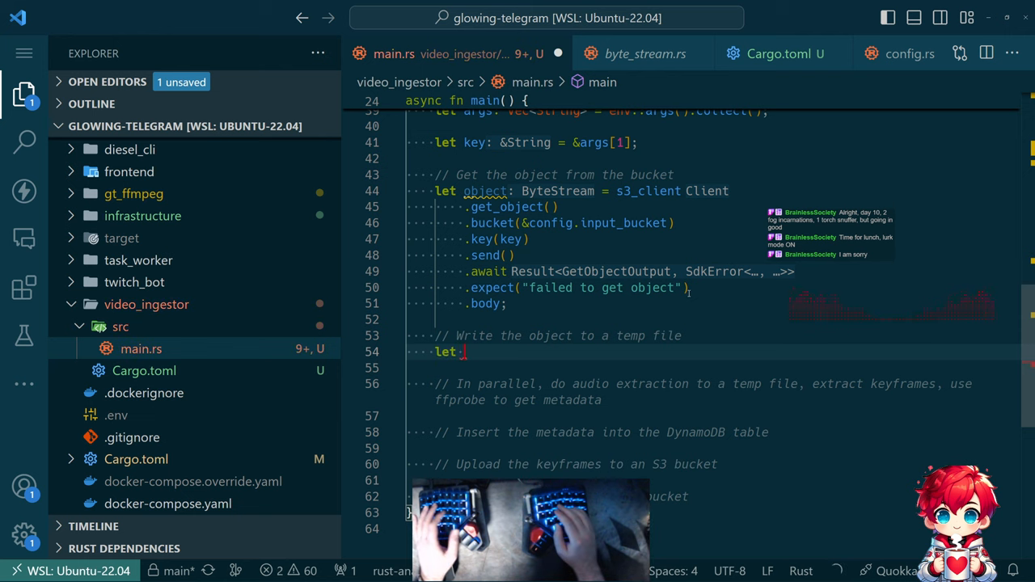
text(temp_file = std::env::temp_dir().join("video.mp4");)
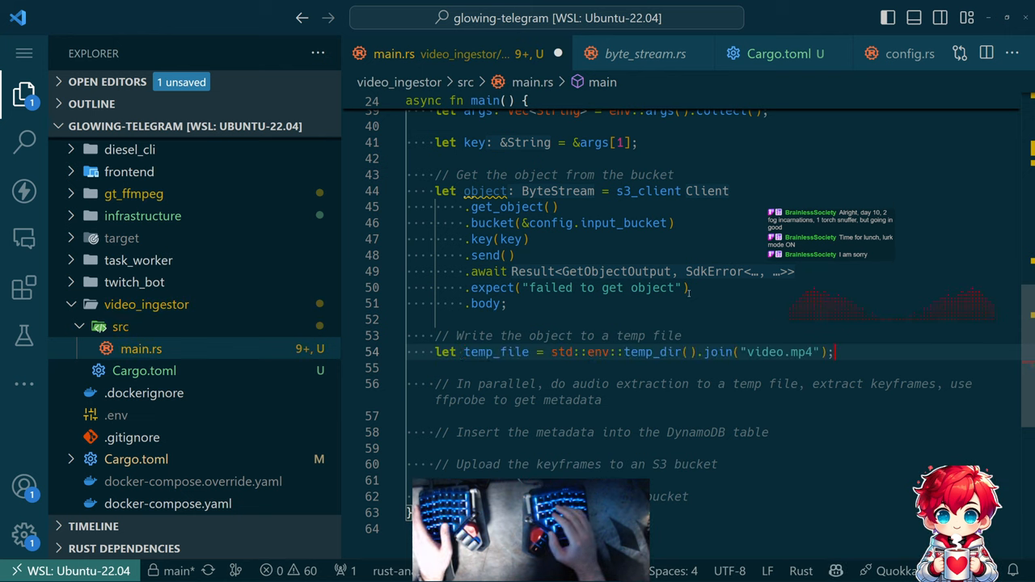
text(: PathBuf)
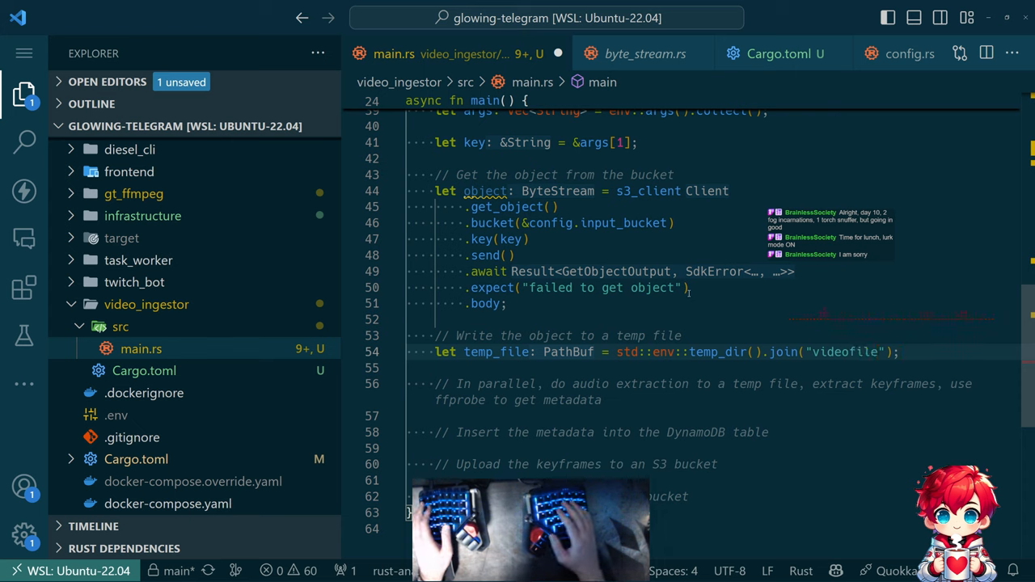
- Write the object with std::fs::write(&temp_file, object).expect("failed to write temp file");
text(std::fs::write(&temp_file, object).expect("failed to write temp file");)
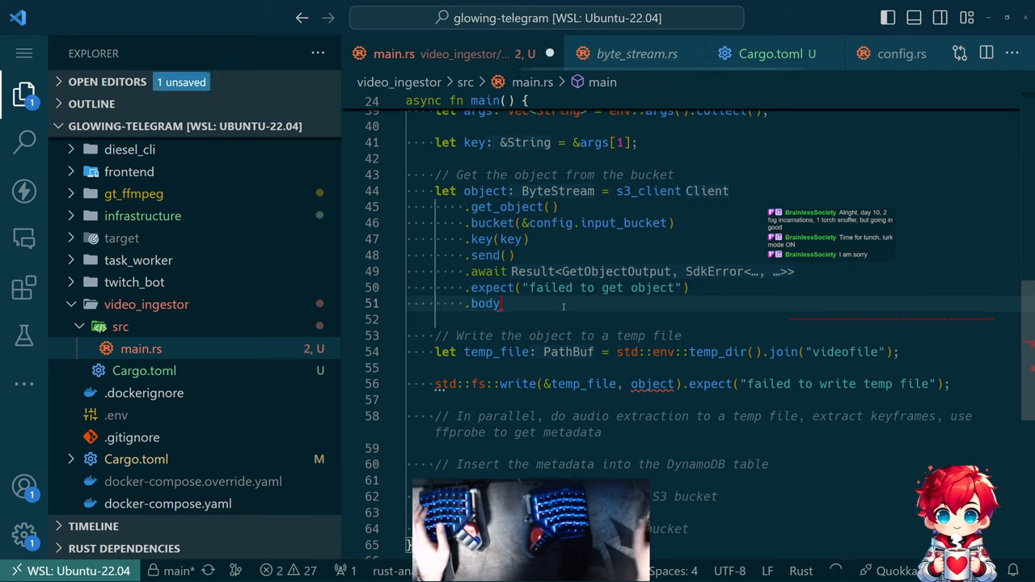
- Pass object.into() to the temp-file write, then return to the browser documentation
text(.map(f))
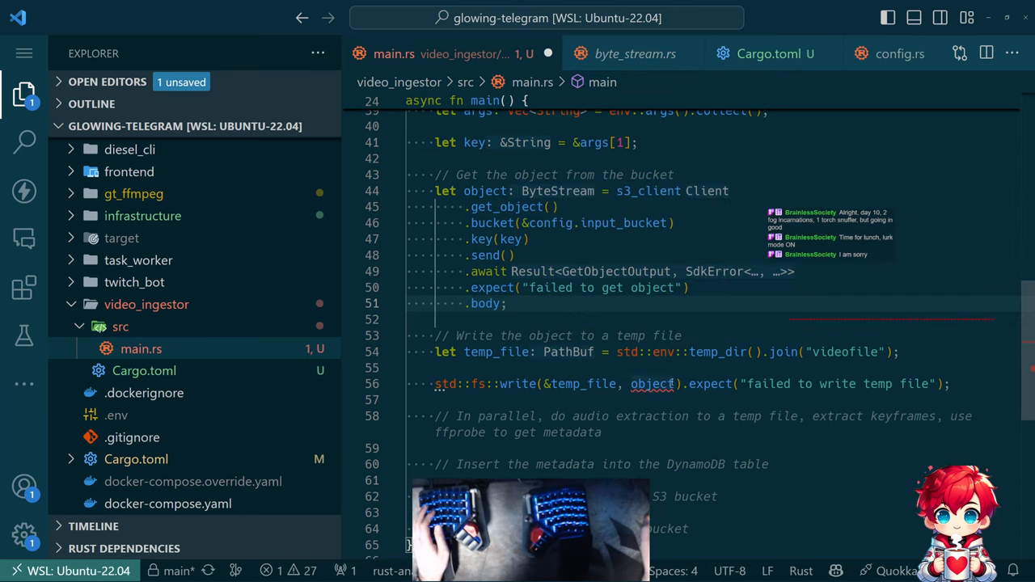
text(.into()
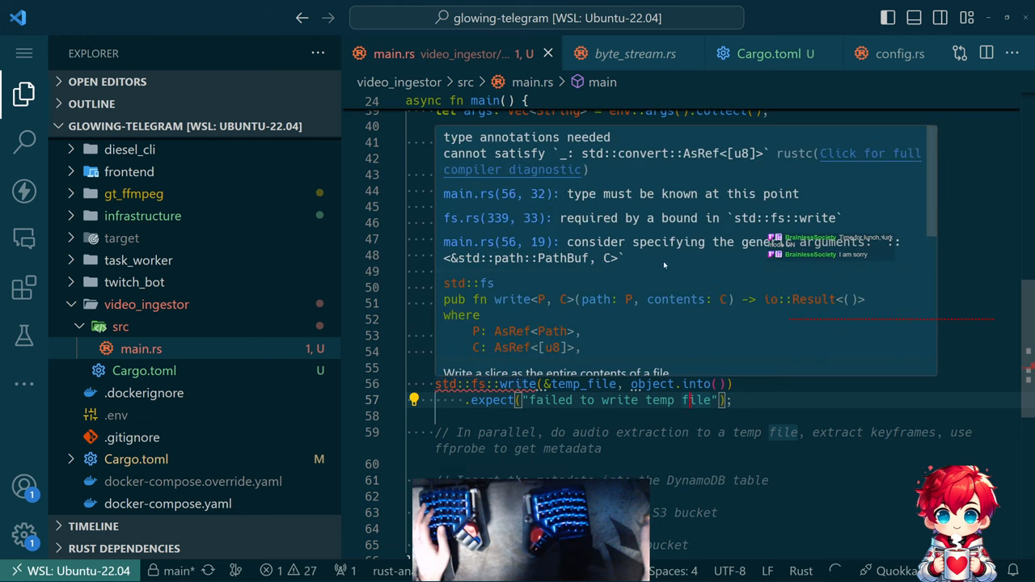
mouse_move(622, 246)
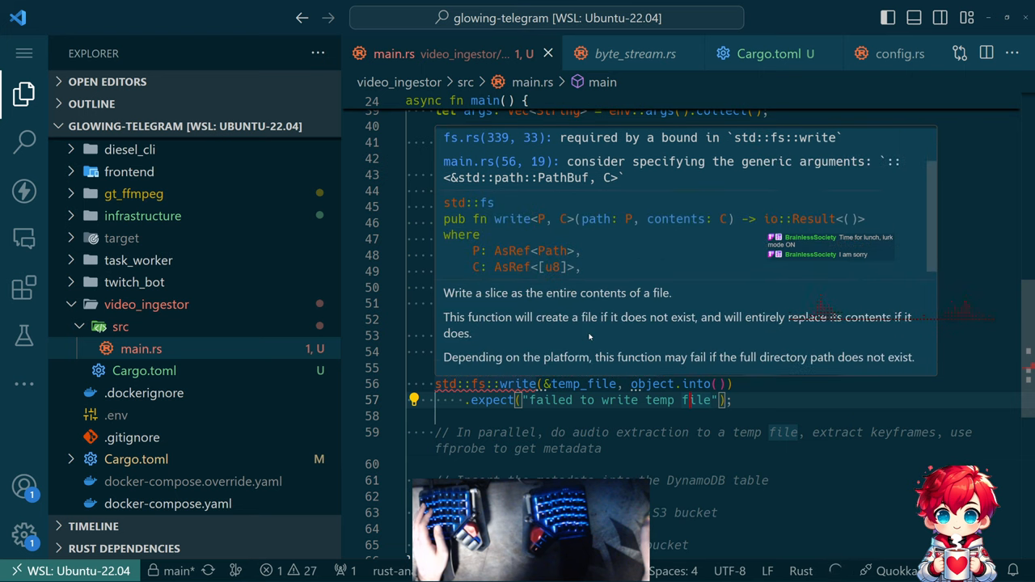
mouse_move(570, 222)
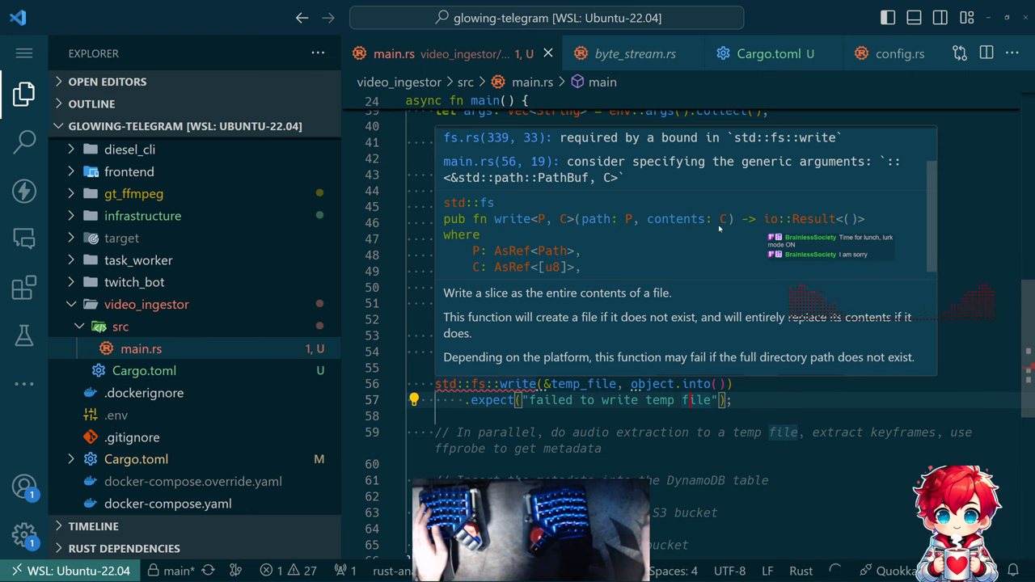
mouse_move(692, 313)
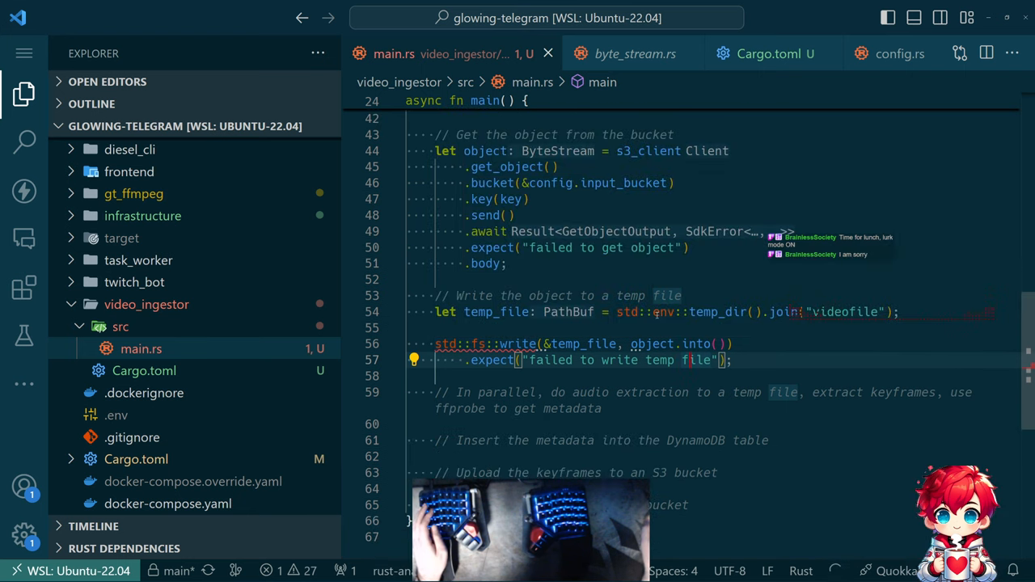
key(Alt+Tab)
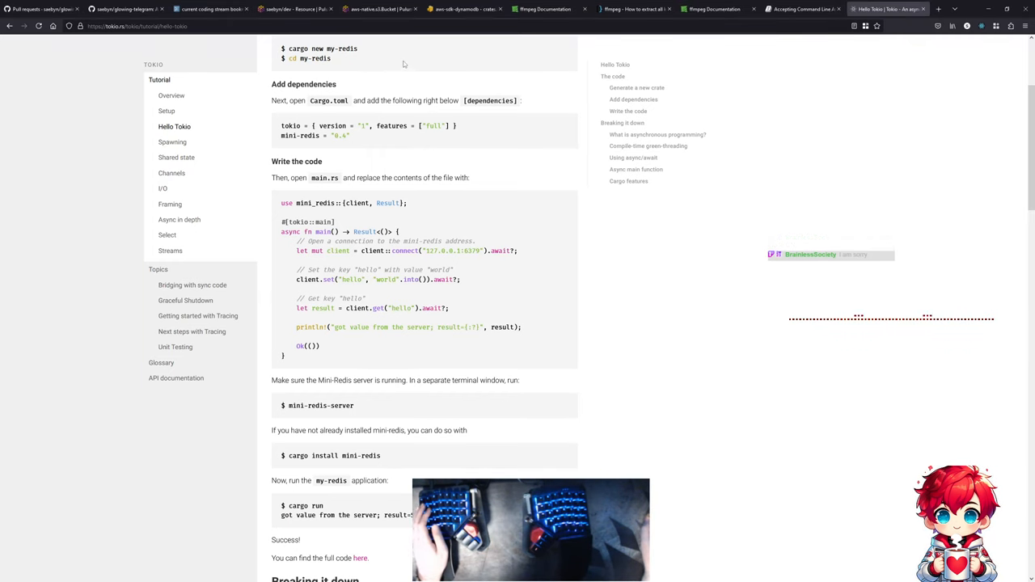
- Switch to the aws-sdk-s3 crate tab and scroll toward the SDK guide link
click(466, 10)
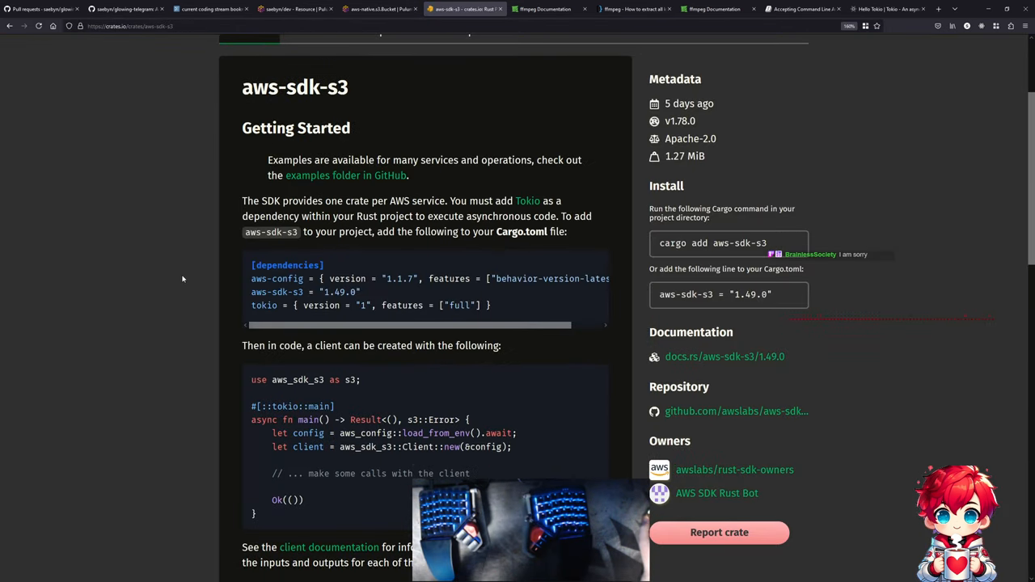
scroll(down, 3)
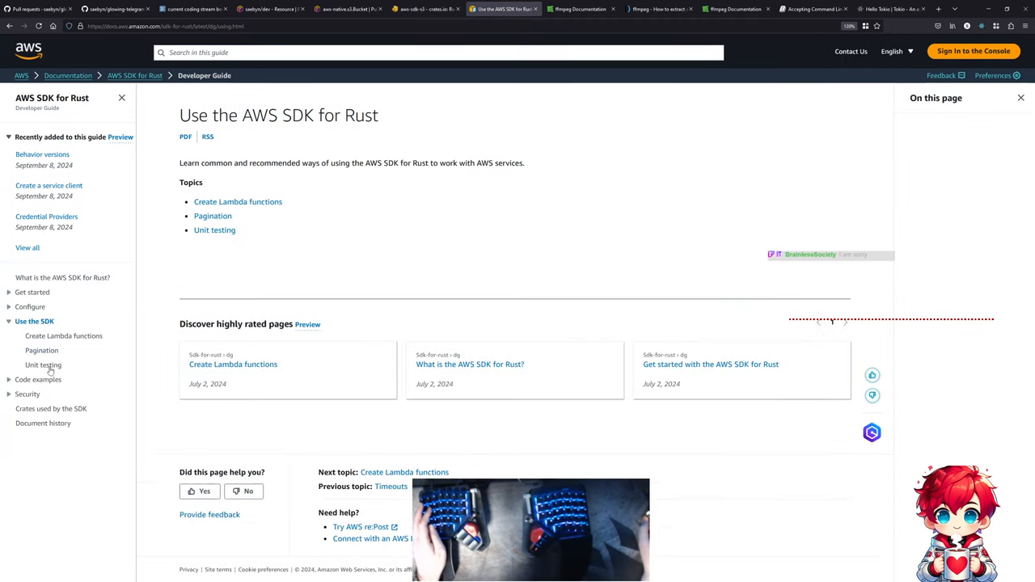
- Navigate to the Amazon S3 code examples and scroll down to the Actions list
click(39, 379)
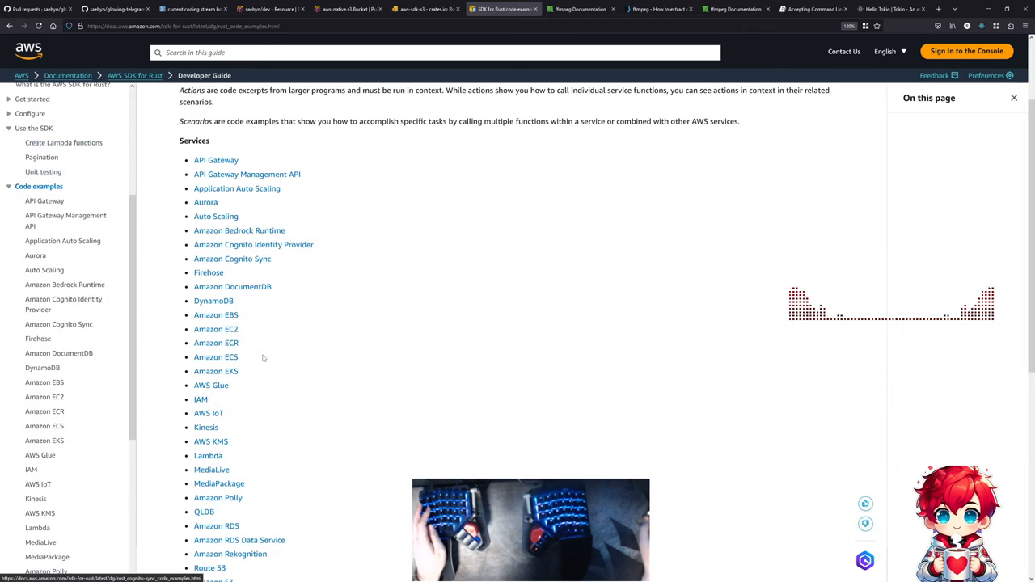
mouse_move(209, 272)
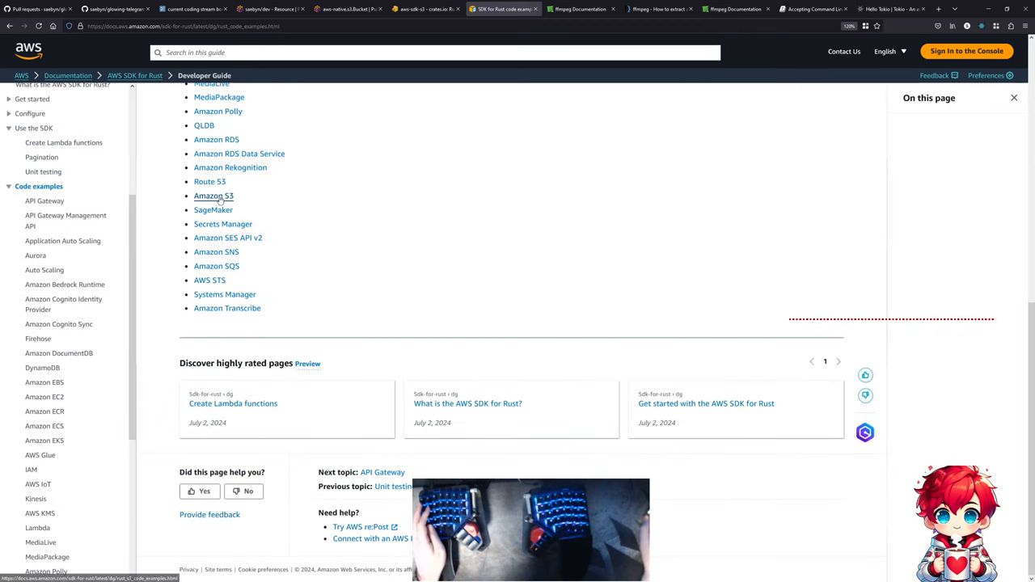
click(214, 196)
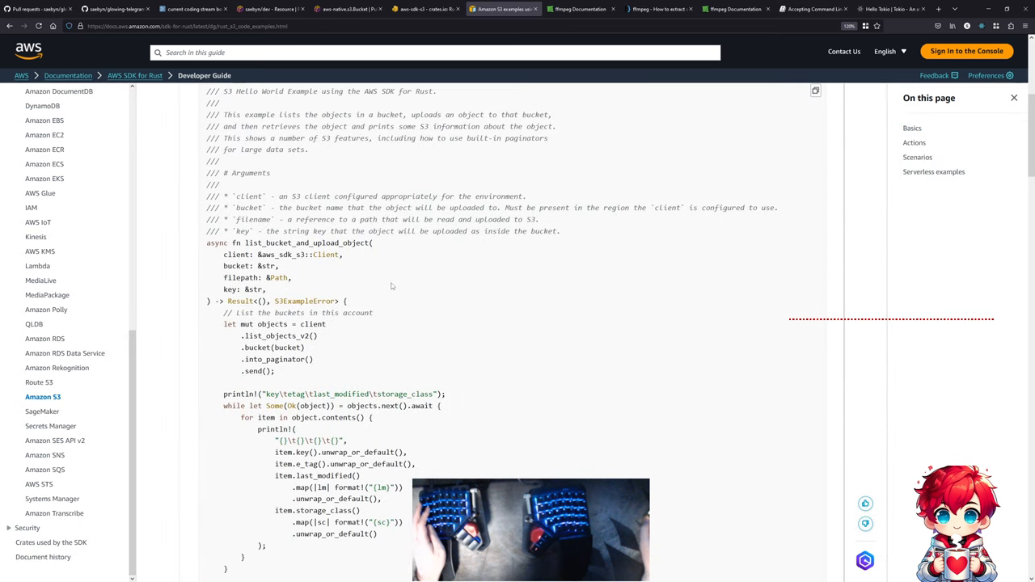
scroll(down, 3)
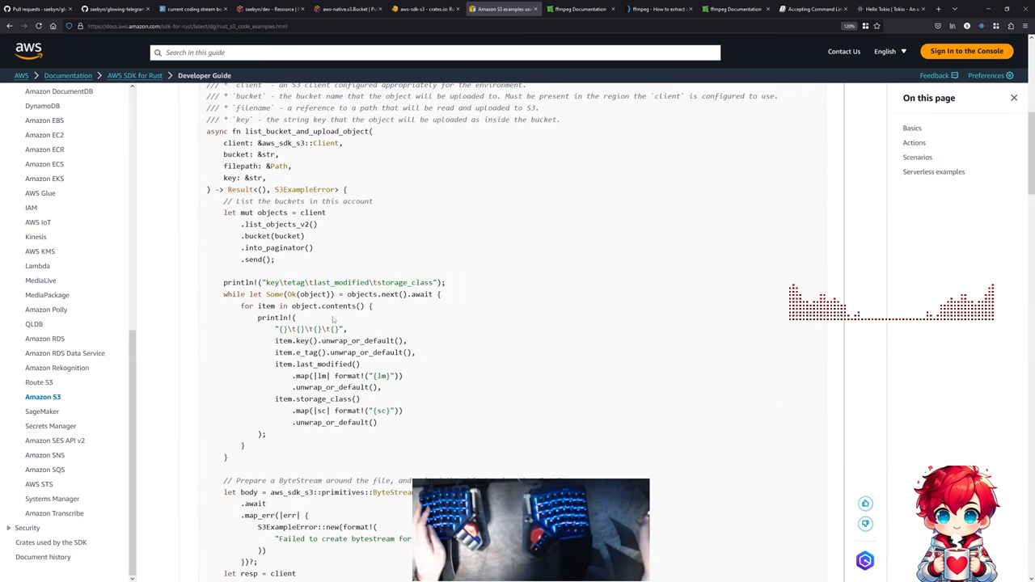
scroll(down, 3)
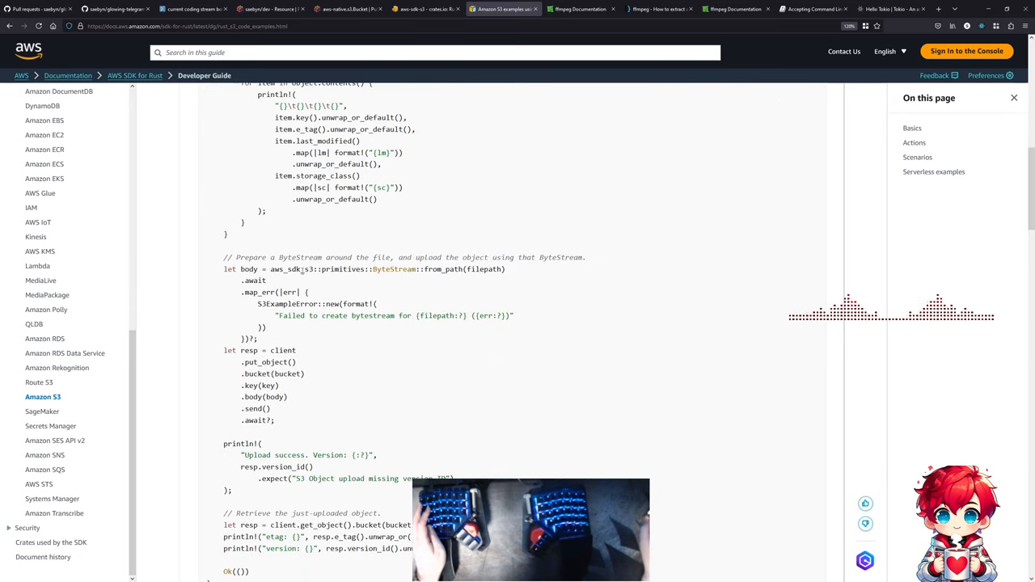
scroll(down, 3)
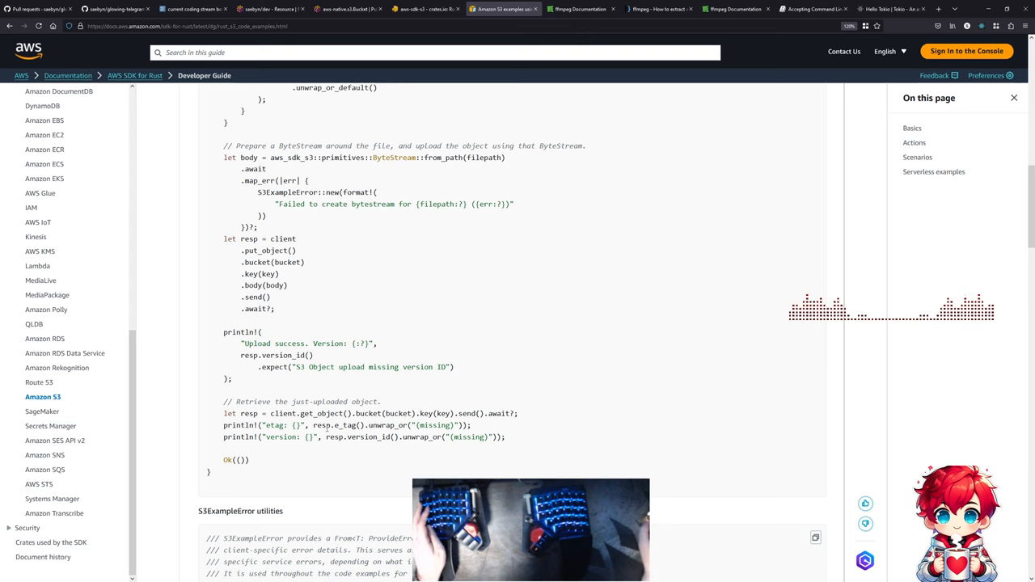
scroll(down, 3)
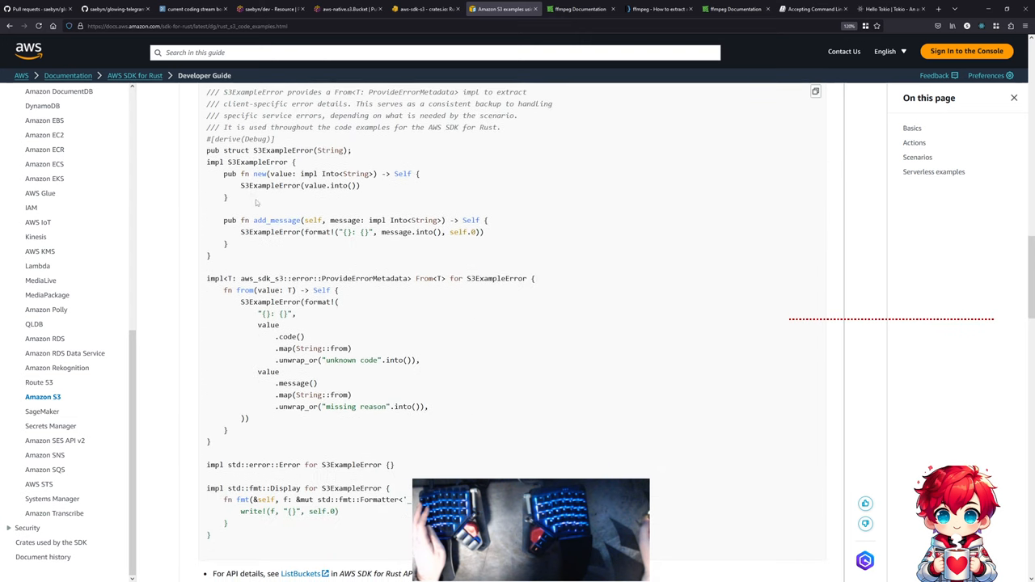
scroll(down, 3)
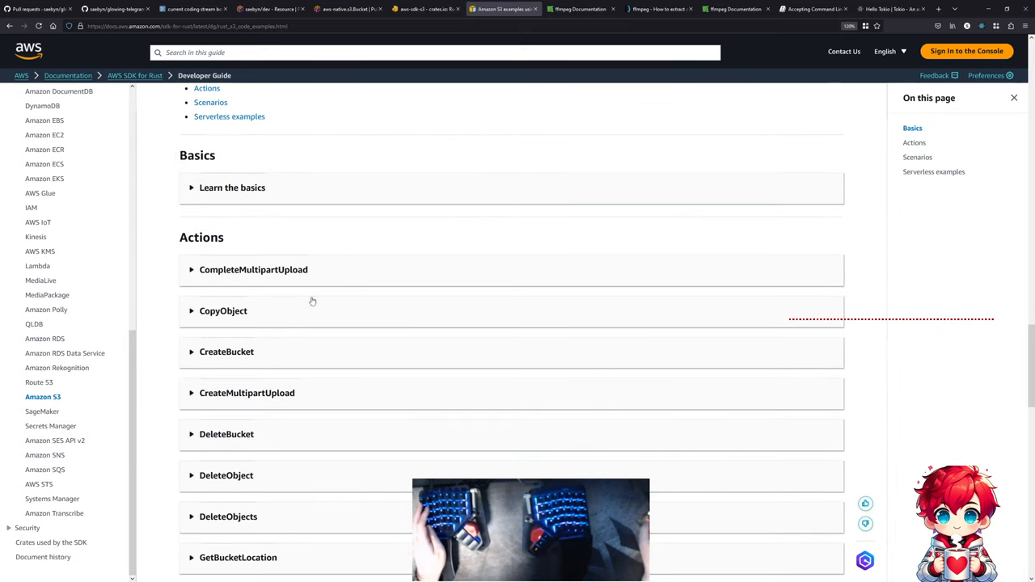
scroll(down, 3)
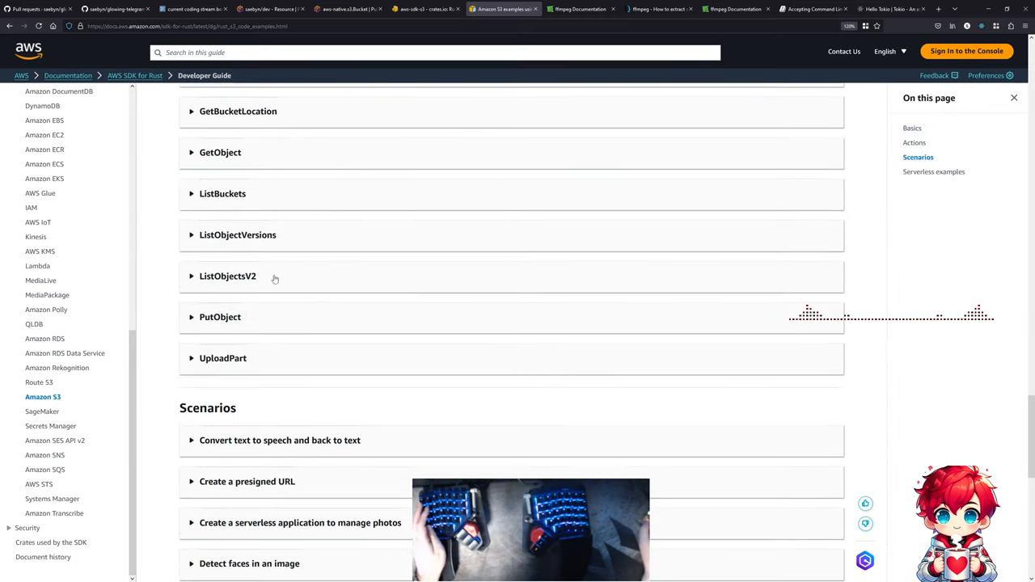
- Expand the GetObject example and select its byte_count variable while reading the streaming code
click(220, 152)
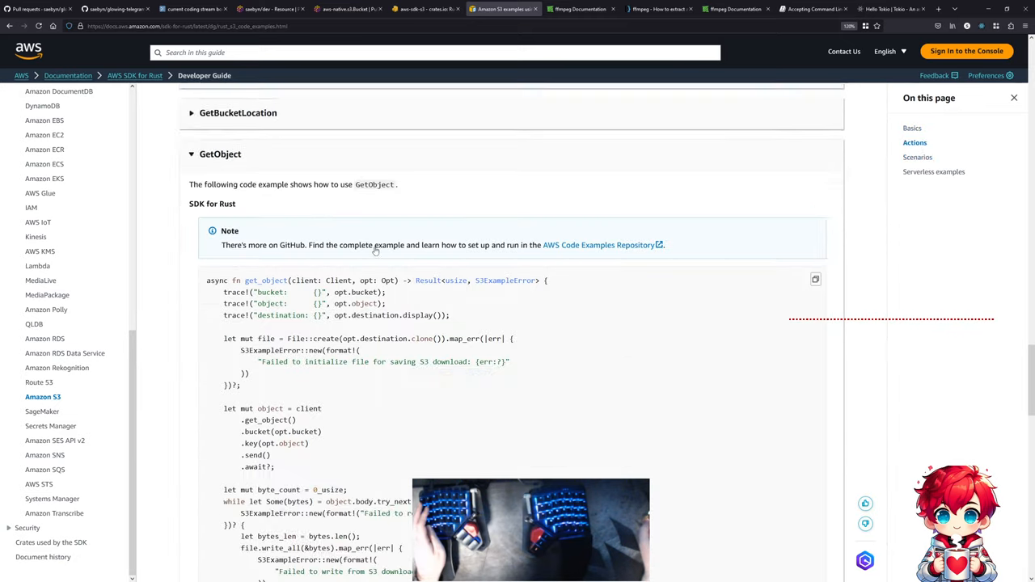
scroll(down, 3)
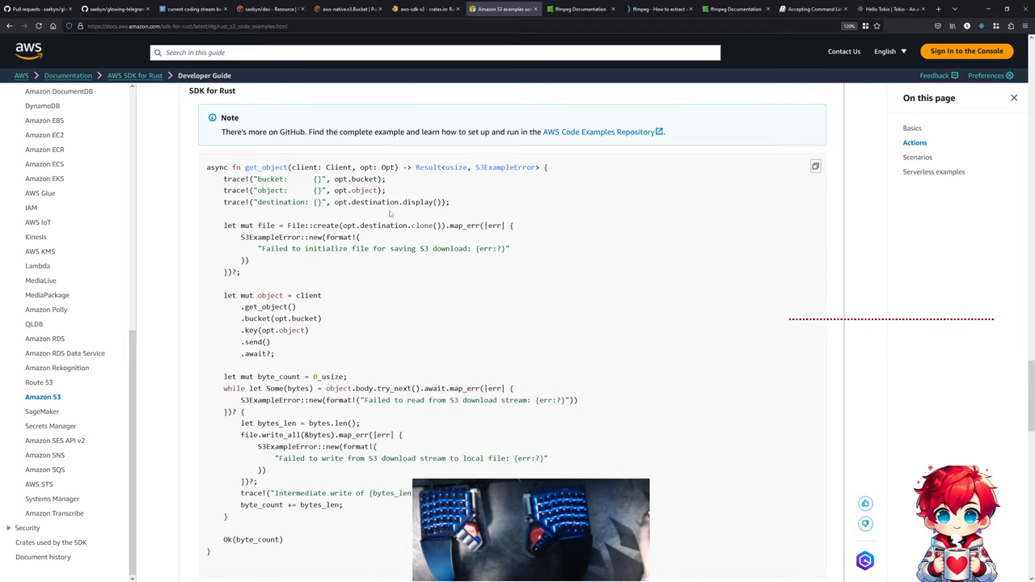
mouse_move(265, 289)
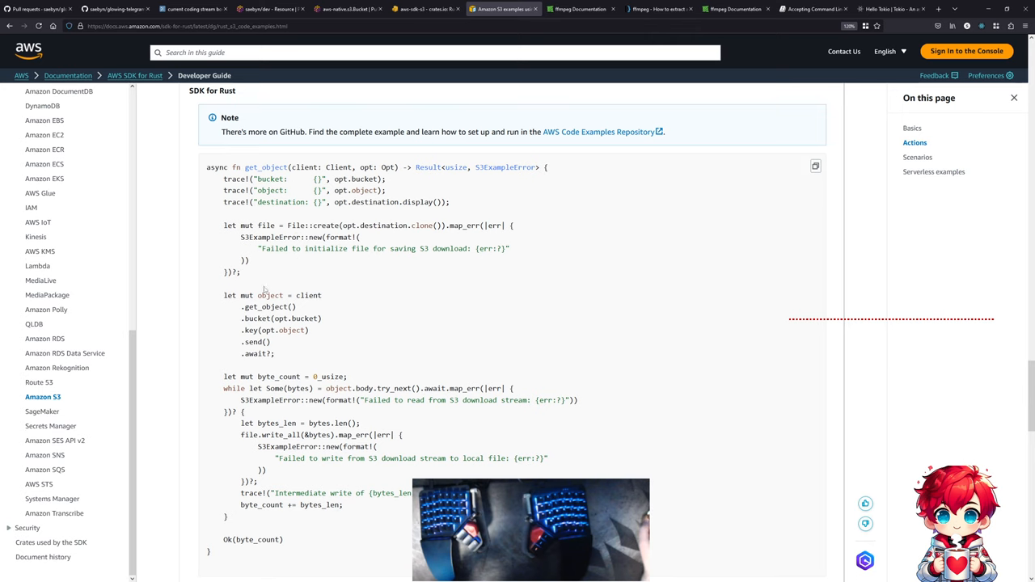
mouse_move(384, 341)
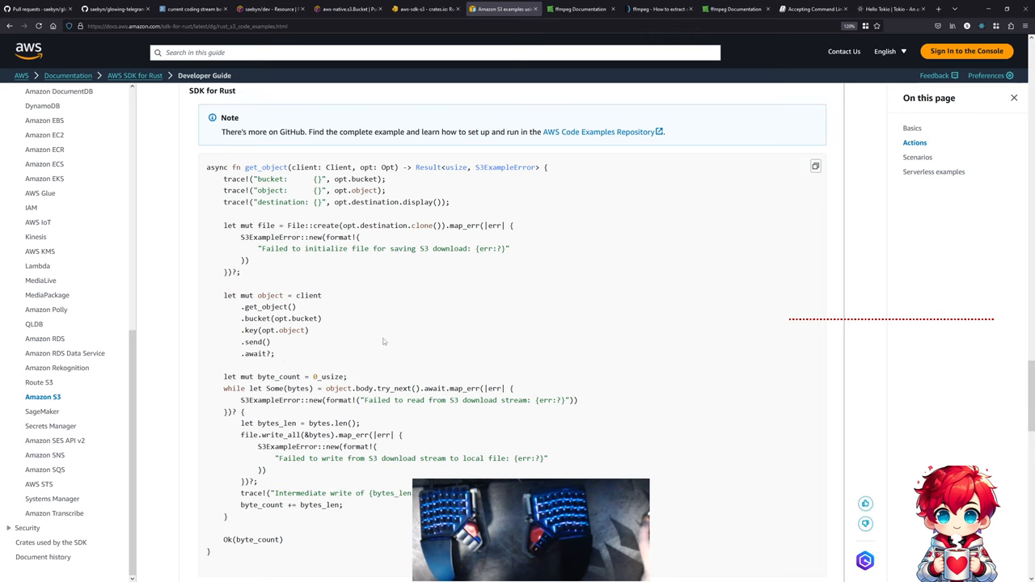
scroll(down, 3)
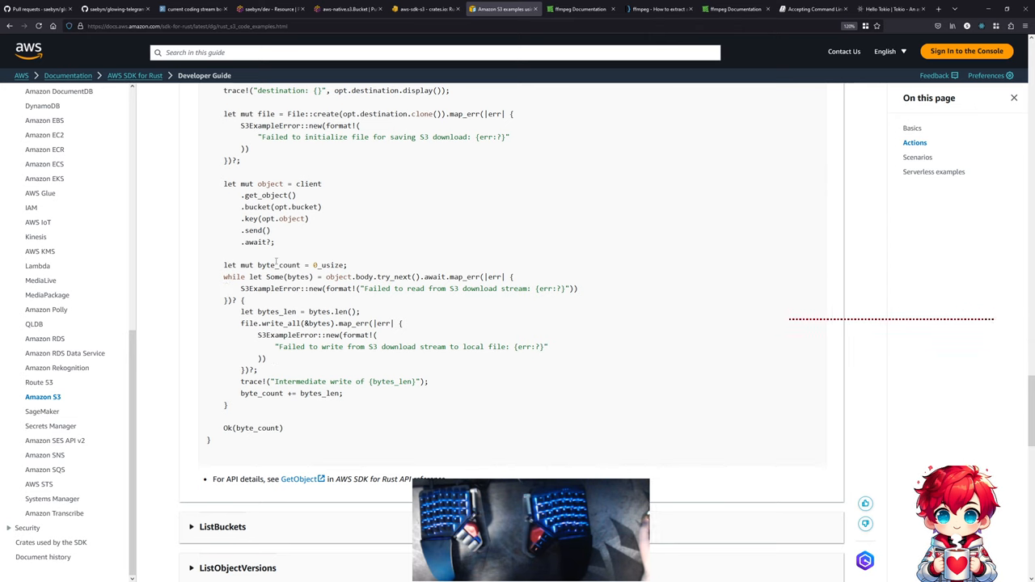
double_click(279, 265)
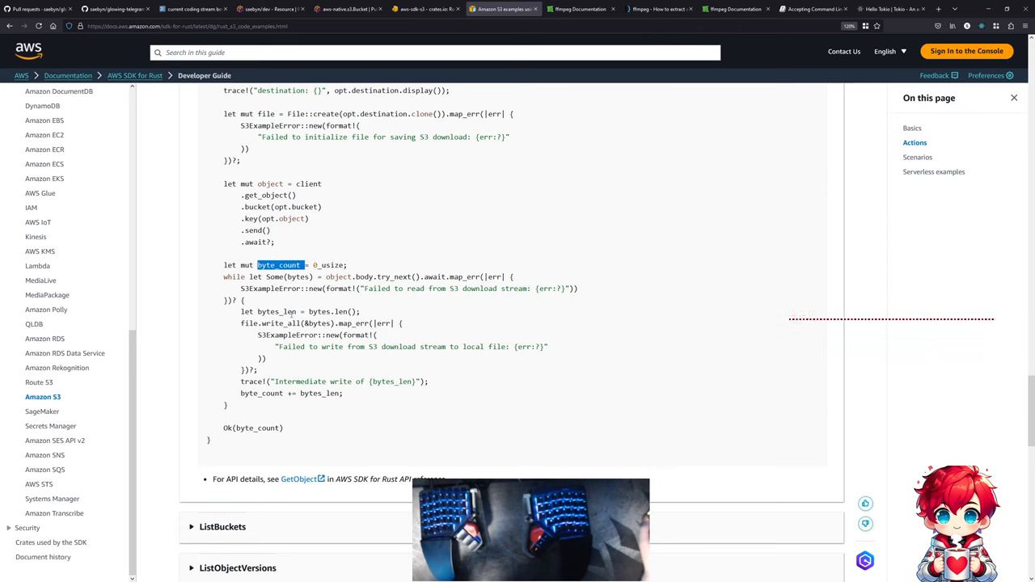
mouse_move(294, 305)
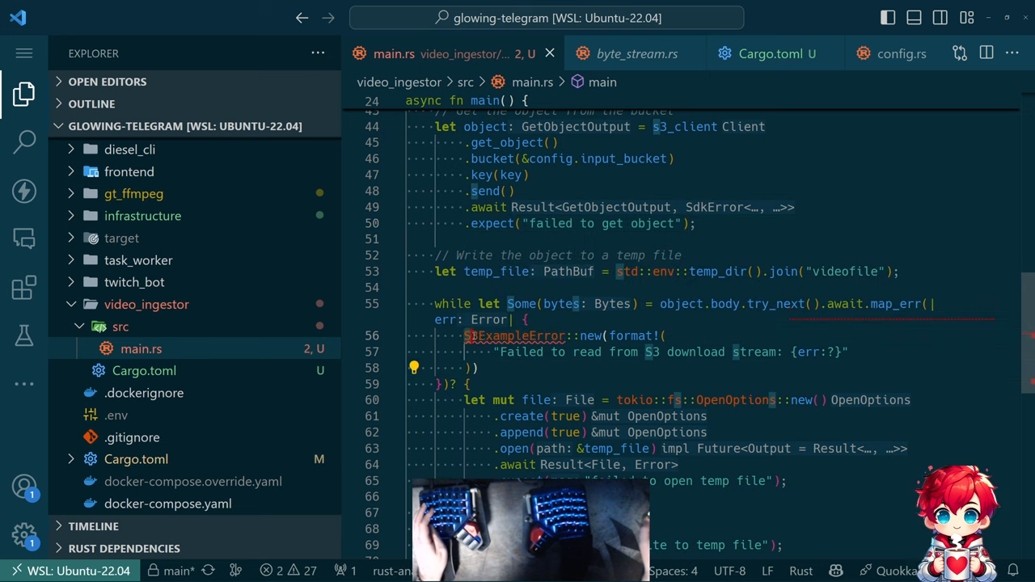
mouse_move(632, 335)
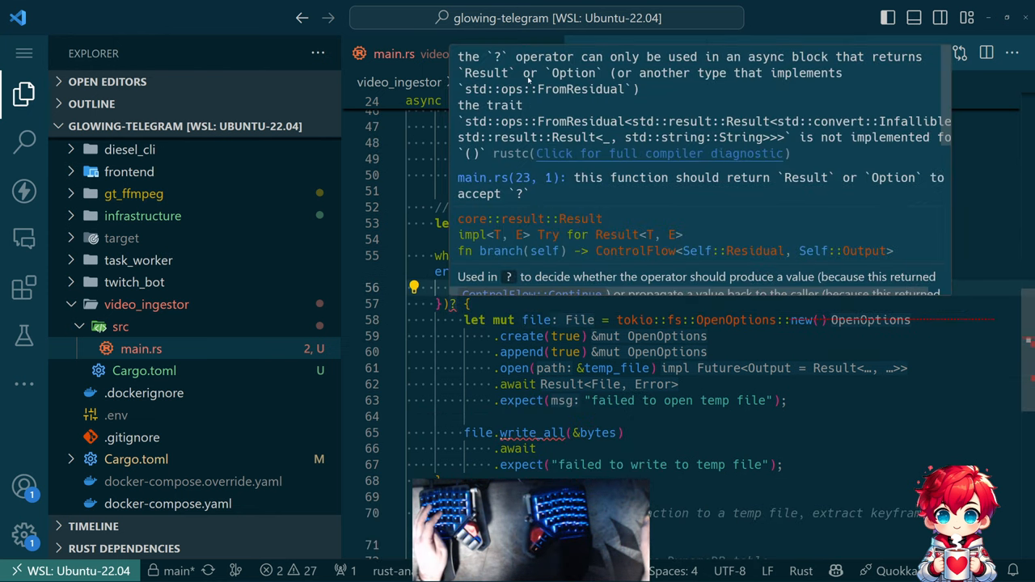
mouse_move(548, 191)
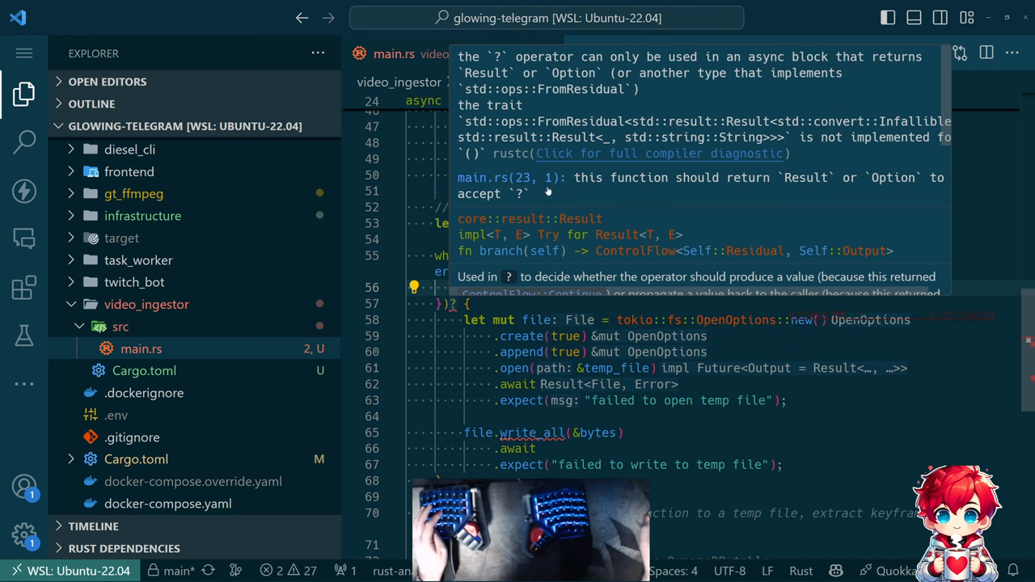
mouse_move(604, 194)
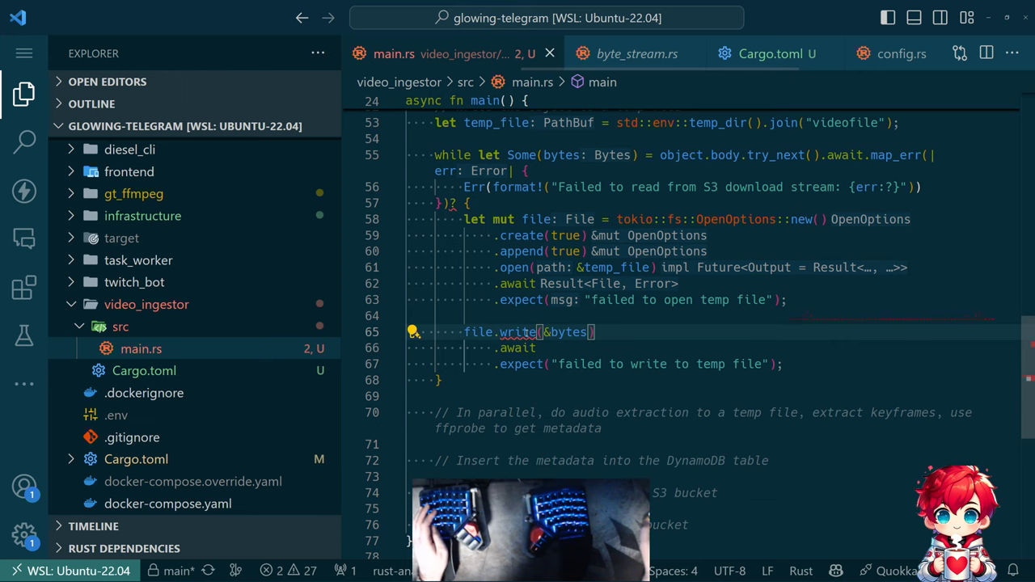
mouse_move(525, 331)
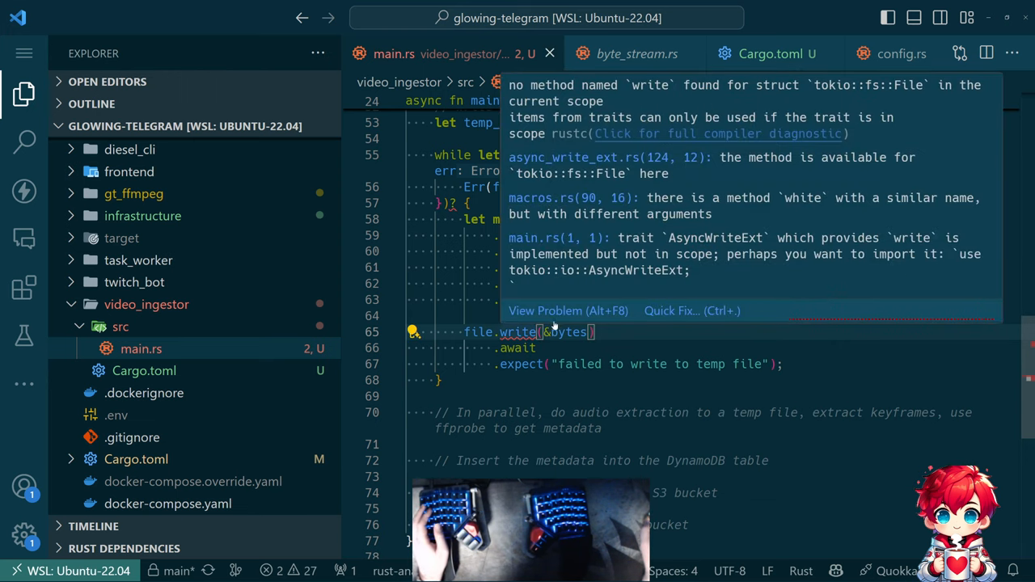
text(try_into_std)
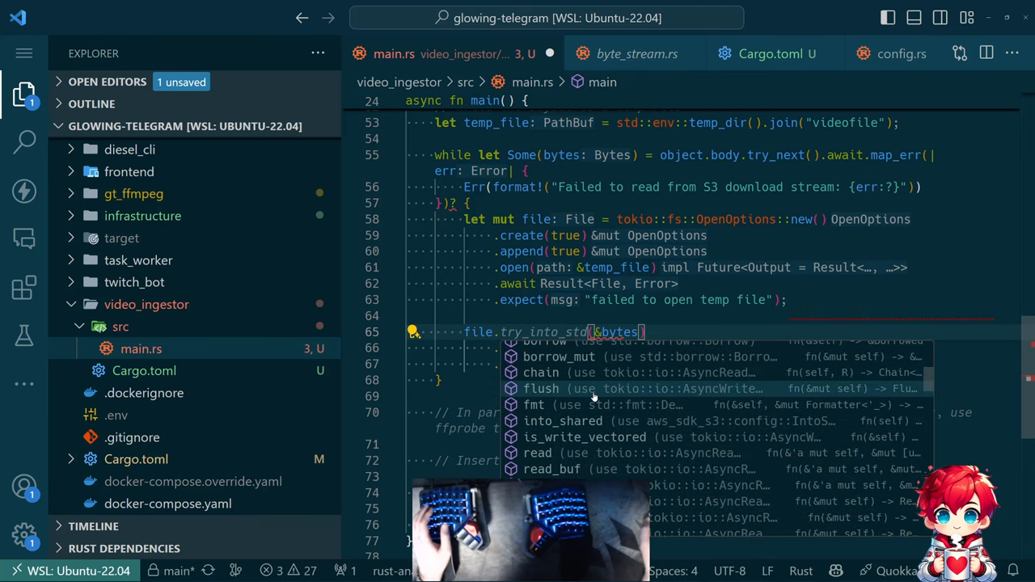
scroll(down, 3)
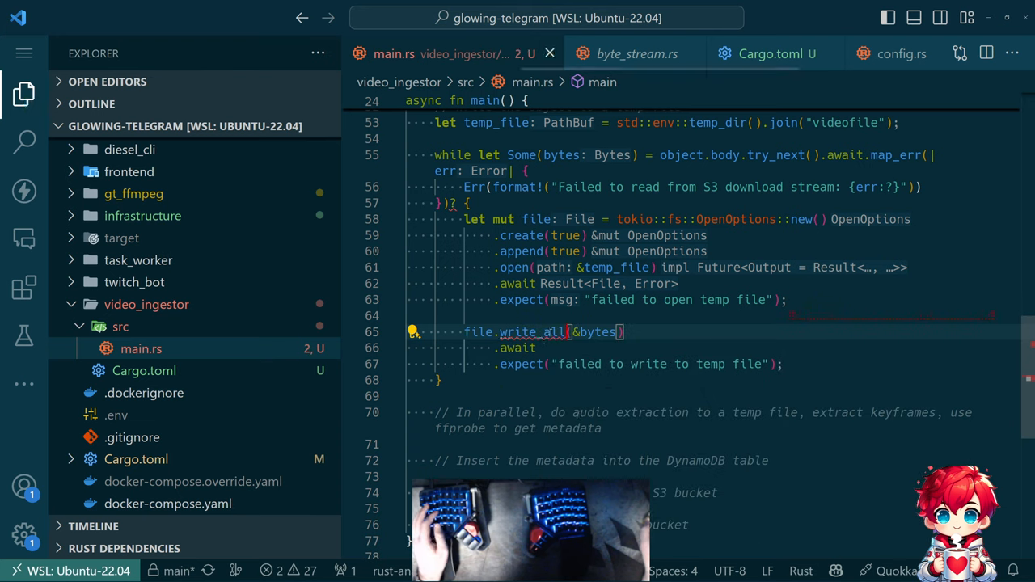
mouse_move(533, 331)
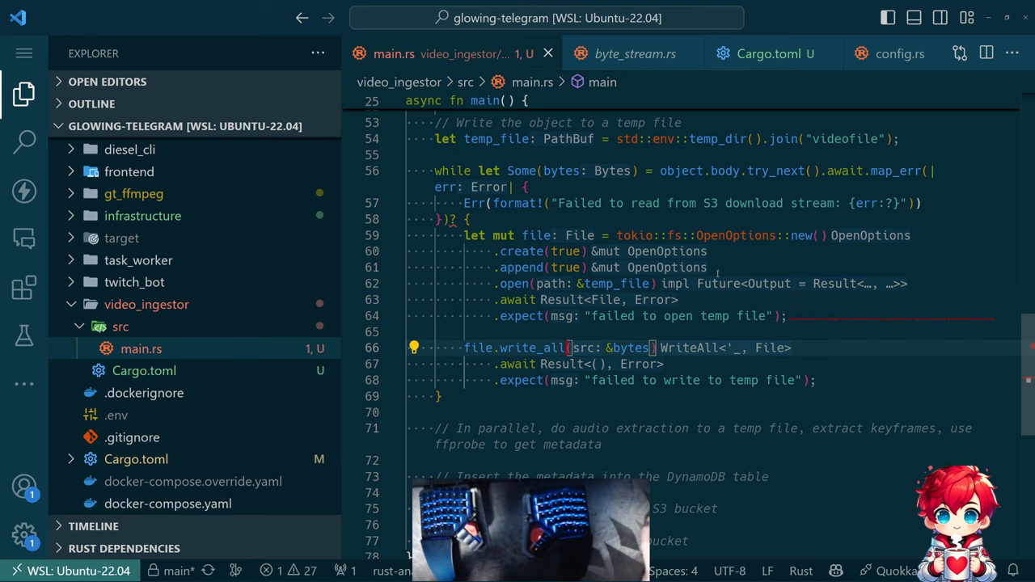
scroll(down, 3)
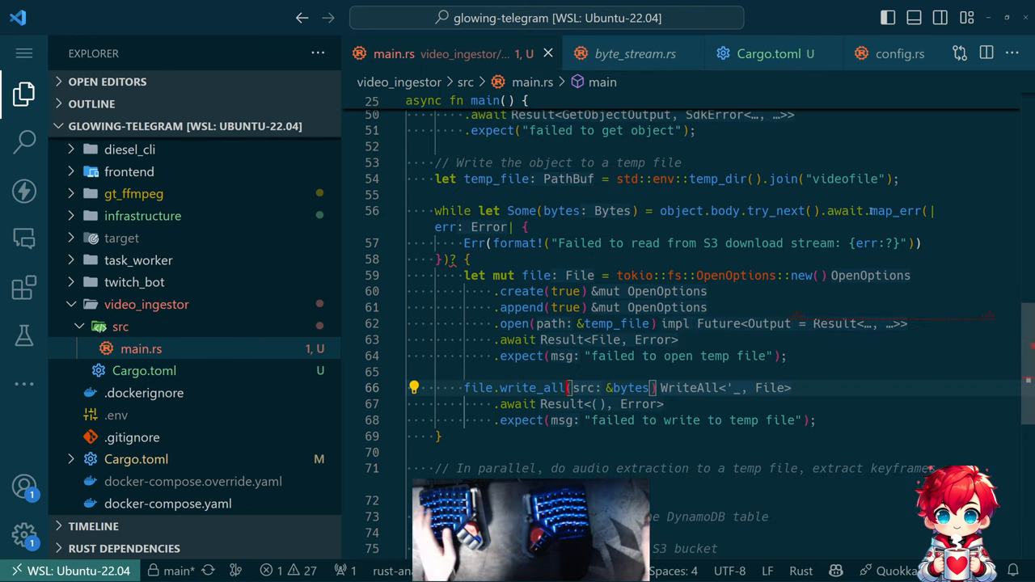
mouse_move(844, 210)
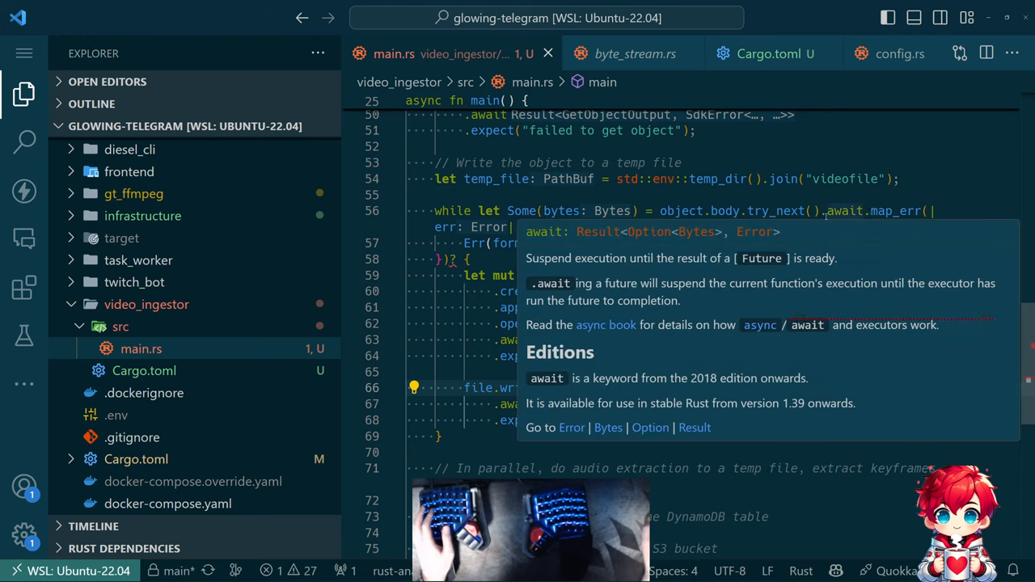
mouse_move(849, 211)
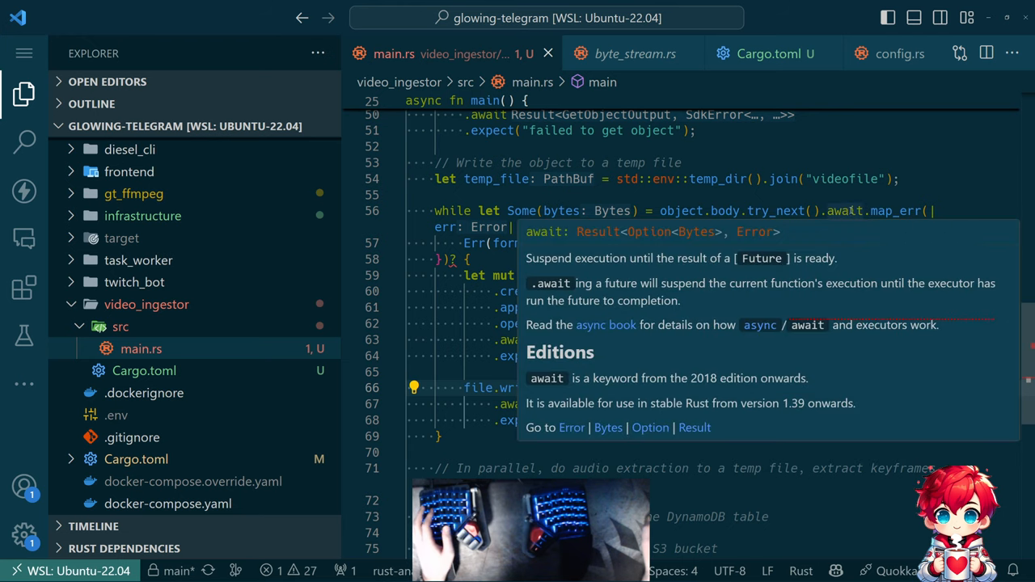
mouse_move(815, 283)
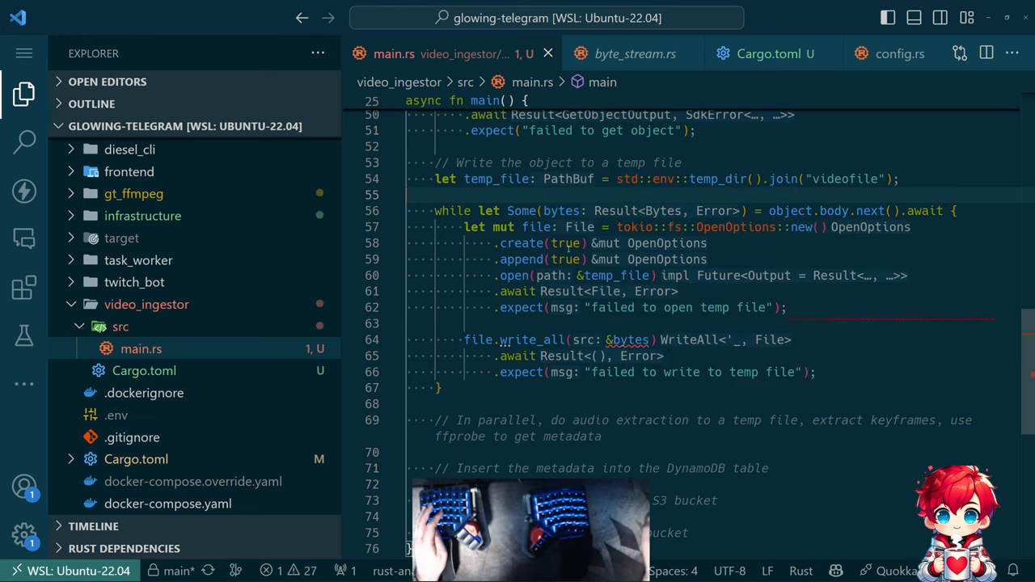
mouse_move(582, 227)
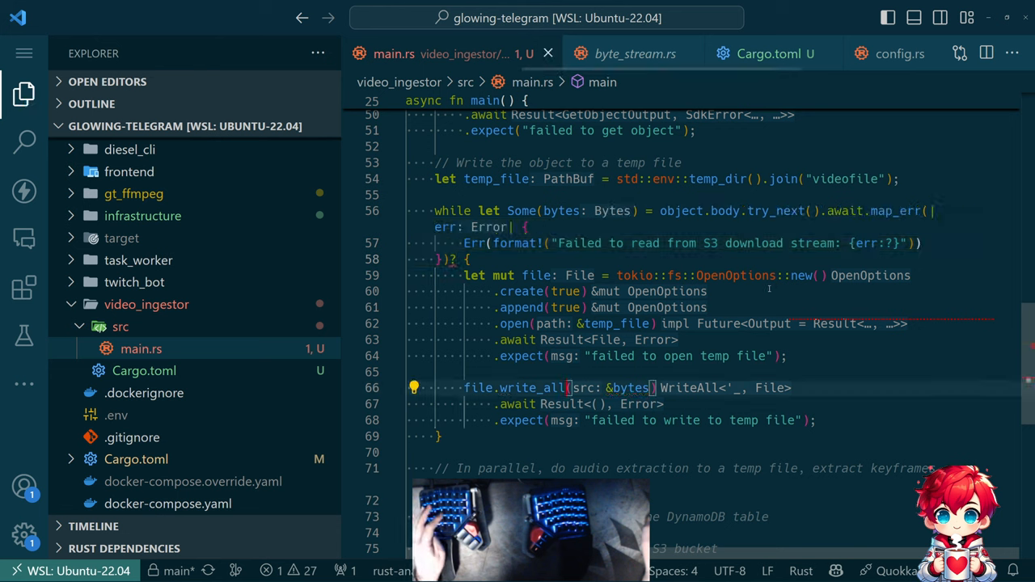
mouse_move(488, 187)
text(object: aws_sdk_s3::model::GetObjectOutput,)
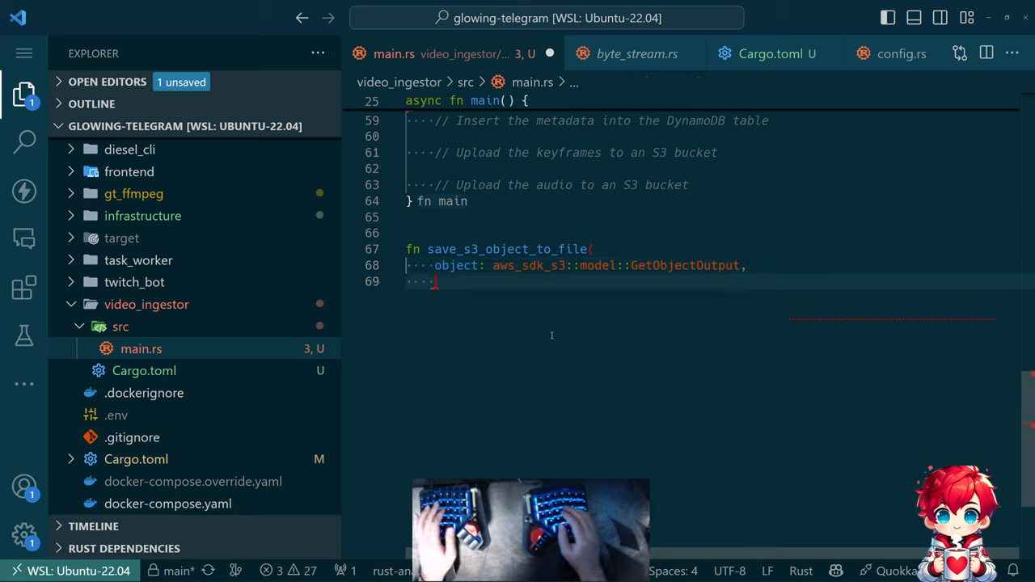
- Define async fn save_s3_object_to_file(object, path: std::path::PathBuf) -> Result<(), Box<dyn std::error::Error>>
text(path:)
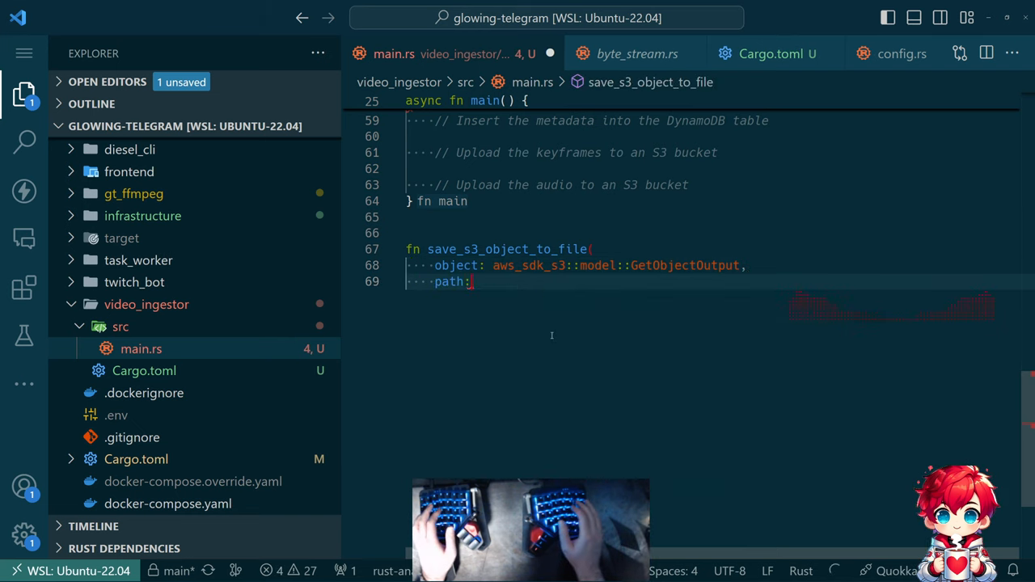
text(std::path::PathBuf,)
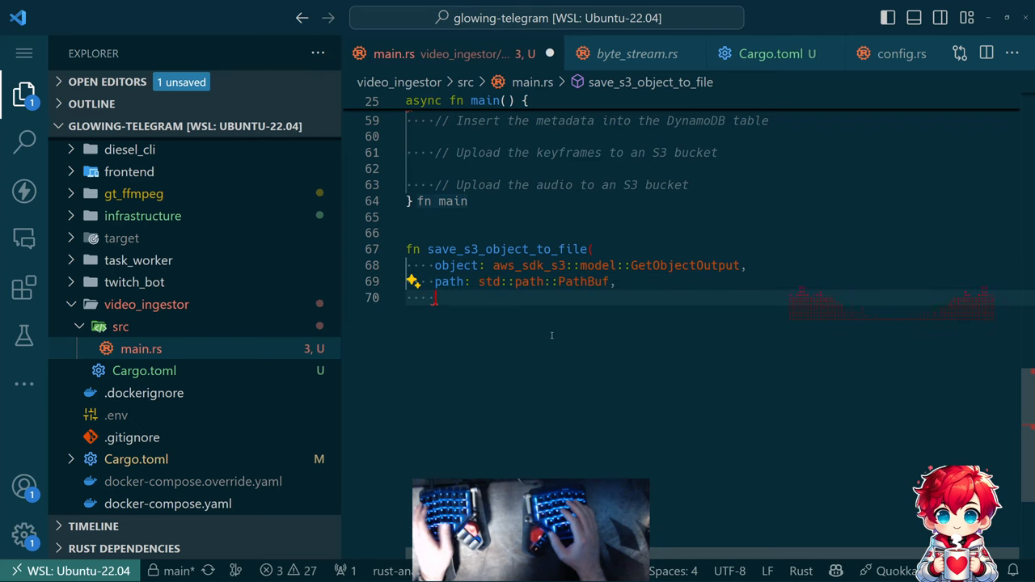
text() -> Result<(), Box<dyn std::error::Error>> {)
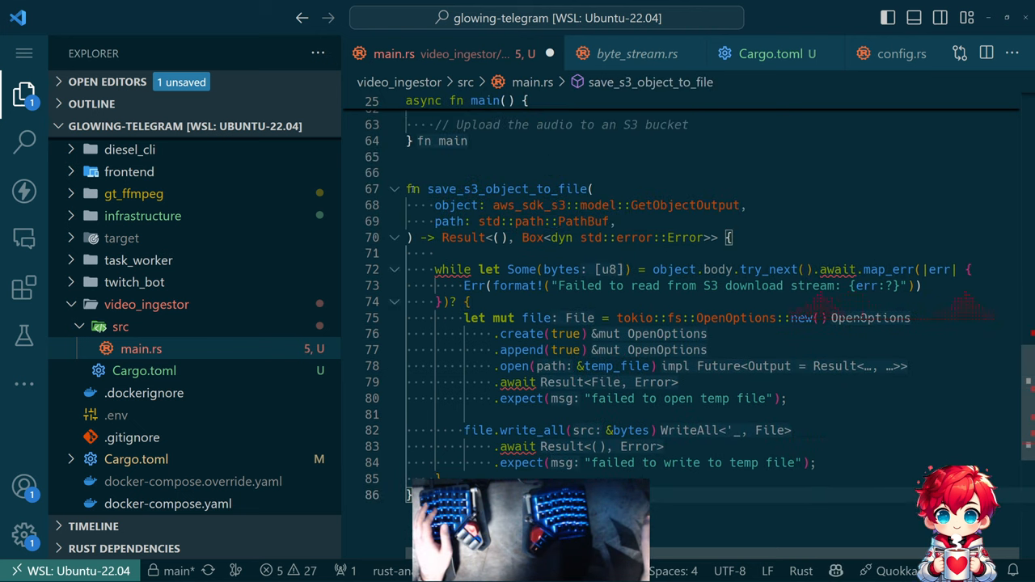
text(async)
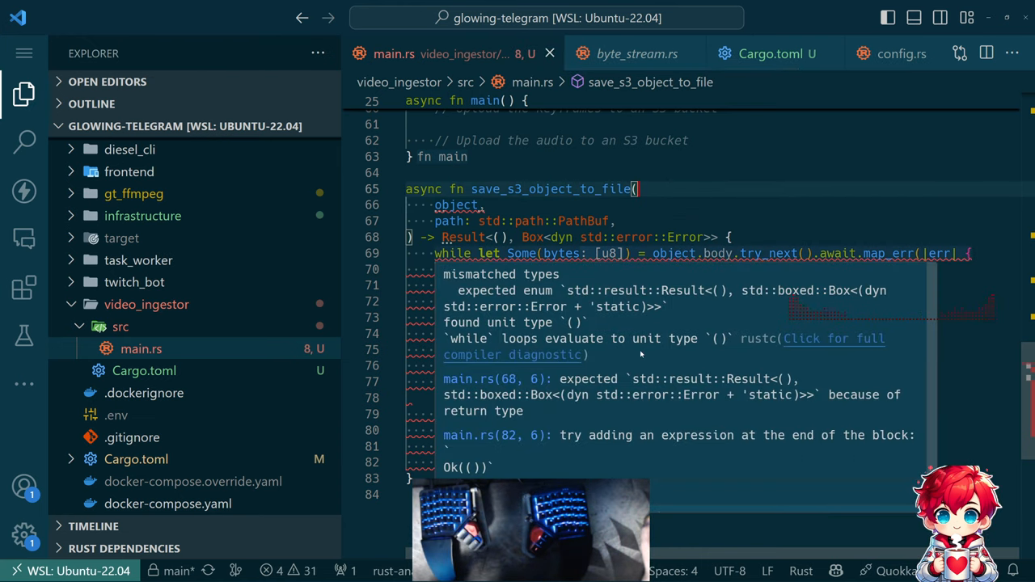
mouse_move(650, 408)
text(Ok(()))
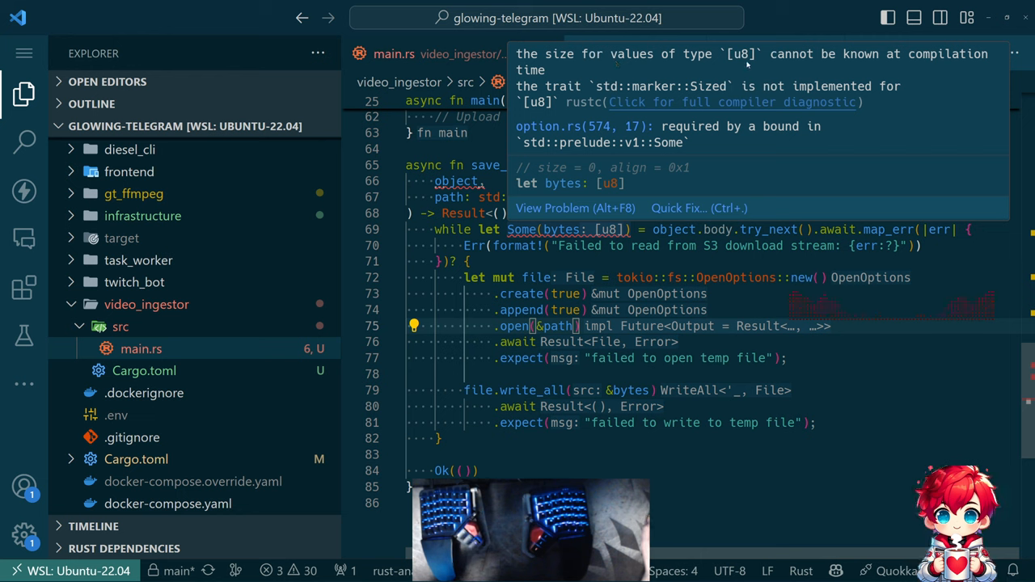
mouse_move(801, 68)
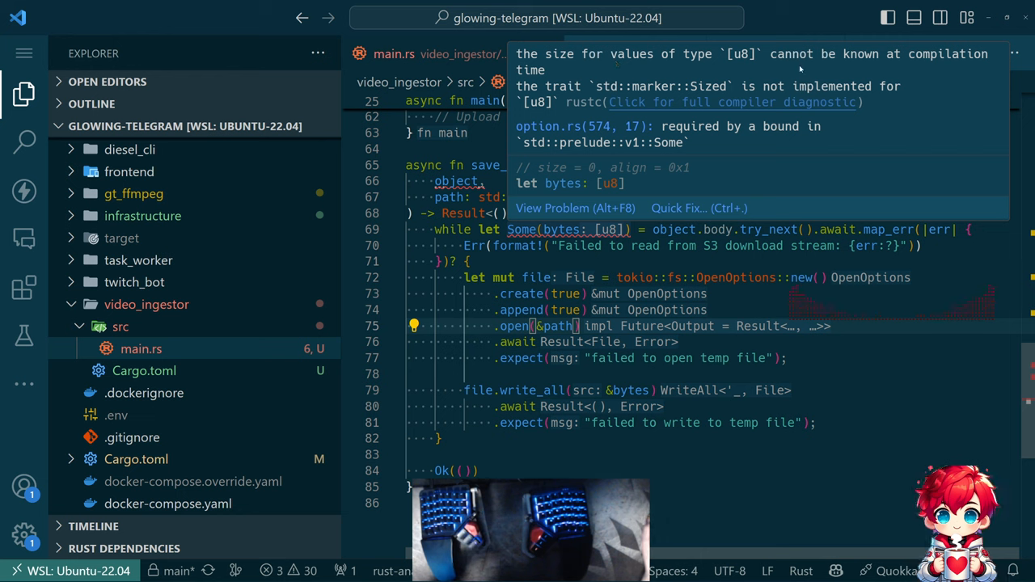
mouse_move(737, 207)
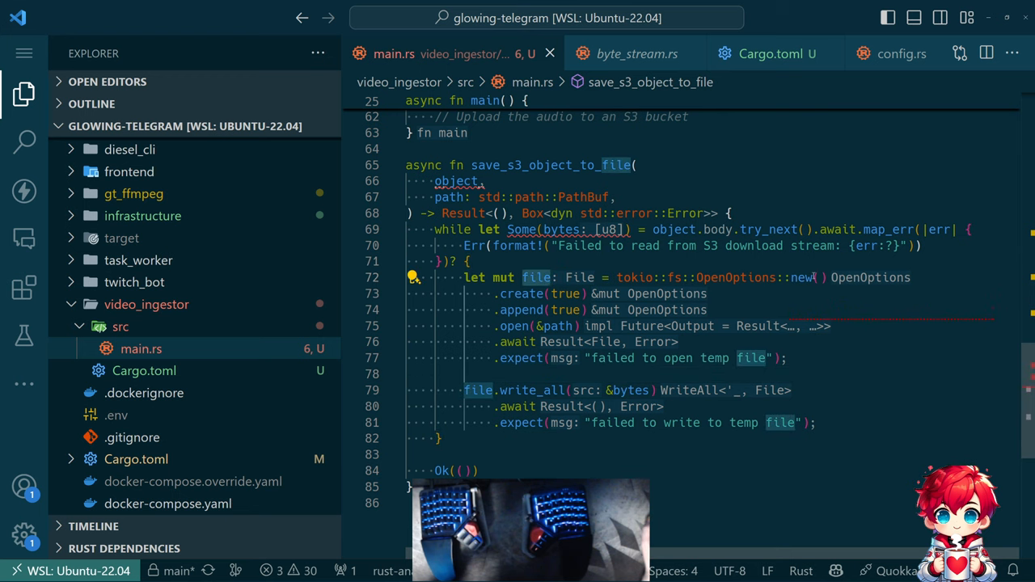
mouse_move(515, 326)
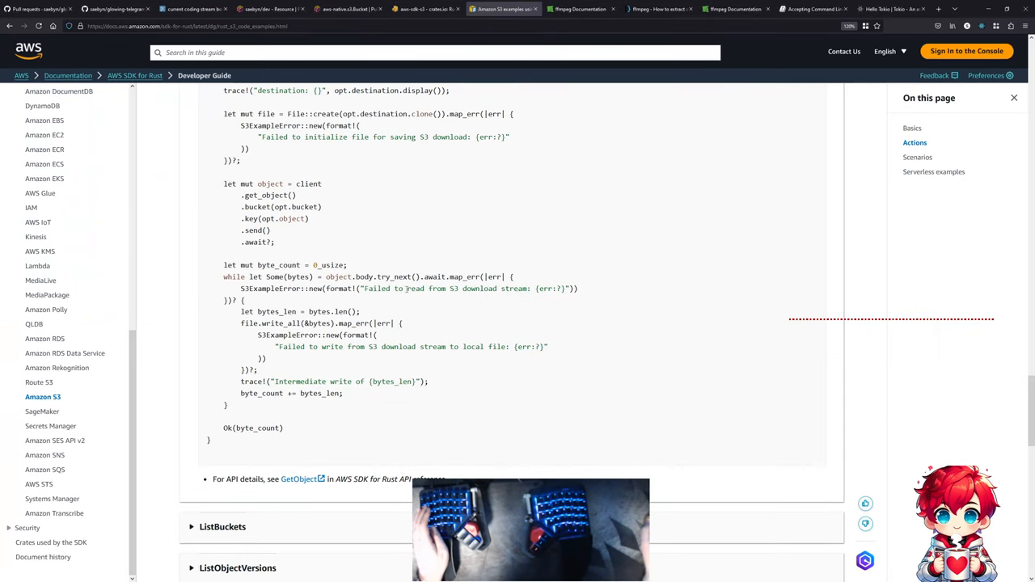
- Switch back from the AWS GetObject example to main.rs in the editor
key(alt+tab)
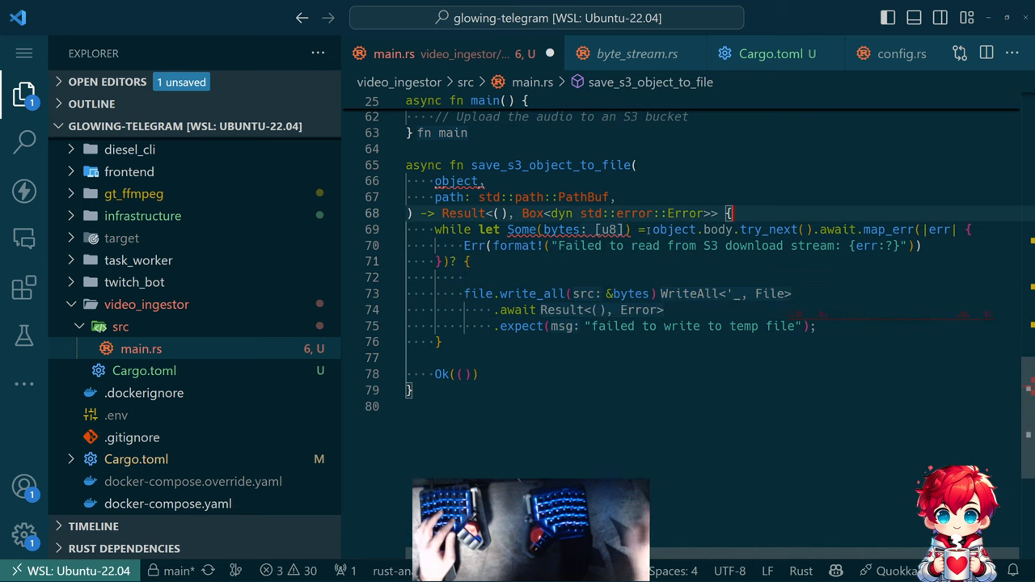
- Open the file once before the loop via tokio::fs::OpenOptions and type object as GetObjectOutput
text(let mut file: File = tokio::fs::OpenOptions::new())
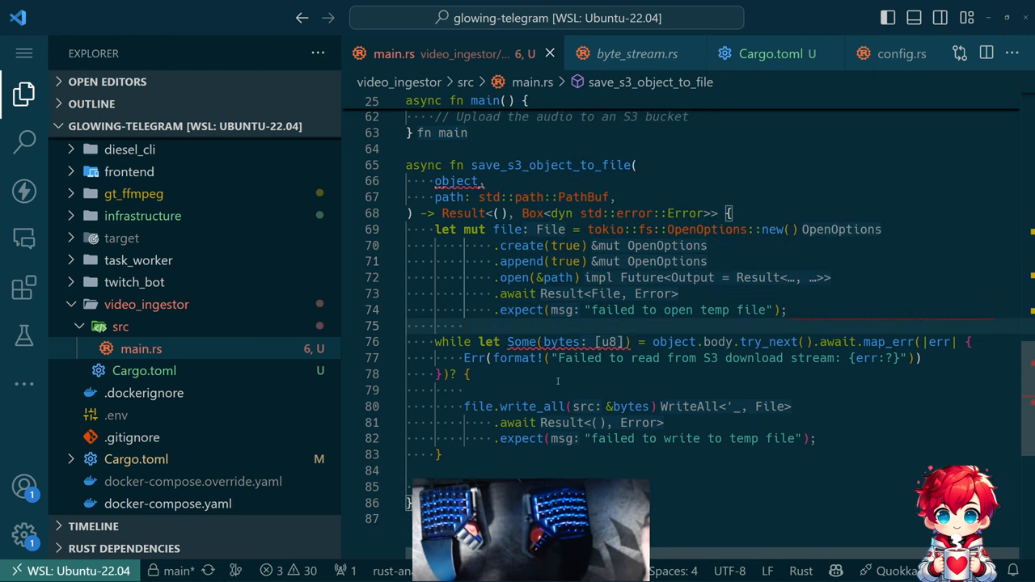
mouse_move(878, 341)
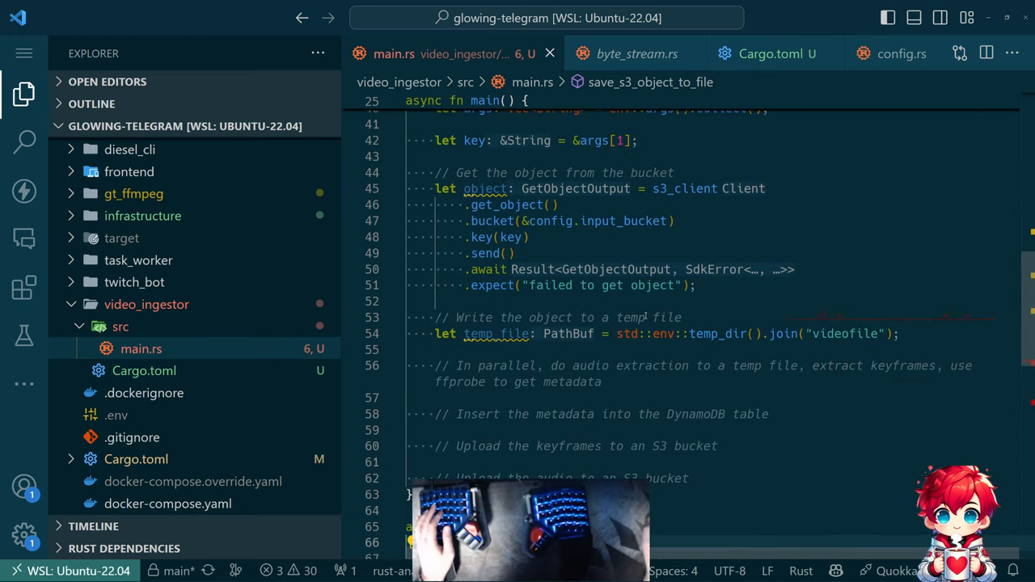
mouse_move(485, 188)
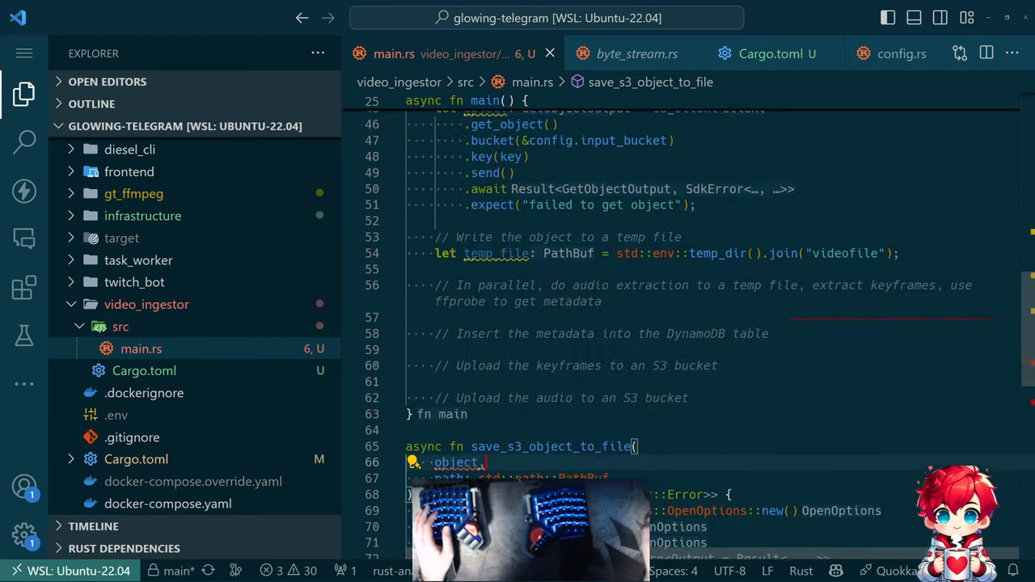
text(GetObjectOutput:)
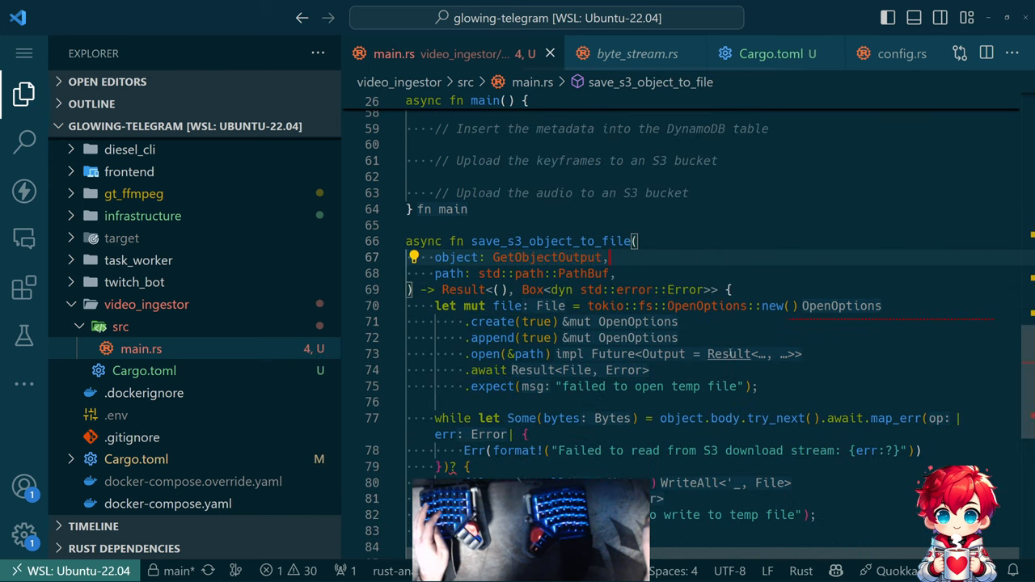
scroll(down, 3)
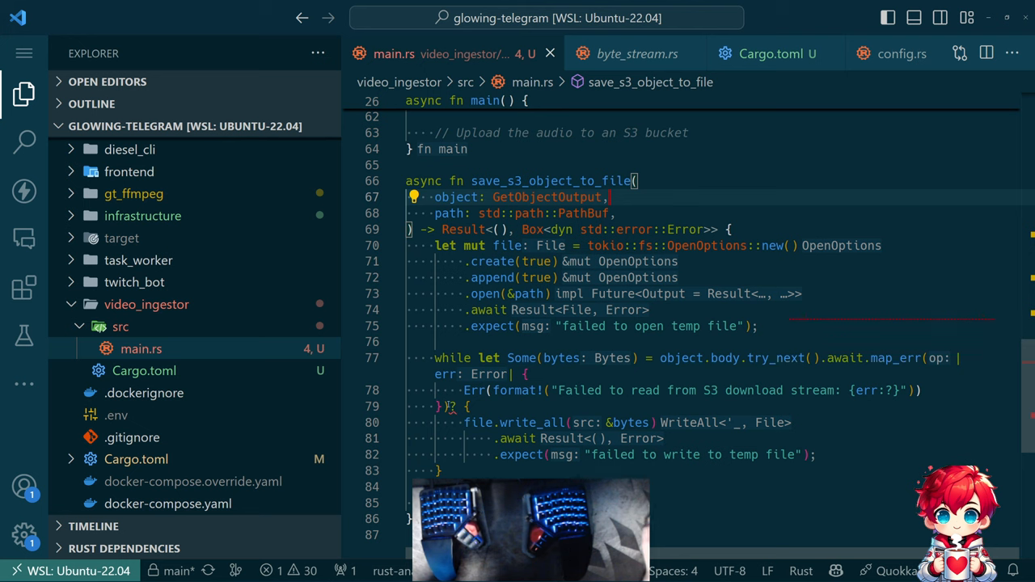
mouse_move(466, 230)
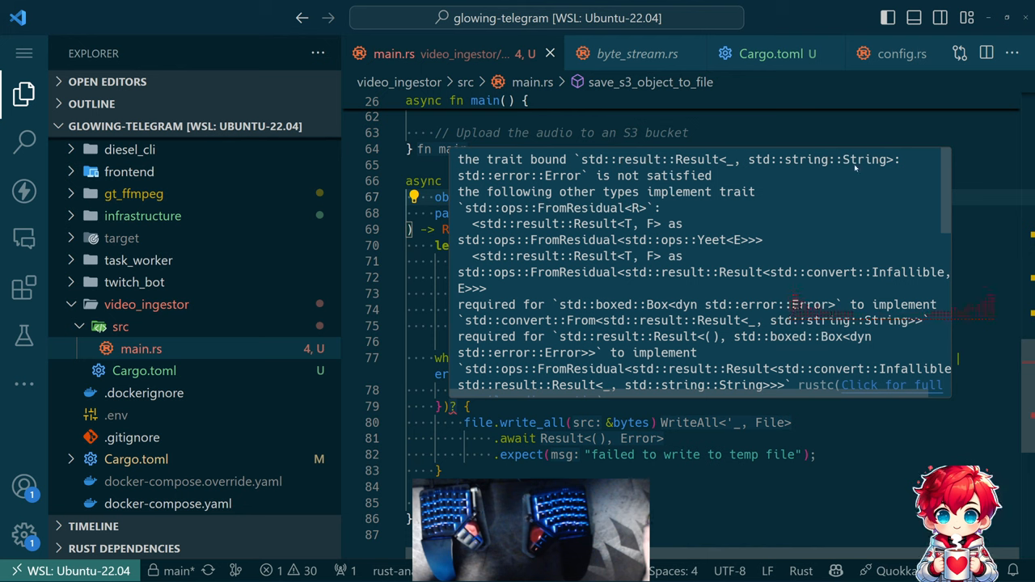
mouse_move(650, 239)
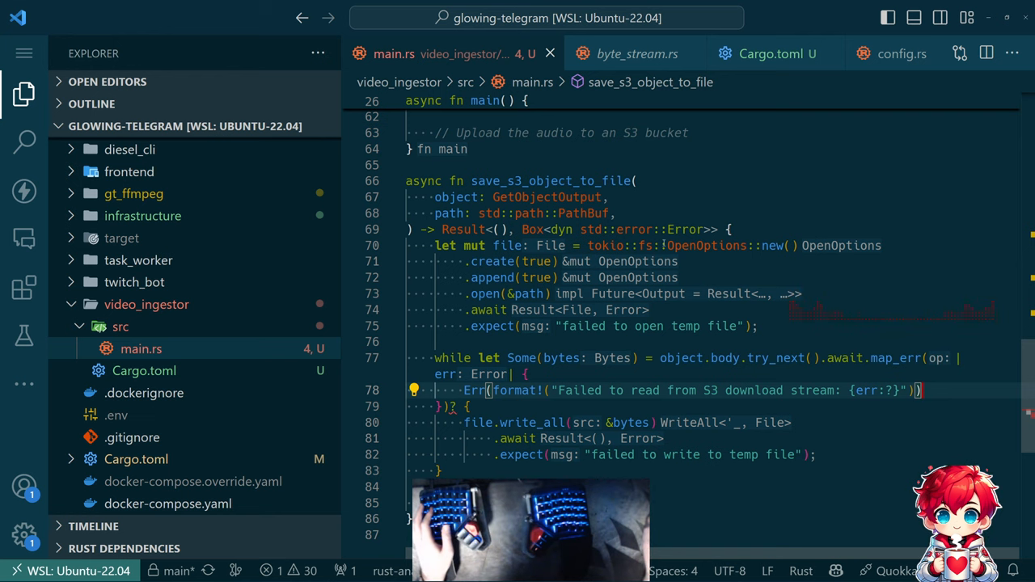
- Make object mut and call save_s3_object_to_file(object, temp_file).await.expect("failed to save object to file") in main
text(.ikn)
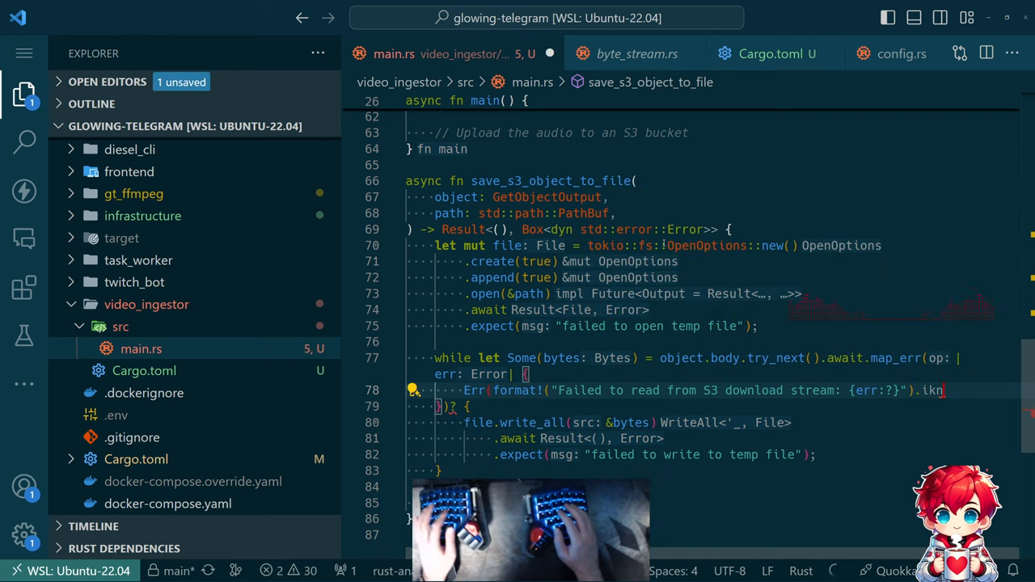
text(into()))
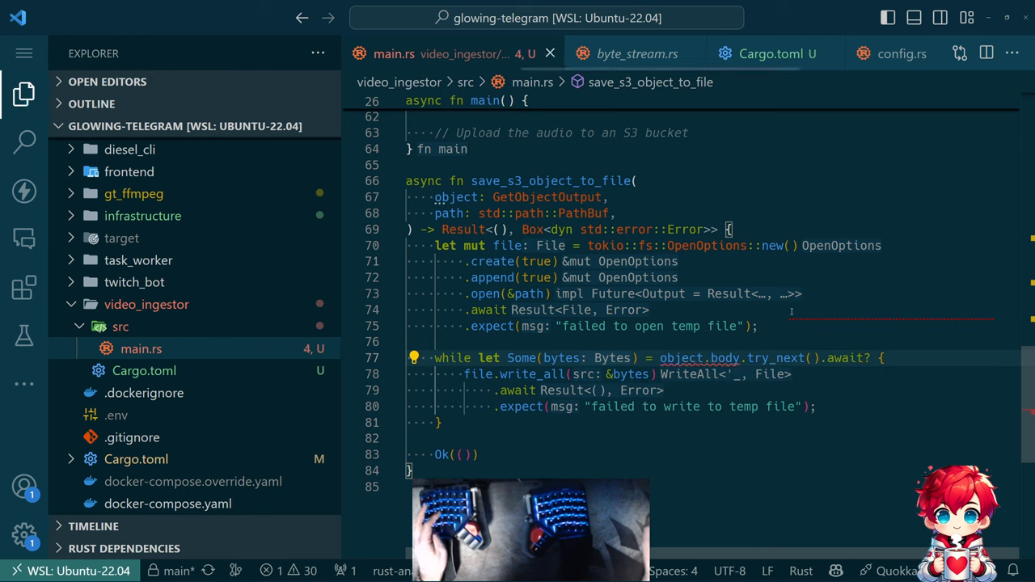
mouse_move(699, 359)
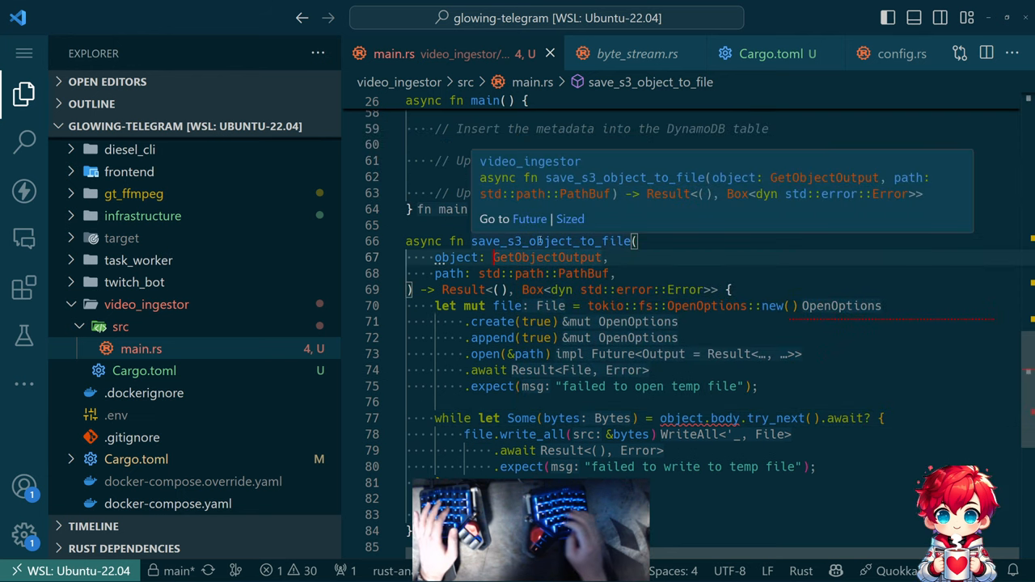
text(mut)
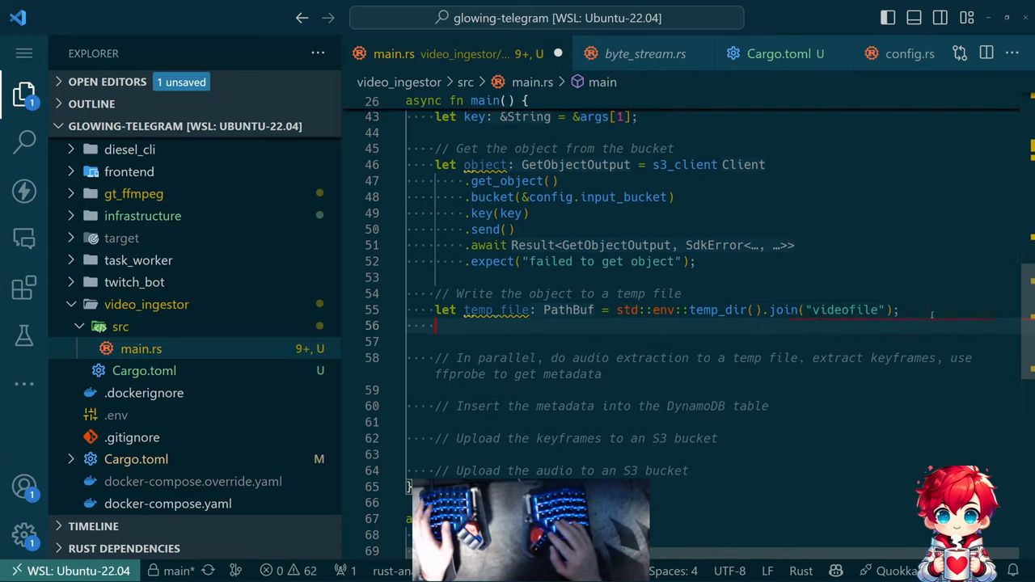
text(save_s3_object_to_file(object, temp_file).await.expect("failed to save object to file");)
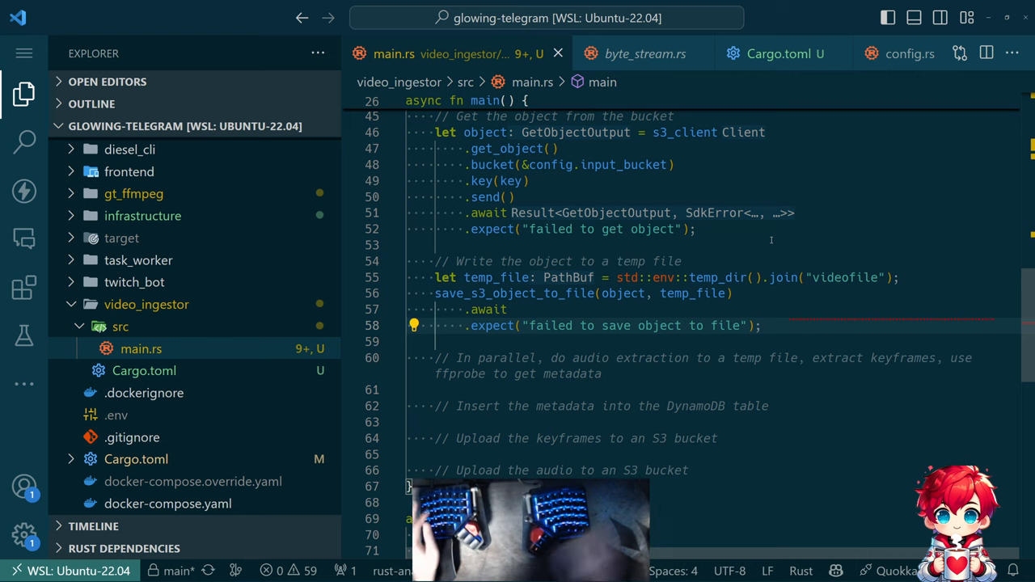
- Scroll through main.rs and switch back to the AWS S3 GetObject example
scroll(down, 3)
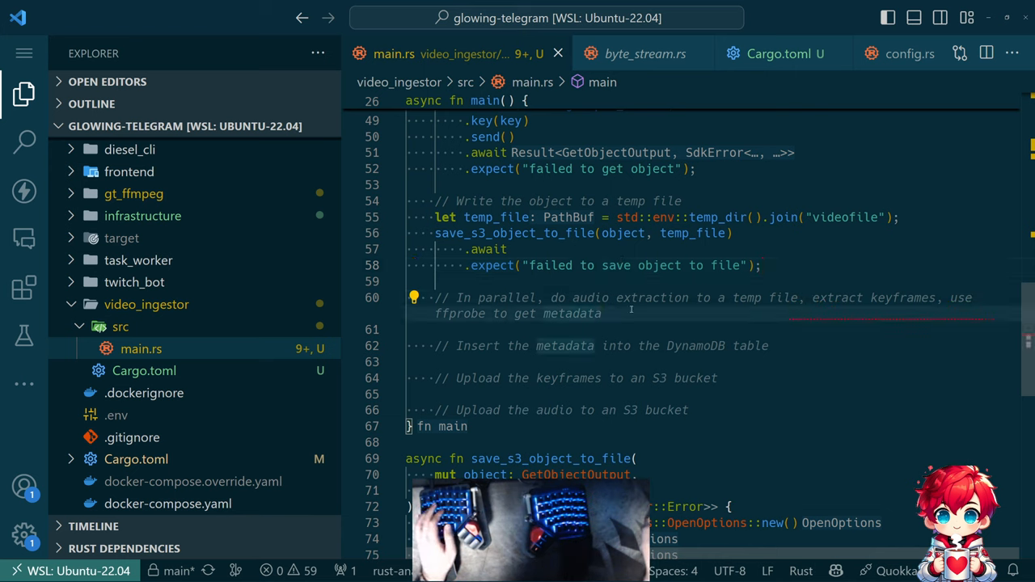
key(enter)
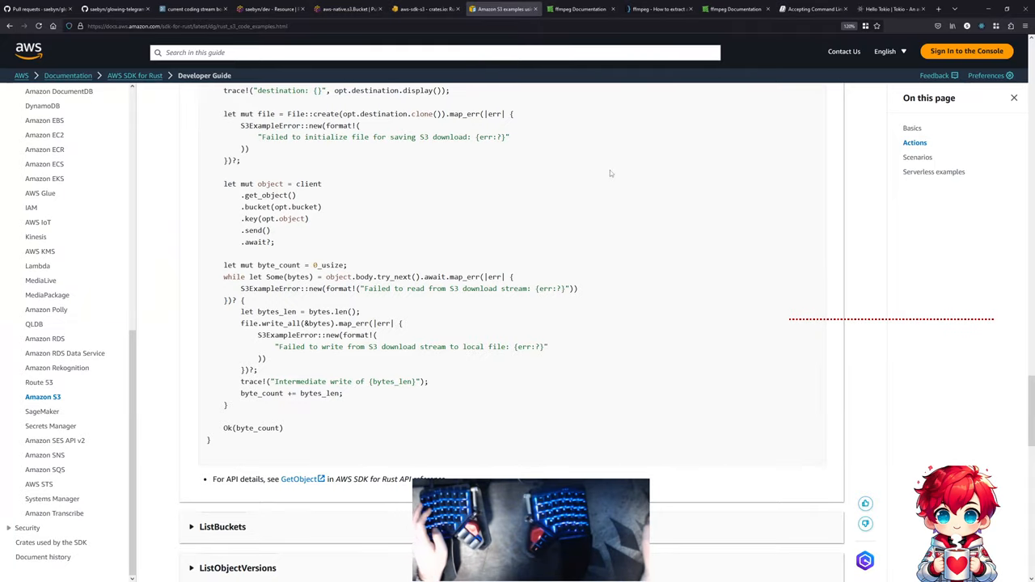
- Switch to the Hello Tokio tab and scroll to its async main and Cargo features sections
click(889, 10)
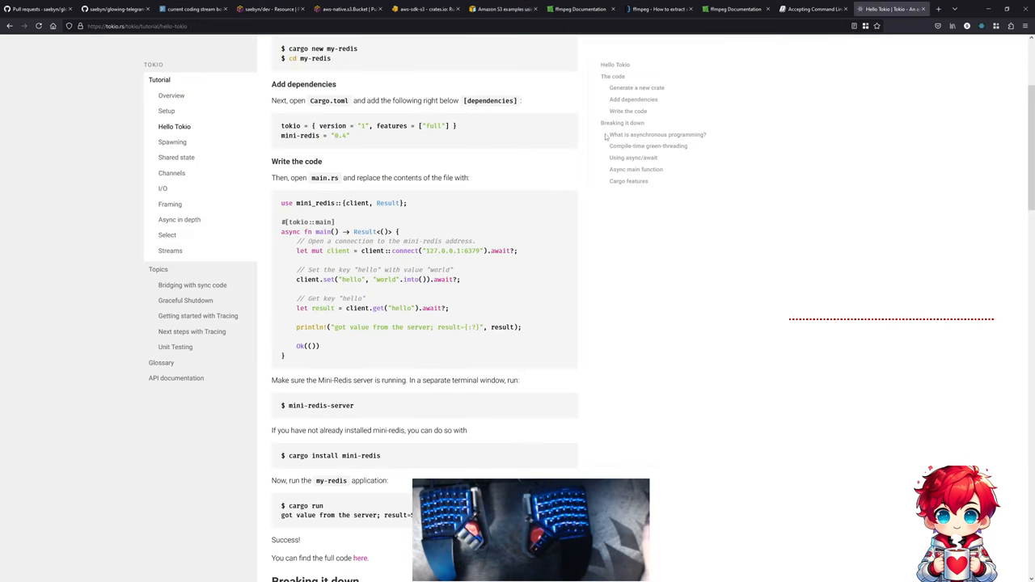
scroll(down, 3)
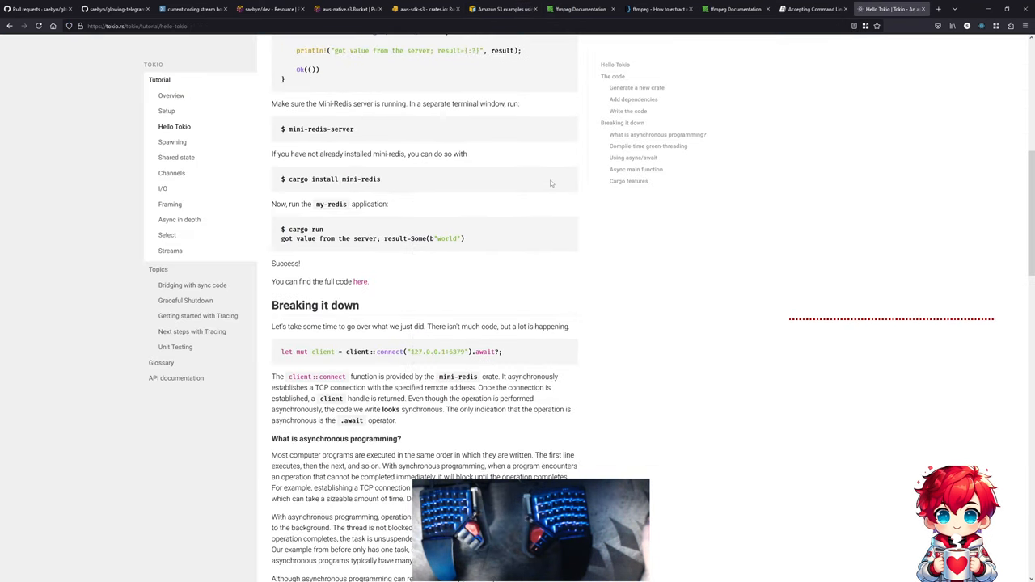
scroll(down, 3)
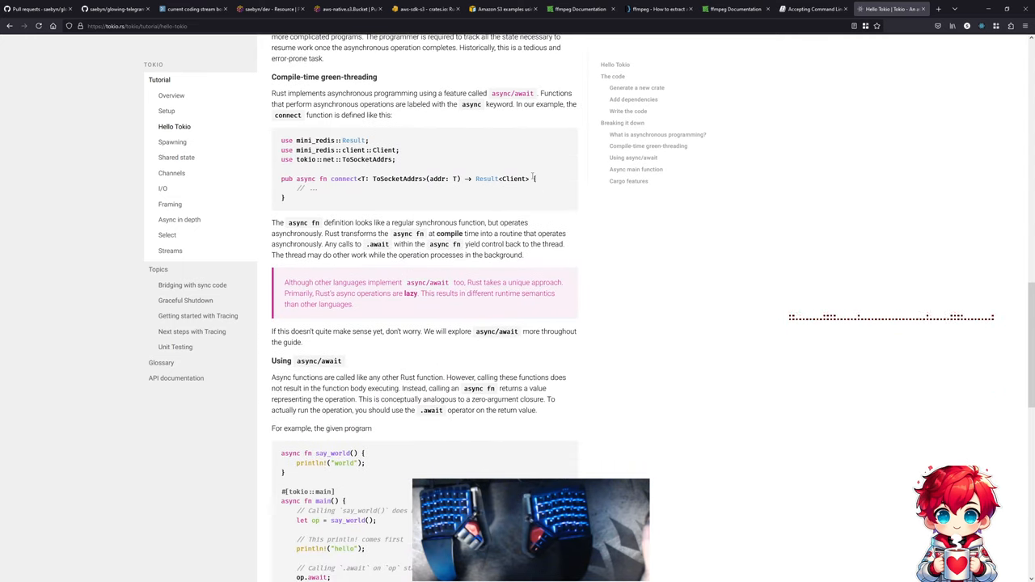
scroll(down, 3)
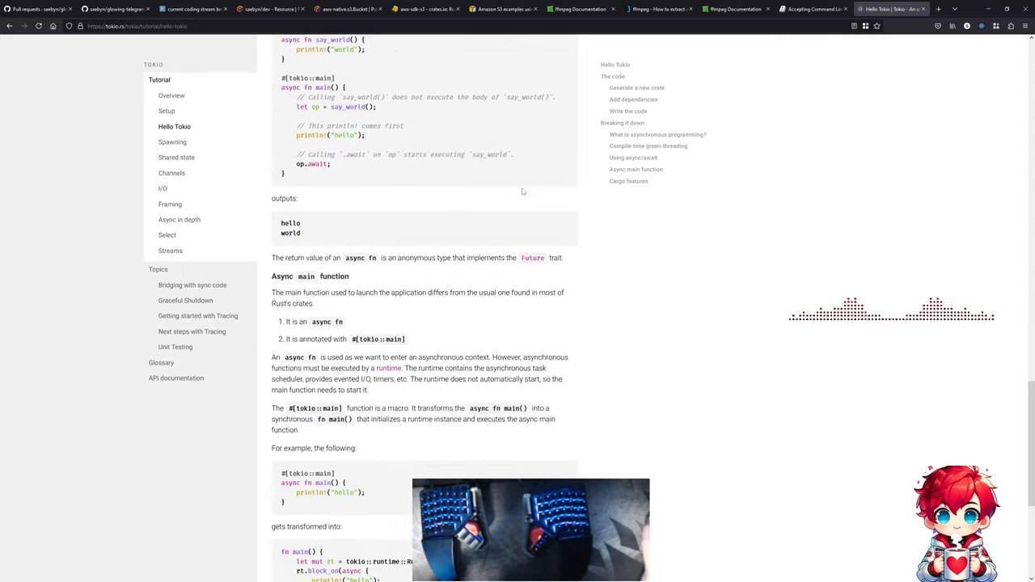
scroll(down, 3)
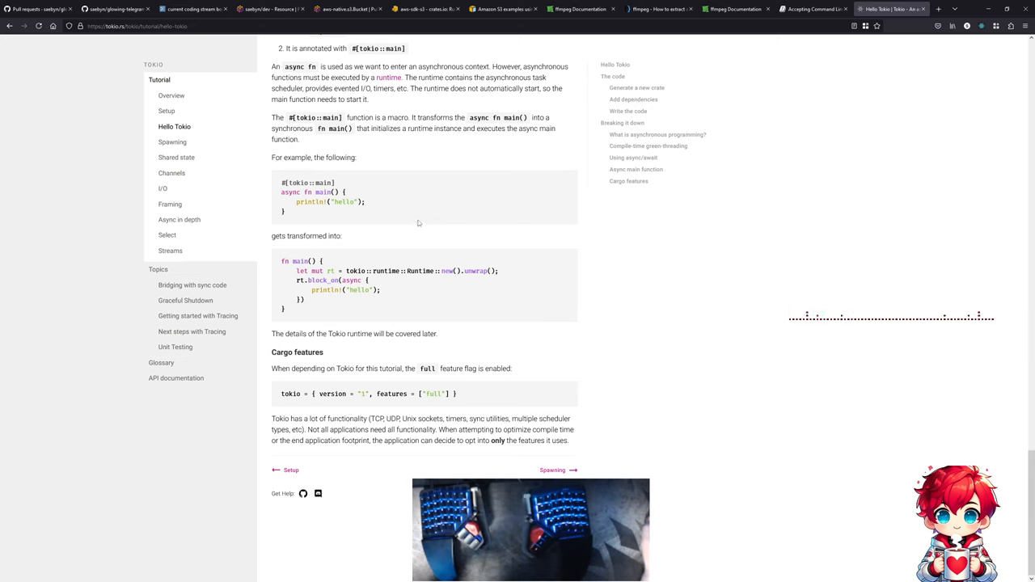
- Open the Spawning chapter and scroll through its Concurrency and Tasks sections
click(171, 143)
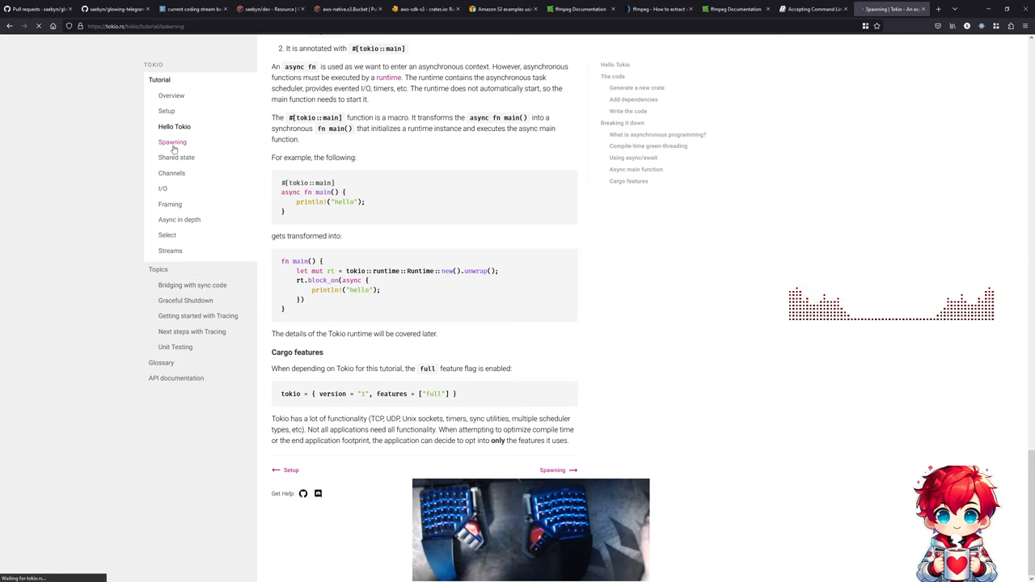
click(171, 142)
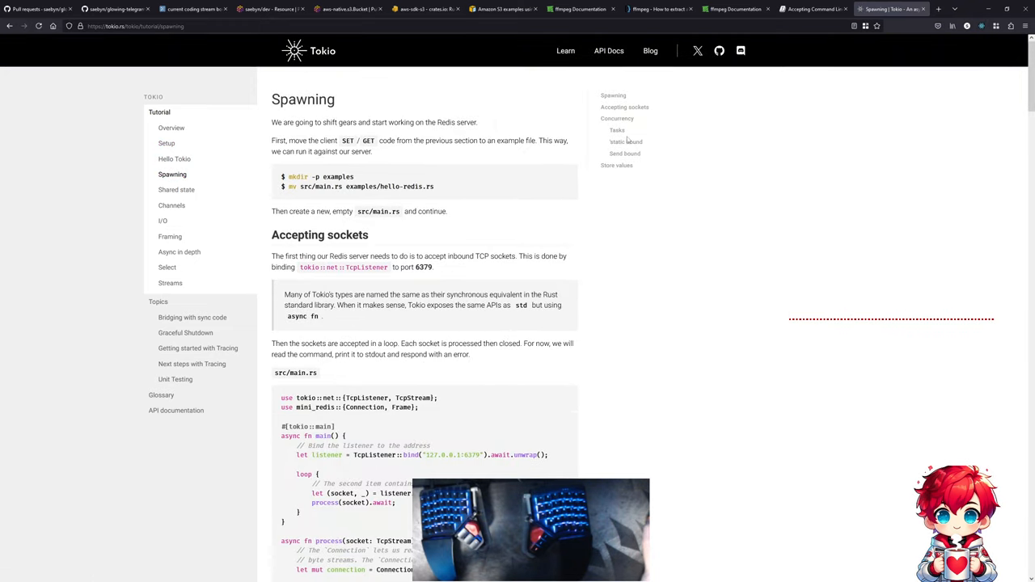
scroll(down, 3)
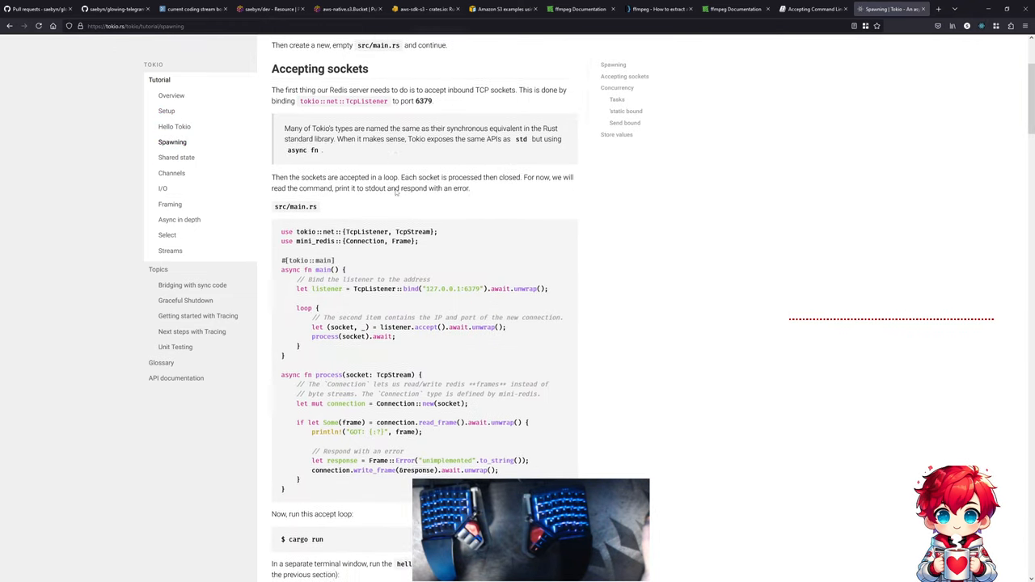
scroll(down, 3)
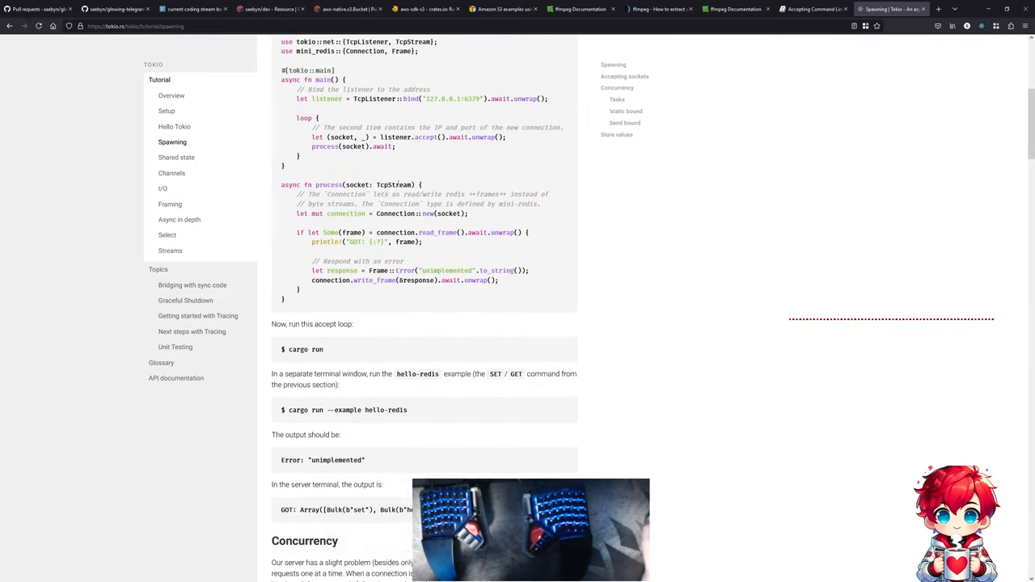
scroll(down, 3)
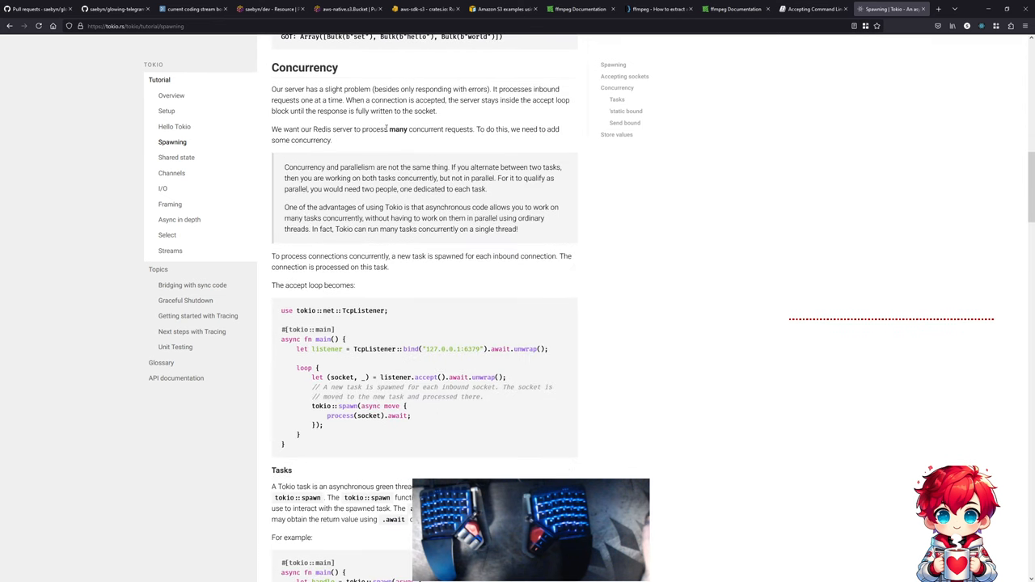
mouse_move(456, 157)
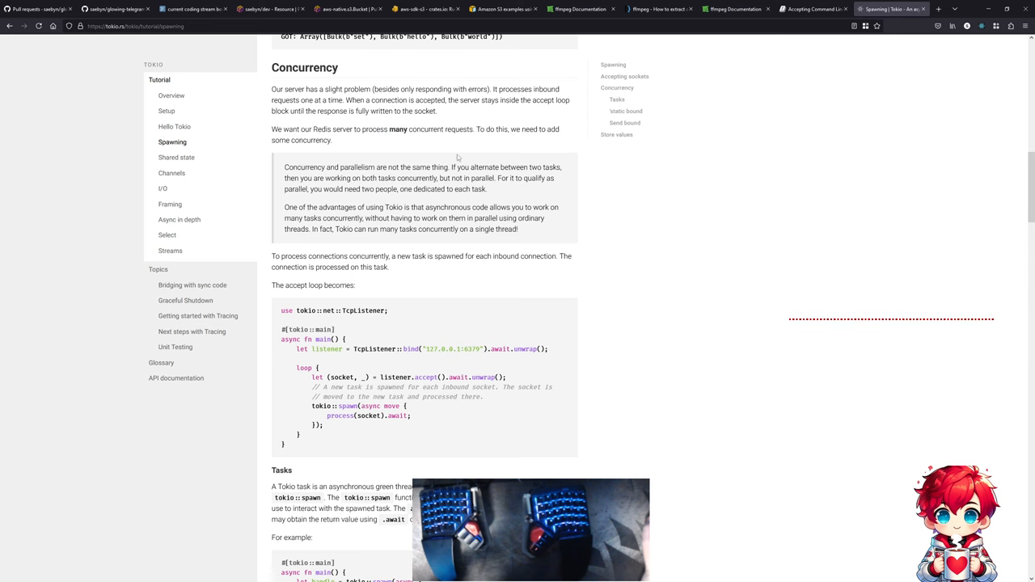
scroll(down, 3)
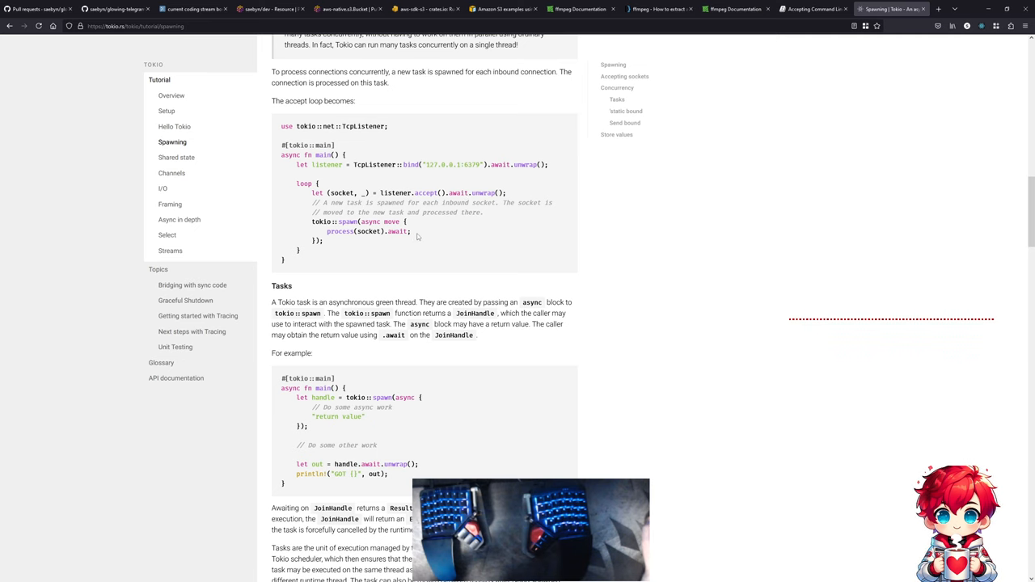
scroll(down, 3)
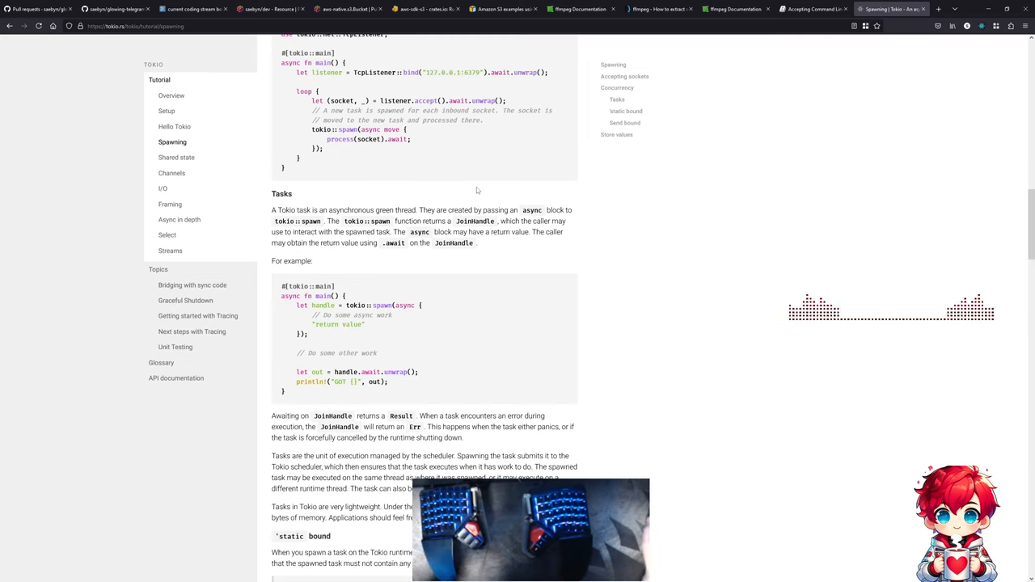
mouse_move(359, 309)
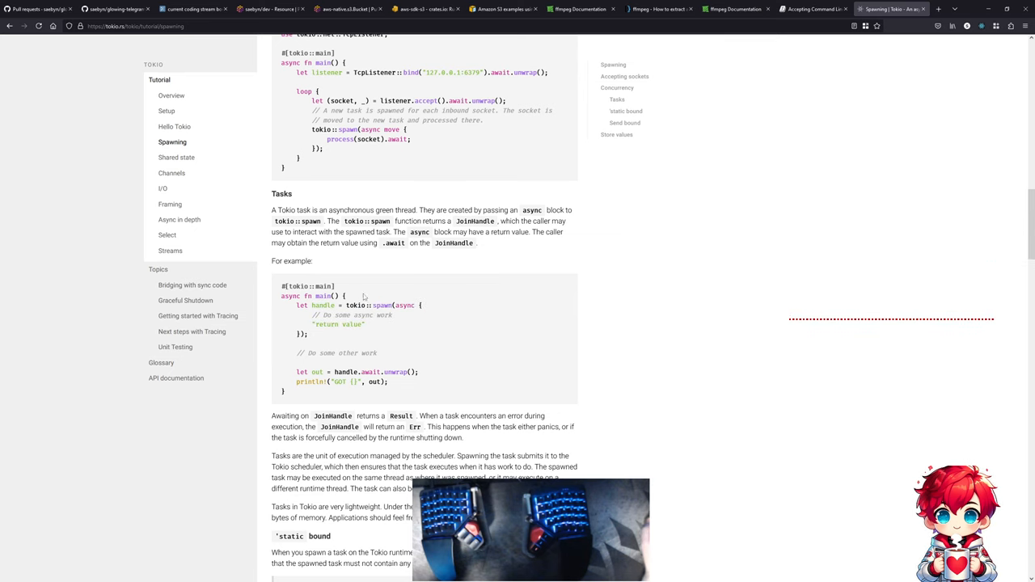
scroll(down, 3)
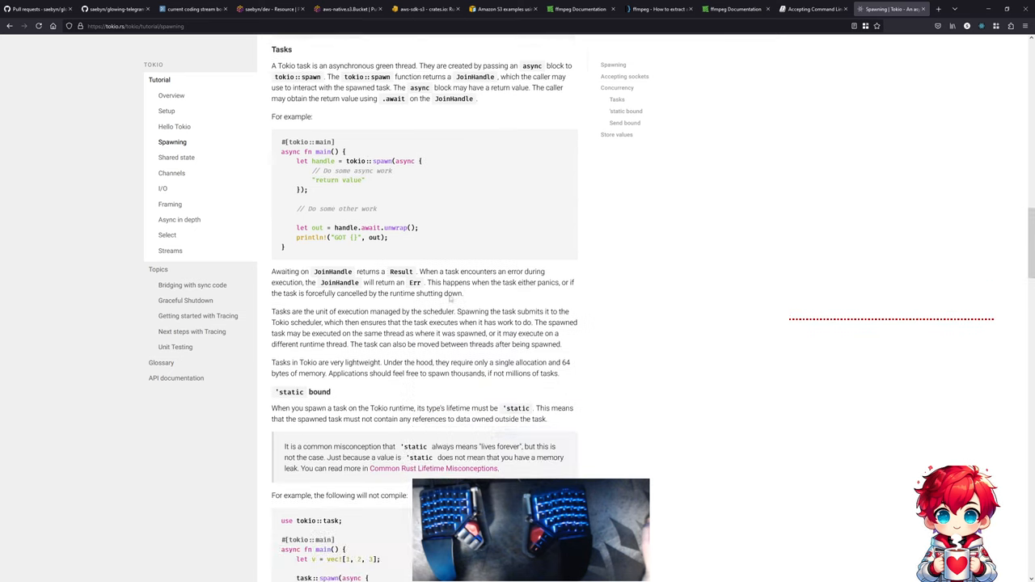
scroll(down, 3)
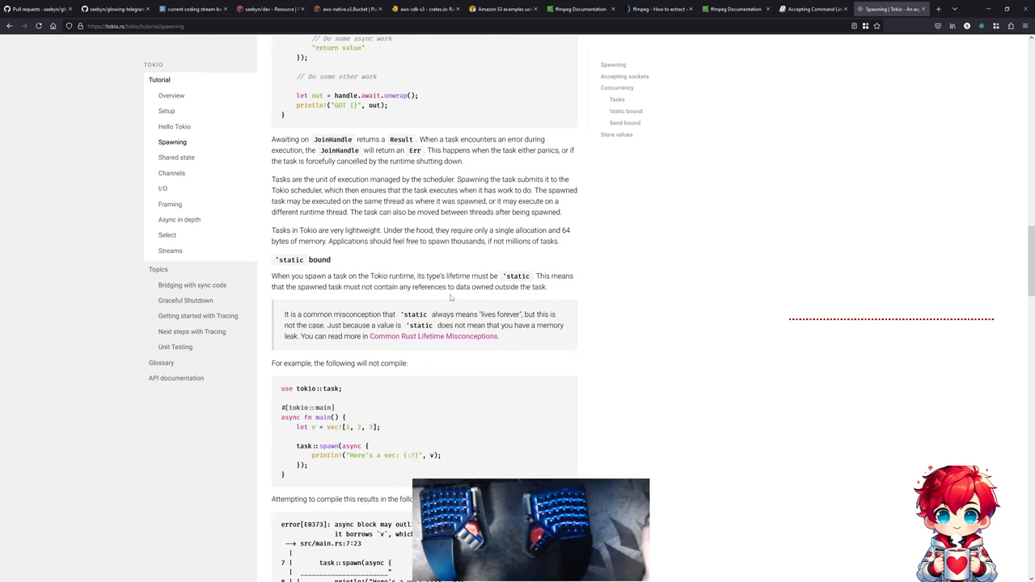
- Continue down the Spawning page through the 'static bound and Send bound sections
scroll(down, 3)
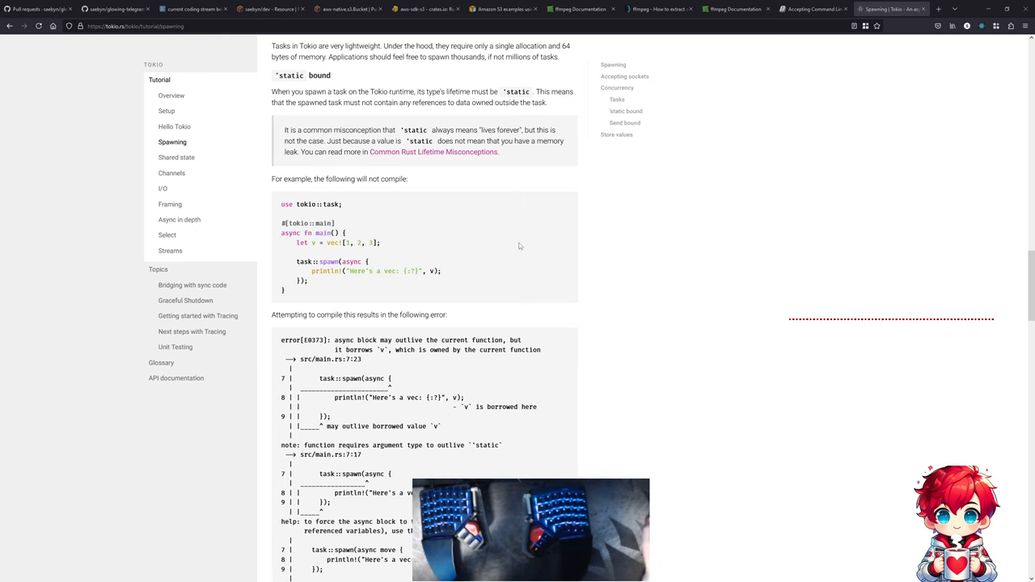
scroll(down, 3)
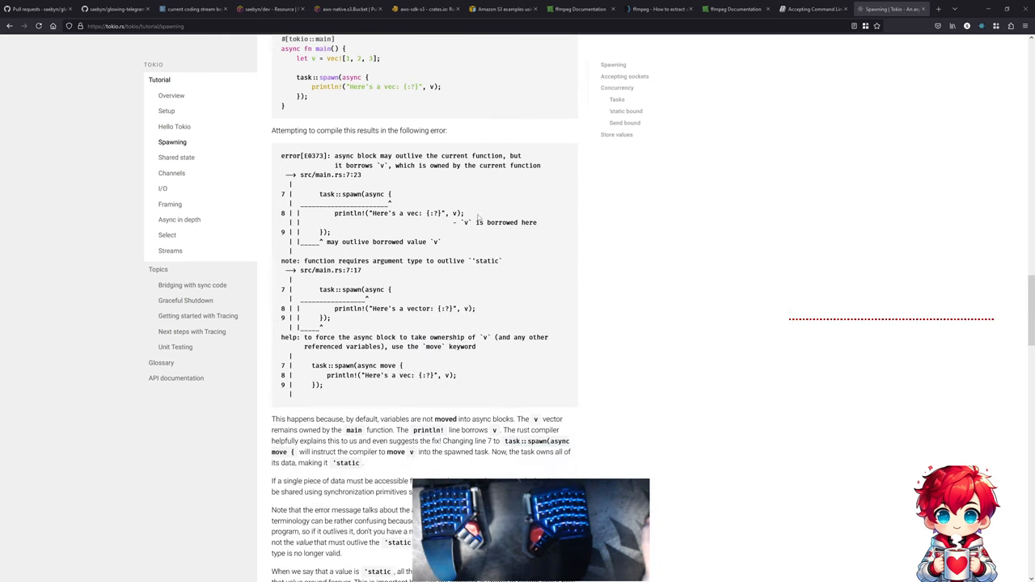
scroll(down, 3)
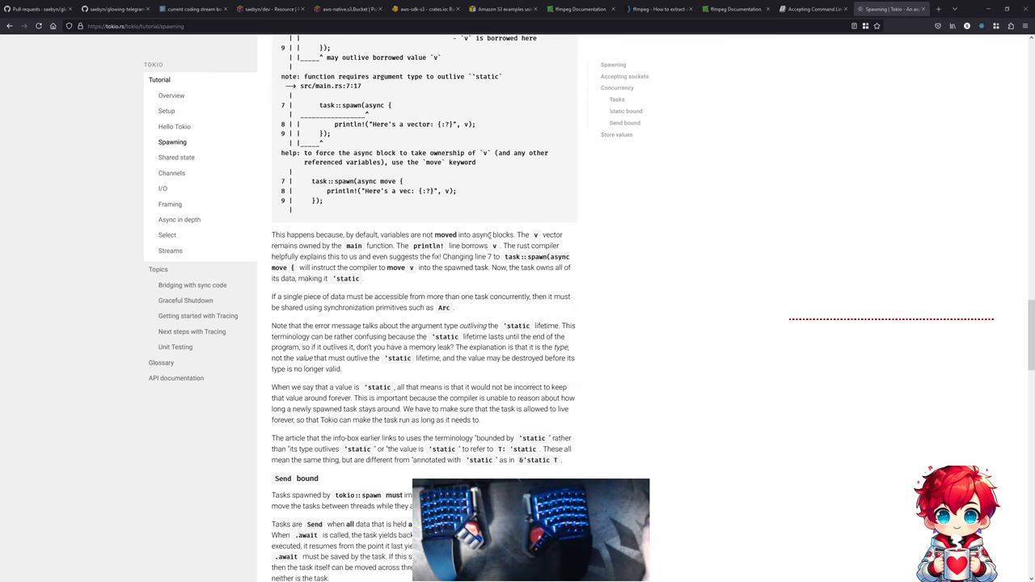
scroll(down, 3)
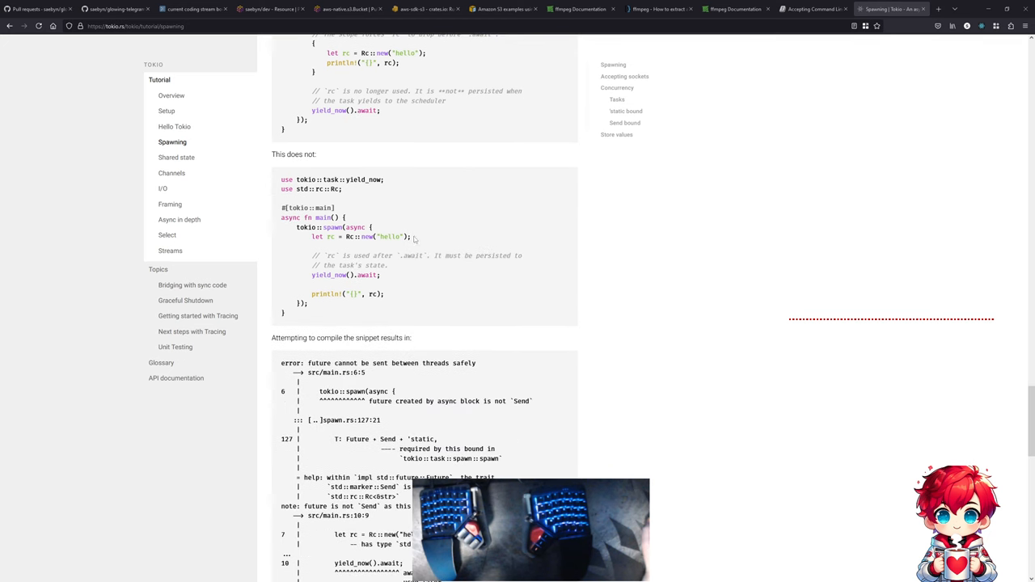
scroll(down, 3)
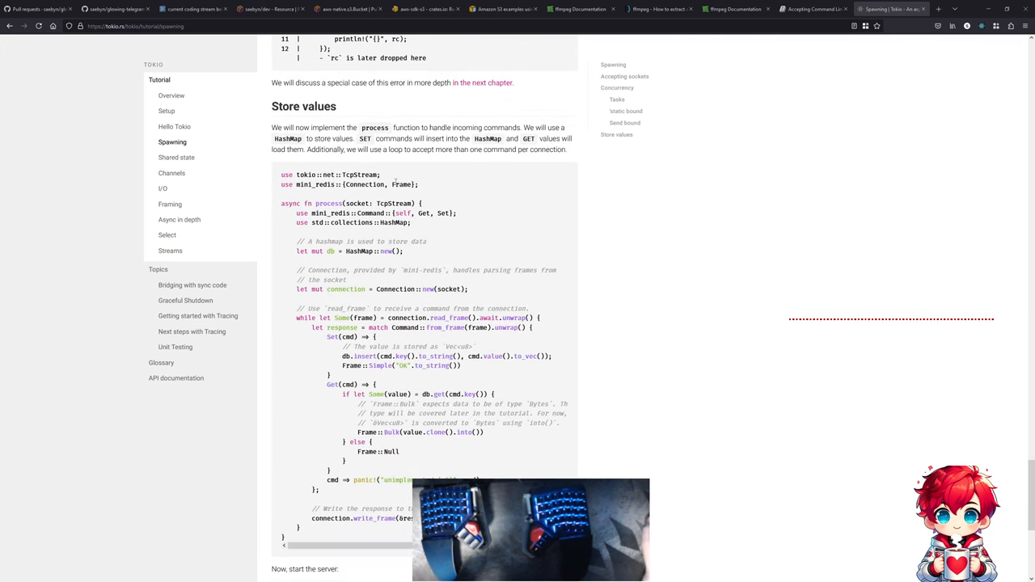
scroll(down, 3)
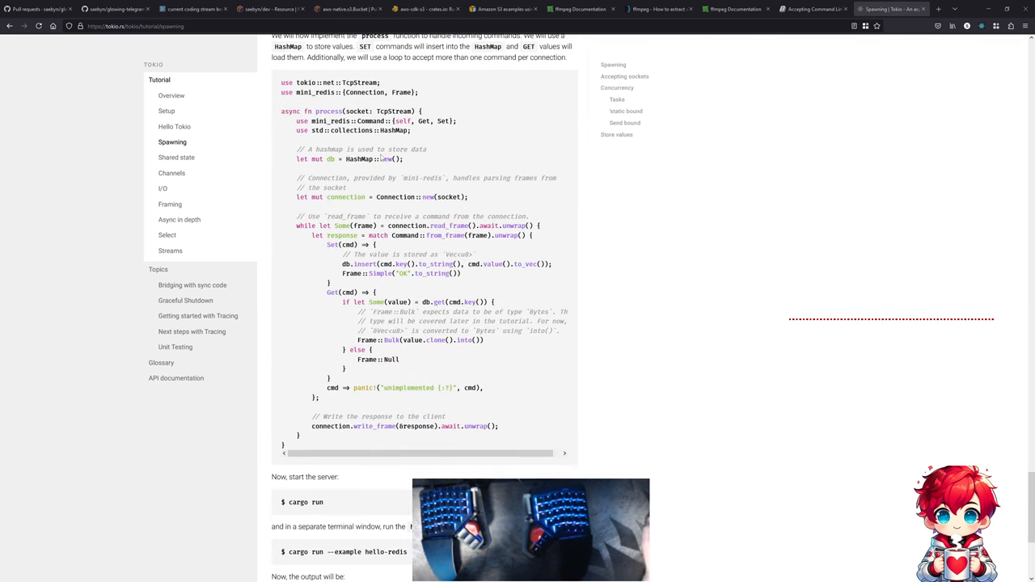
scroll(down, 3)
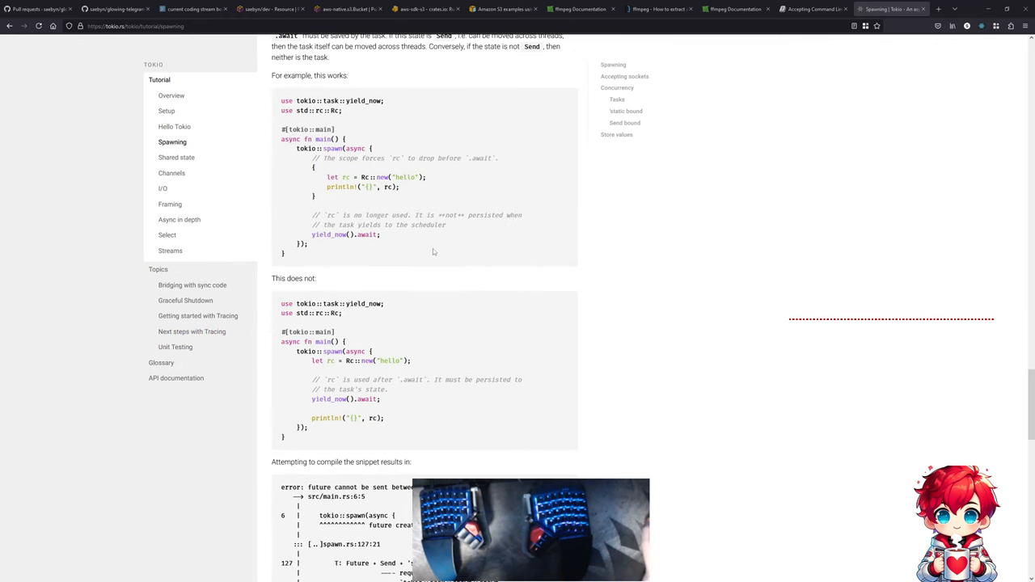
mouse_move(430, 246)
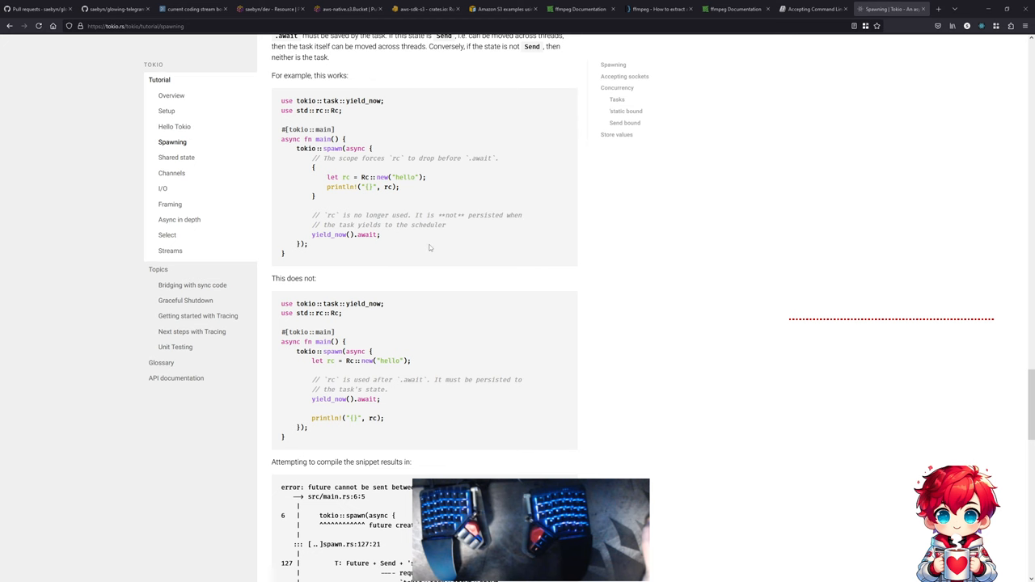
scroll(down, 3)
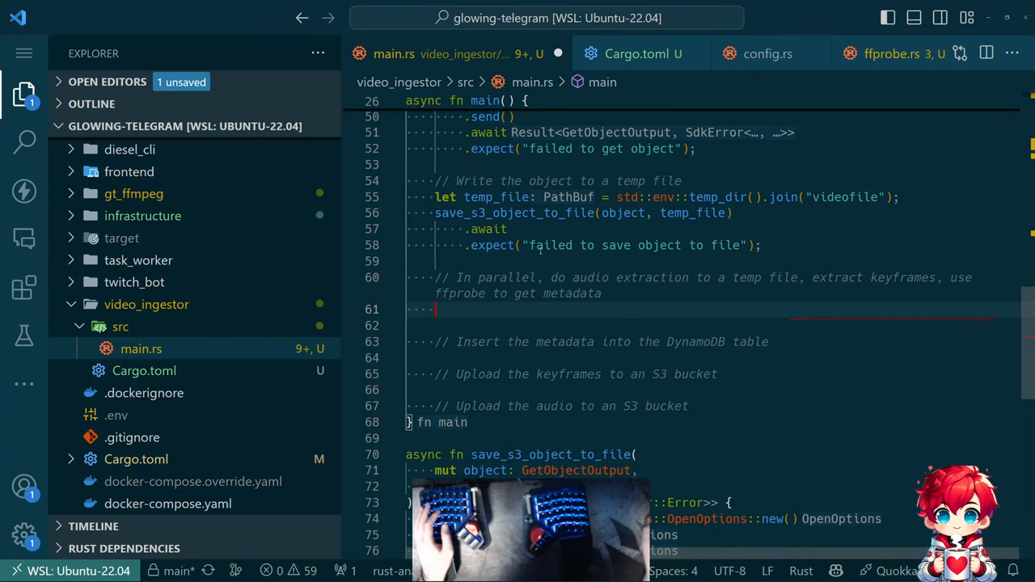
- Rename temp_file to temp_file_path and start let audio_extraction_task = tokio::spawn(async { ... }
text(let)
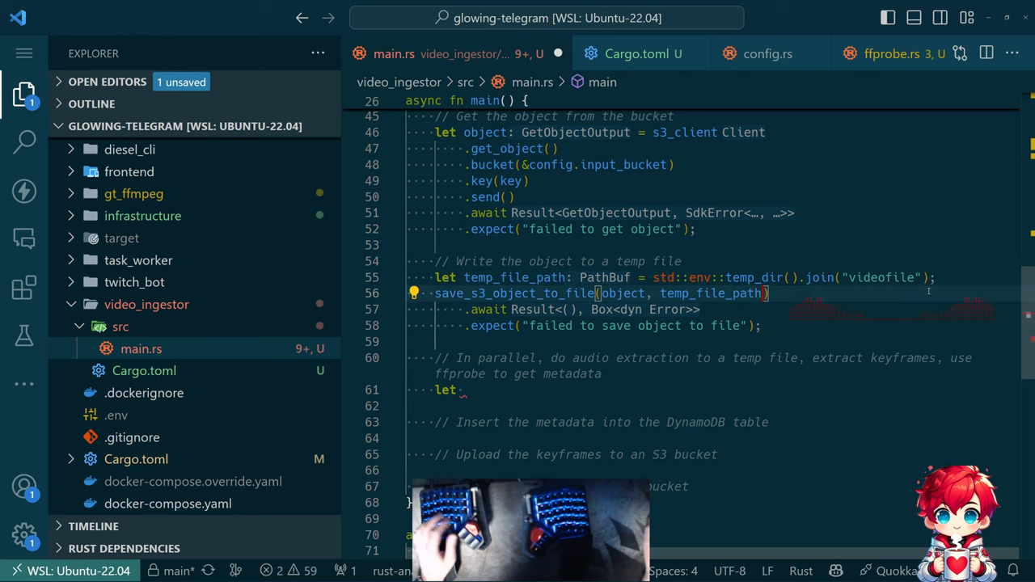
text(let temp_file = temp_file_path.as_path();)
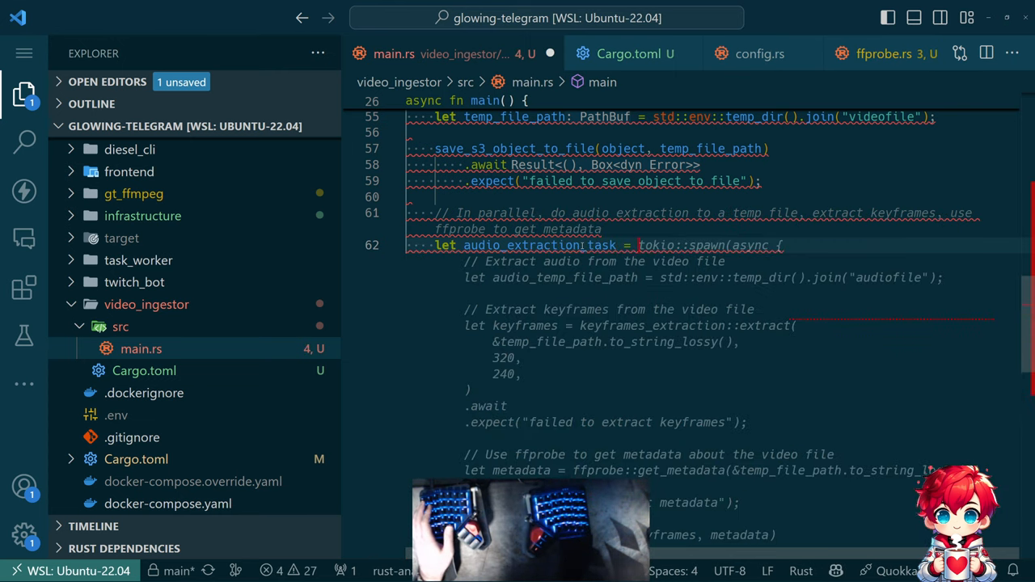
- Have the spawned audio task extract and save audio, returning audio_temp_file_path
scroll(down, 3)
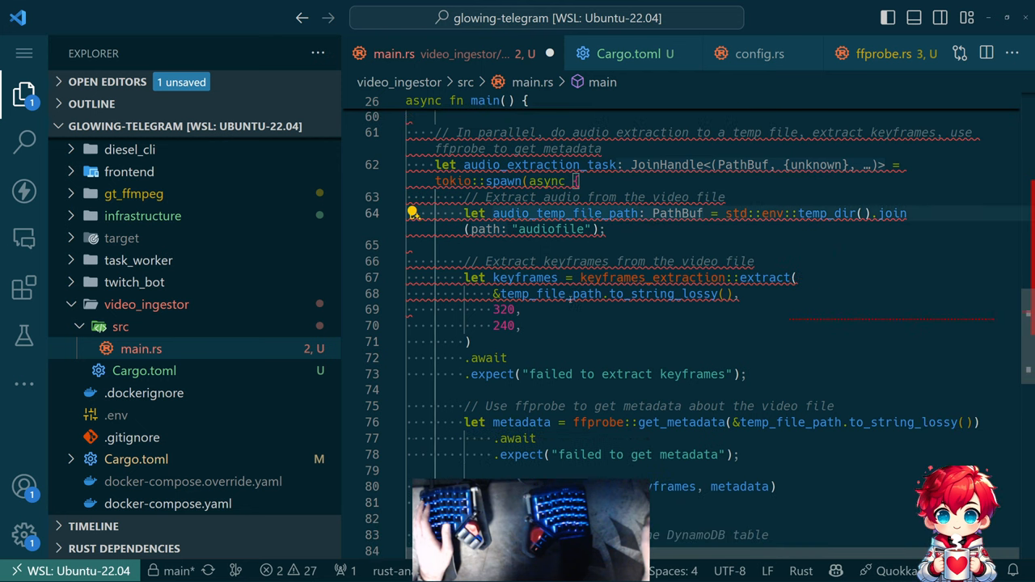
scroll(down, 3)
text(let audio = audio_extraction::extract(&temp_file_path.to_string_lossy(), 0)
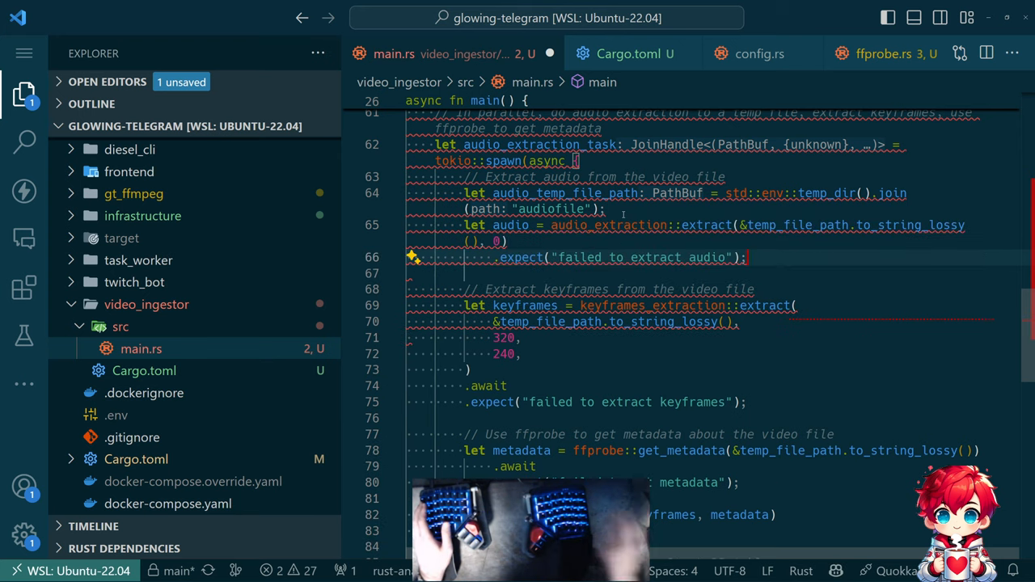
text(audio.save_to_file(&)
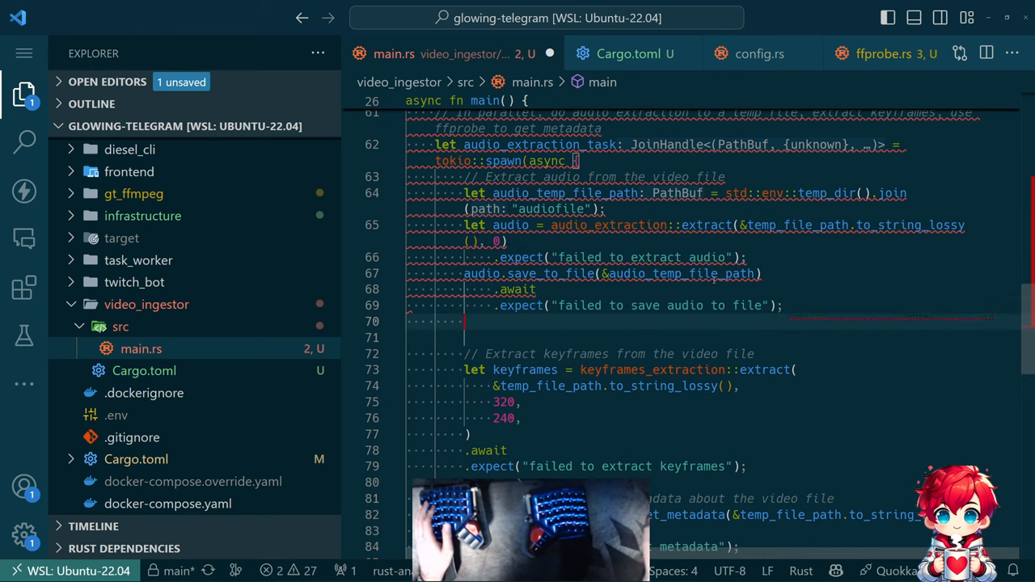
text(audio_temp_file_path)
text(let keyframes_extraction_task = tokio::spawn(async {)
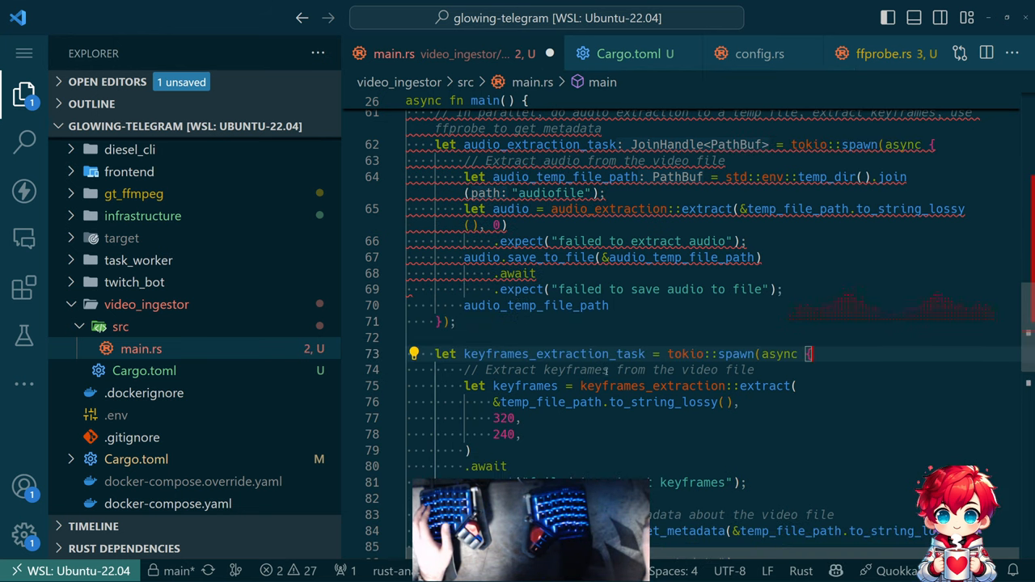
- Wrap keyframe extraction in a spawned task returning keyframes, and begin let metadata_task = tokio::spawn
scroll(down, 3)
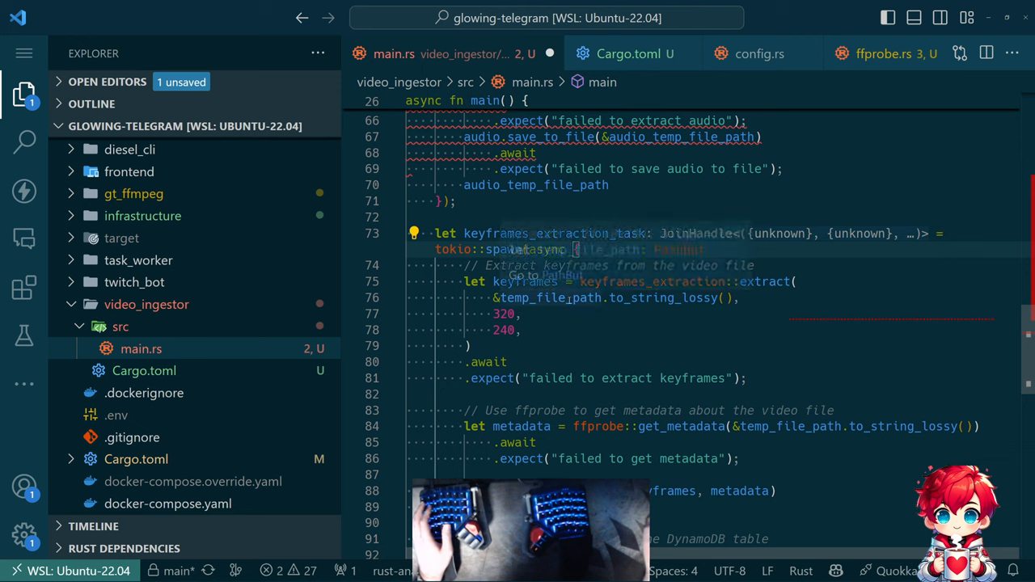
mouse_move(655, 298)
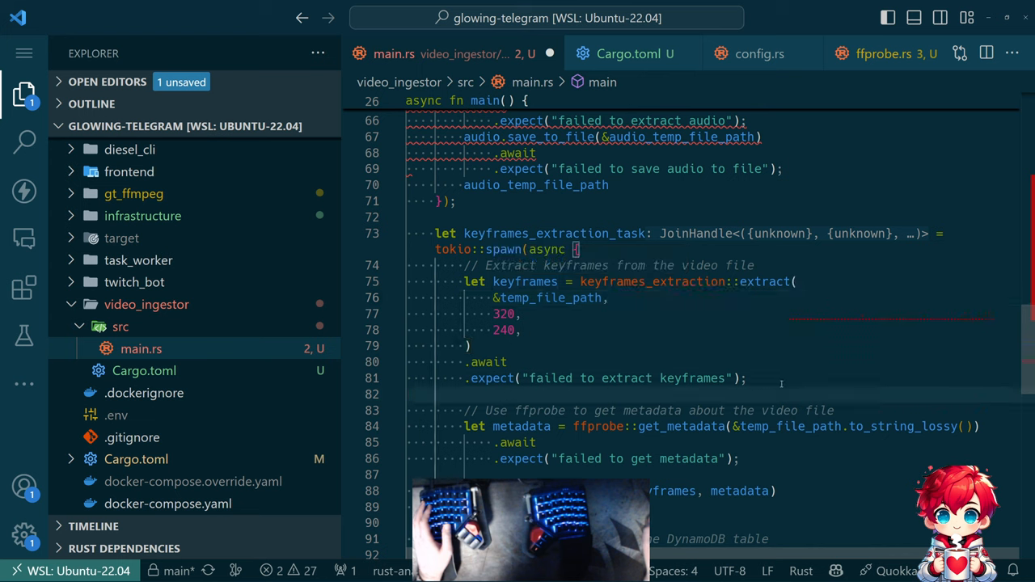
text(keyframes) =)
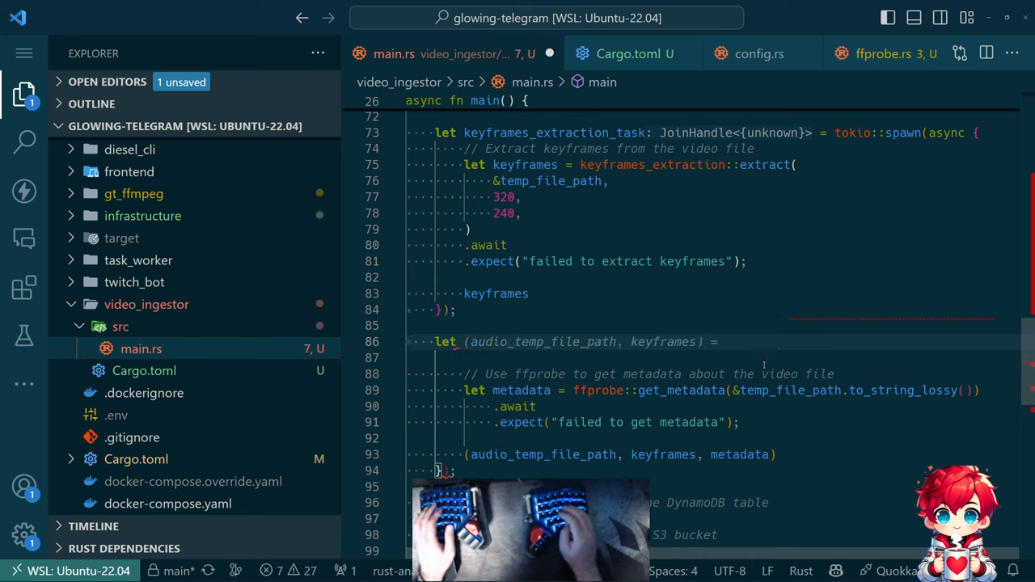
text(metadata_task = tokio::spawn(async {)
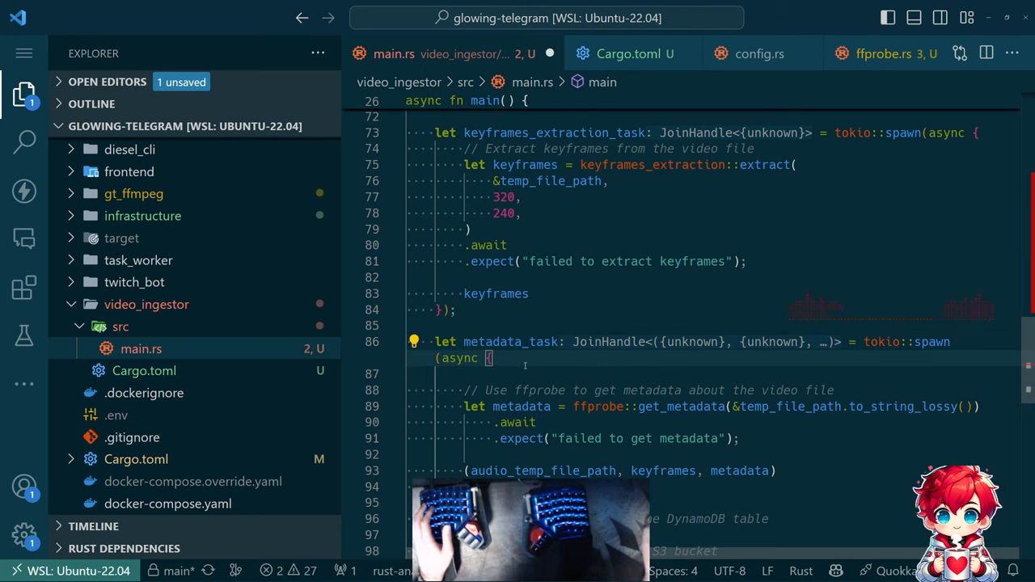
- Change the keyframes_extraction::extract dimensions from 320 by 240 to 200 by -1
key(Backspace)
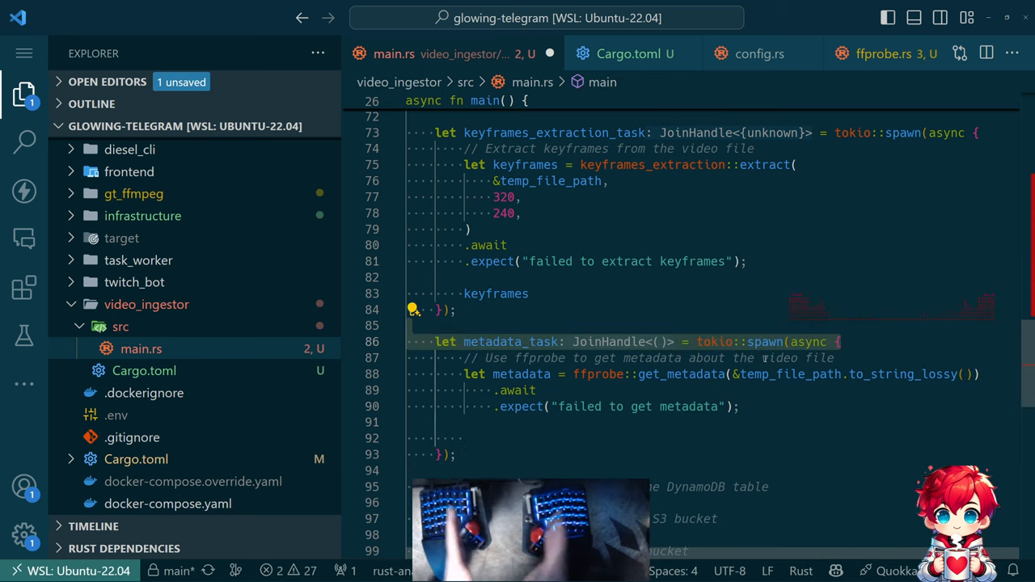
scroll(down, 3)
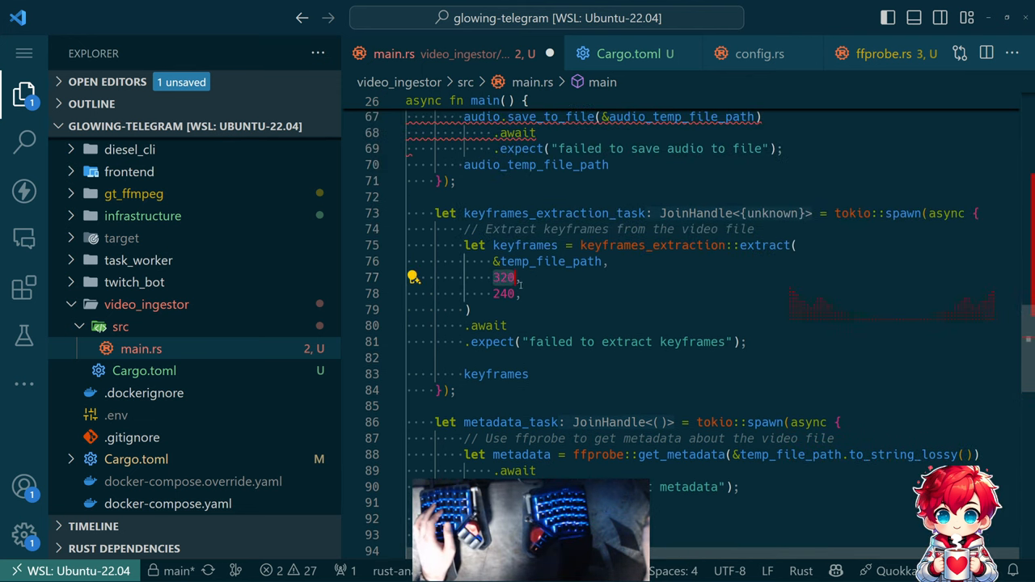
text(200)
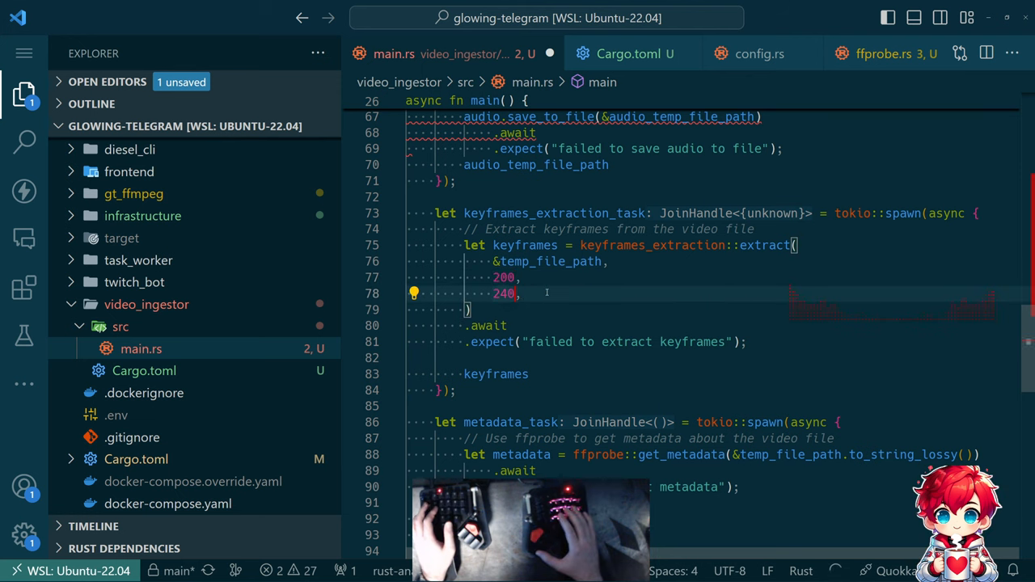
text(-1,)
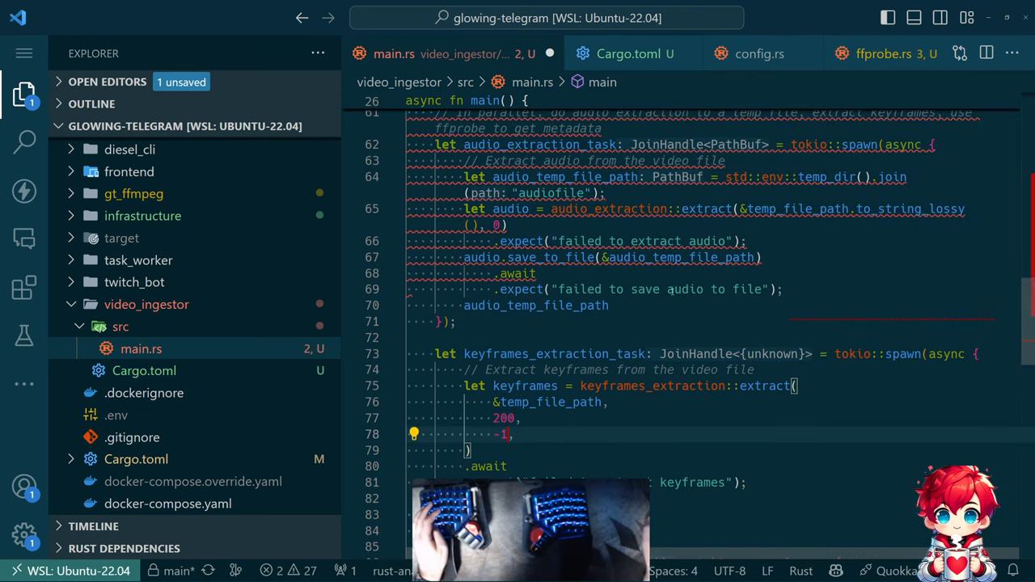
- Import audio_extraction, ffprobe and keyframes_extraction from gt_ffmpeg via Quick Fix and the use line
scroll(down, 3)
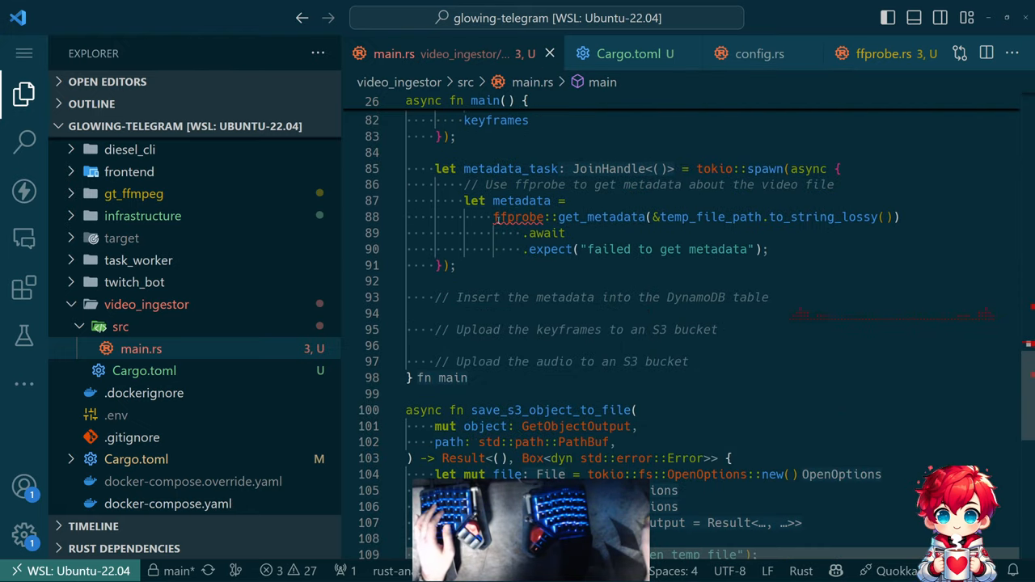
mouse_move(518, 217)
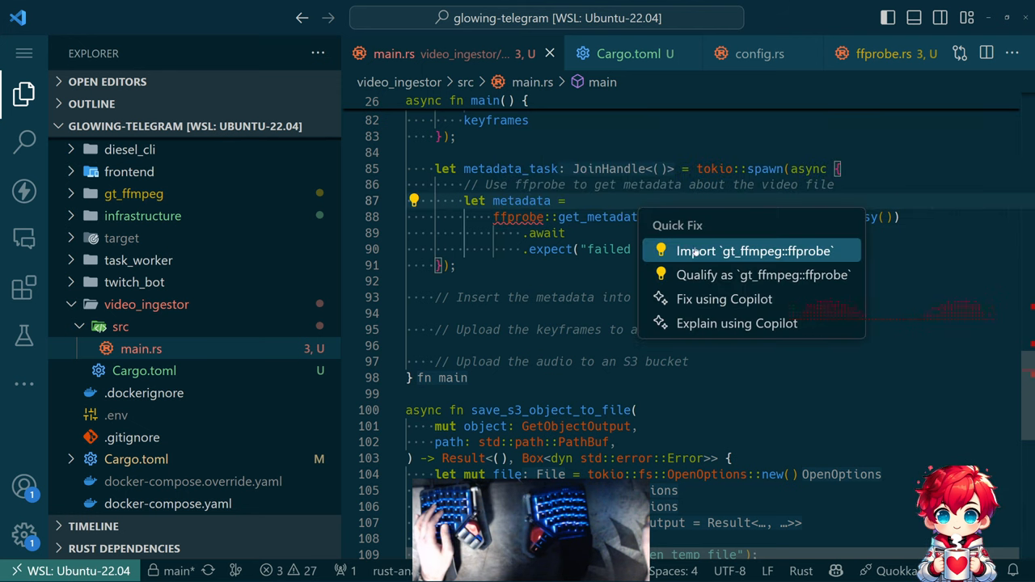
click(753, 250)
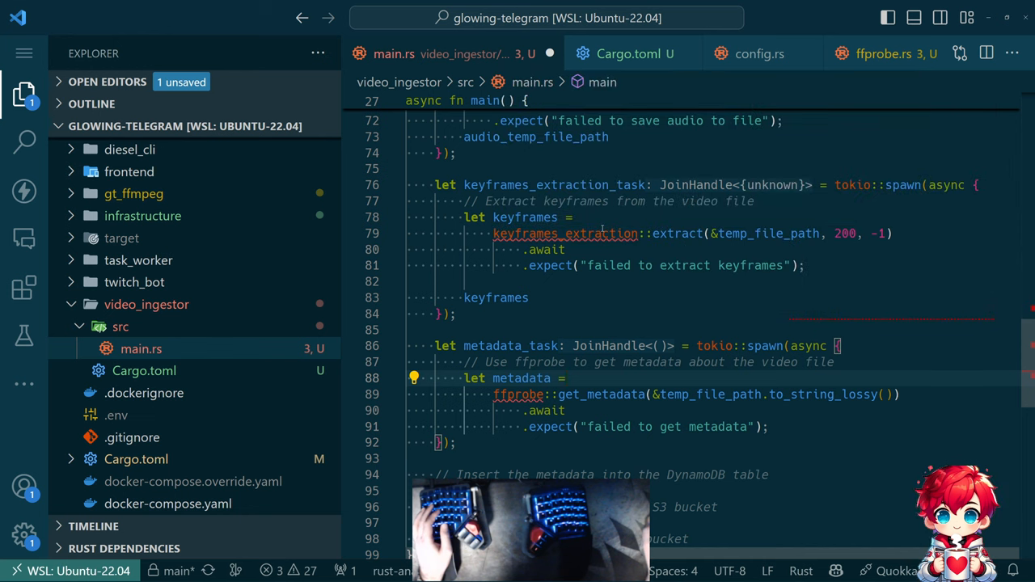
mouse_move(566, 232)
text(use gt_ffmpeg::{};)
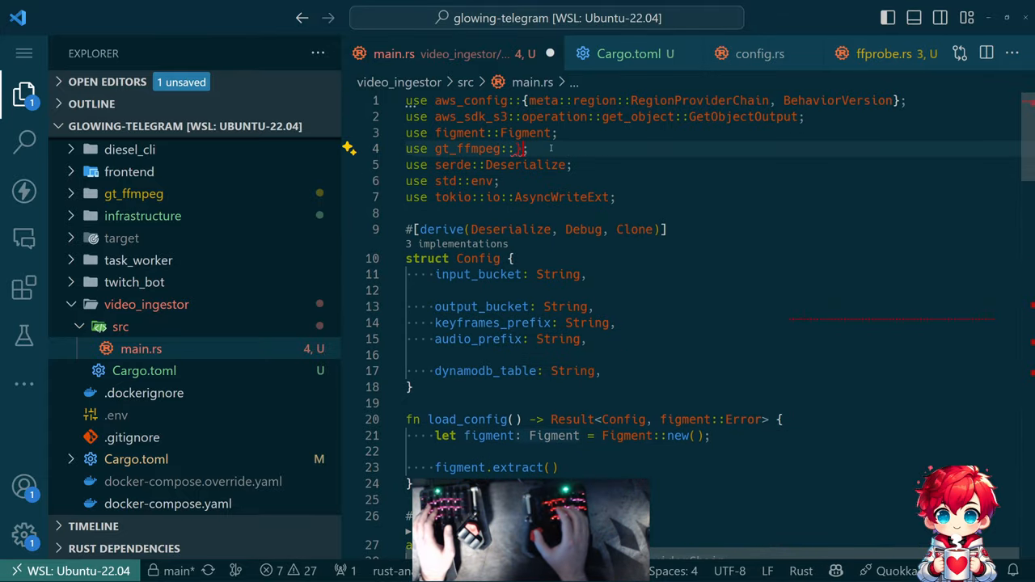
text(audio_extraction, ffprobe, keyframes_extraction,)
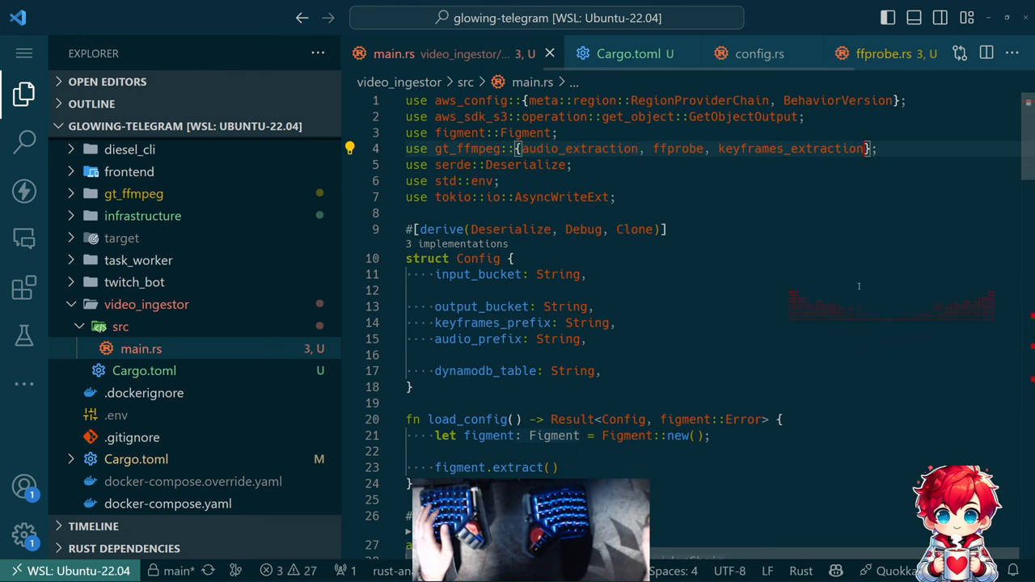
scroll(down, 3)
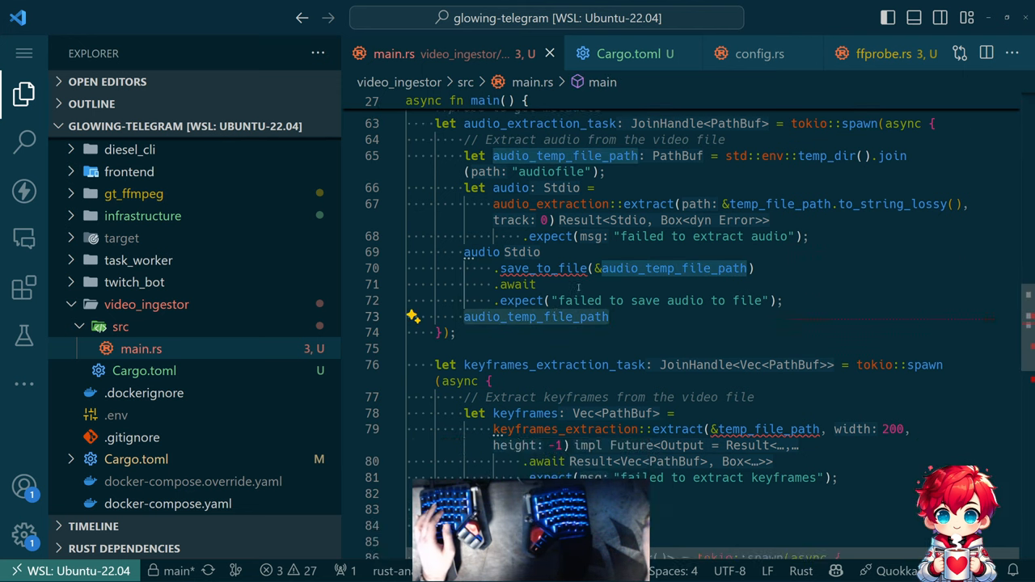
- Call ffprobe::probe on &temp_file_path.to_str().unwrap() in the metadata task and convert the keyframes path with to_str()
scroll(down, 3)
text(metadata)
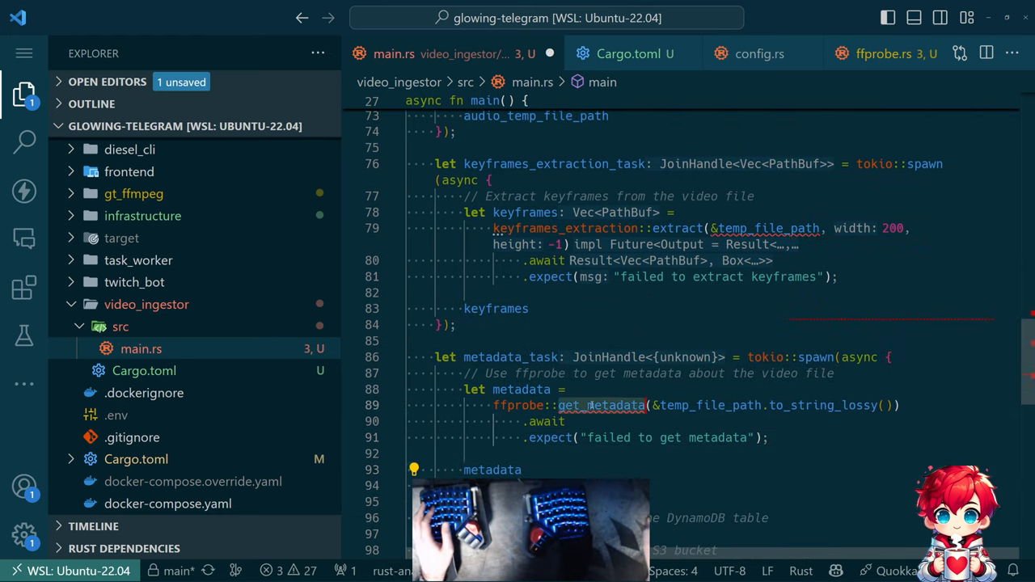
text(probe::probe(&temp_file_path)
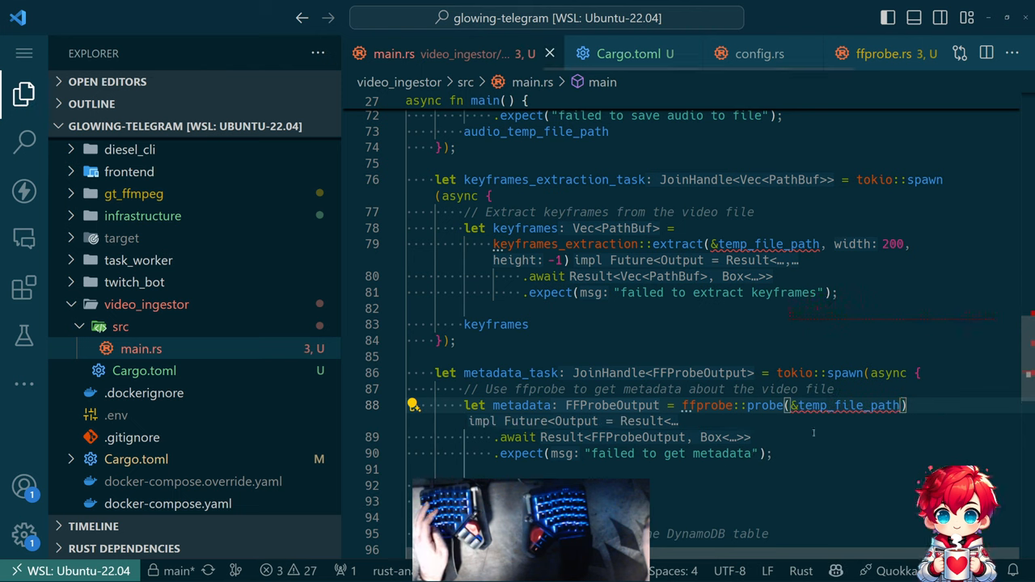
mouse_move(841, 404)
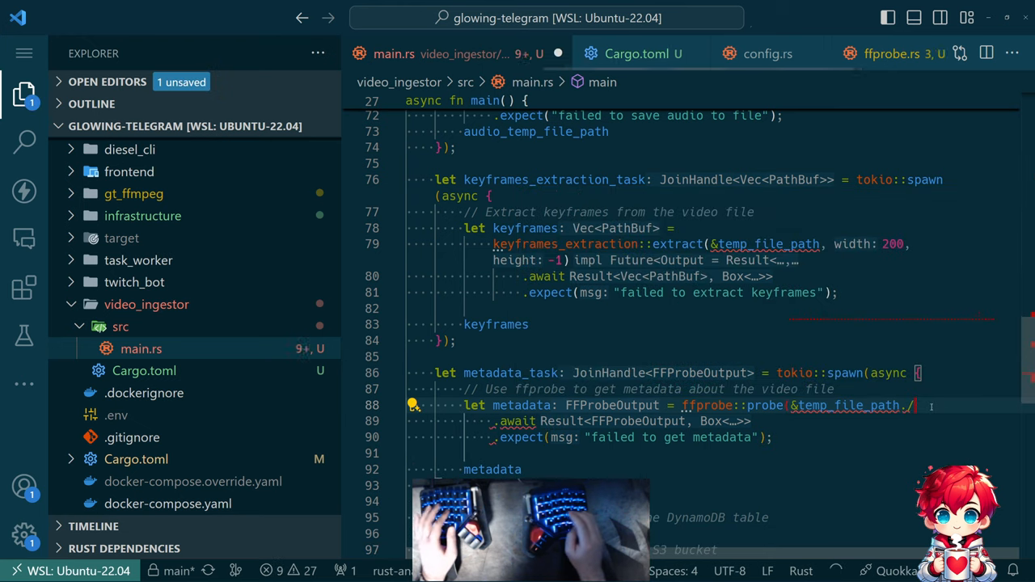
text(.to_str().unwrap()))
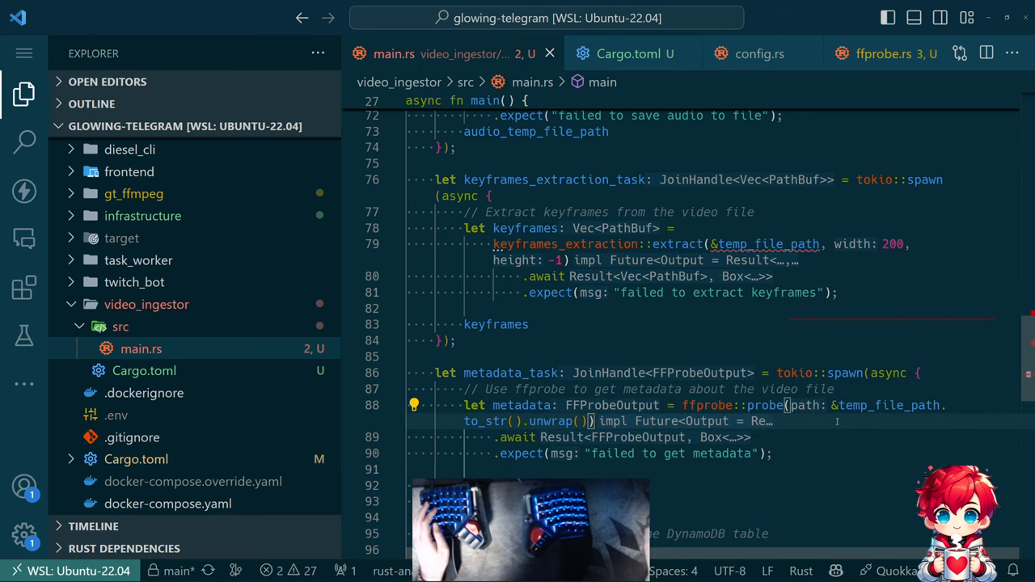
scroll(down, 3)
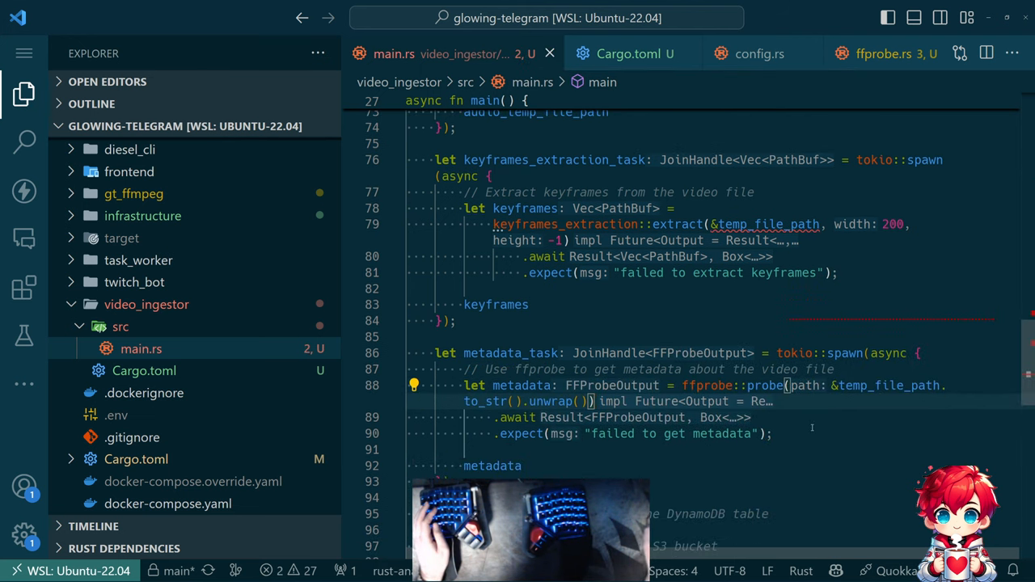
mouse_move(589, 459)
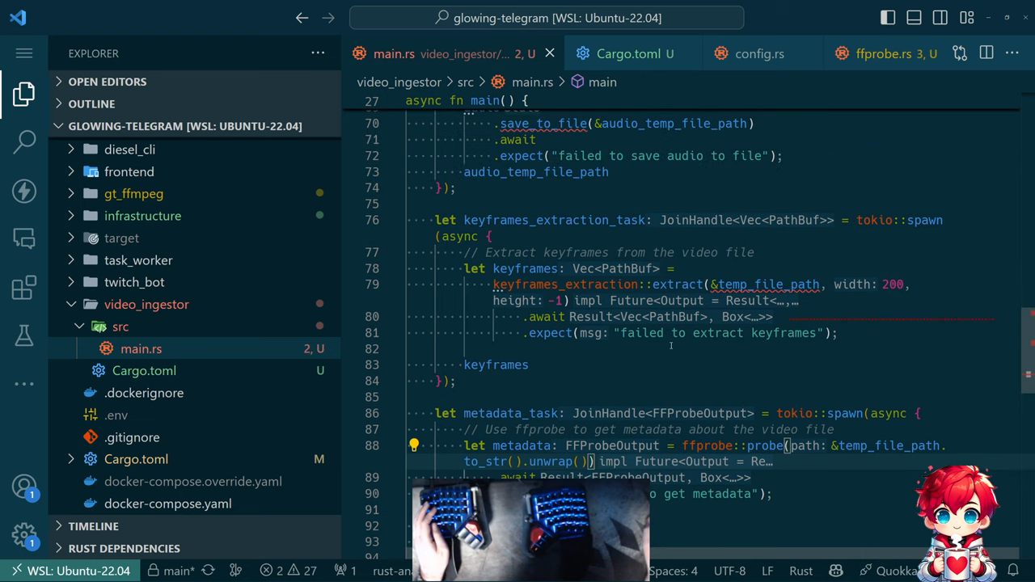
mouse_move(767, 285)
text(.to_str()
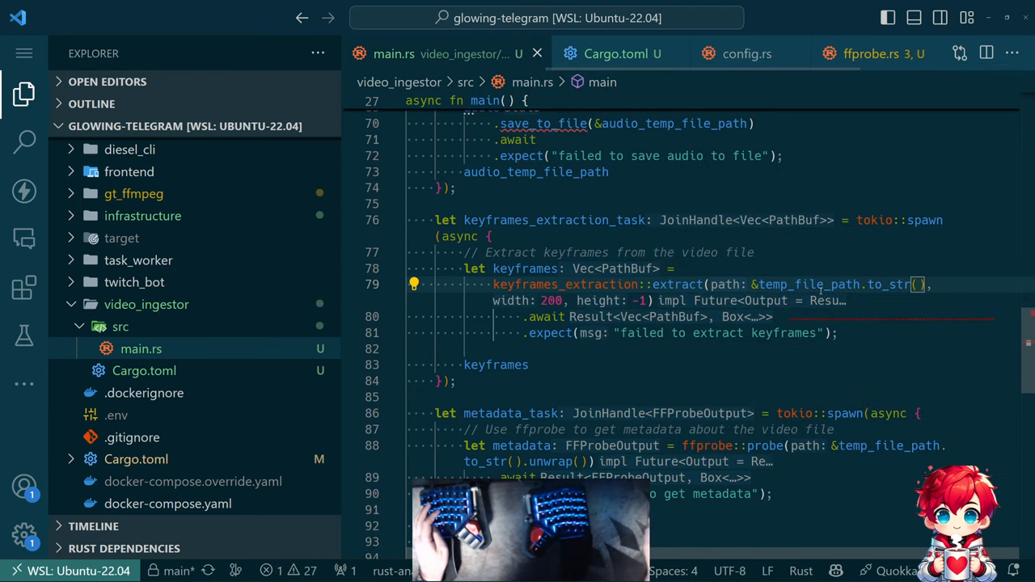
text(filter)
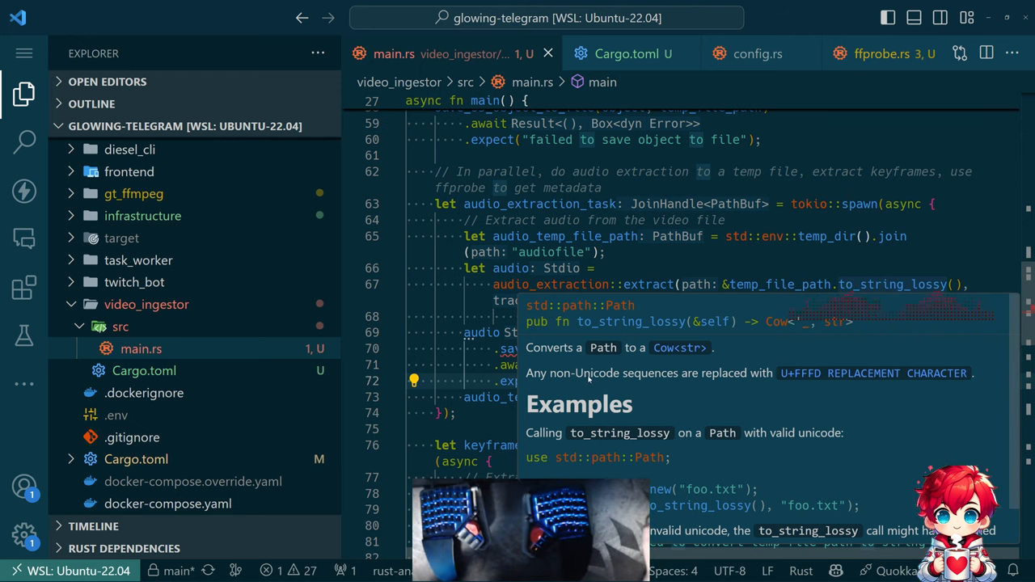
mouse_move(815, 381)
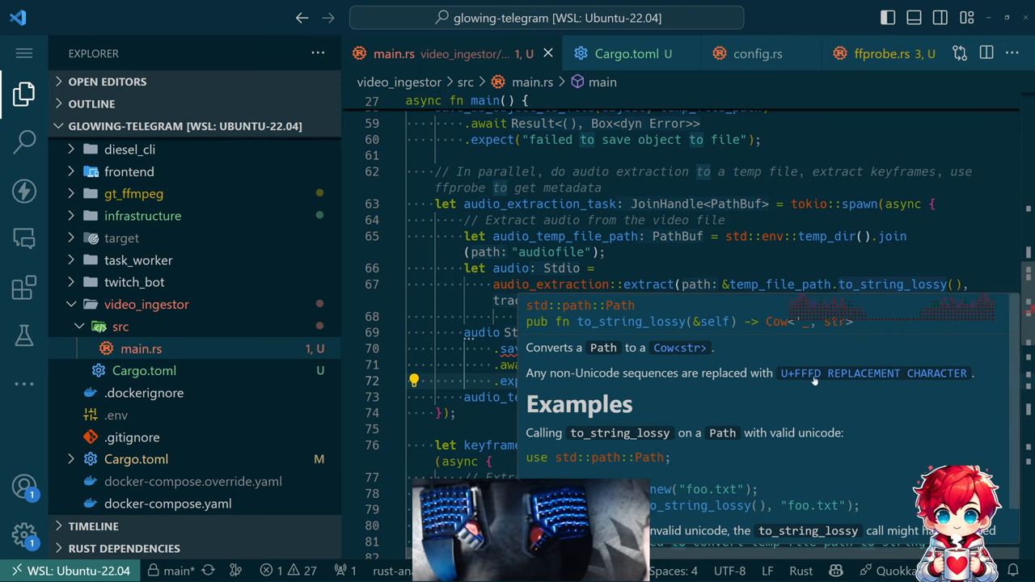
mouse_move(886, 385)
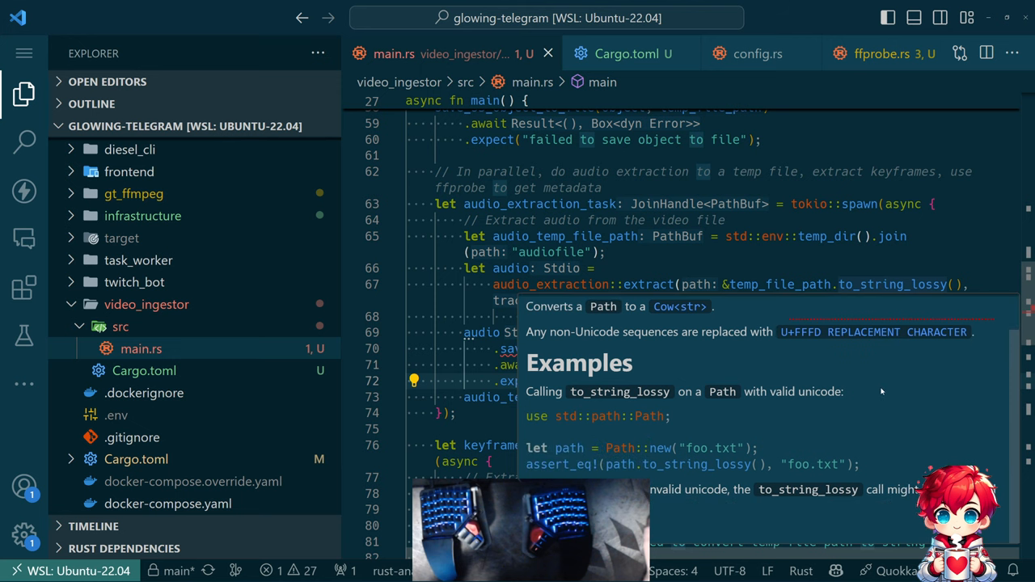
mouse_move(813, 414)
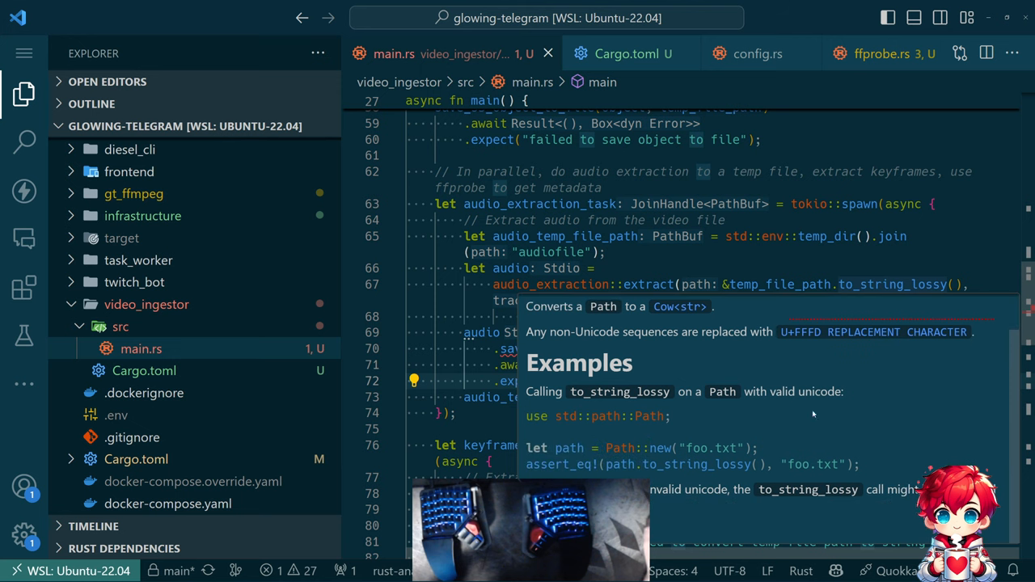
mouse_move(828, 498)
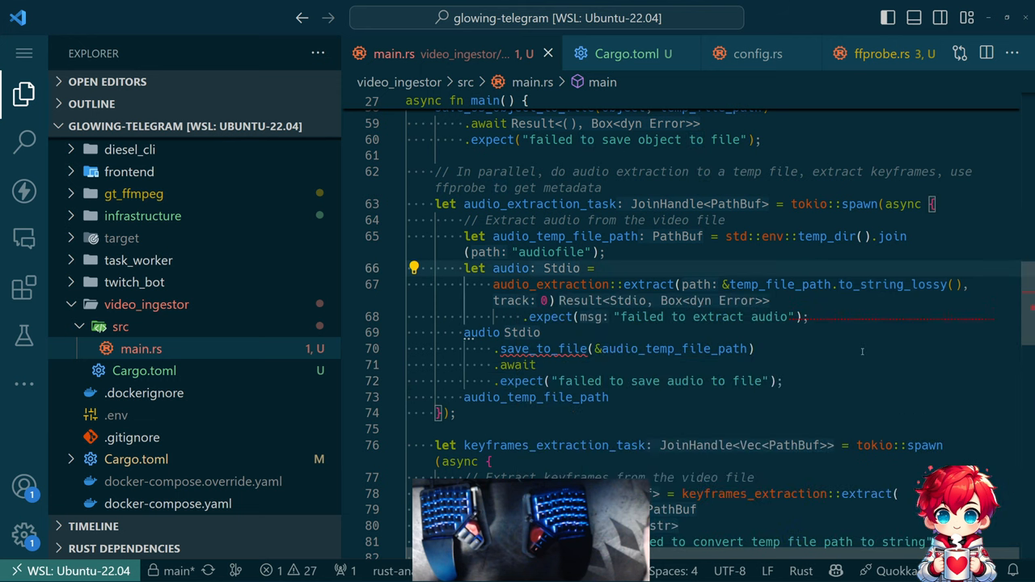
mouse_move(766, 302)
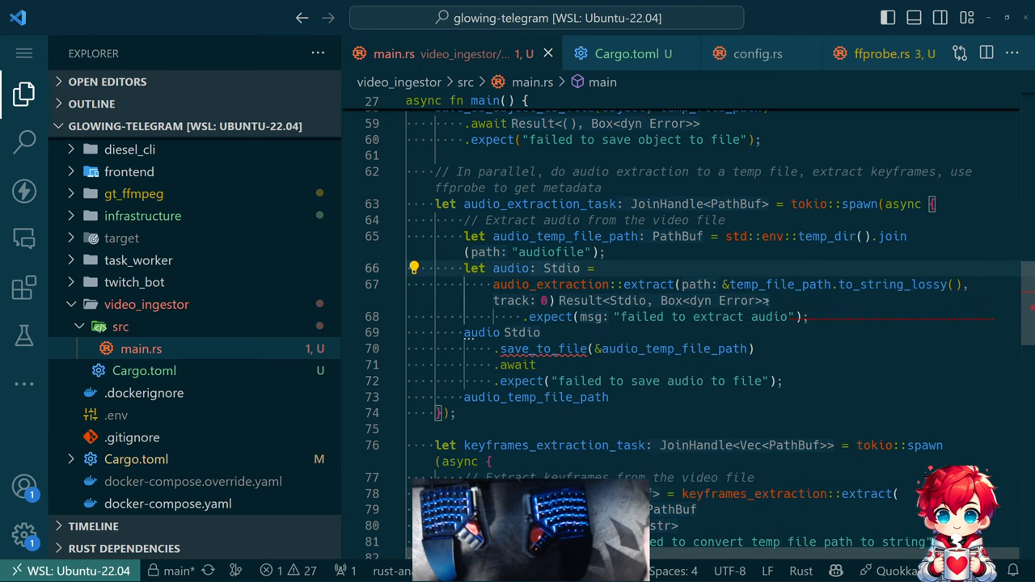
mouse_move(893, 285)
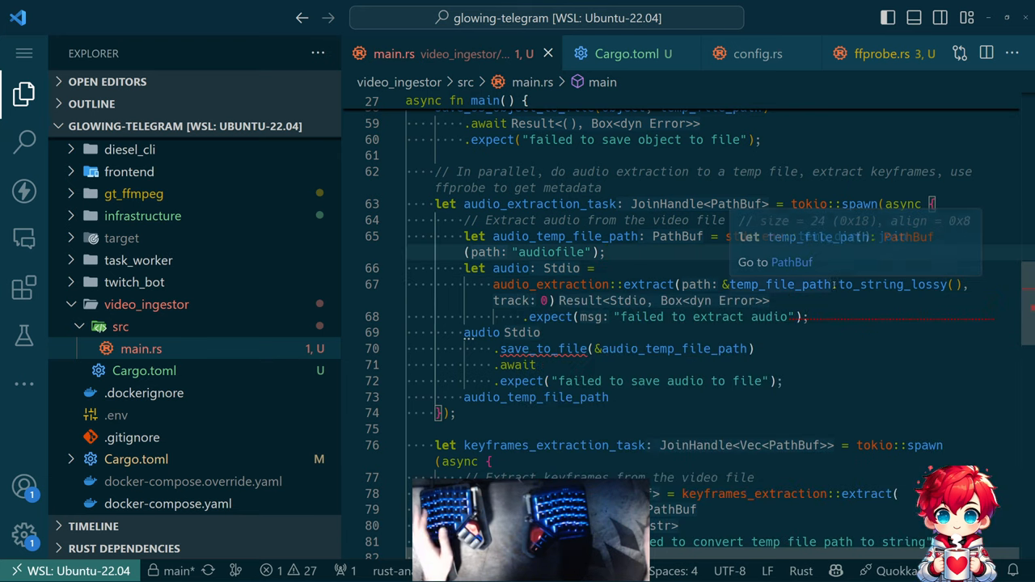
- Replace to_string_lossy with to_str().expect("failed to convert temp file path to string") in the audio extract call
scroll(down, 3)
text(1,)
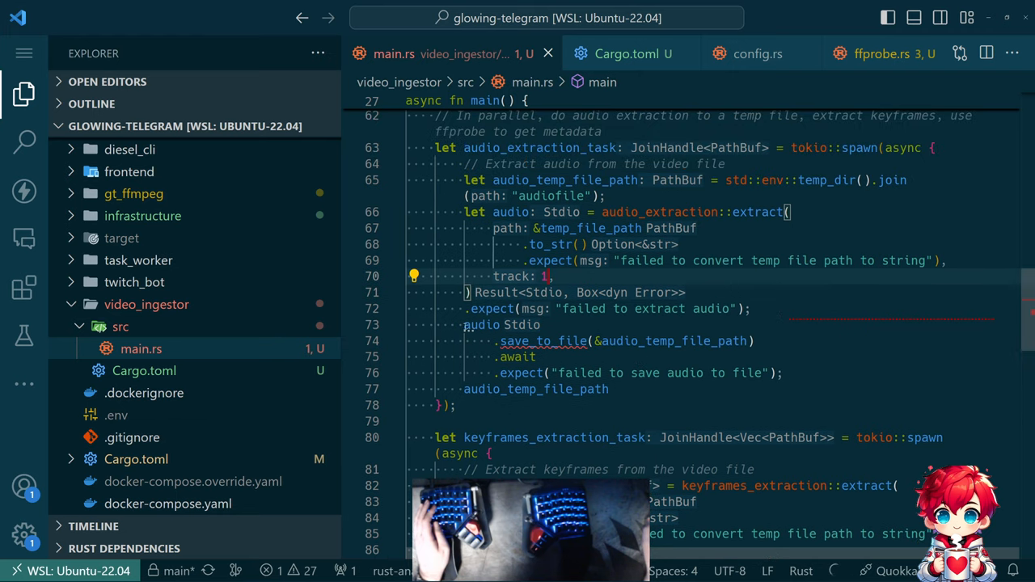
scroll(down, 3)
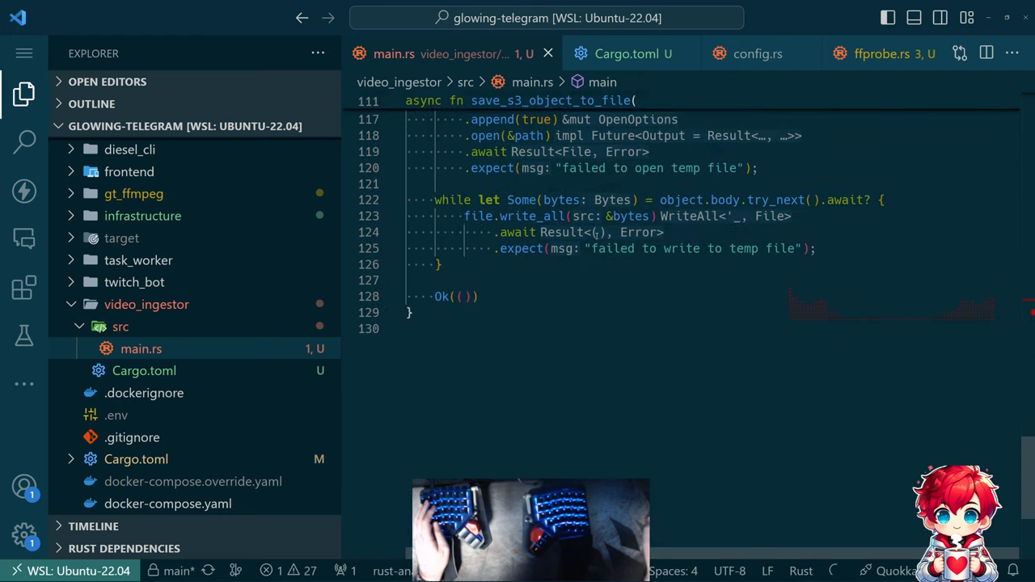
- Write async fn save_stdio_to_file with a path: std::path::PathBuf parameter, accepting Copilot's chunked stdout-to-file body
text(asu)
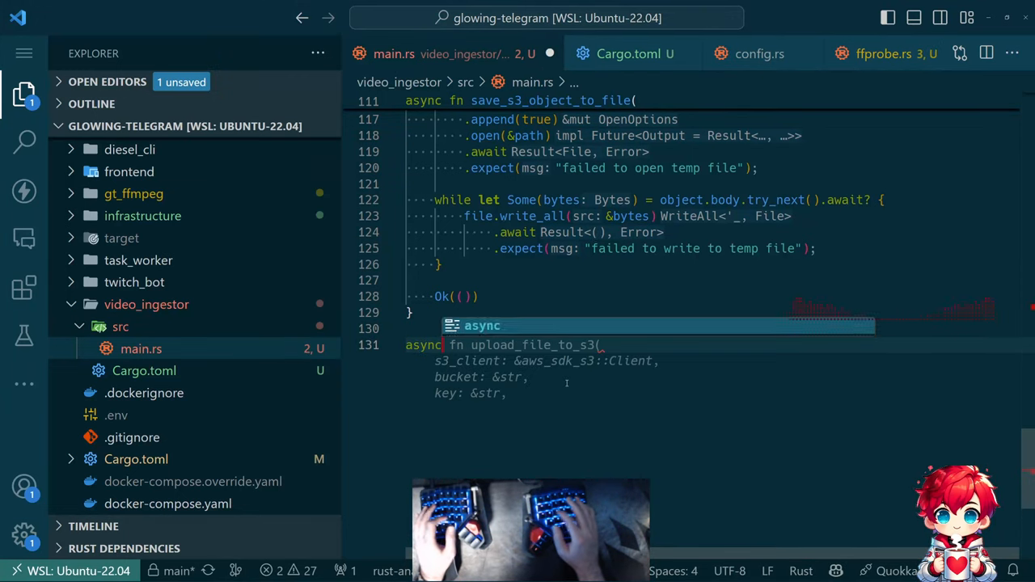
key(Escape)
text( fn)
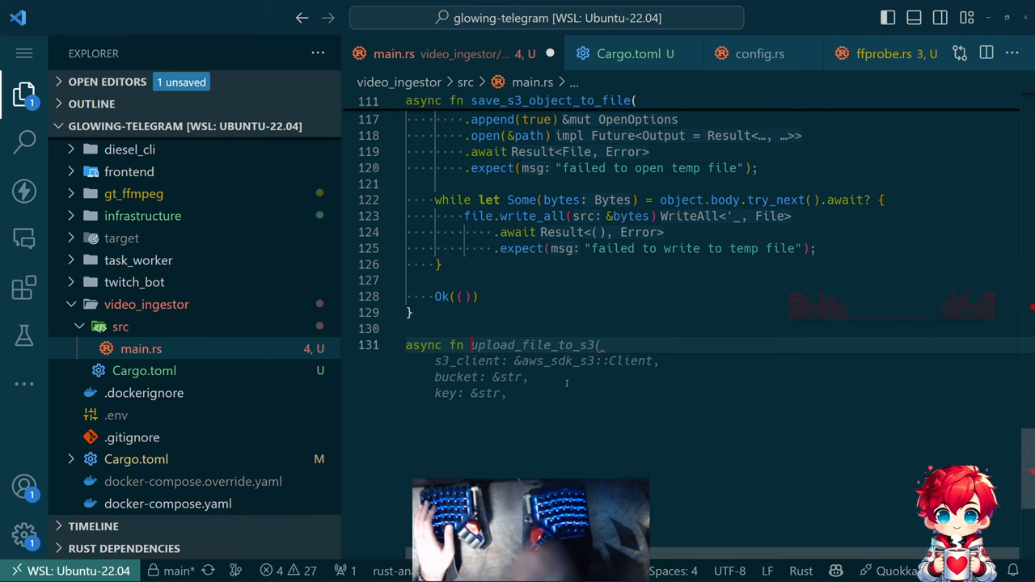
text(save)
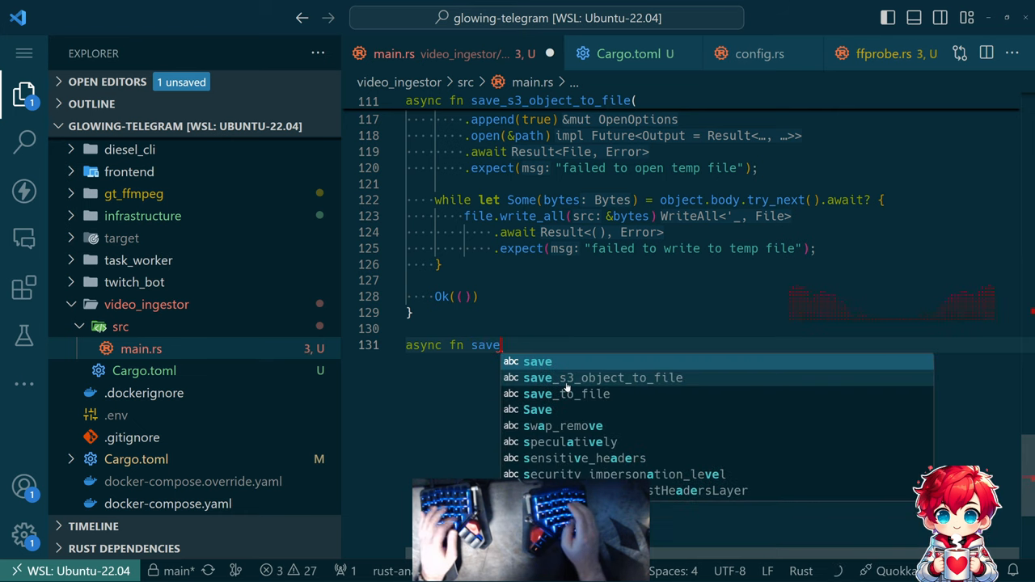
text(_std)
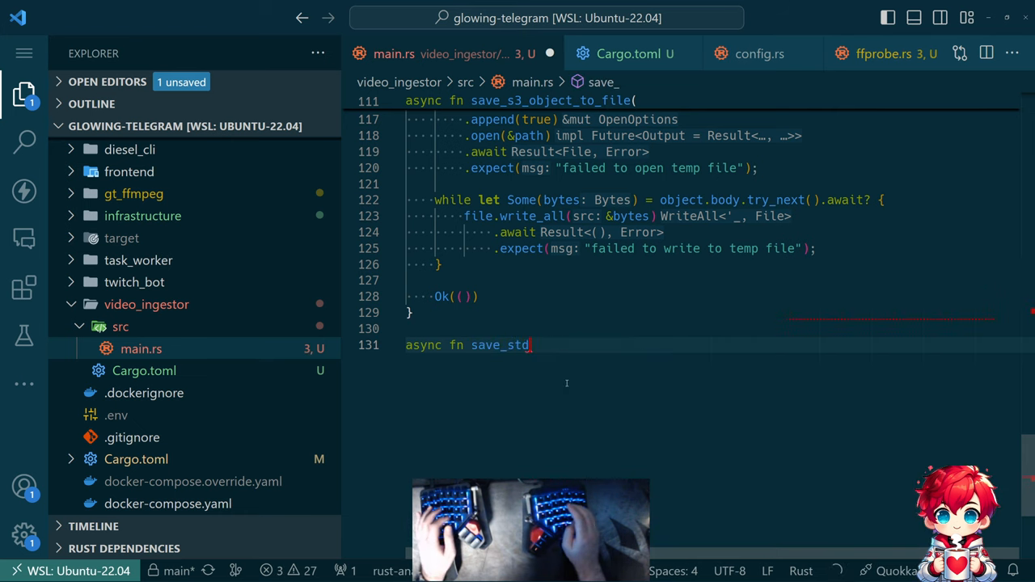
text(io_to_file()
text(mut stdio: tokio::process::ChildStdout,)
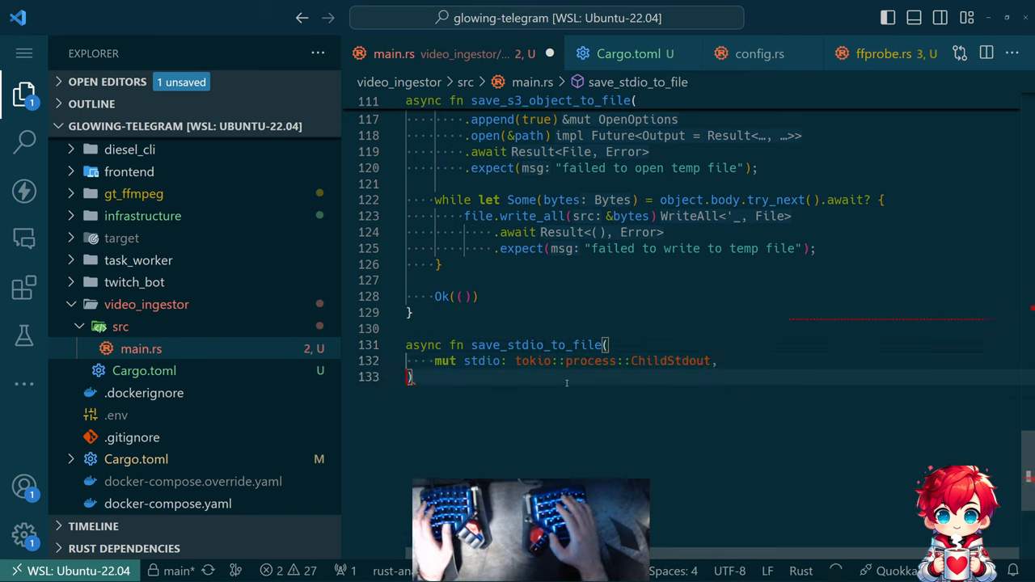
key(Enter)
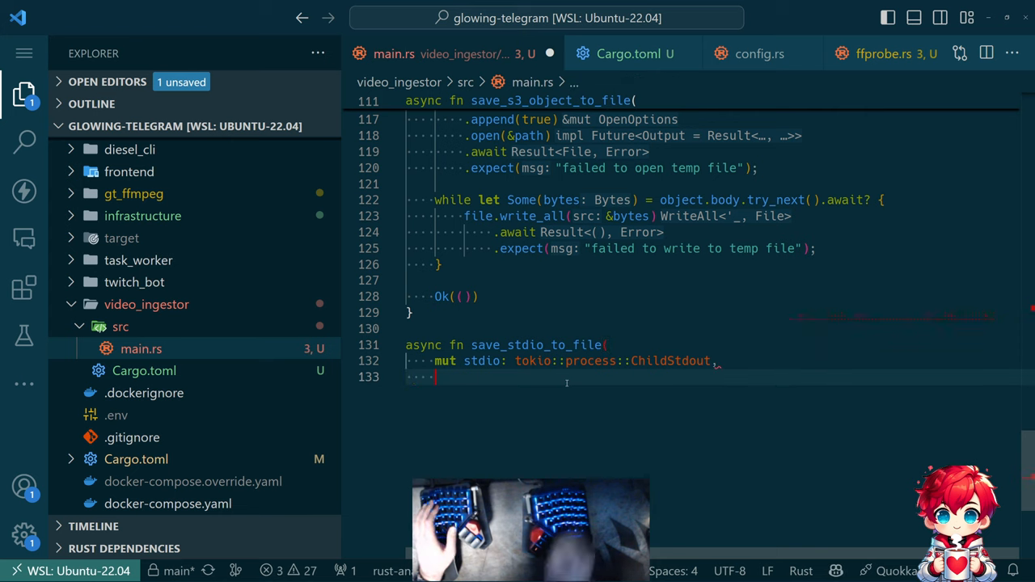
text(path: std::path::PathBuf,)
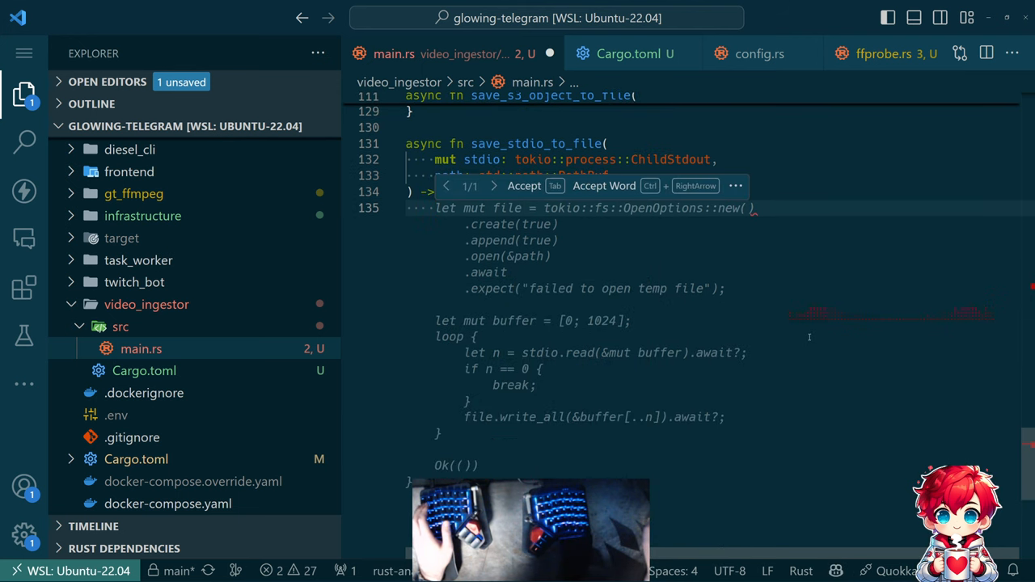
mouse_move(795, 338)
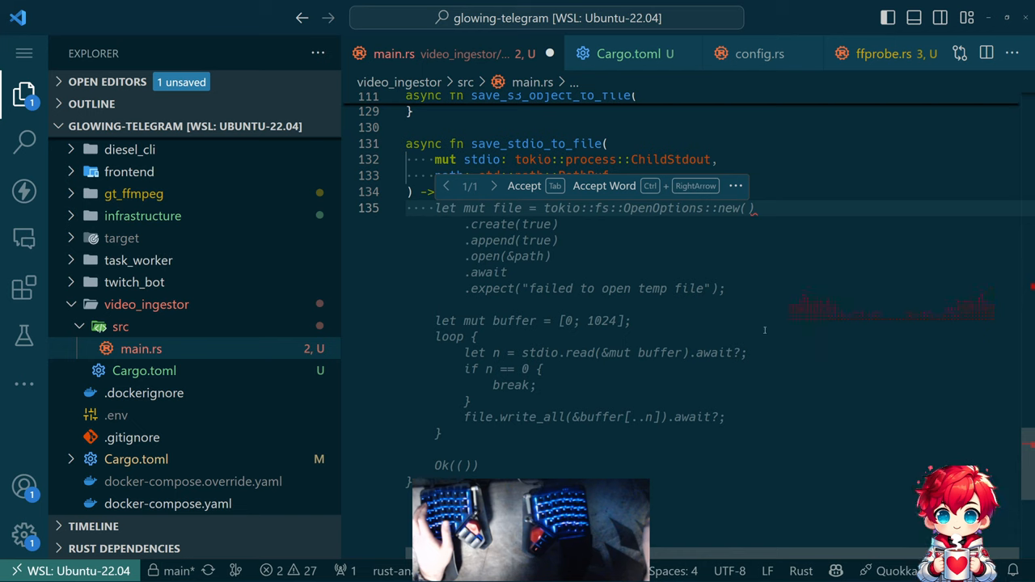
key(Tab)
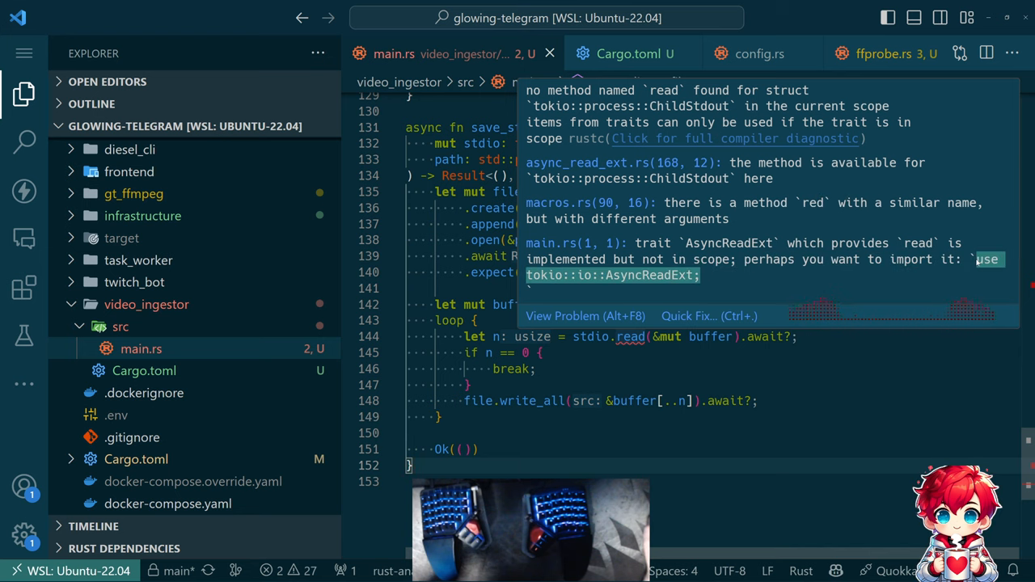
- Import tokio::io::AsyncReadExt via Quick Fix so read is available
click(709, 316)
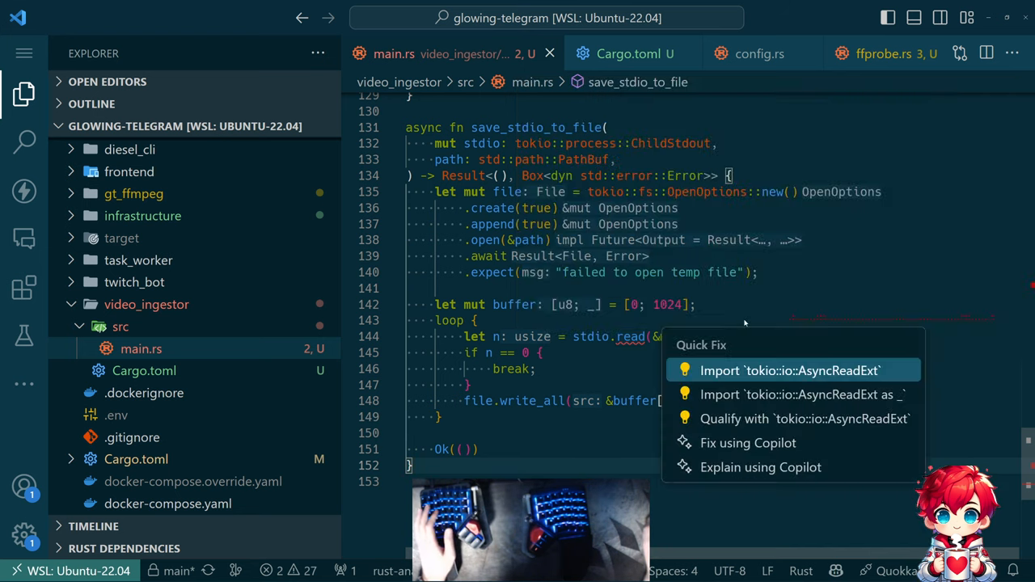
click(789, 369)
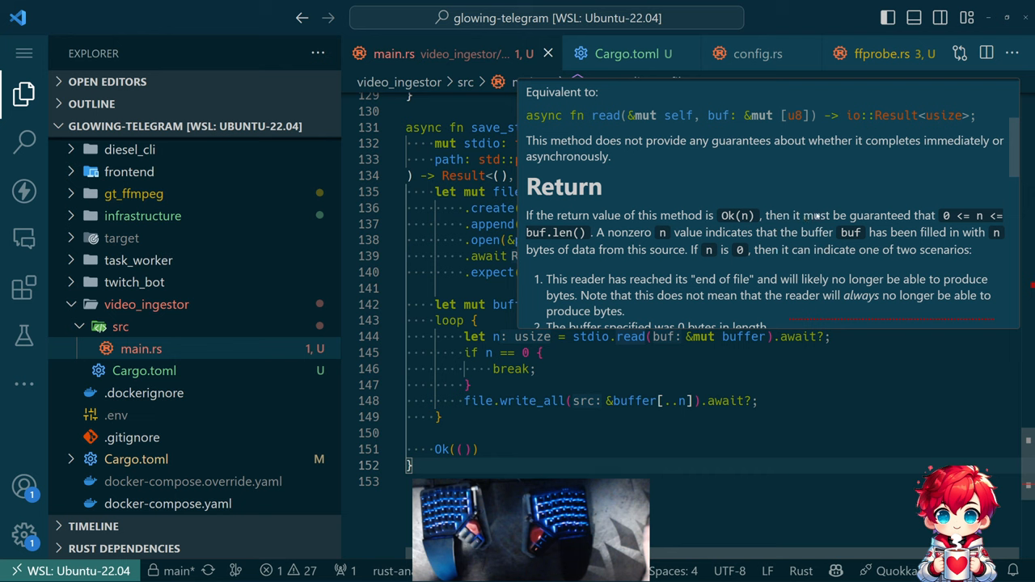
mouse_move(877, 227)
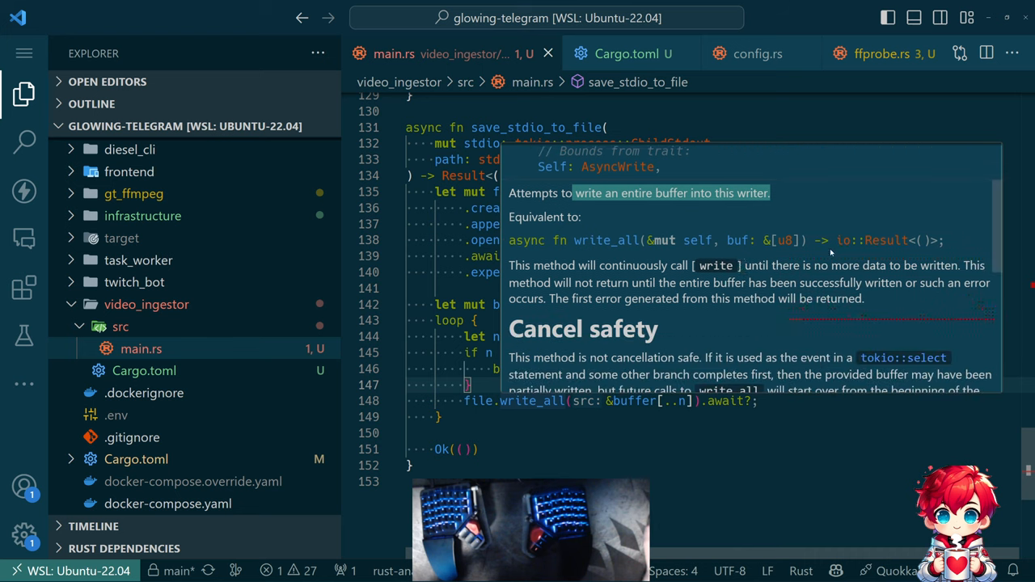
mouse_move(592, 275)
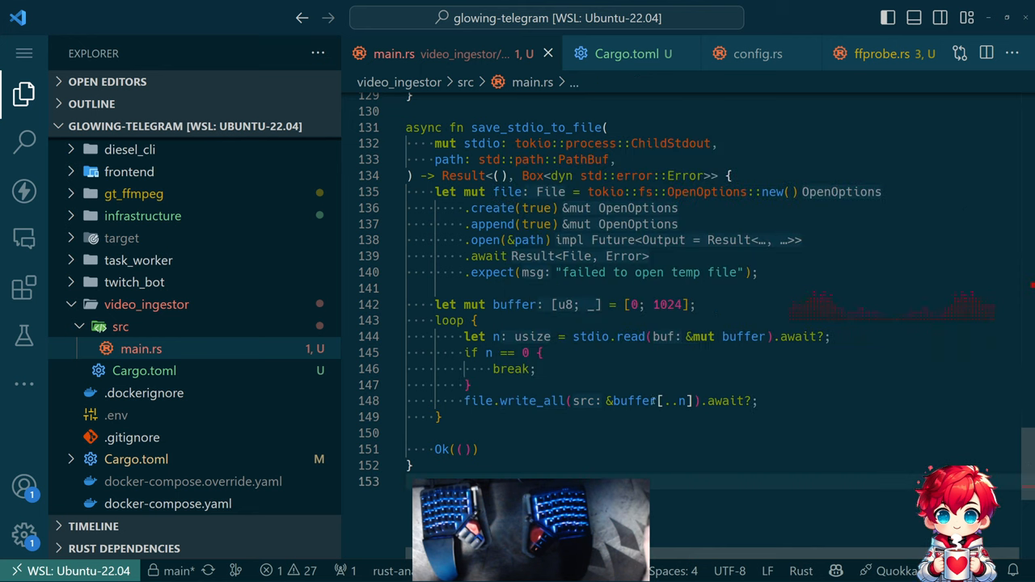
mouse_move(590, 336)
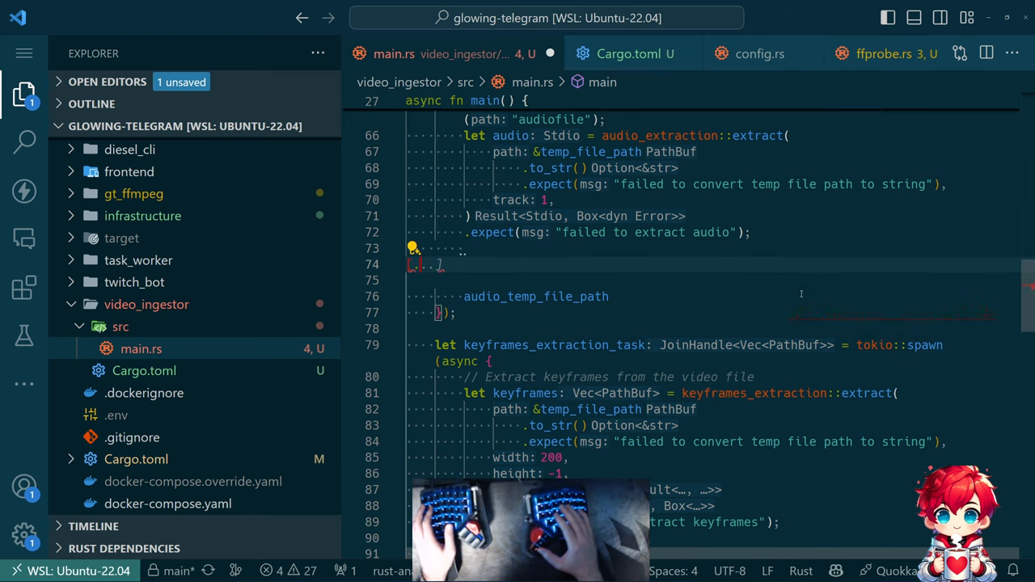
- Add save_stdio_to_file(audio, audio_temp_file_path).await.expect(...) to the audio task
text(audio)
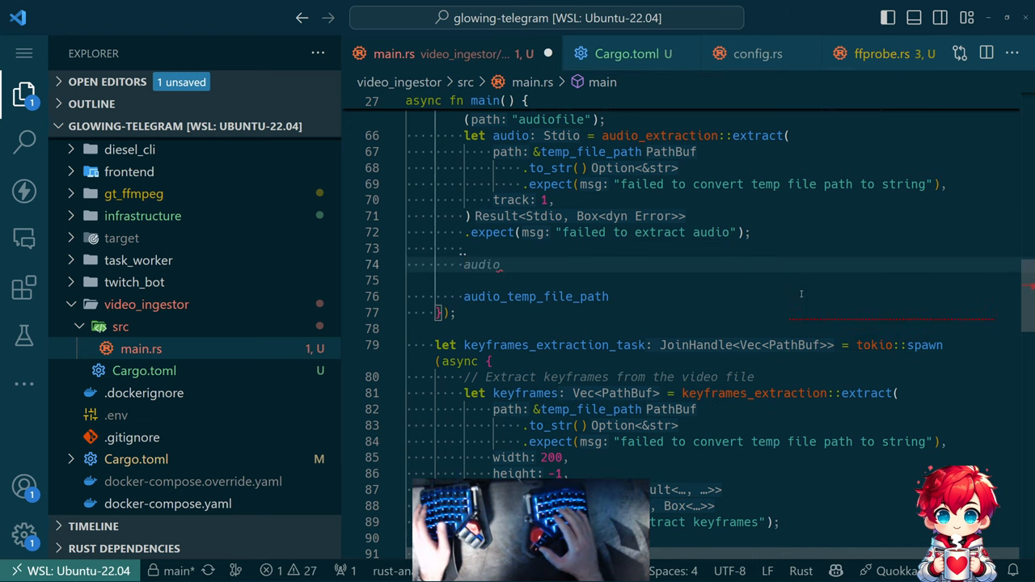
text(])
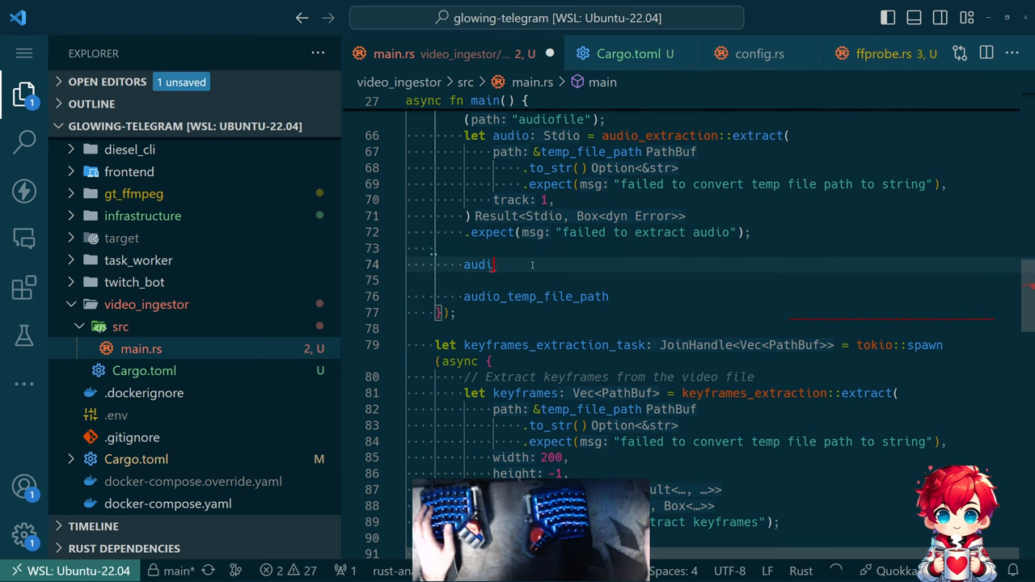
key(Backspace)
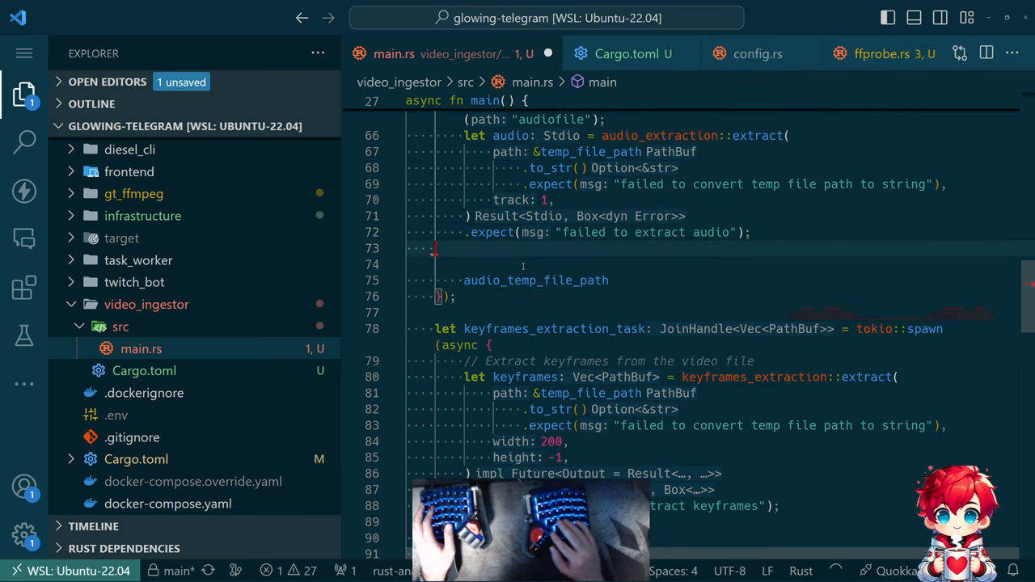
text(audio, audio_temp_file_path))
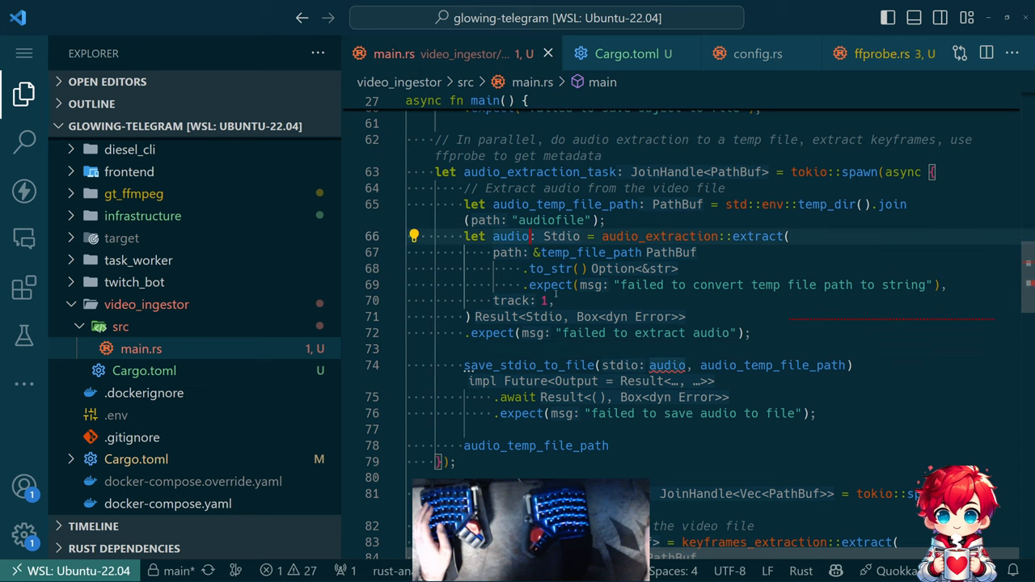
scroll(down, 3)
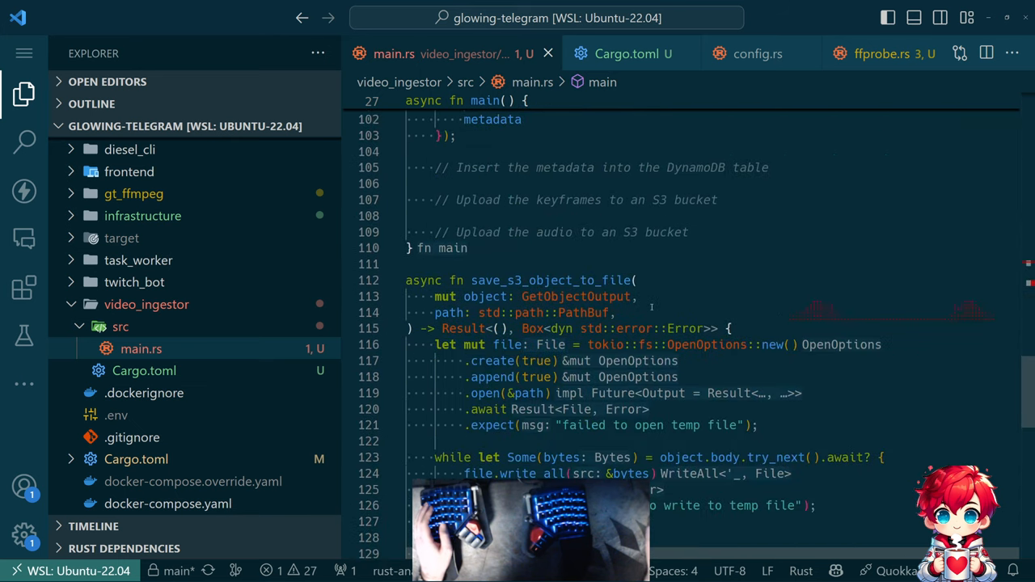
scroll(down, 3)
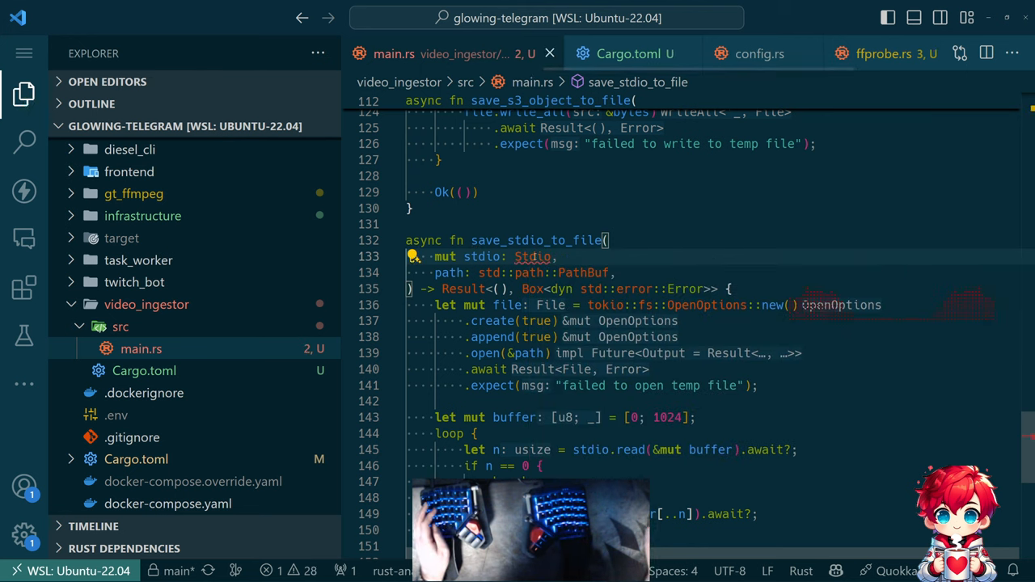
- Retype the stdio parameter as Stdio and try a let stdio = stdio.into() conversion for the read call
click(414, 256)
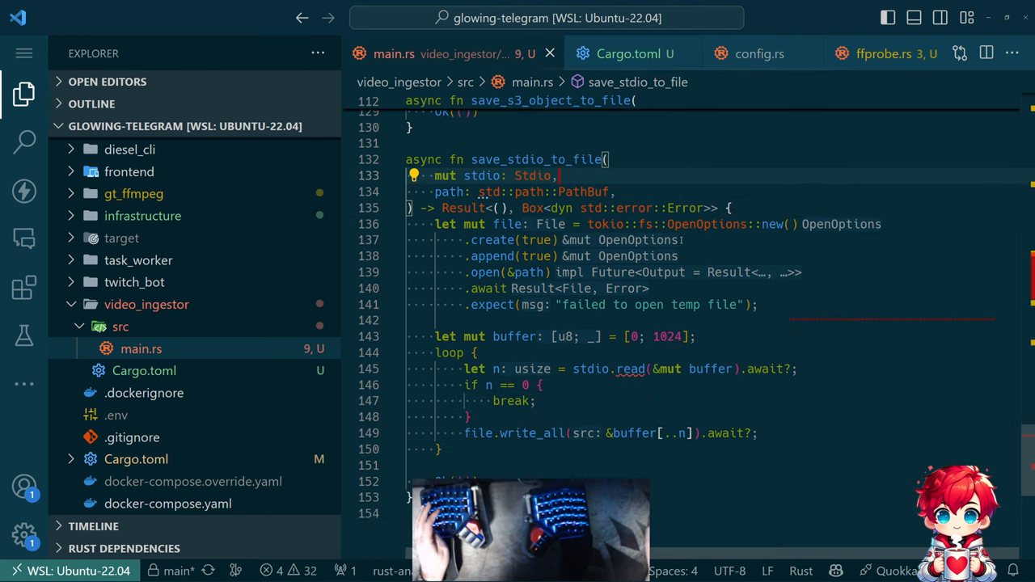
mouse_move(630, 369)
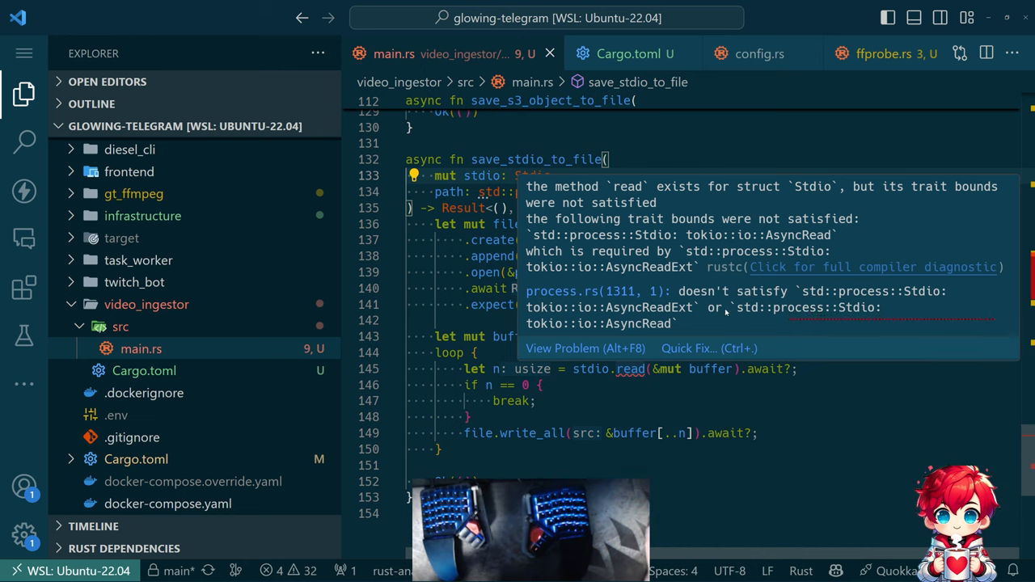
mouse_move(751, 325)
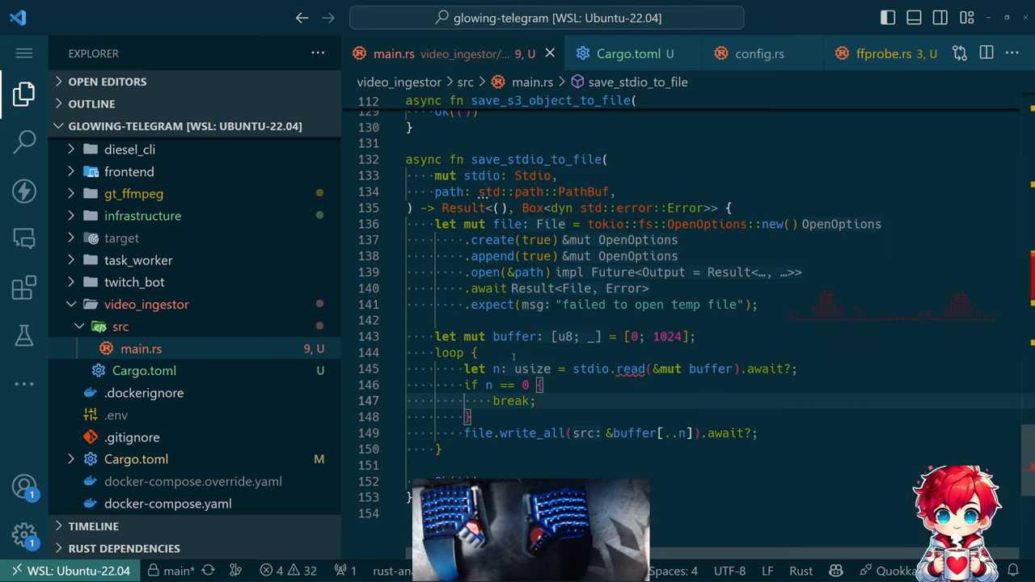
mouse_move(493, 174)
text(let )
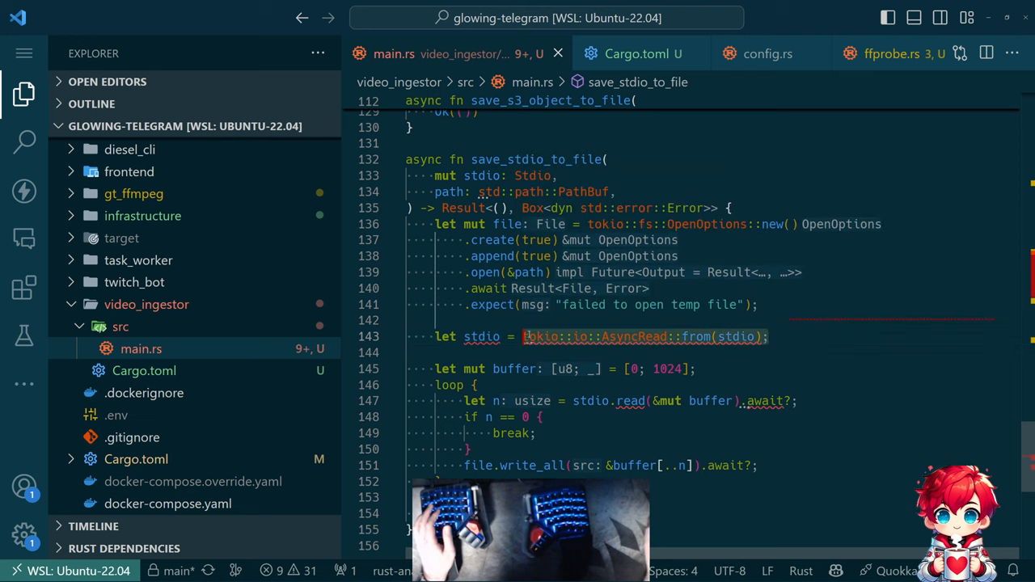
text(stdio = std)
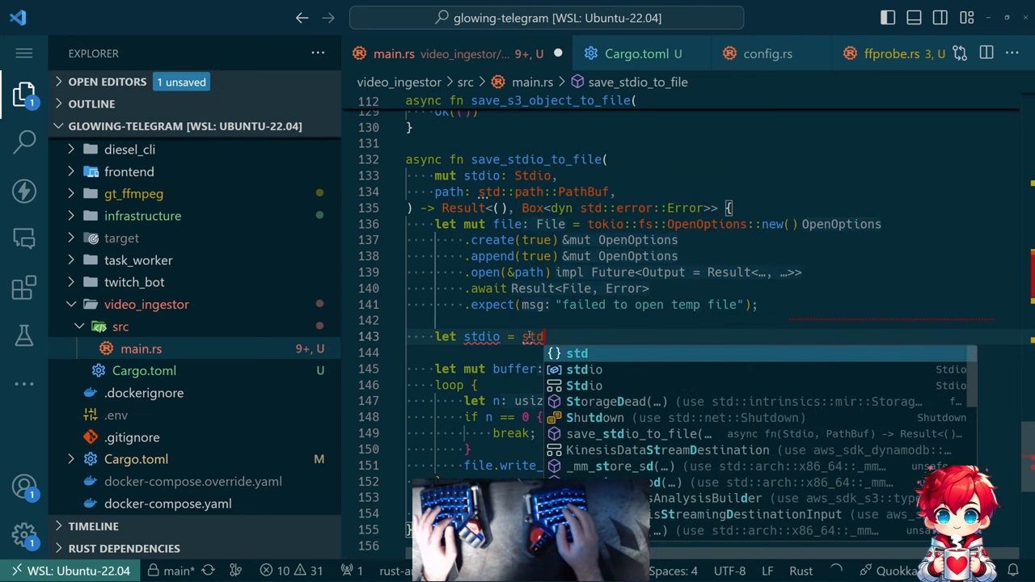
text(.into();)
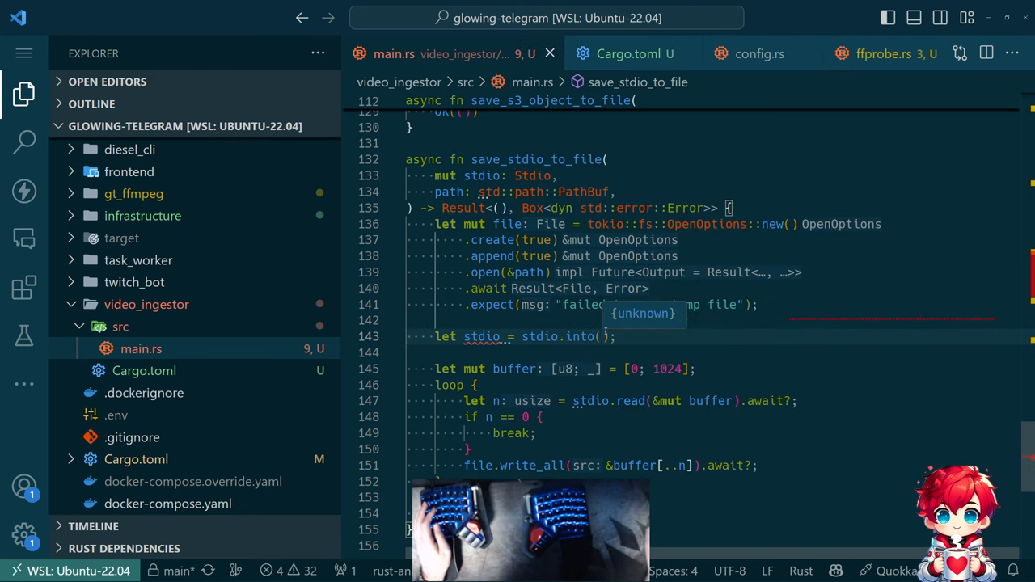
mouse_move(578, 334)
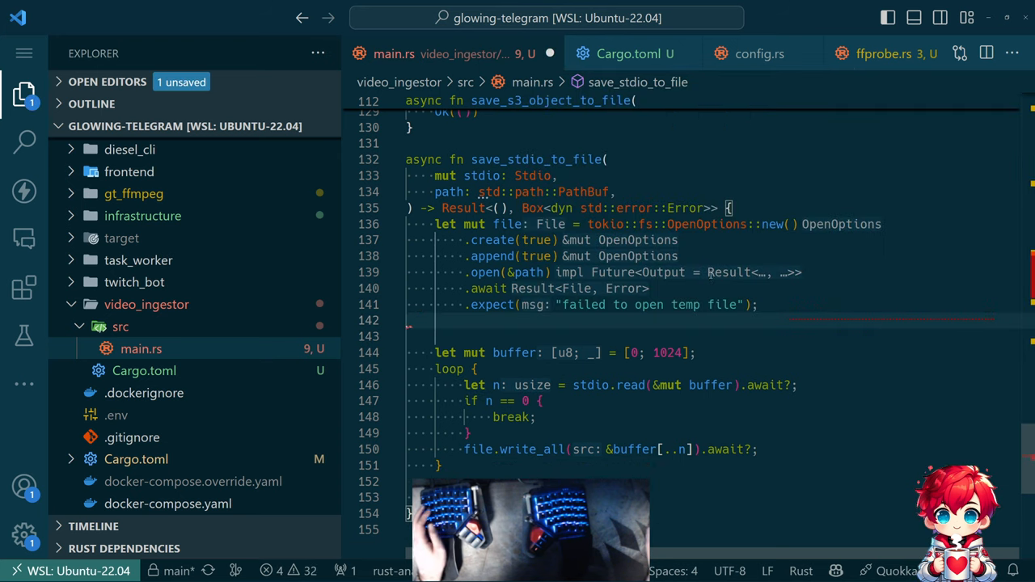
text(let stdio = stdio.into();)
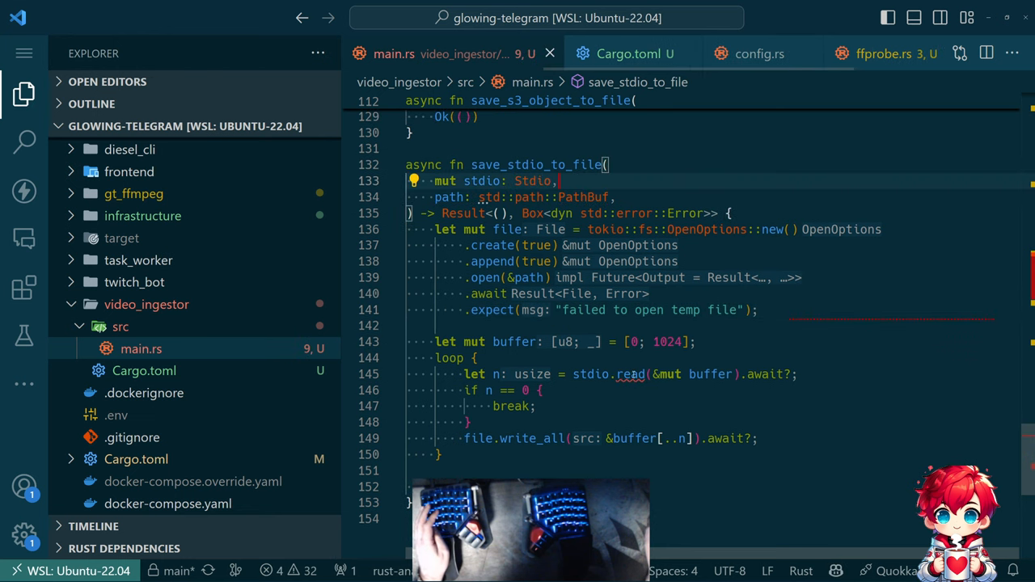
mouse_move(634, 373)
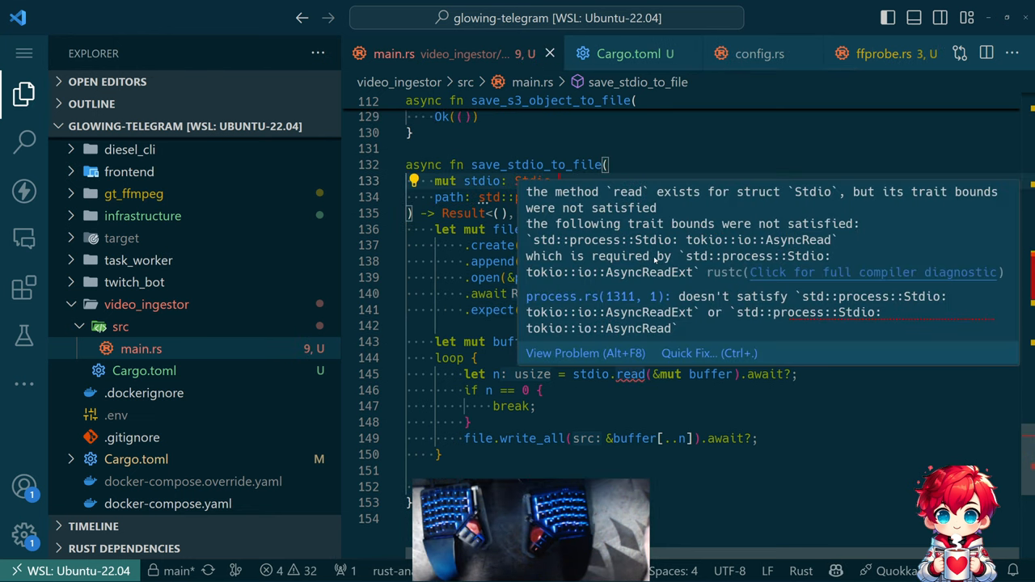
mouse_move(721, 341)
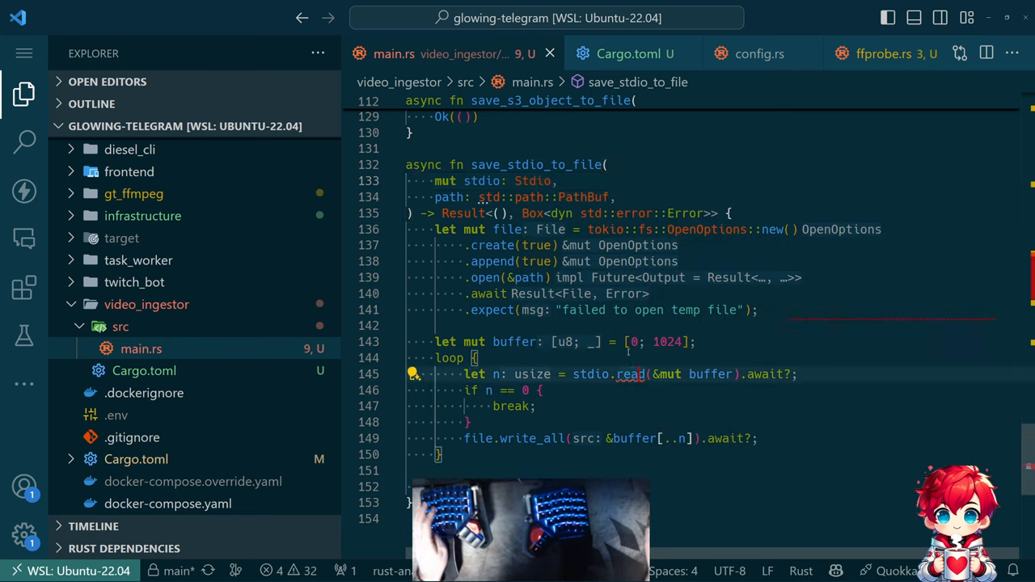
- Try tokio::process::ChildStdout then dyn tokio::io::AsyncReadExt as the stdio type, and append .into() to audio in main
text(tokio::process::Std)
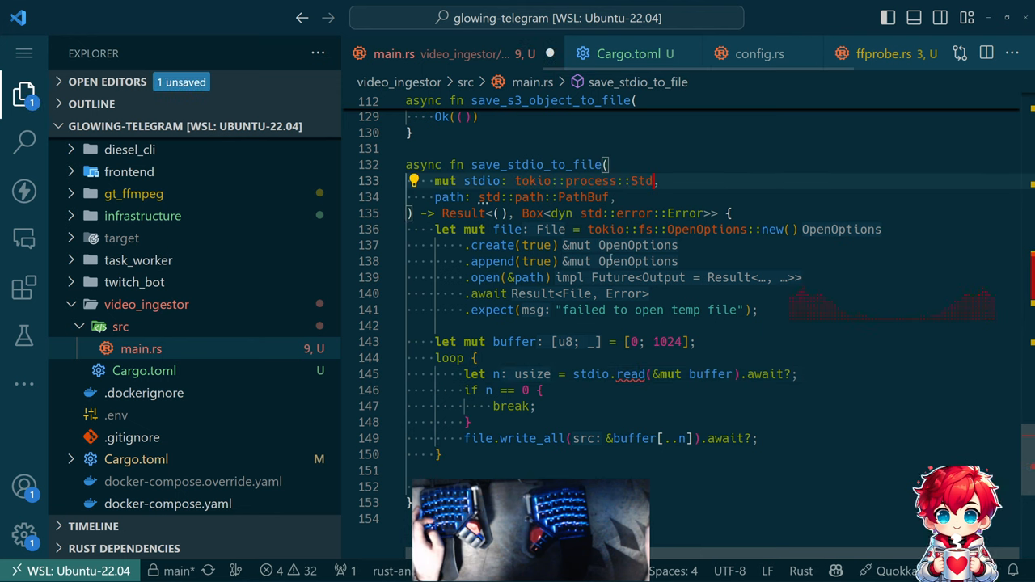
text(ChildStdout)
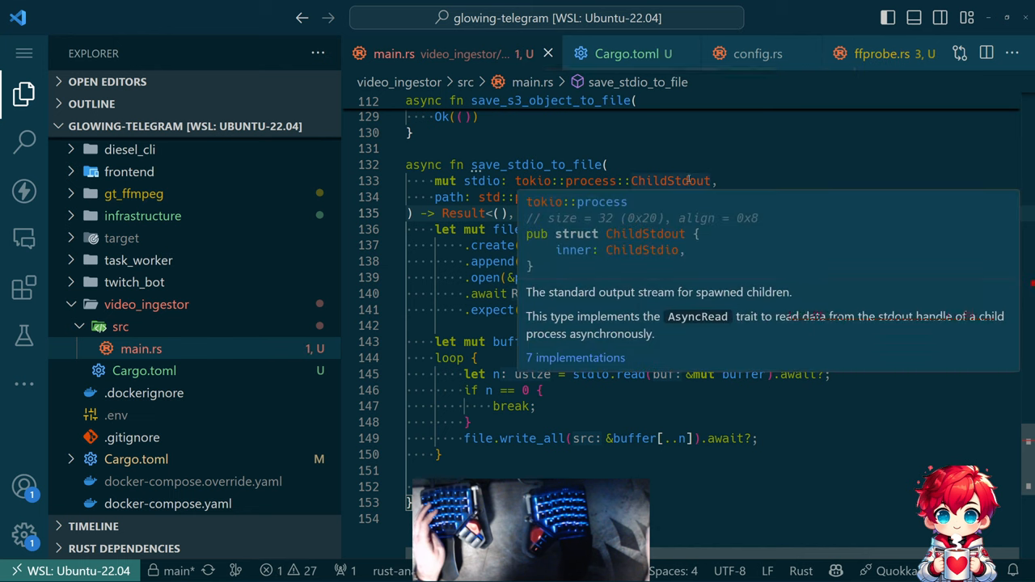
mouse_move(725, 311)
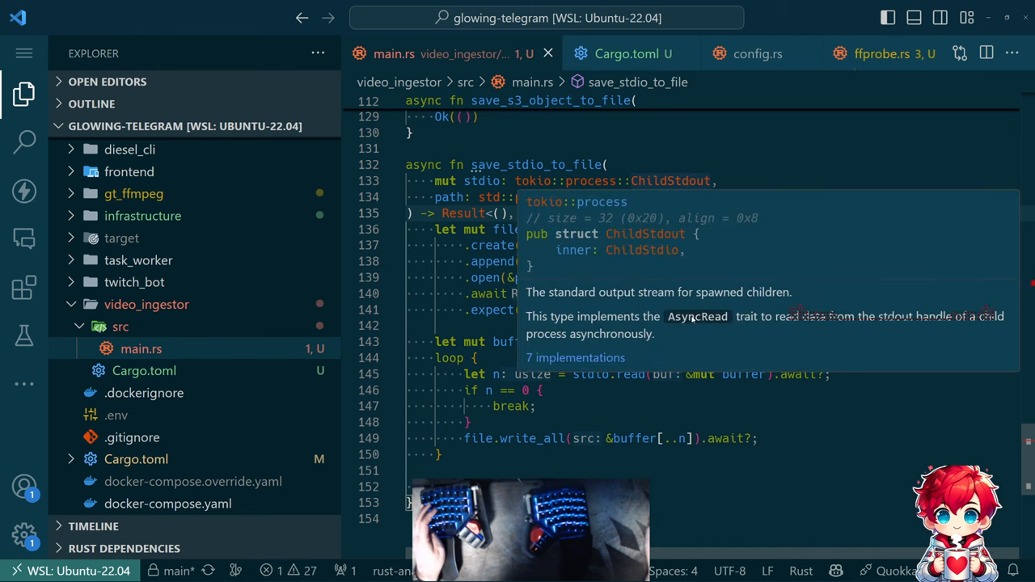
mouse_move(773, 319)
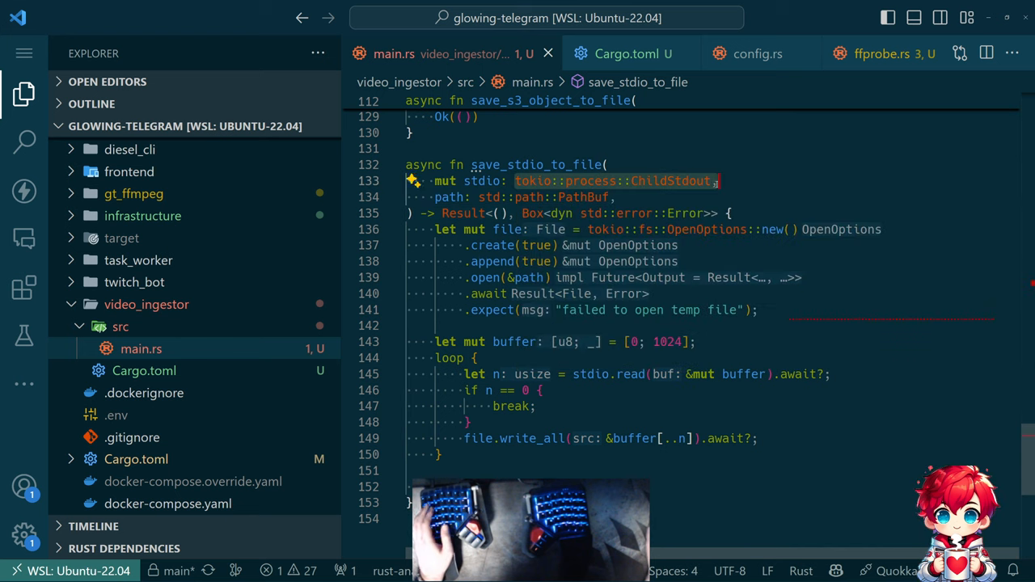
text(dyn tokio::io::AsyncRead)
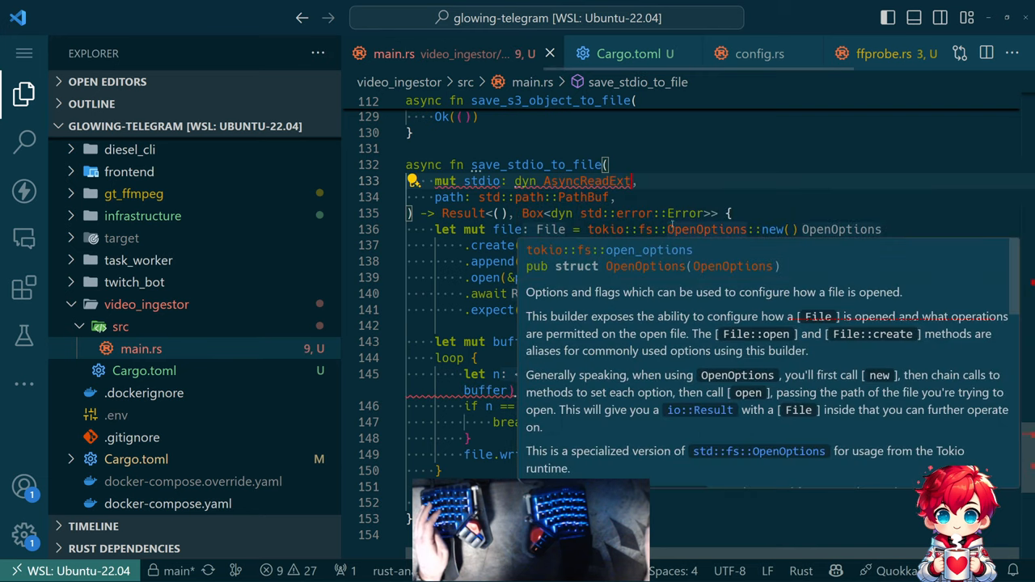
mouse_move(589, 181)
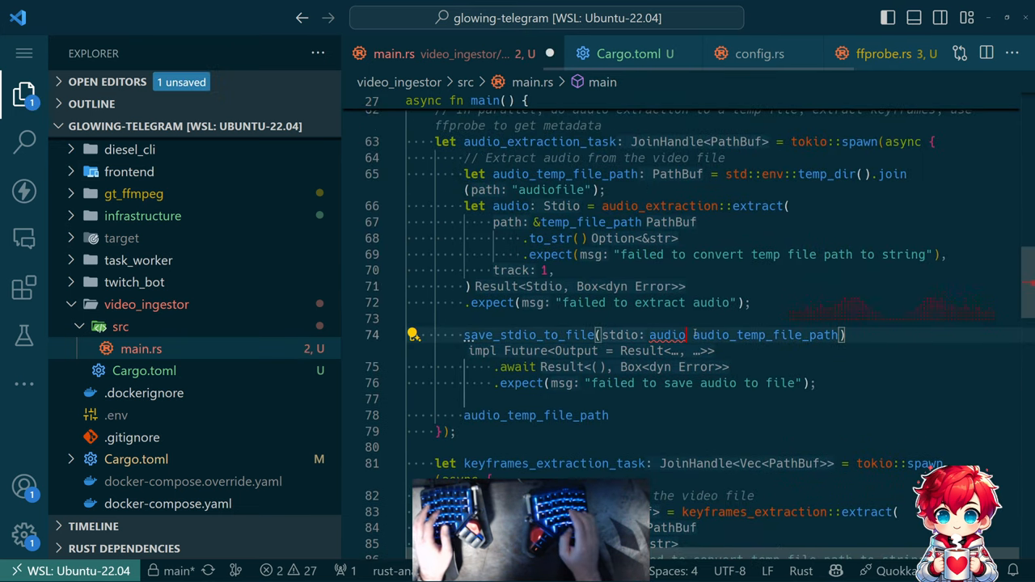
text(.into())
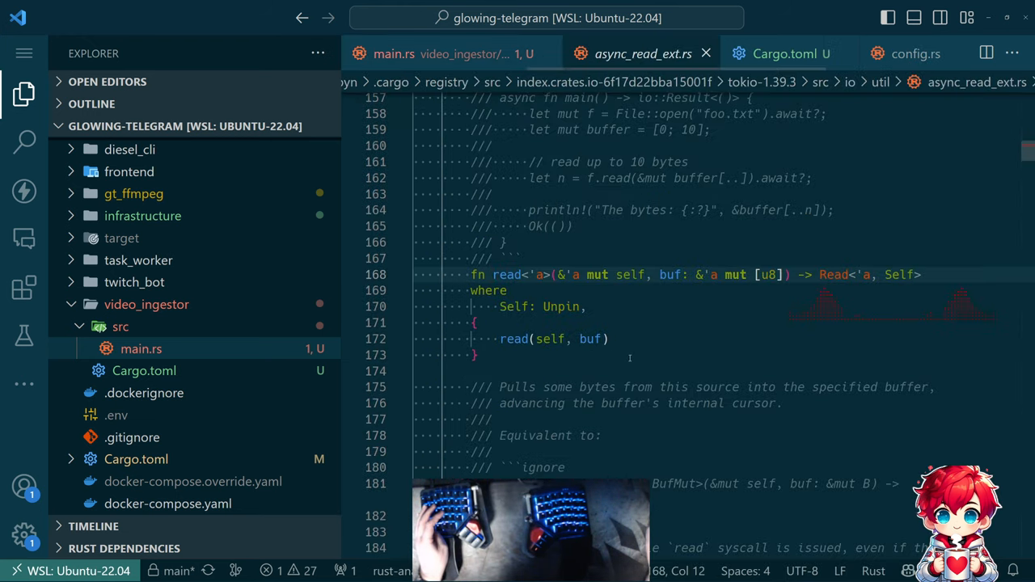
- Scroll through tokio's async_read_ext.rs to locate the AsyncReadExt trait
scroll(down, 3)
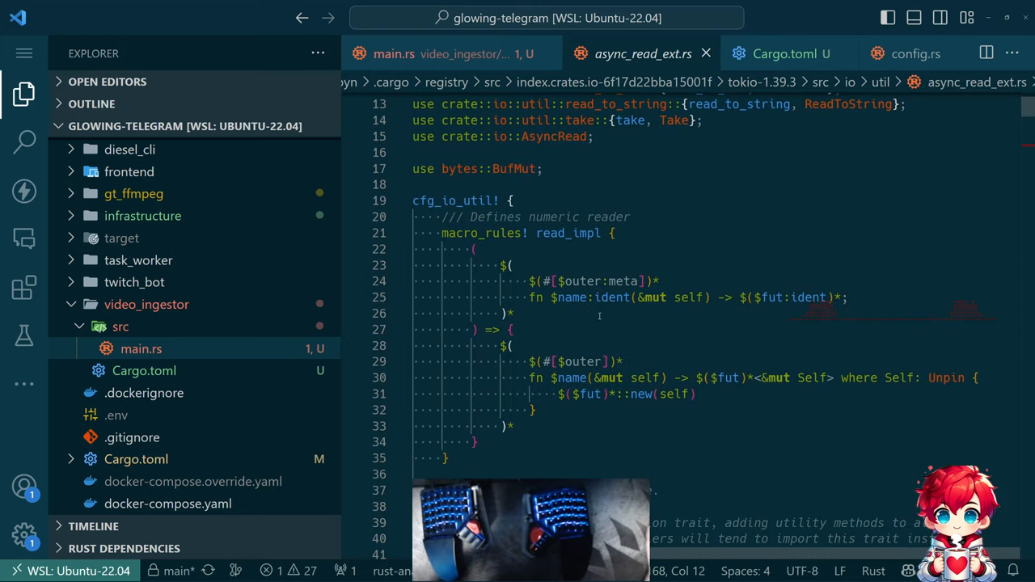
scroll(down, 3)
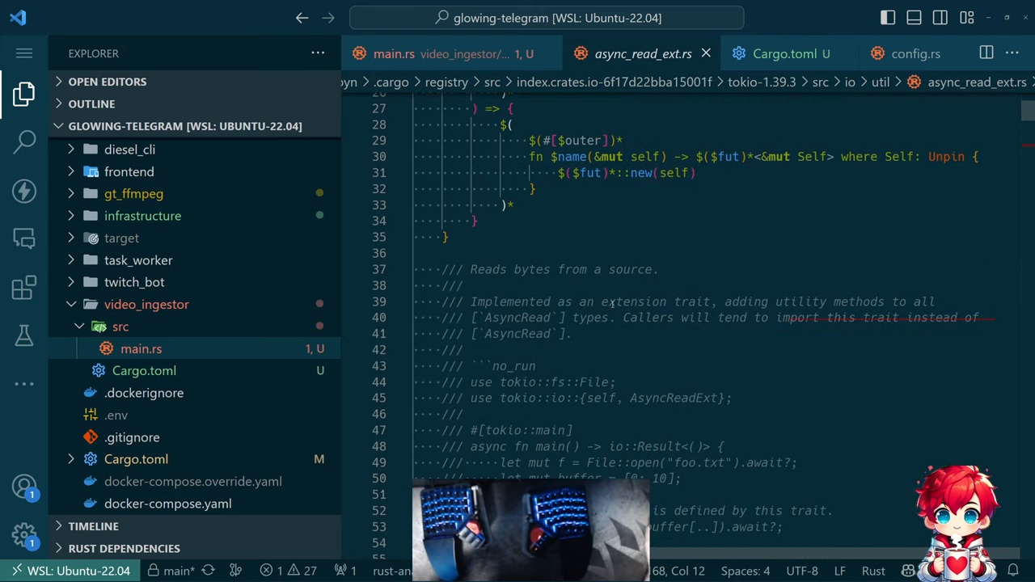
scroll(down, 3)
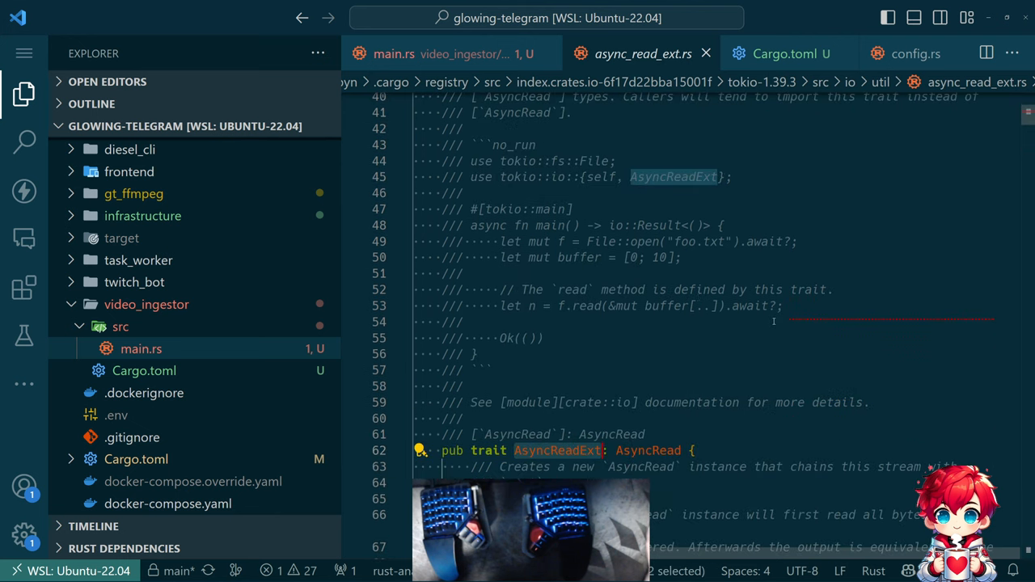
scroll(down, 3)
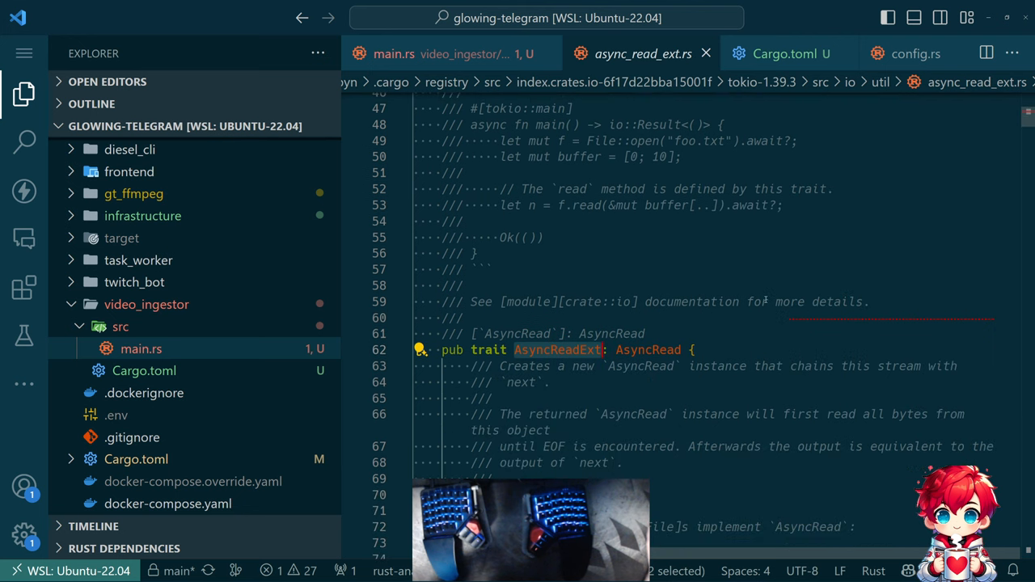
scroll(down, 3)
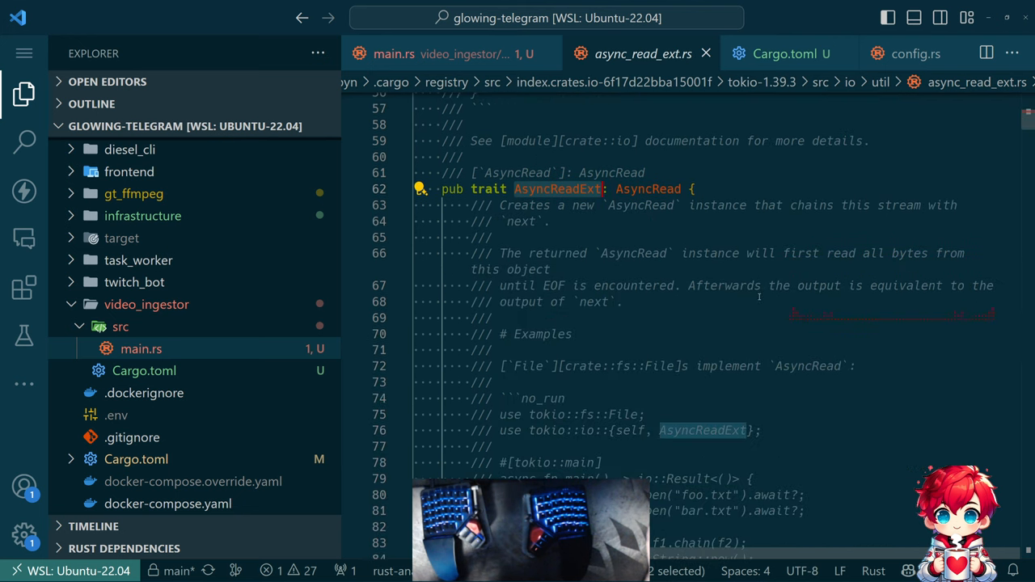
scroll(down, 3)
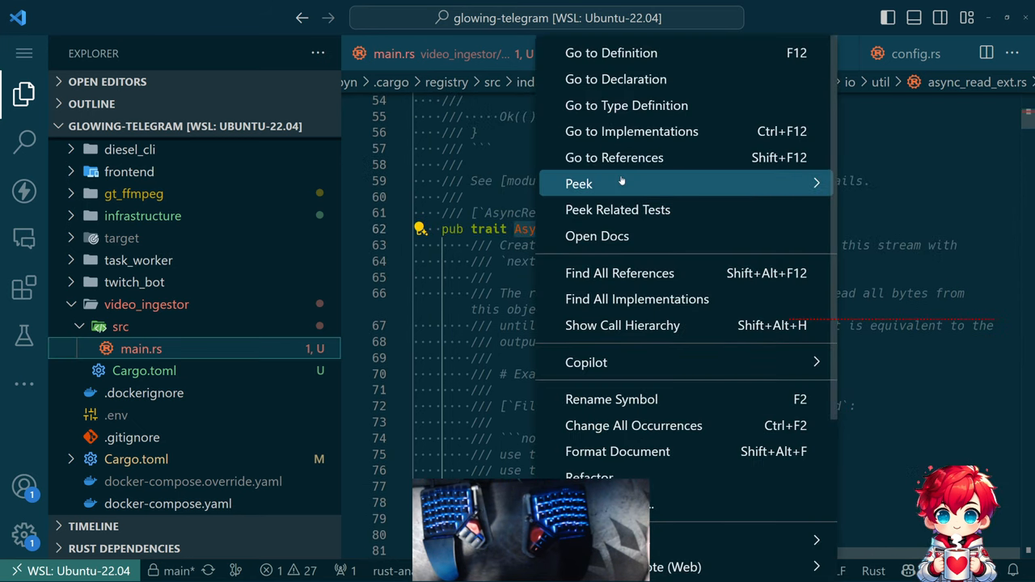
mouse_move(630, 131)
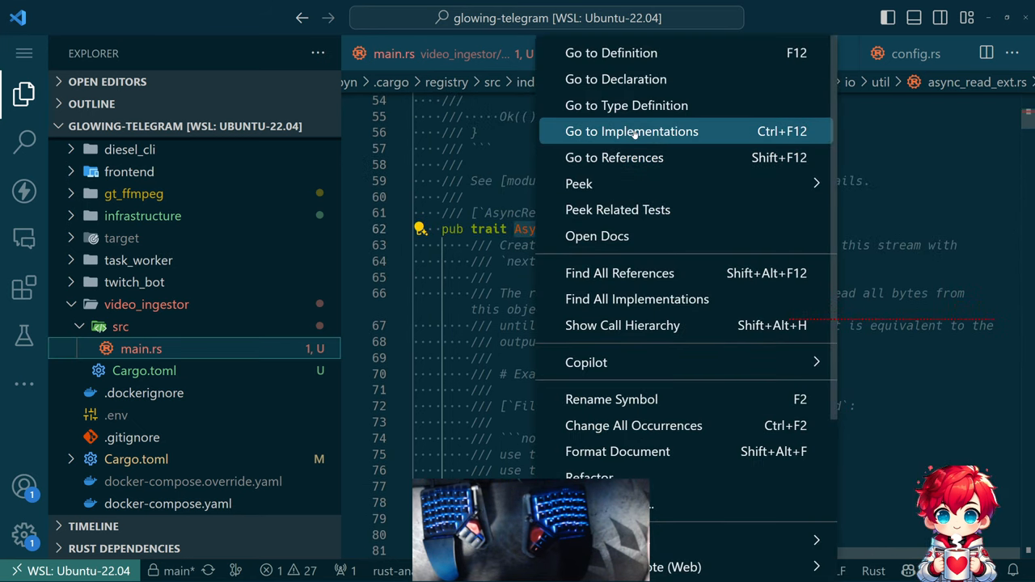
- Find all implementations of AsyncReadExt and browse the reference results into audio_extraction.rs
click(630, 131)
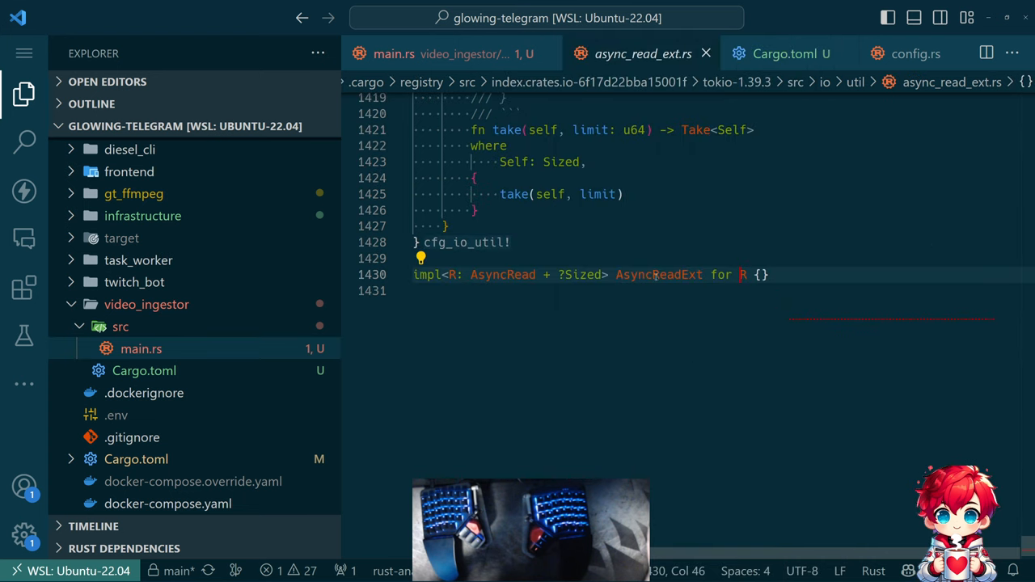
right_click(647, 275)
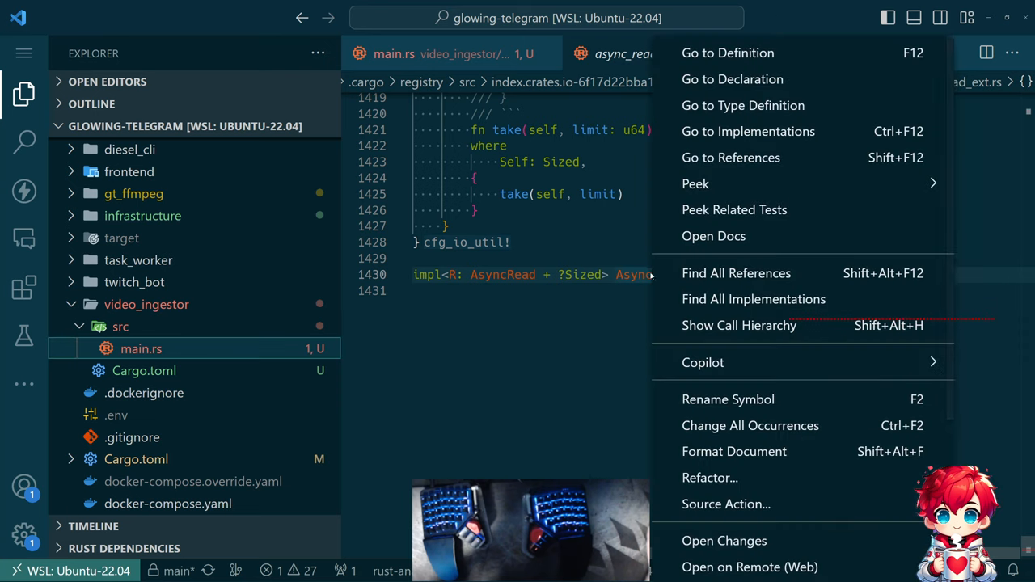
click(728, 52)
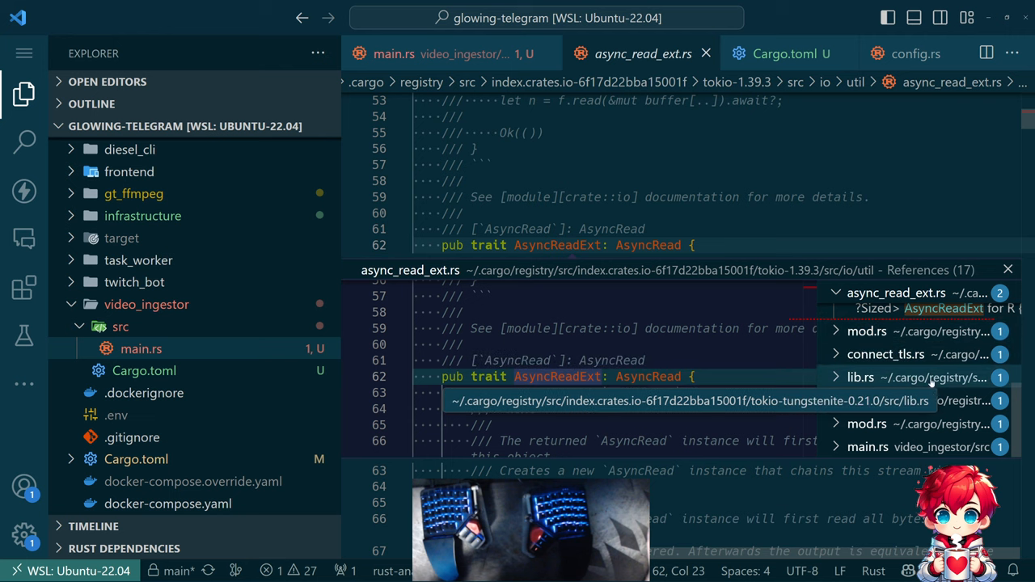
click(860, 376)
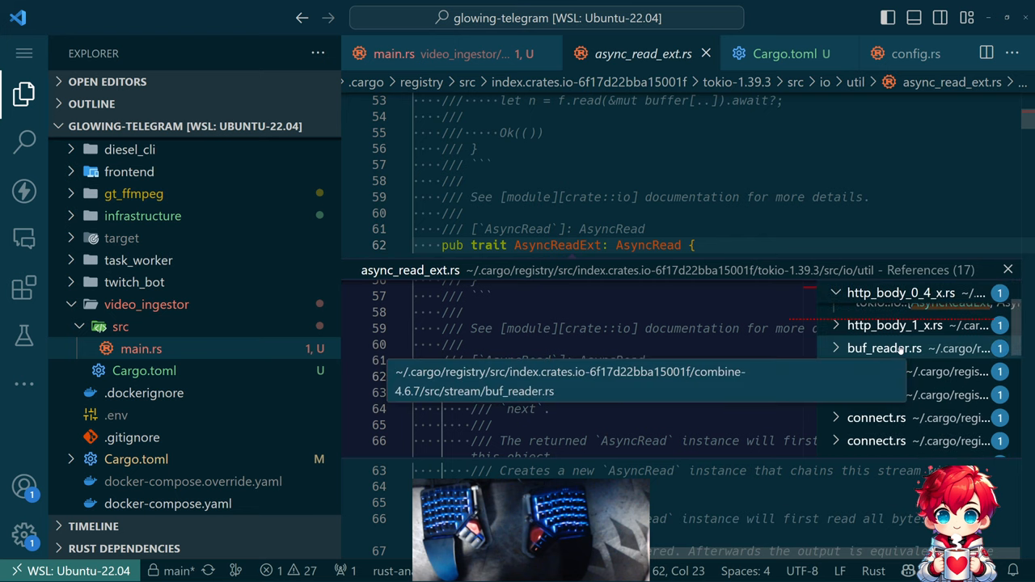
scroll(down, 3)
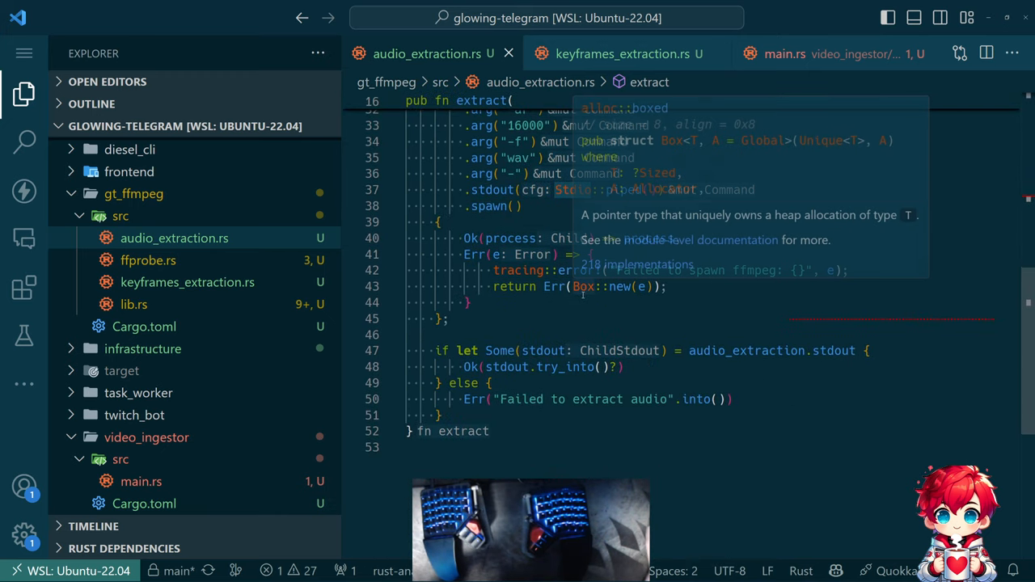
mouse_move(638, 441)
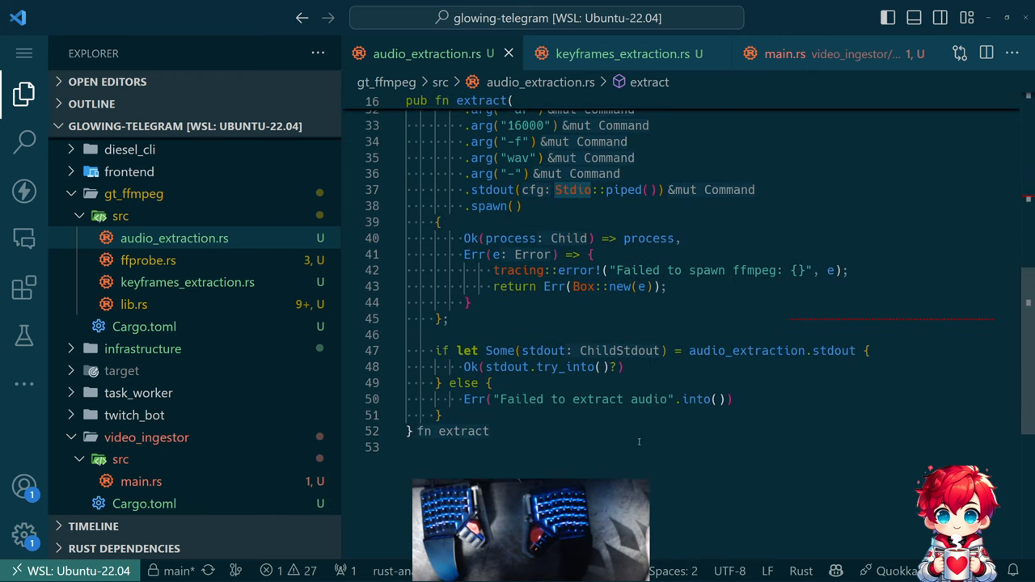
mouse_move(646, 410)
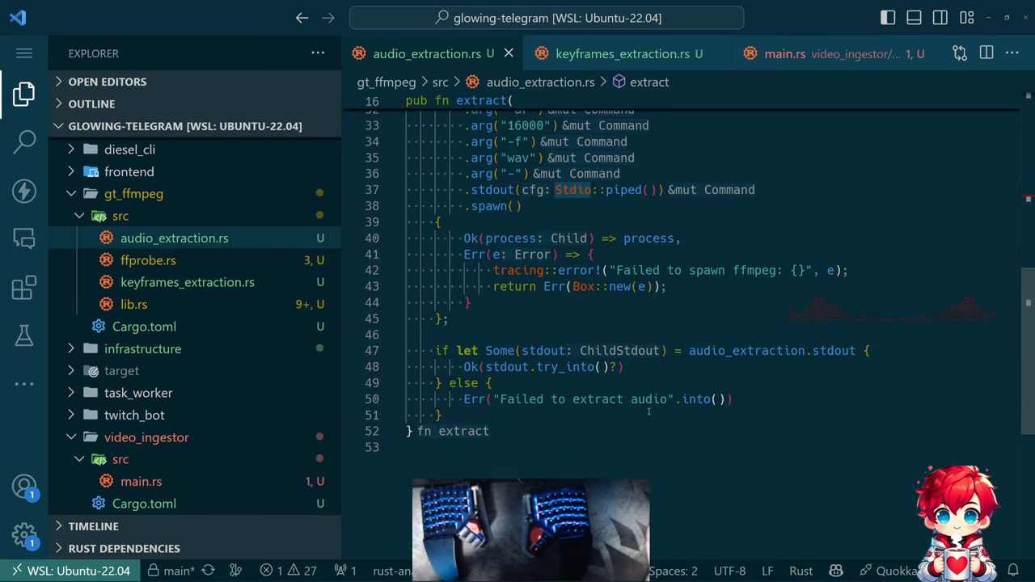
mouse_move(639, 397)
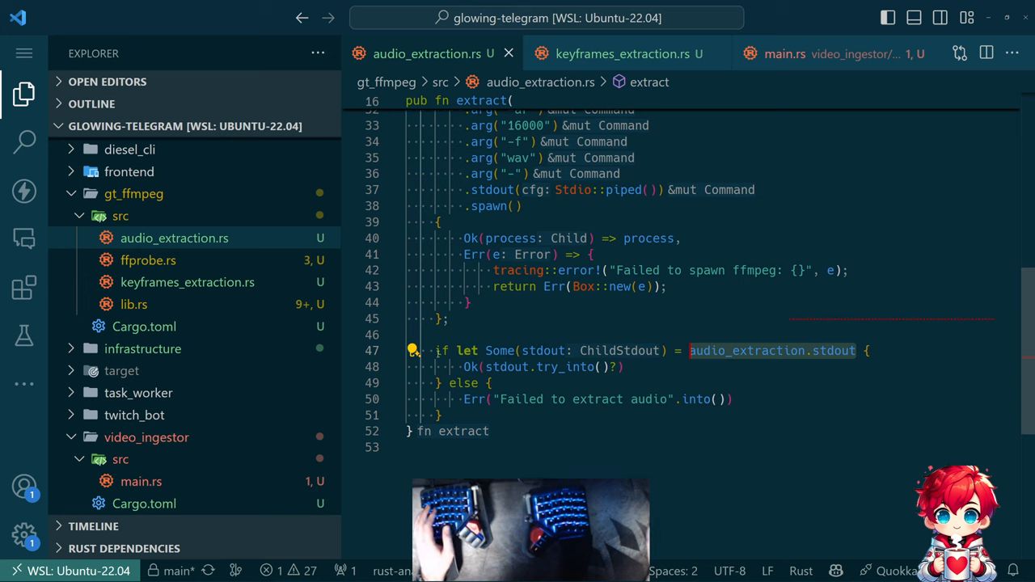
- Return Ok(stdout) as ChildStdout from extract, importing ChildStdout from tokio::process
text(Ok(audio_extraction.stdout.expect("failed to get stdout")))
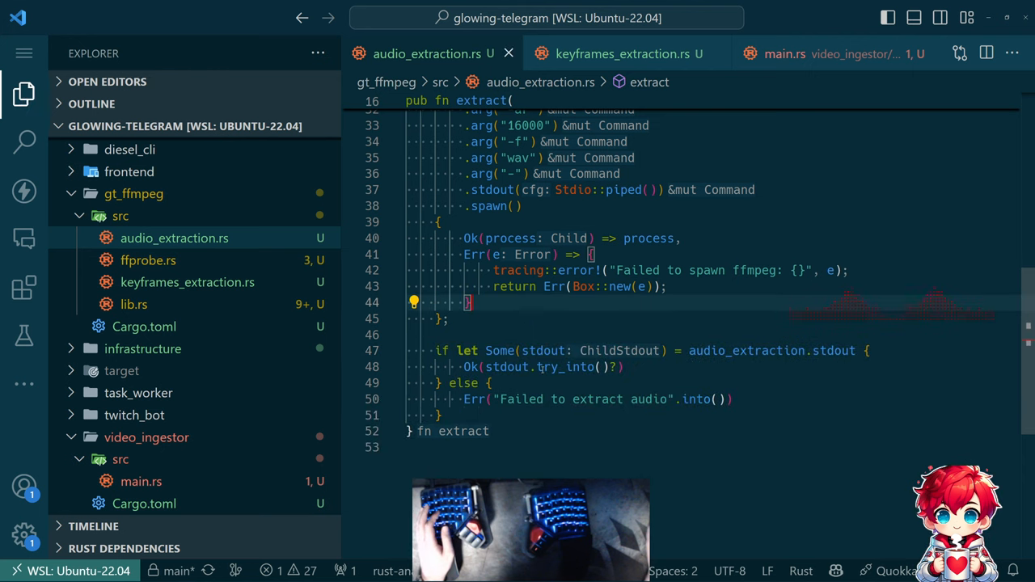
text(stdout)
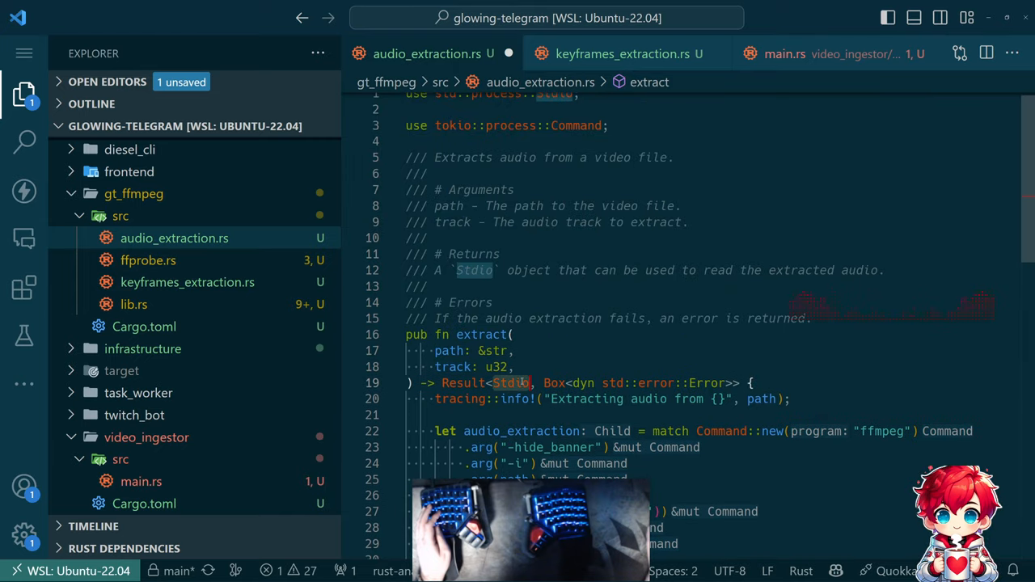
text(Child)
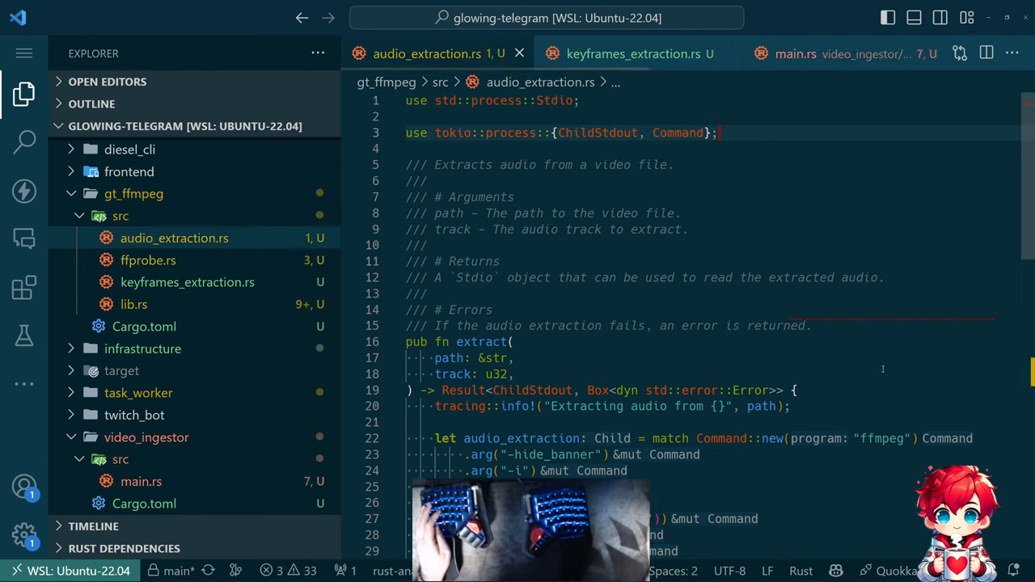
scroll(down, 3)
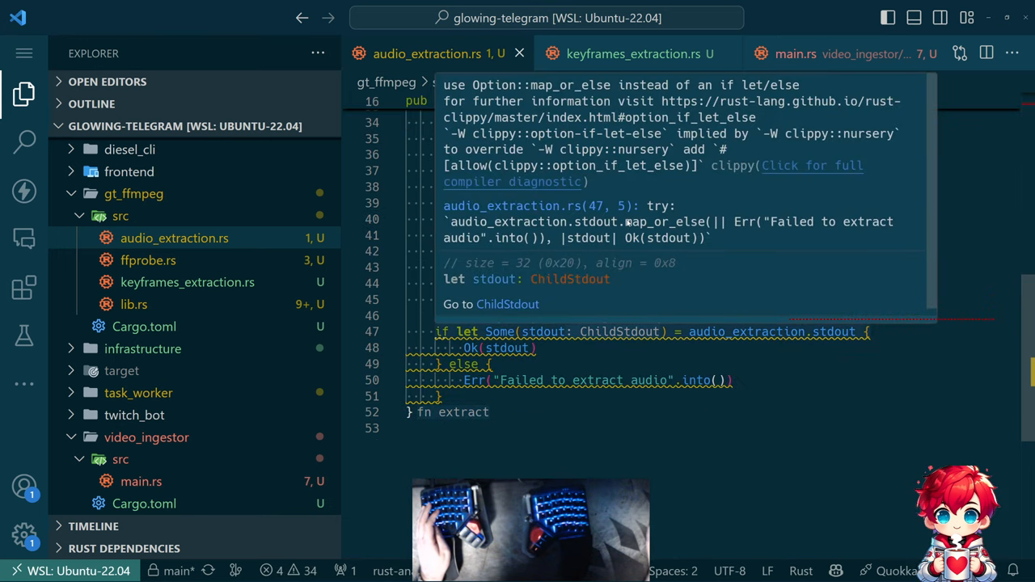
mouse_move(482, 233)
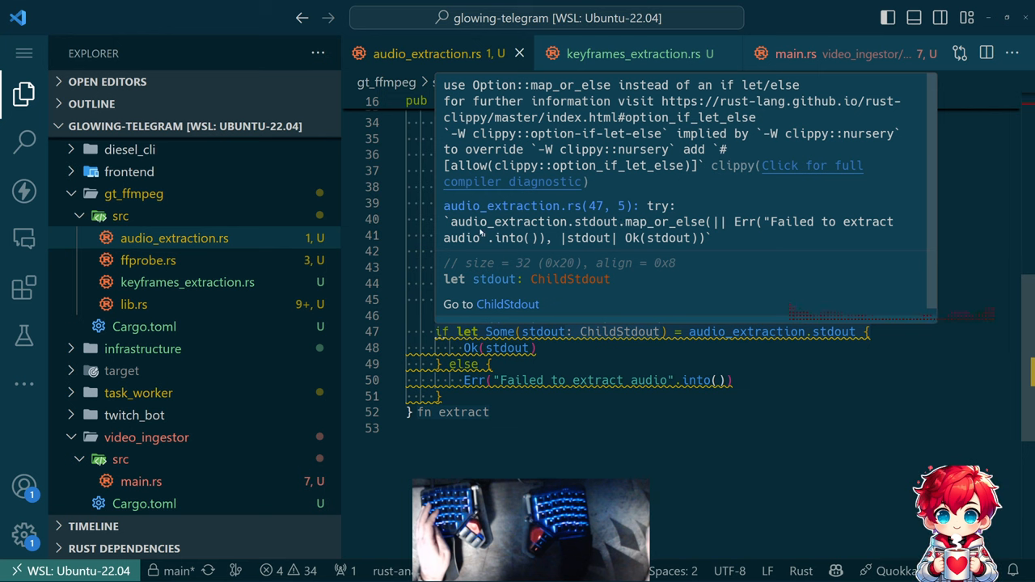
mouse_move(731, 226)
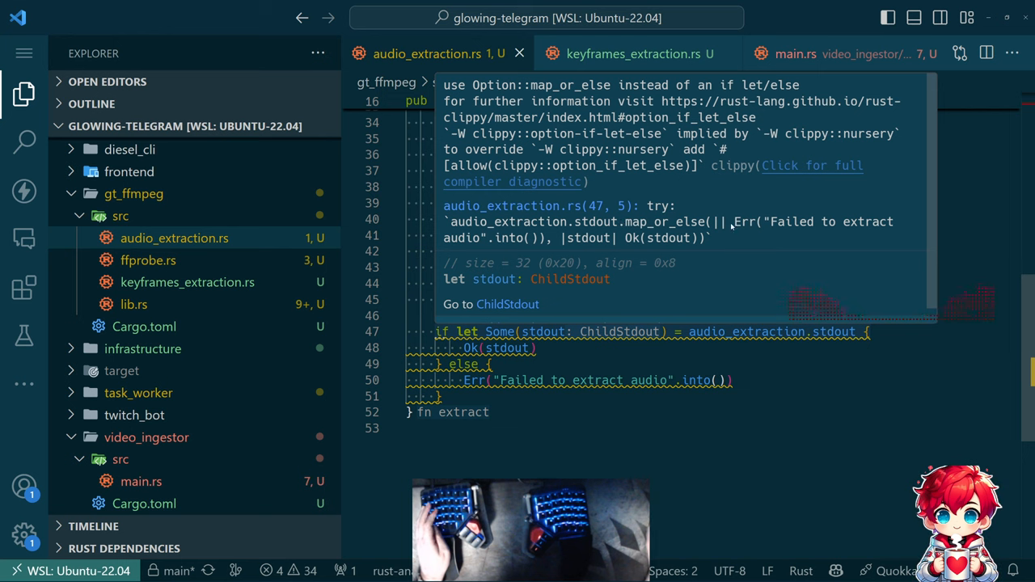
mouse_move(495, 246)
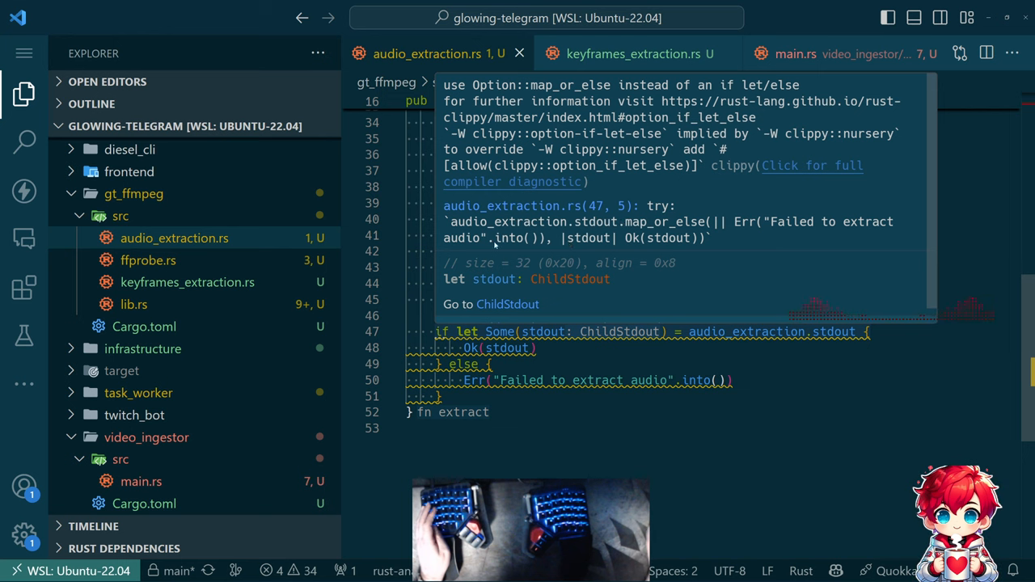
mouse_move(705, 242)
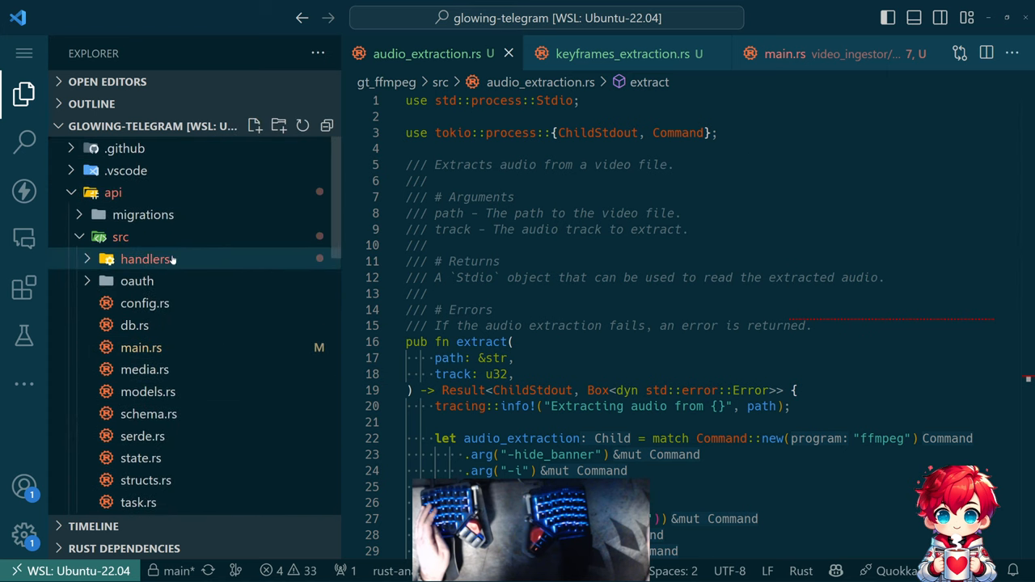
- In api handlers' transcription.rs, start converting audio stdout with try_into in detect_segment
click(149, 259)
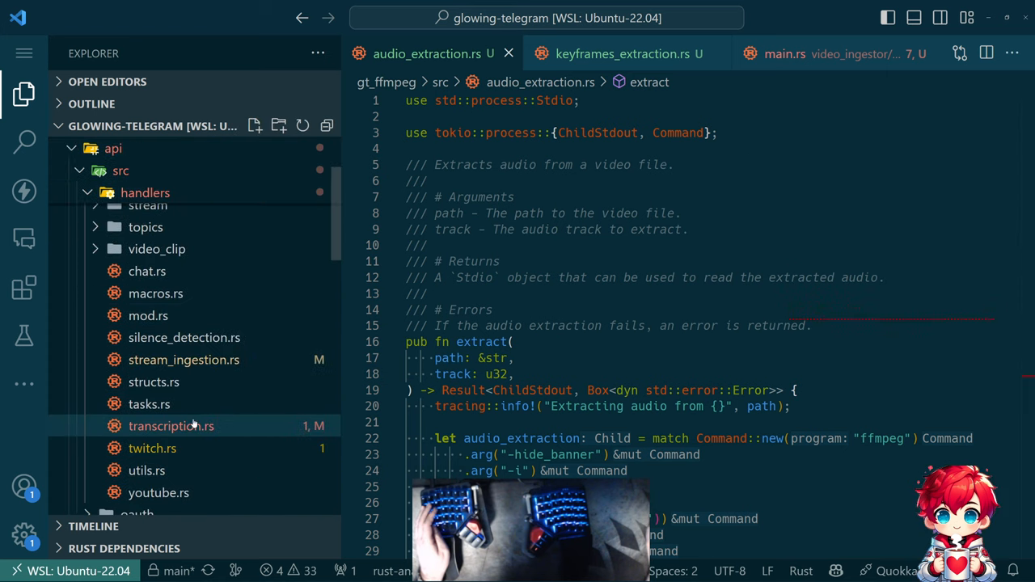
click(172, 427)
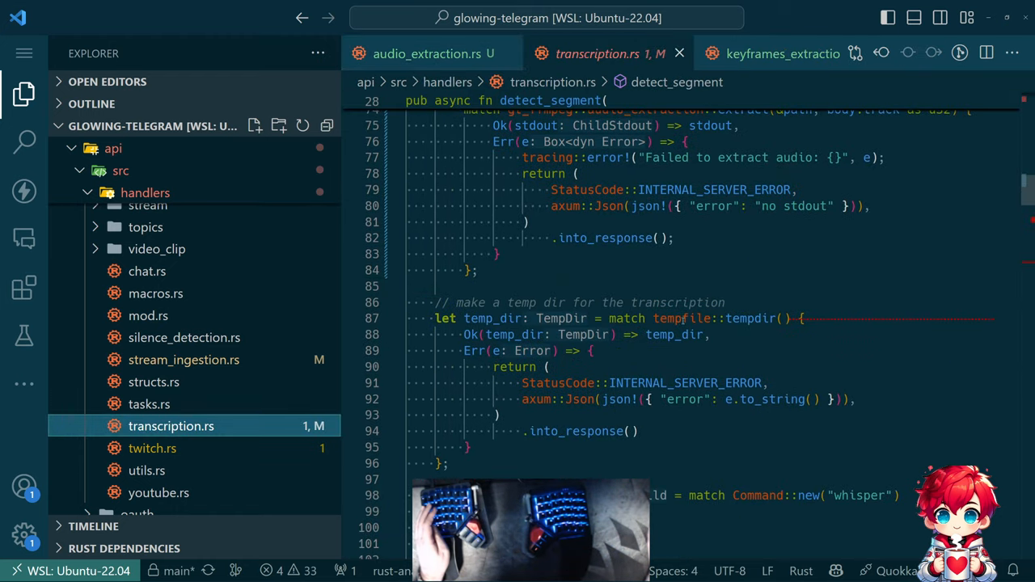
scroll(down, 3)
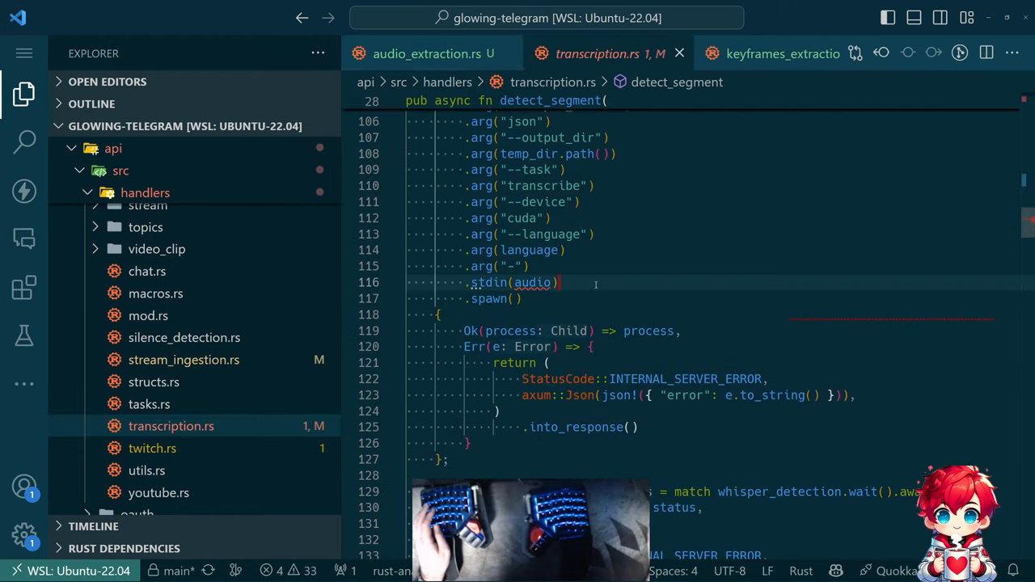
text(.stdout.unwrap())
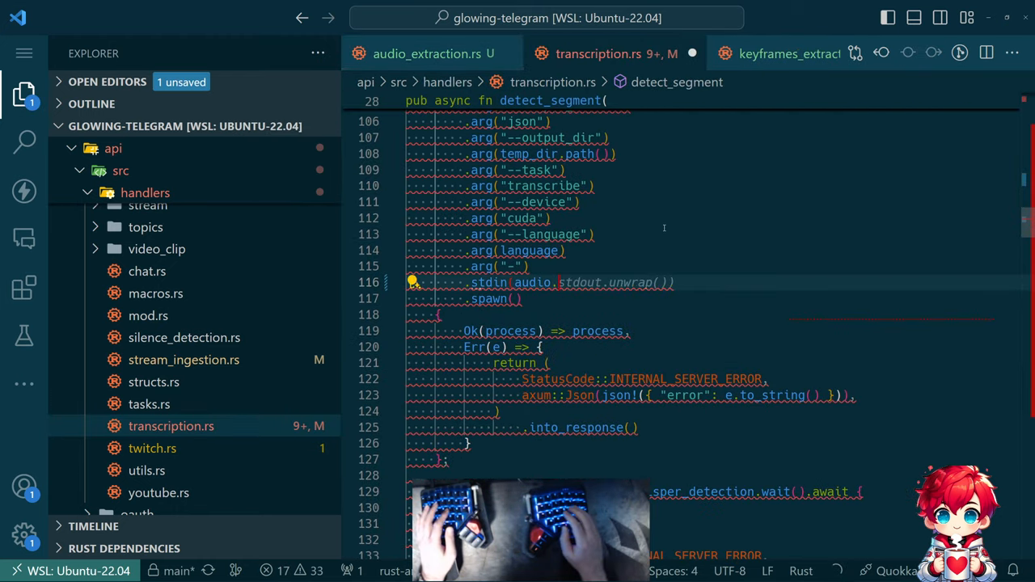
text(try_into)
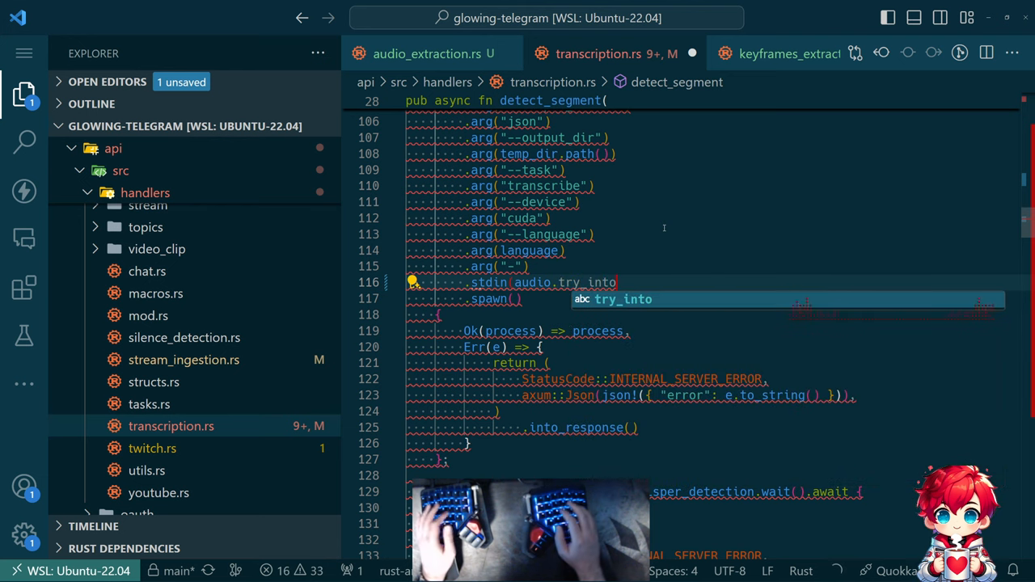
text(())
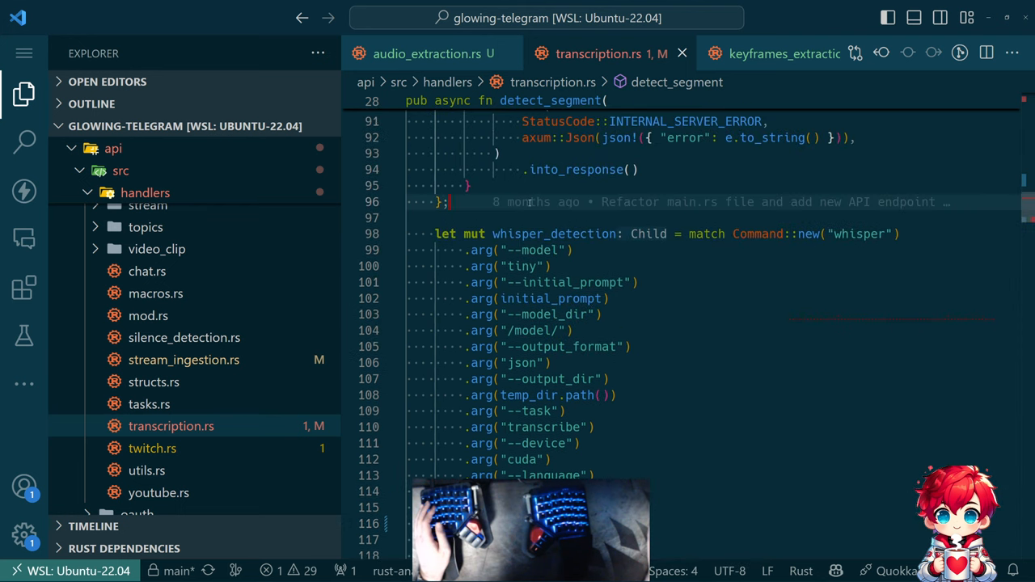
- Match try_into to Ok(audio) or an INTERNAL_SERVER_ERROR response, wrapping audio in tokio::io::BufReader
text(// run whisper to transcribe the audio)
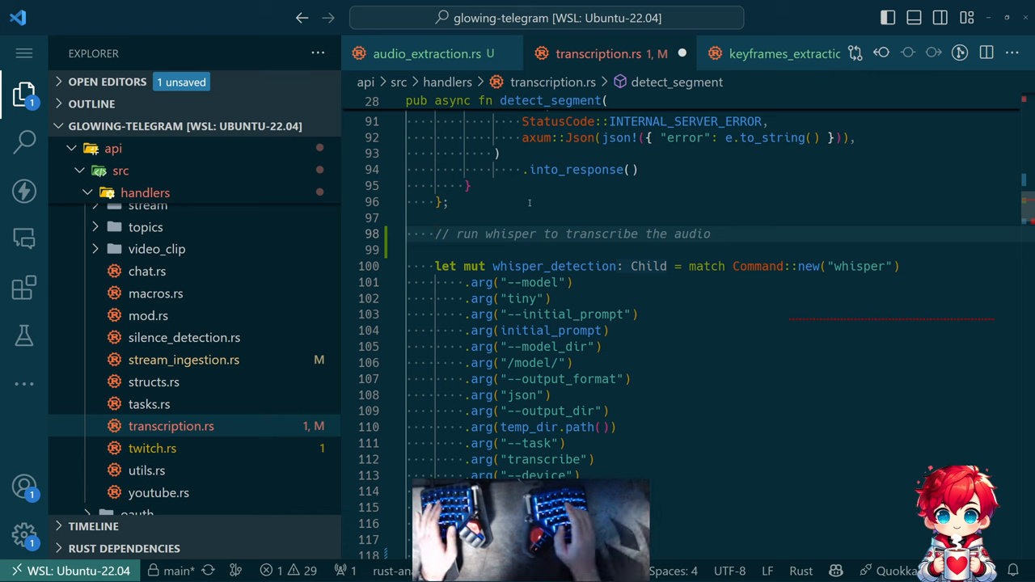
text(let)
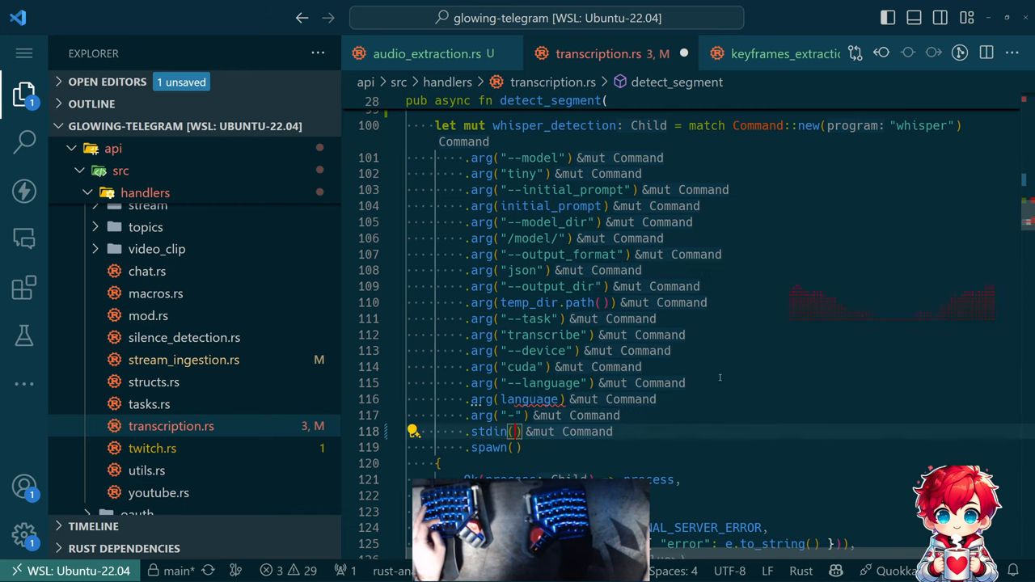
text(audio = audio.try_into()
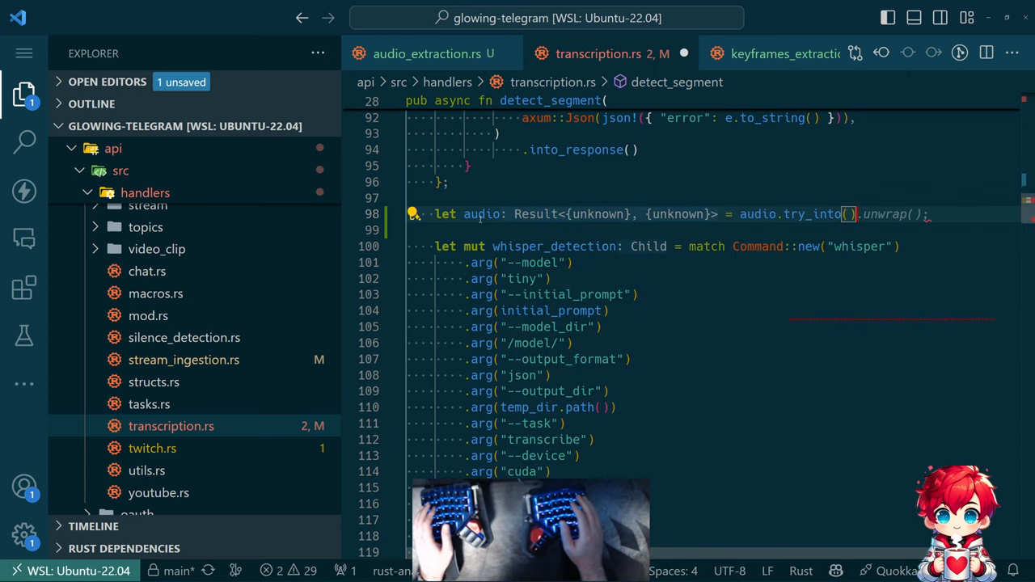
key(BackSpace)
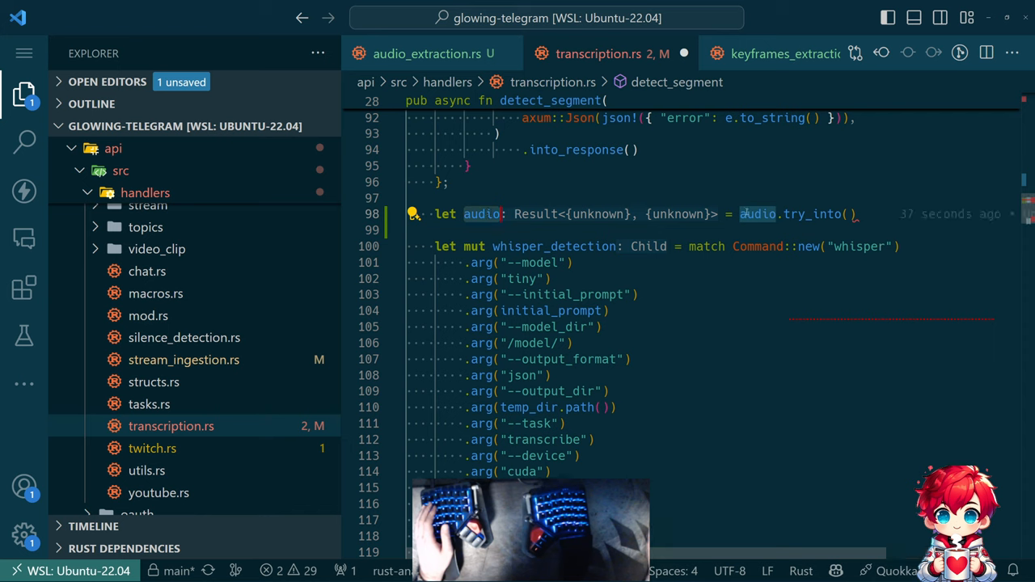
text(tokio::io::BufReader::new(audio);)
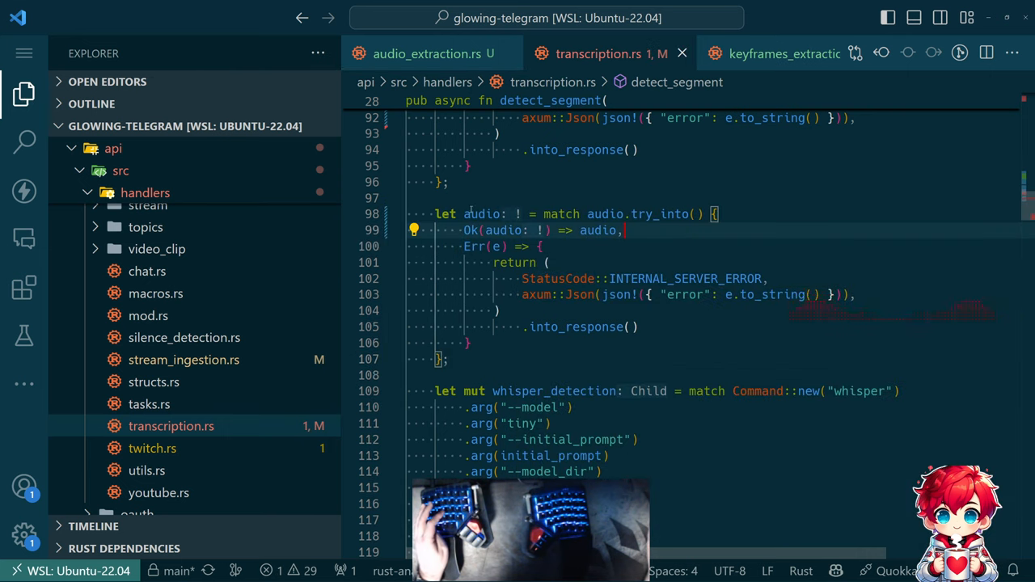
scroll(down, 3)
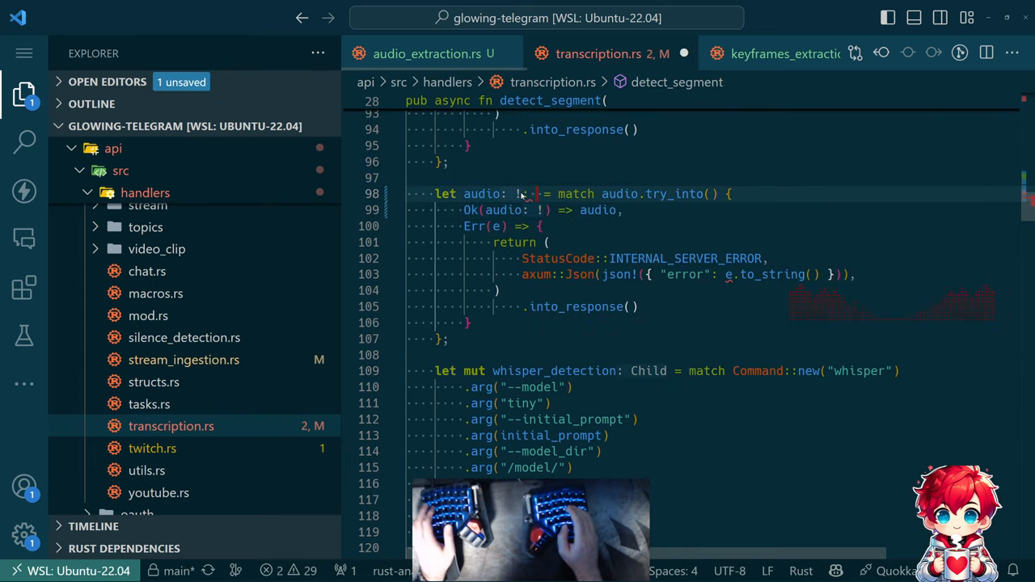
text(Stdio;)
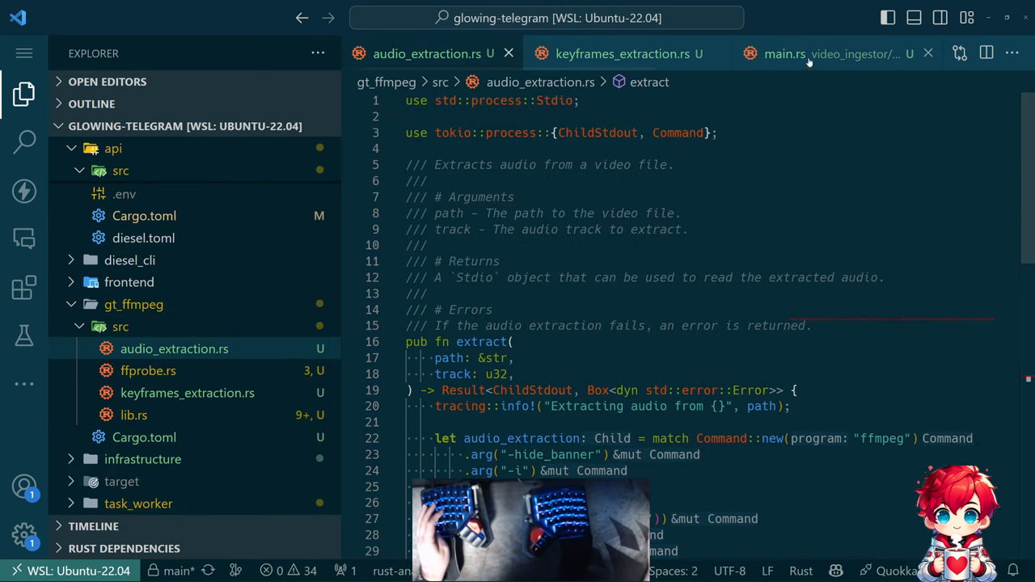
- Review video_ingestor main.rs and the borrow error around the temp file path
click(784, 53)
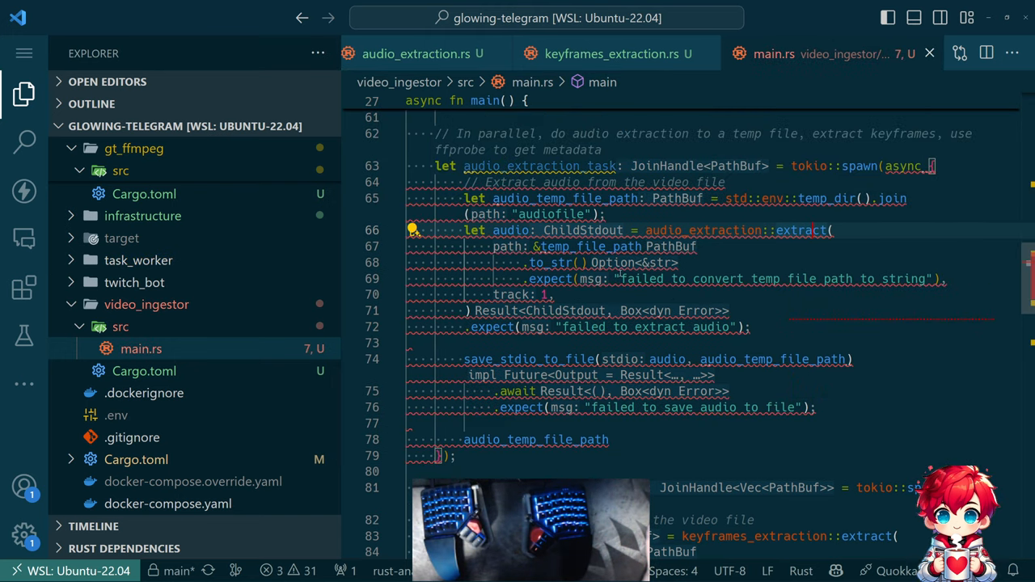
mouse_move(799, 230)
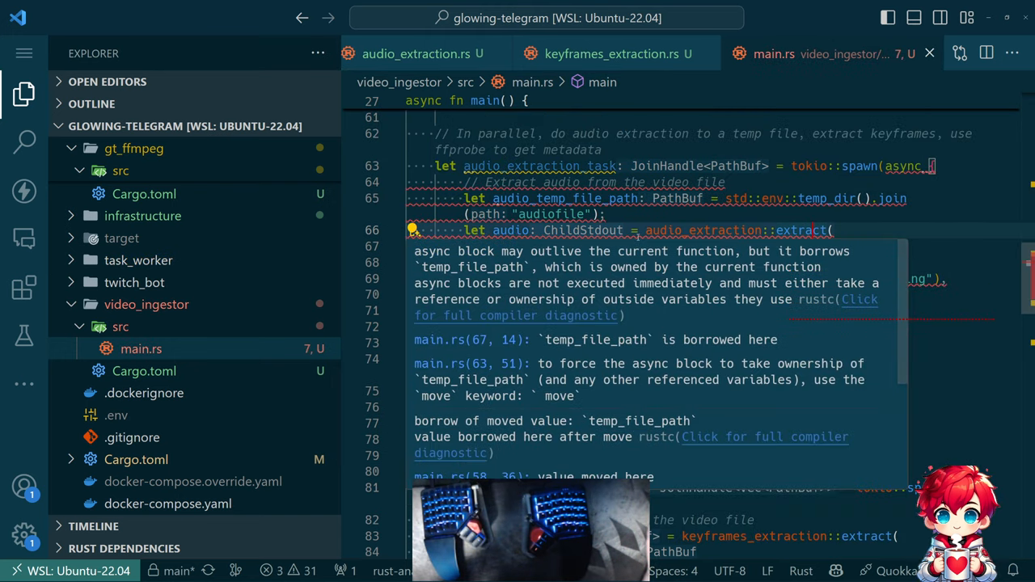
mouse_move(643, 281)
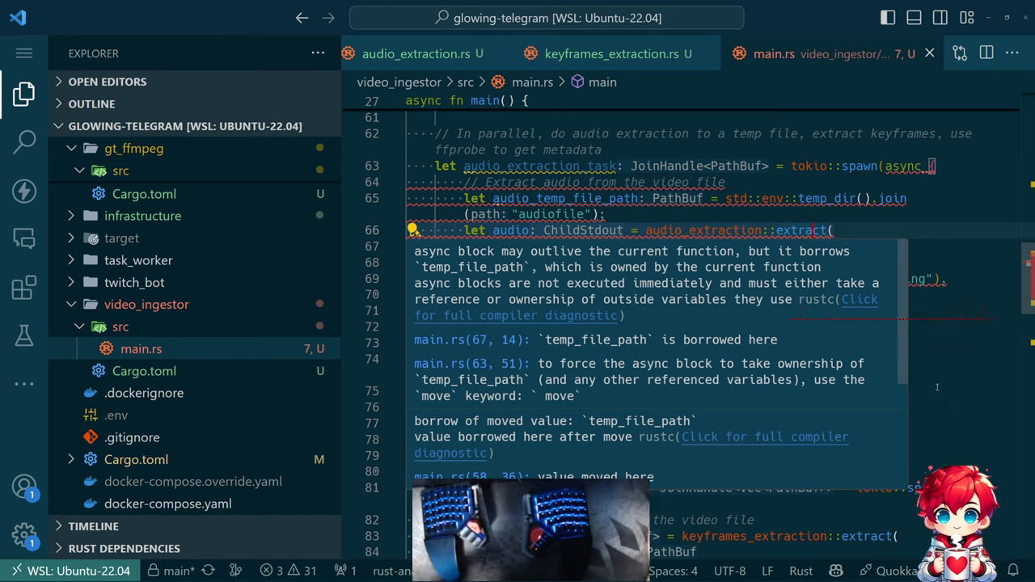
scroll(down, 3)
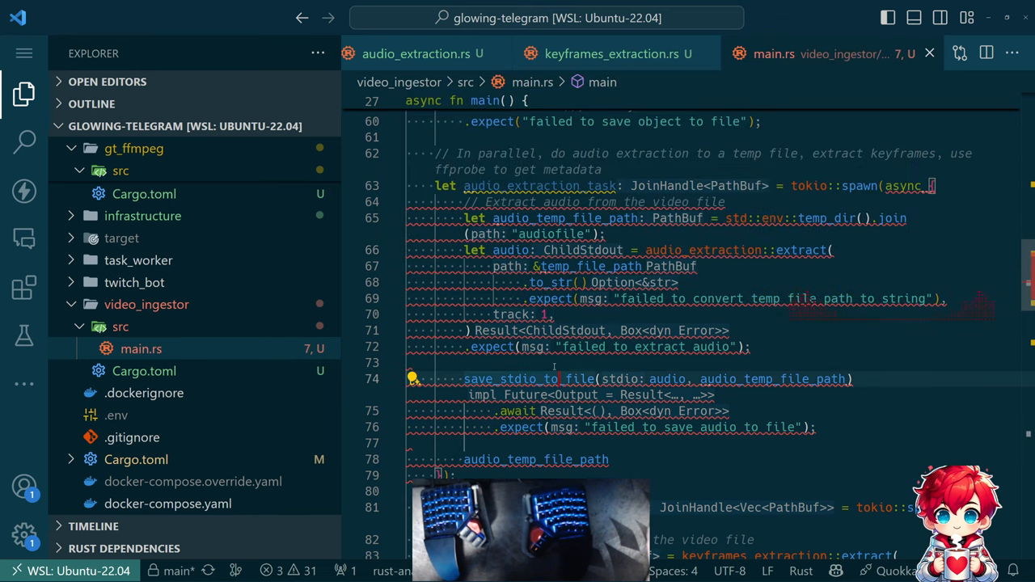
mouse_move(582, 249)
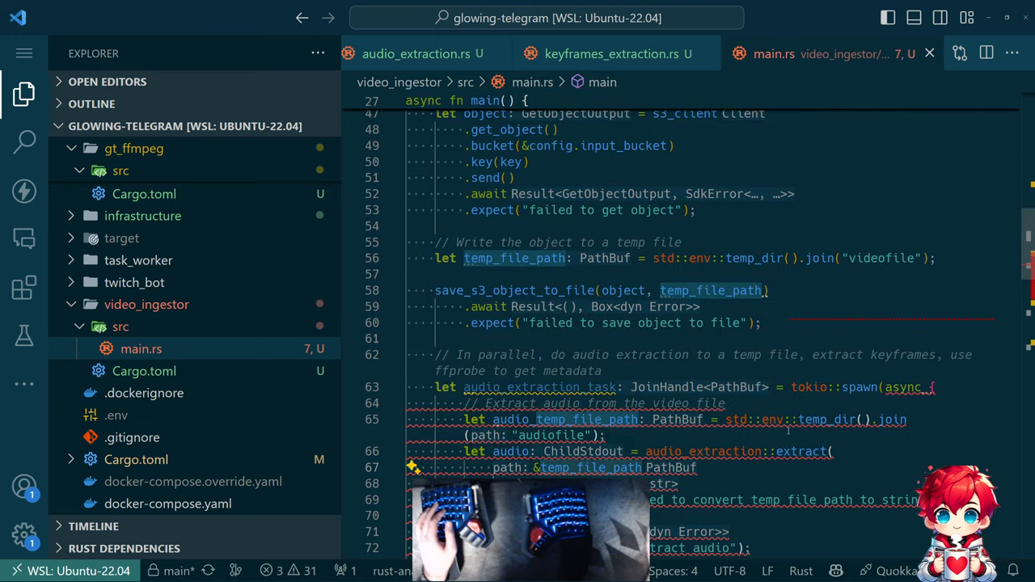
scroll(down, 3)
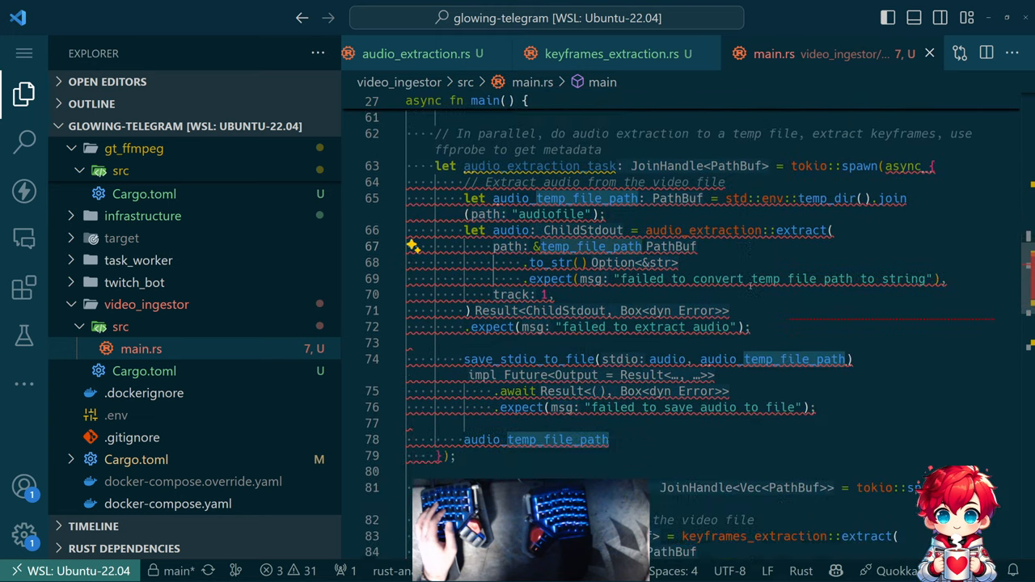
scroll(down, 3)
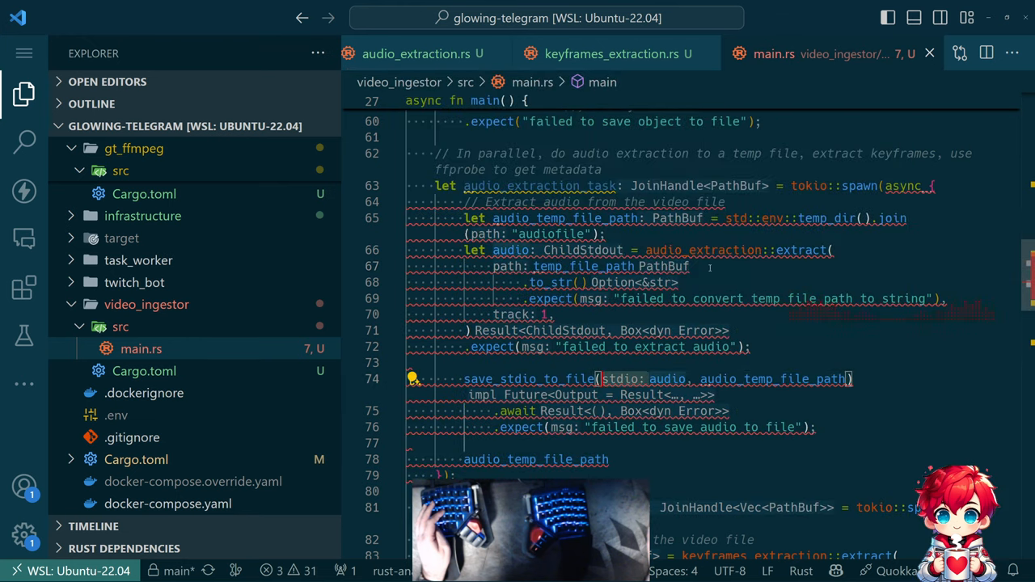
text(.clone()
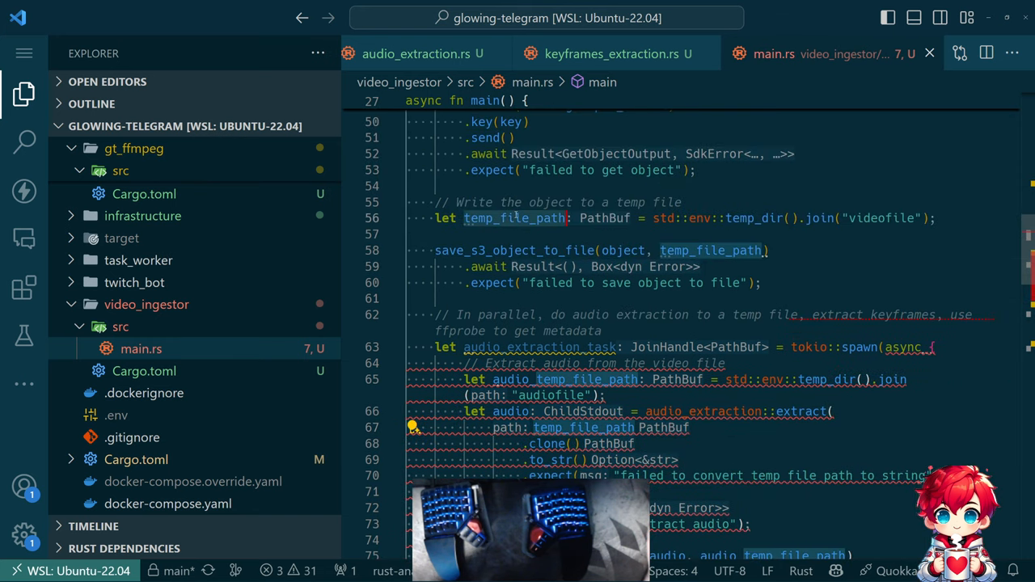
scroll(down, 3)
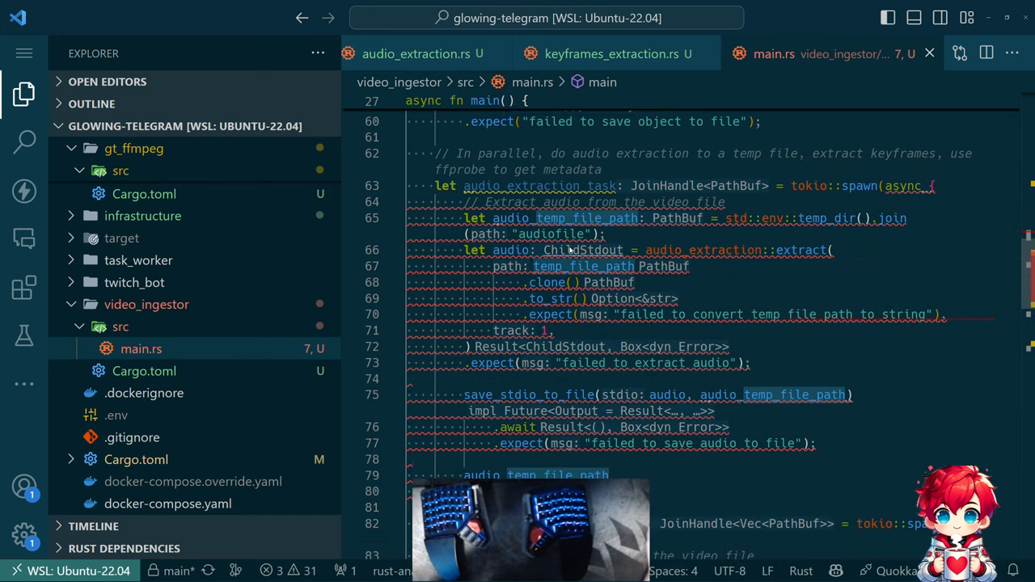
scroll(down, 3)
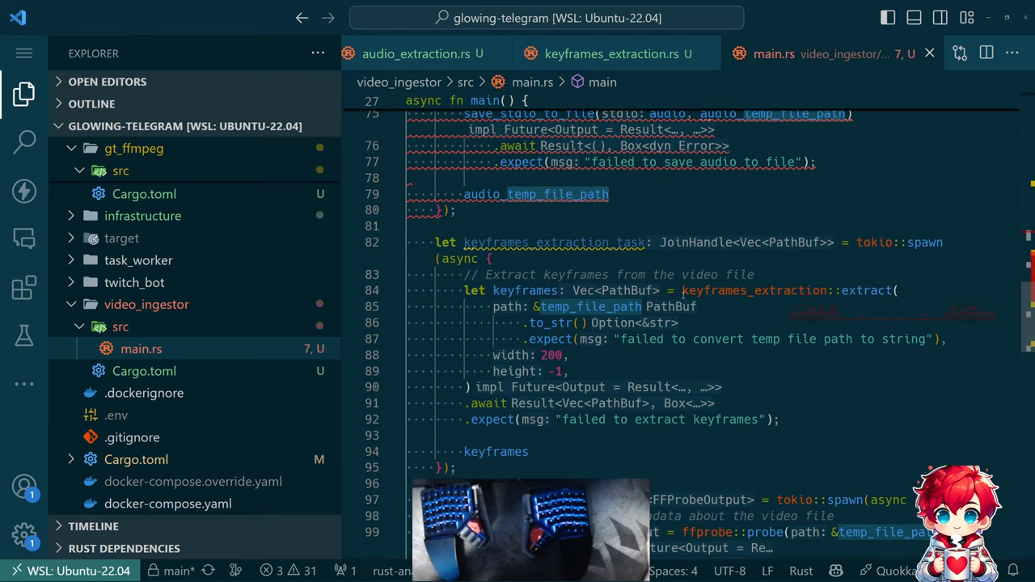
scroll(down, 3)
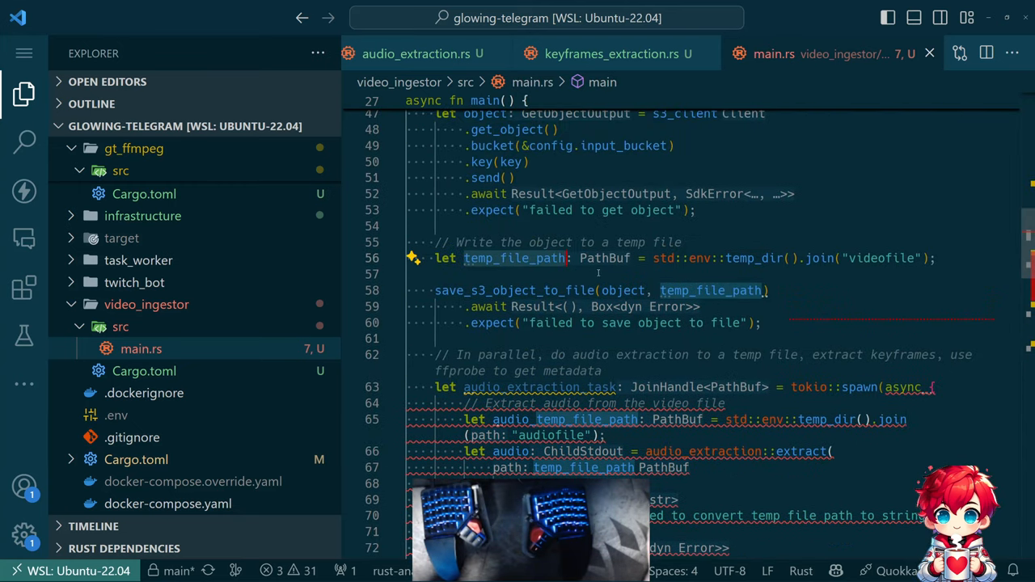
scroll(down, 3)
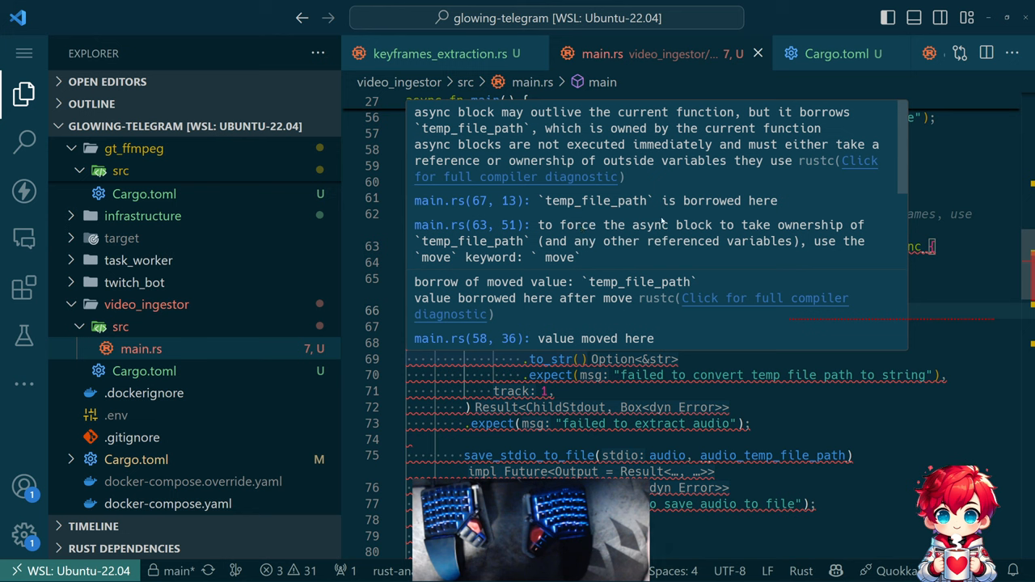
mouse_move(661, 236)
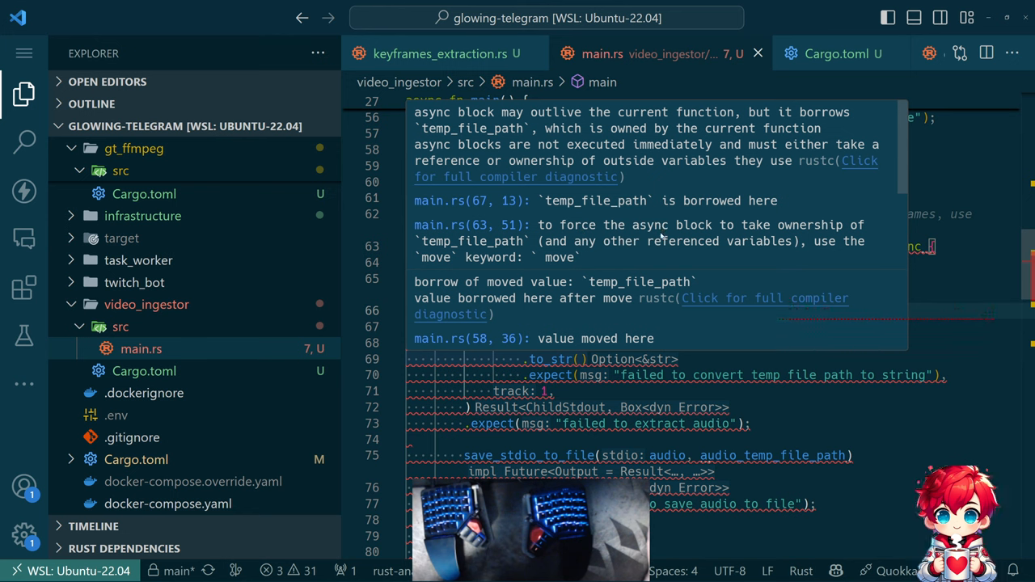
mouse_move(698, 349)
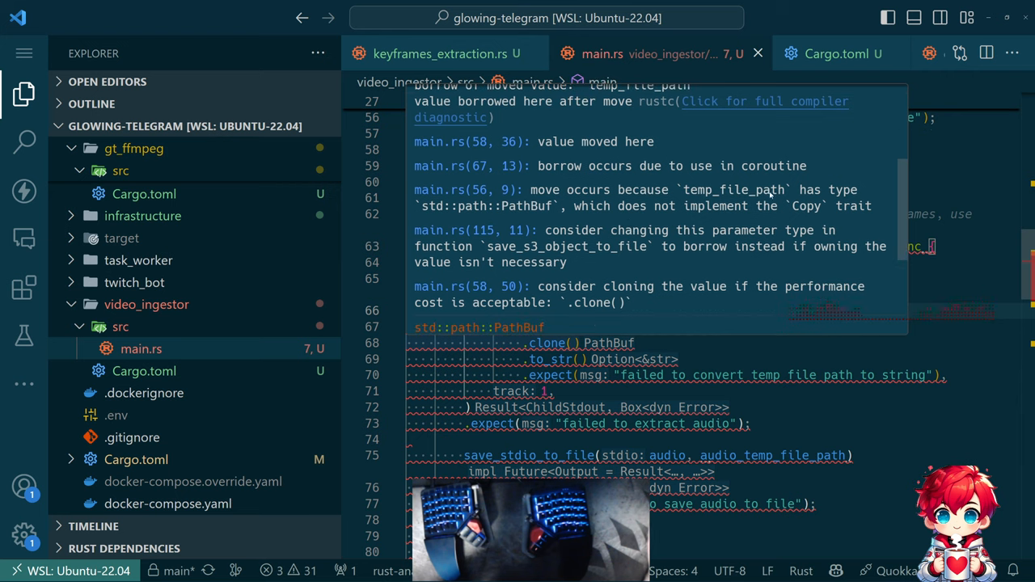
mouse_move(543, 214)
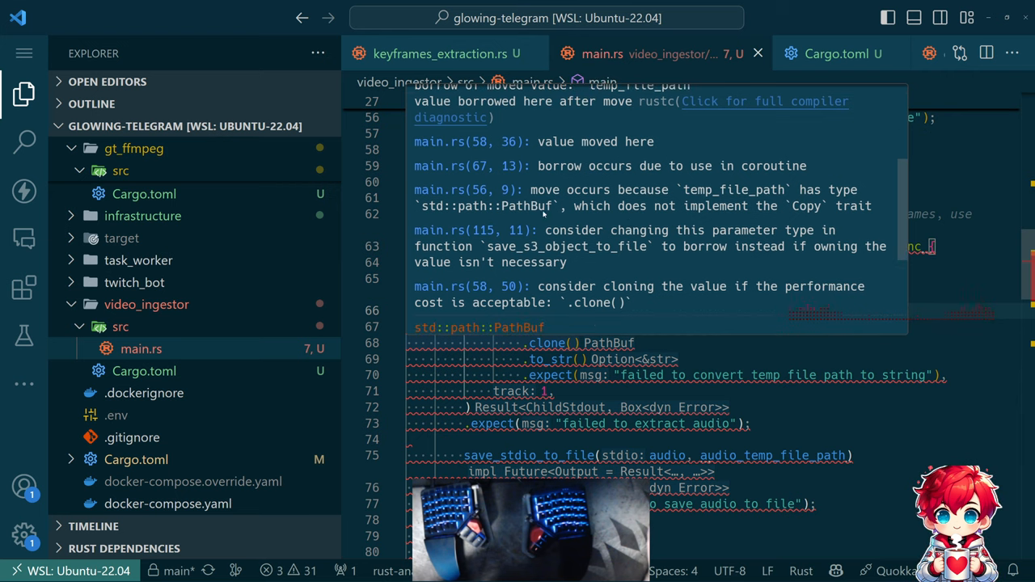
mouse_move(812, 213)
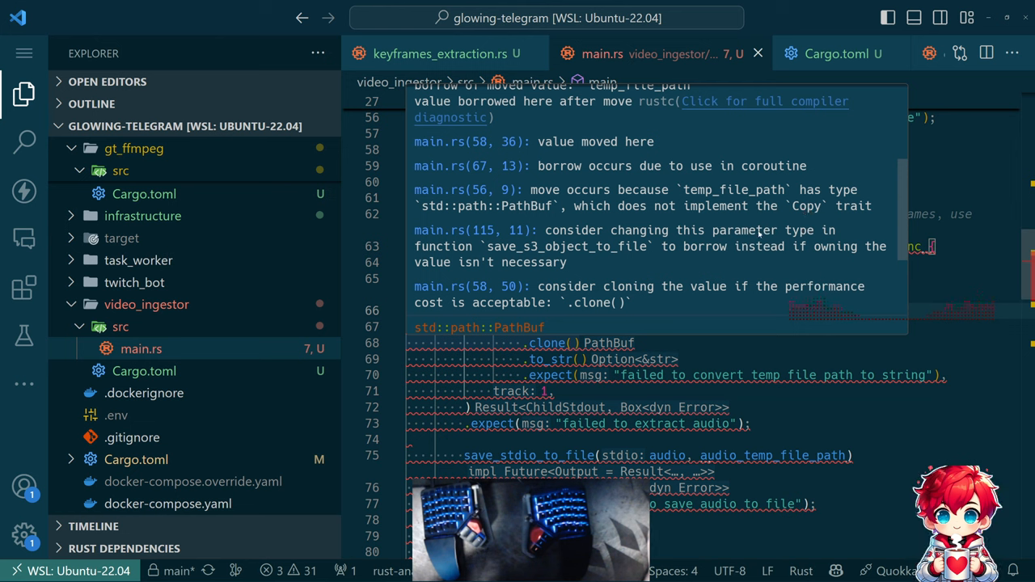
mouse_move(657, 256)
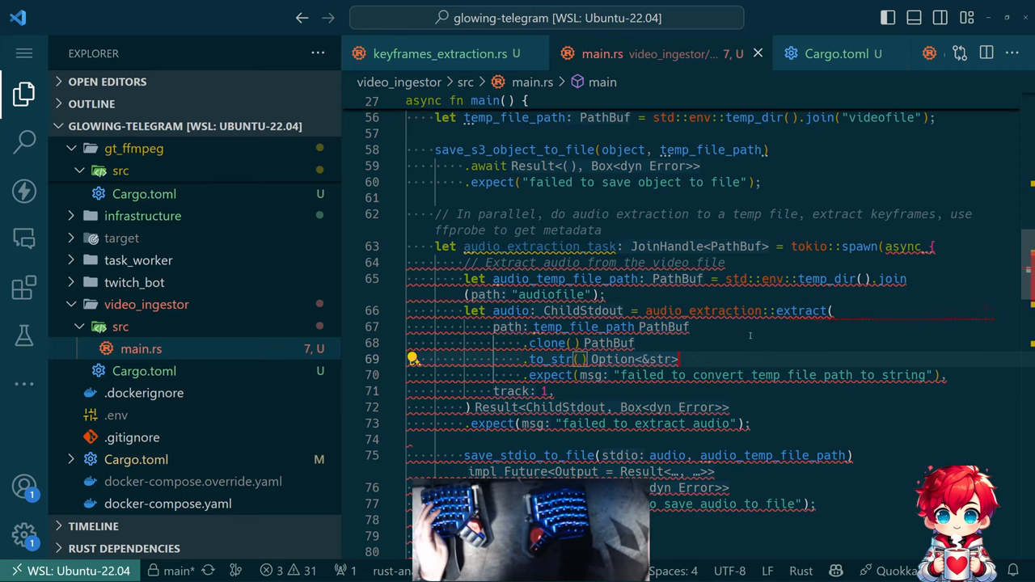
- Pass &temp_file_path to save_s3_object_to_file instead of moving it
scroll(down, 3)
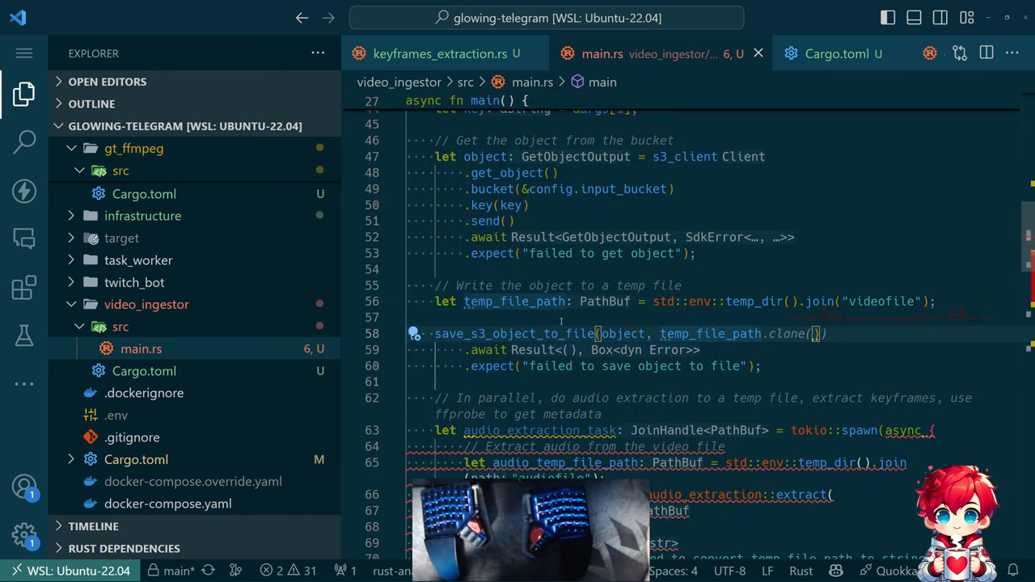
mouse_move(709, 333)
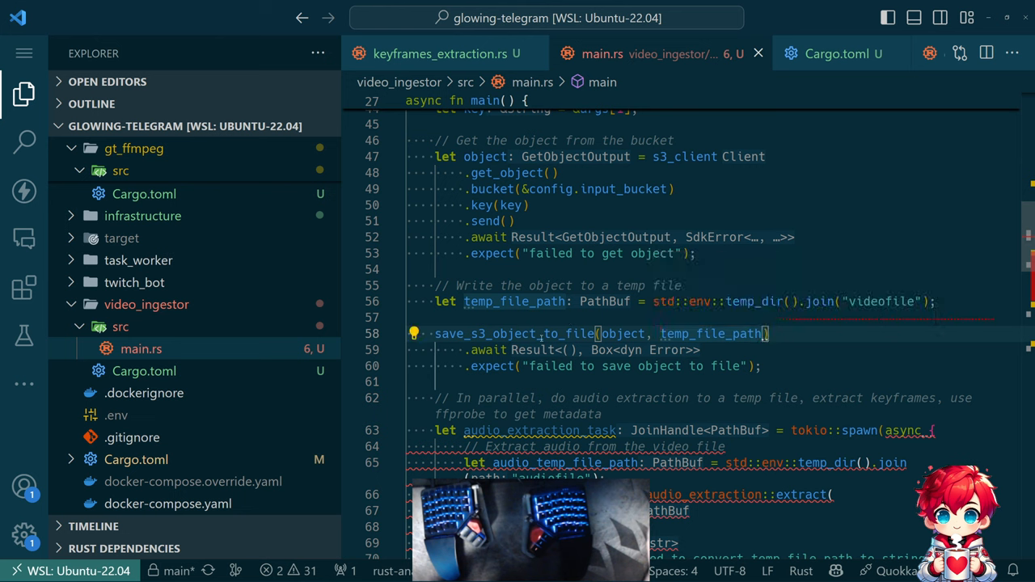
mouse_move(514, 333)
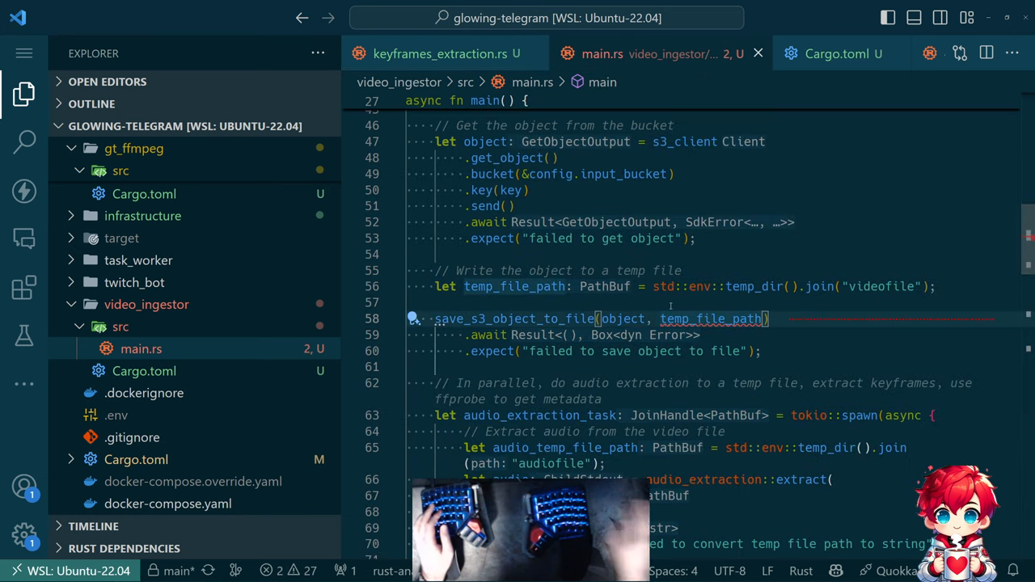
text(&)
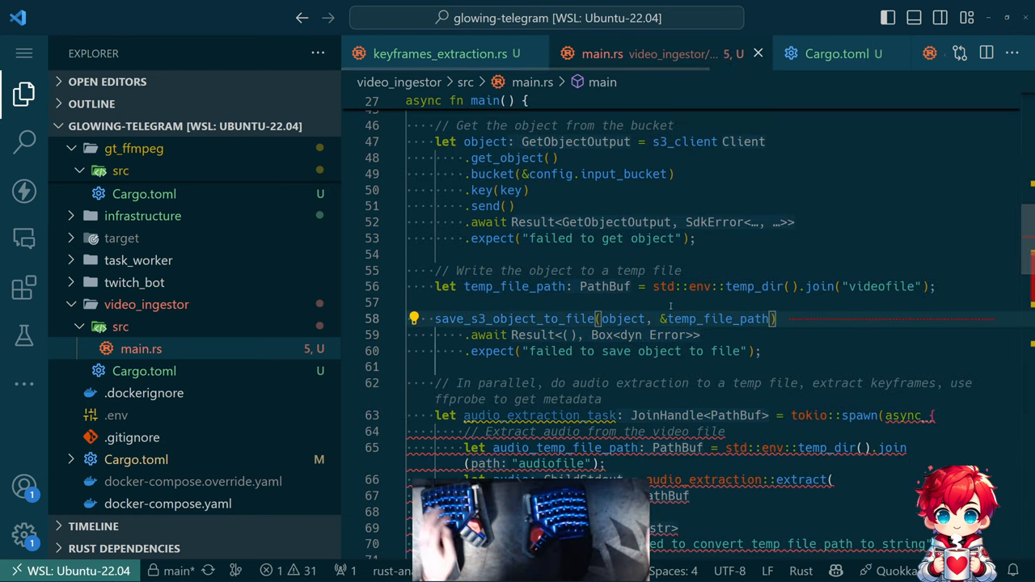
scroll(down, 3)
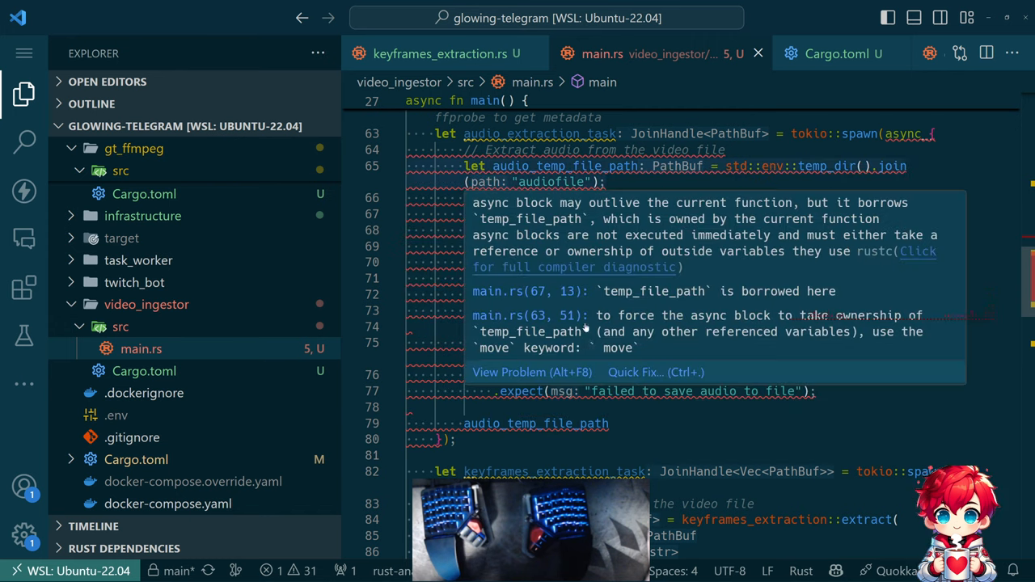
- Clone temp_file_path inside the spawned audio task and pass &audio_temp_file_path to save_stdio_to_file
scroll(down, 3)
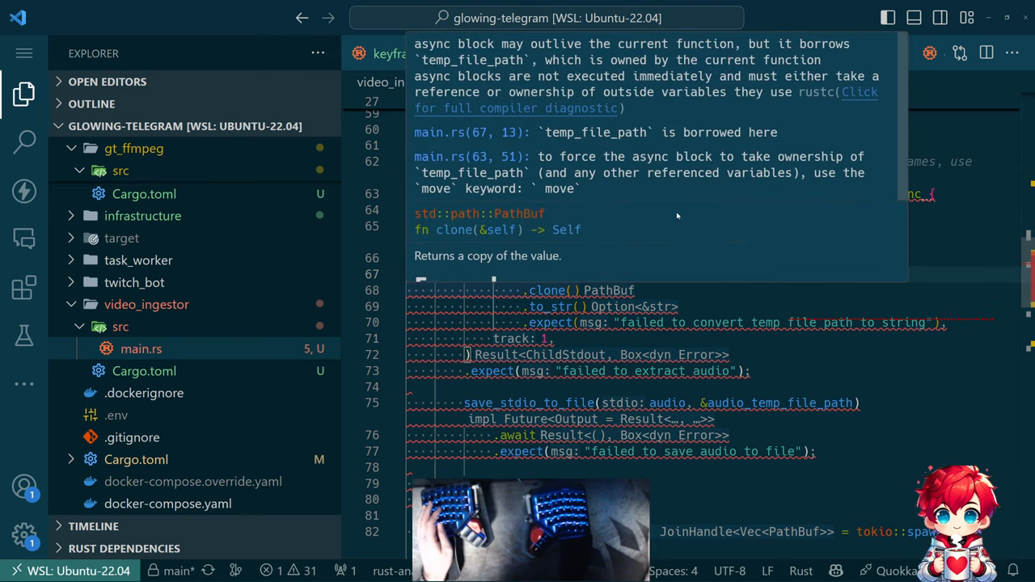
mouse_move(678, 208)
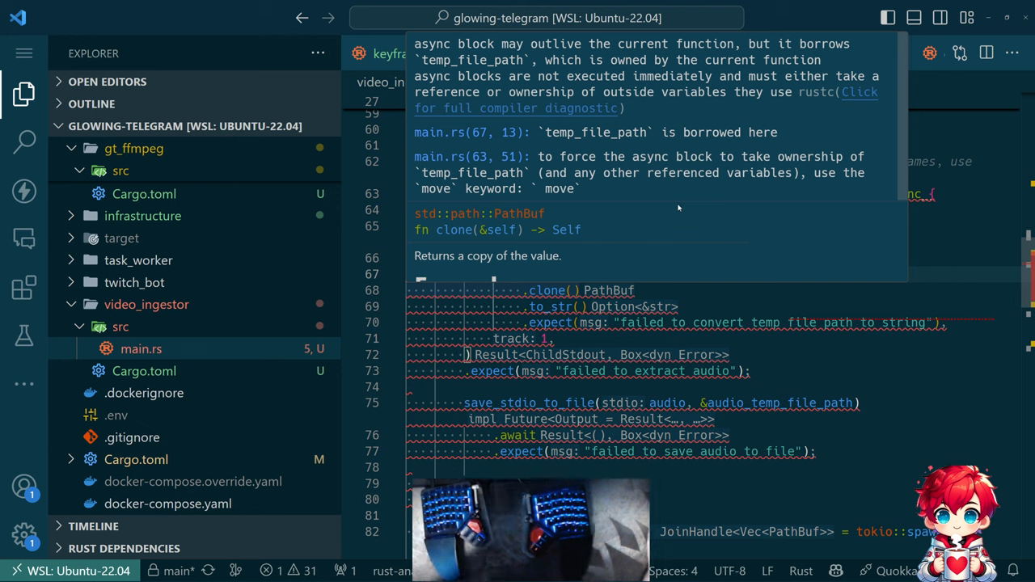
mouse_move(643, 188)
text(let temp_file_path = temp_file_path.clone();)
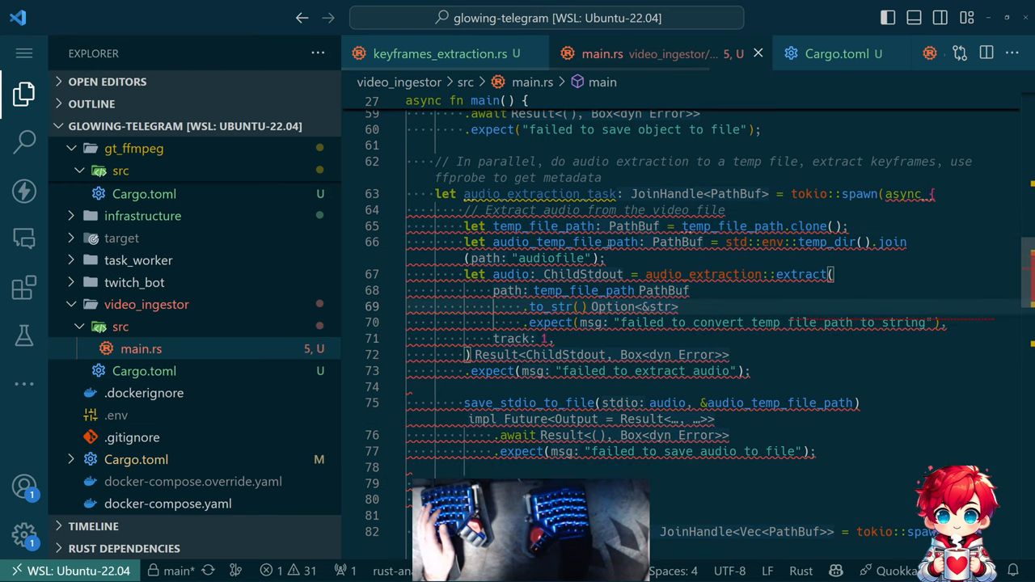
mouse_move(518, 242)
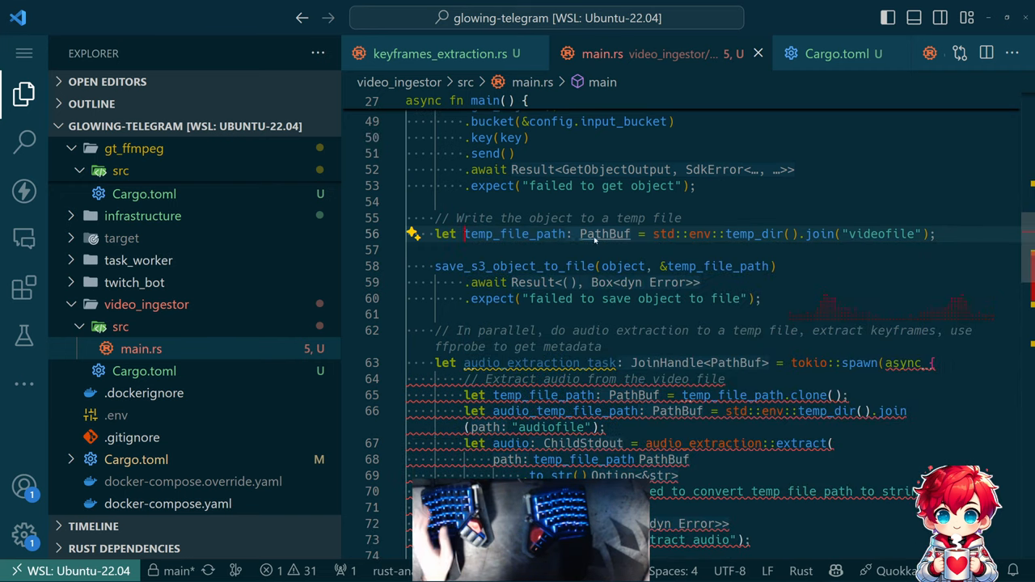
- Type both temp file paths as &str via .to_str().unwrap(), with save_stdio_to_file taking a &str path
scroll(down, 3)
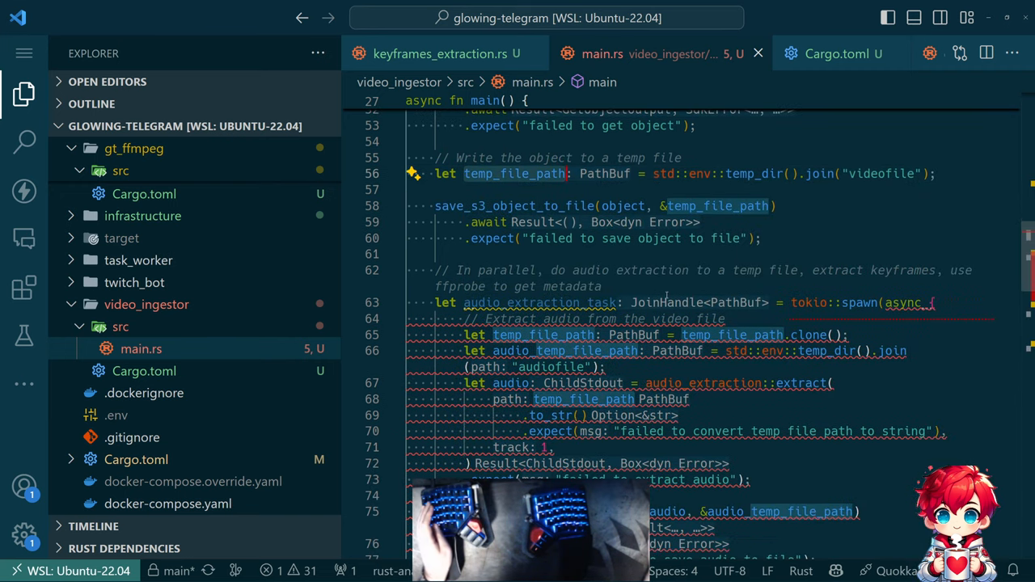
scroll(down, 3)
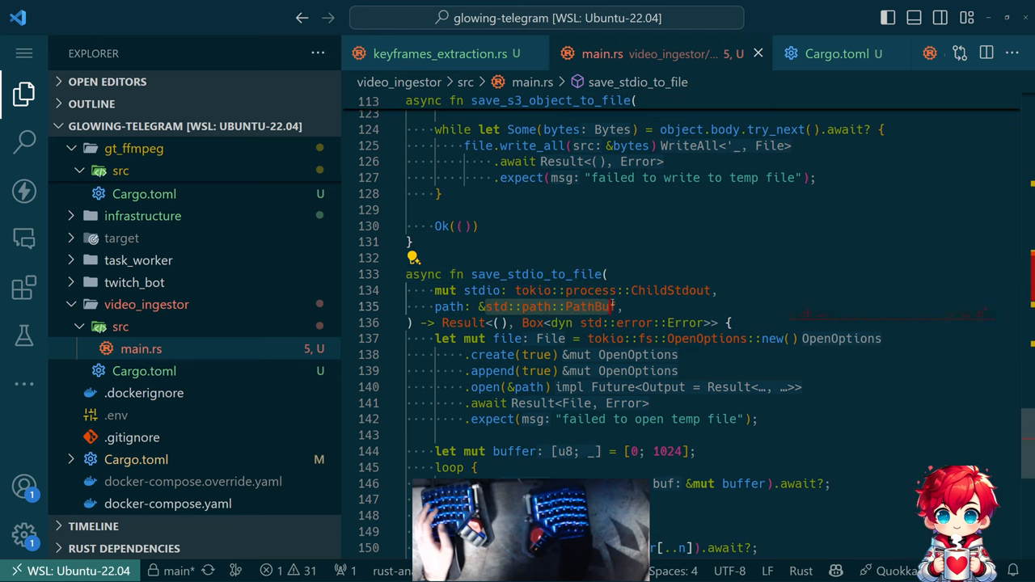
text(f)
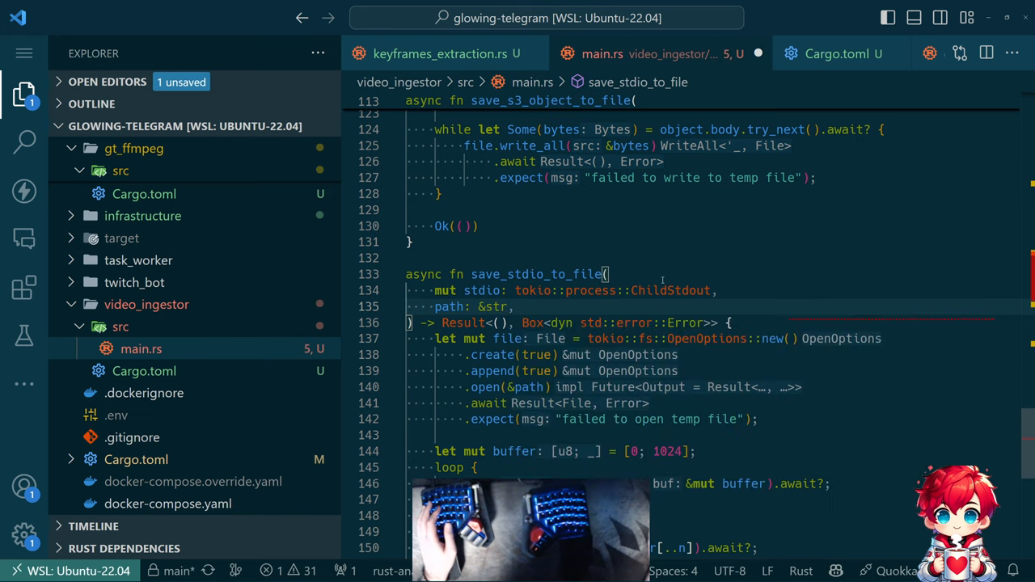
scroll(down, 3)
text(let temp_file_path = temp_file_path.clone().)
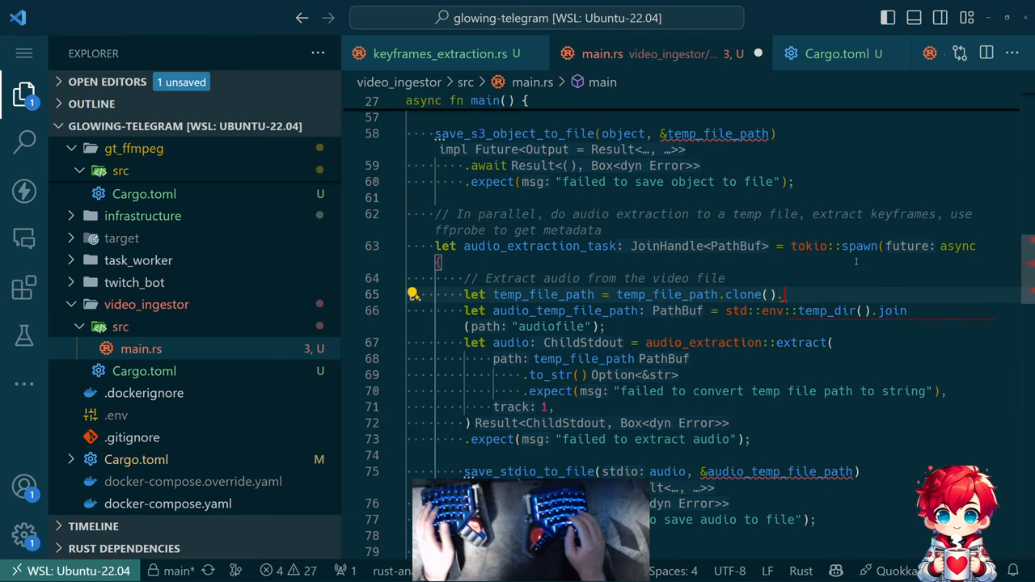
text(tg)
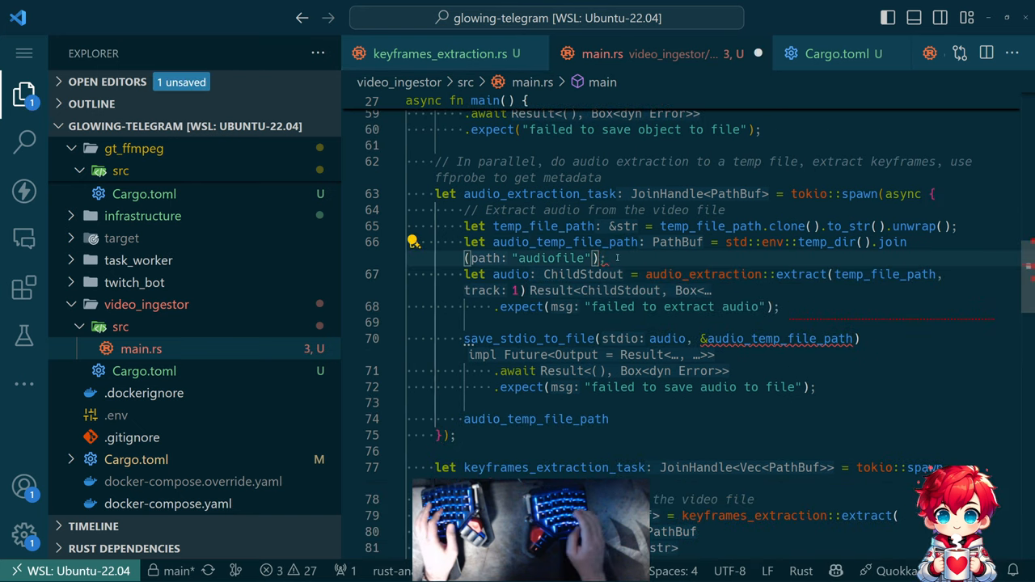
text(.to_str().unwrap();)
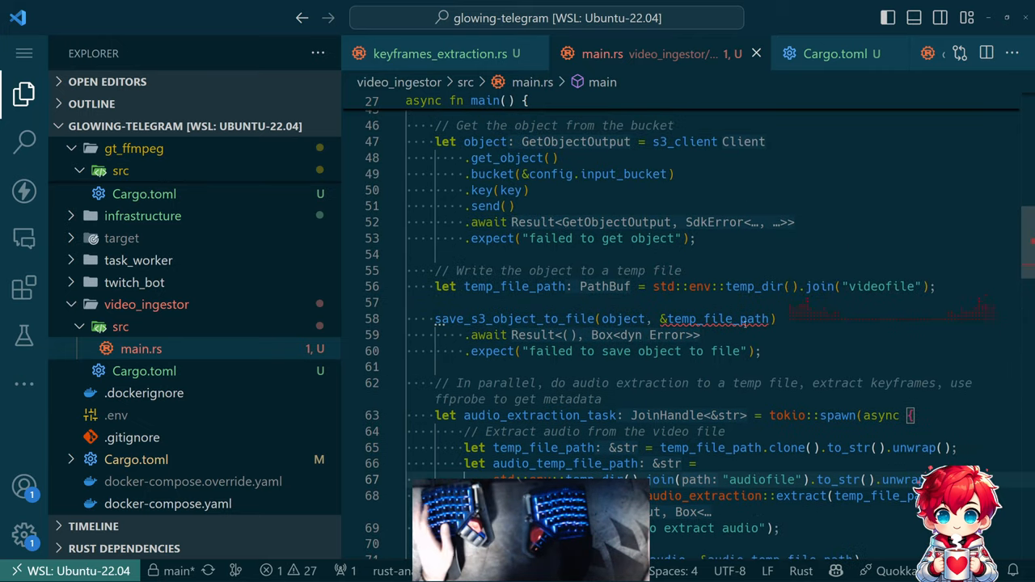
mouse_move(715, 318)
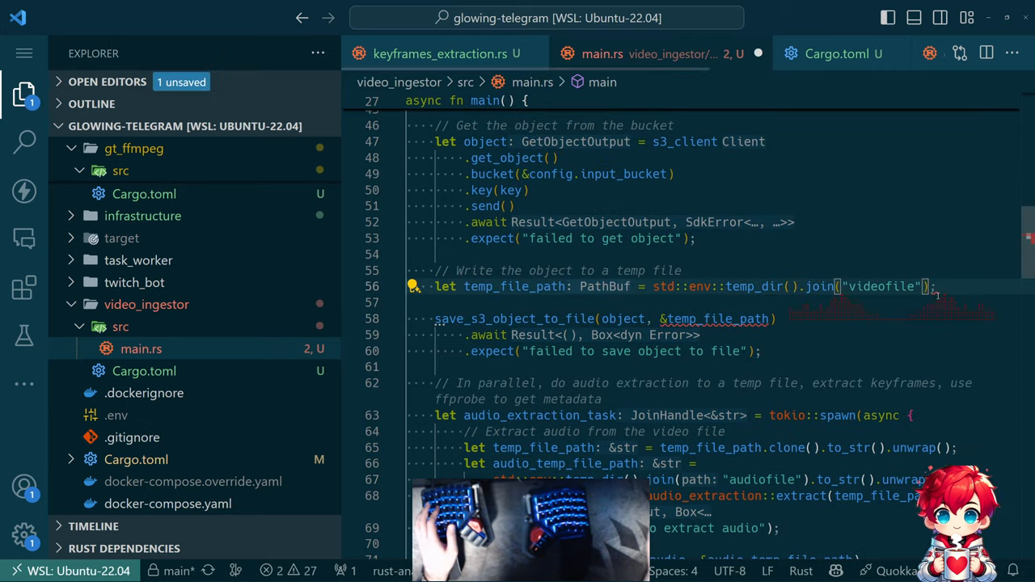
text(.to_str().unwrap())
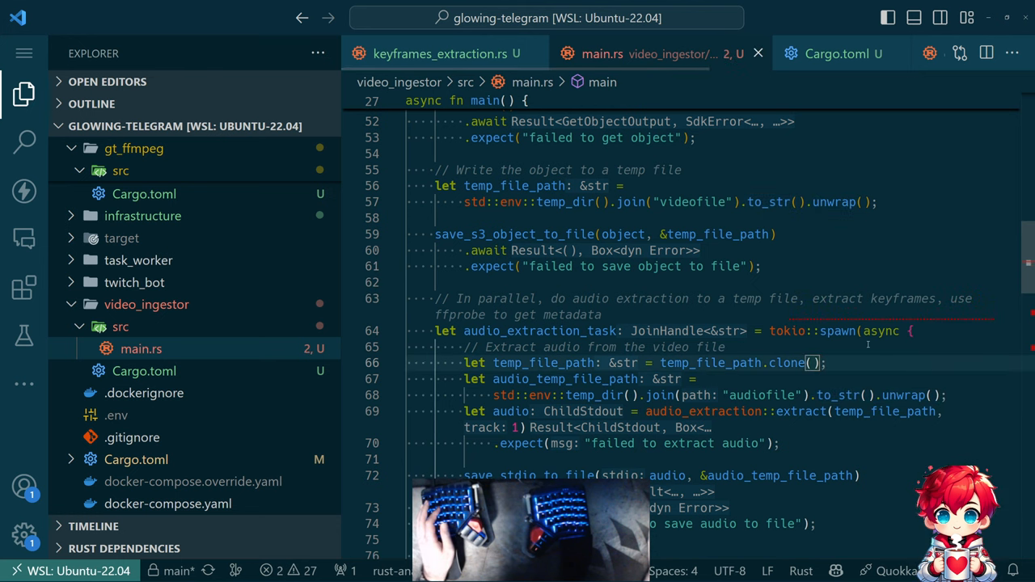
- Retype the audio task JoinHandle<String>, returning audio_temp_file_path[..].to_string(); inspect the remaining borrow error
scroll(down, 3)
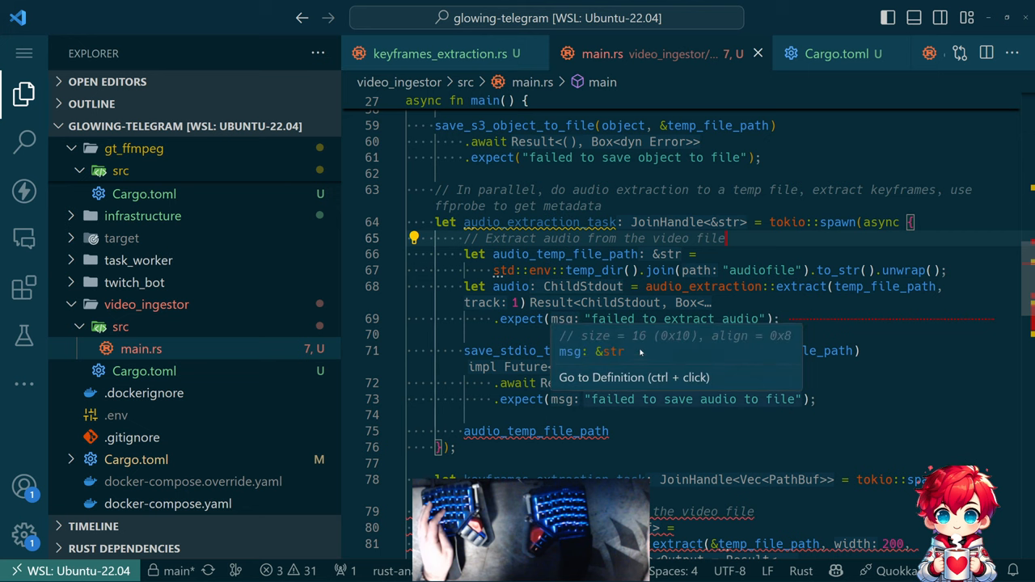
scroll(down, 3)
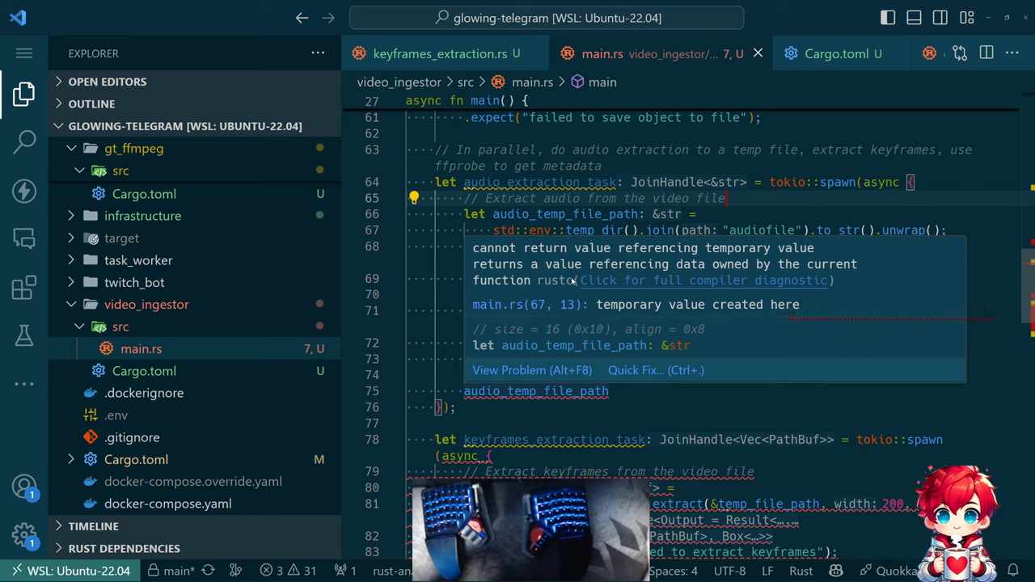
text(.char_indices()
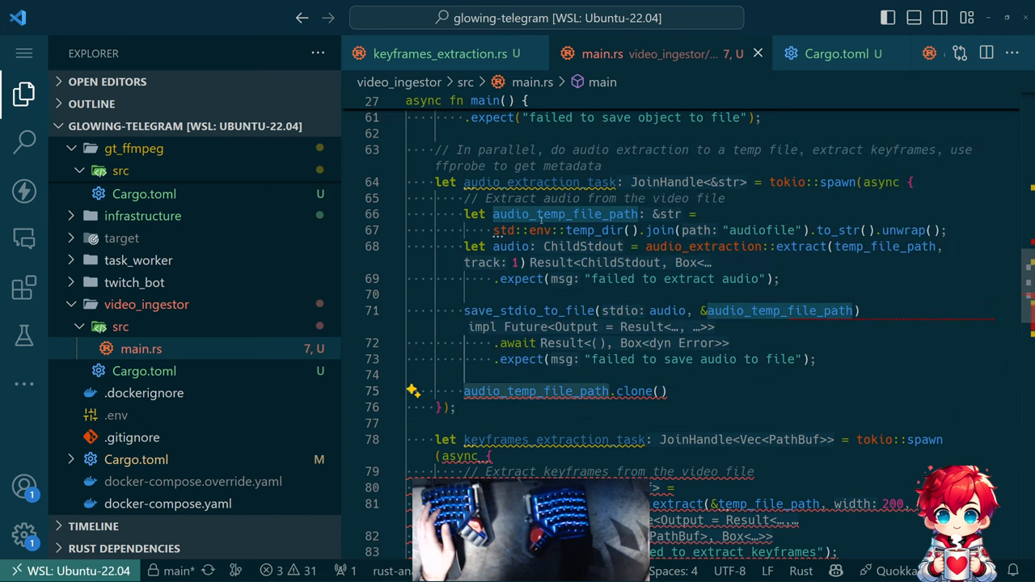
mouse_move(566, 181)
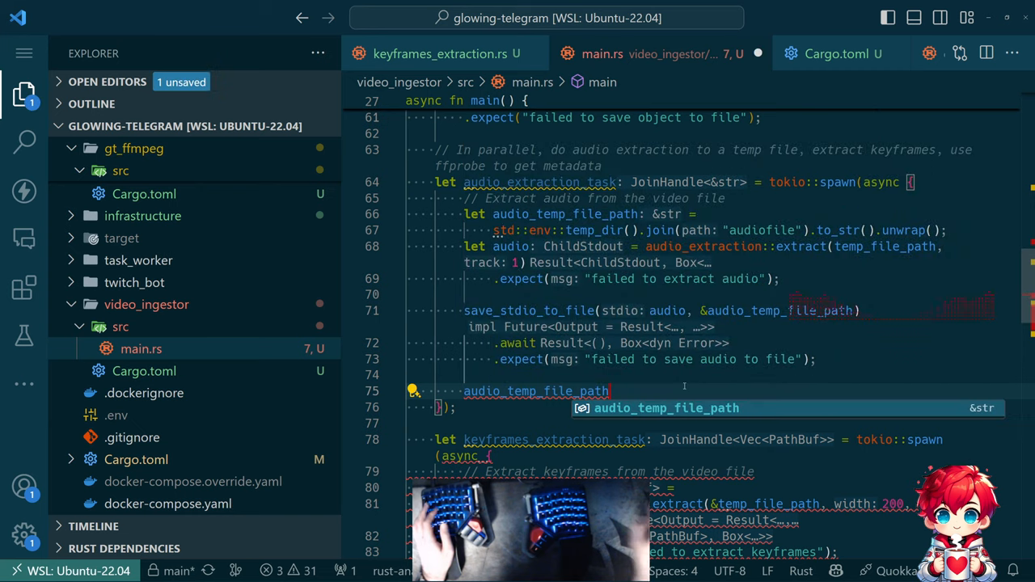
text([0].to_string())
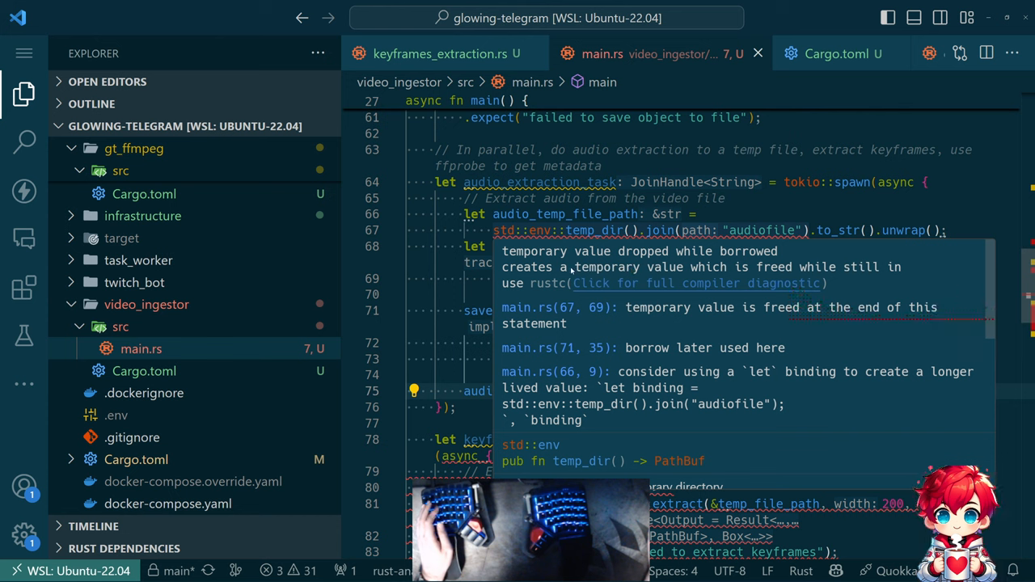
mouse_move(782, 283)
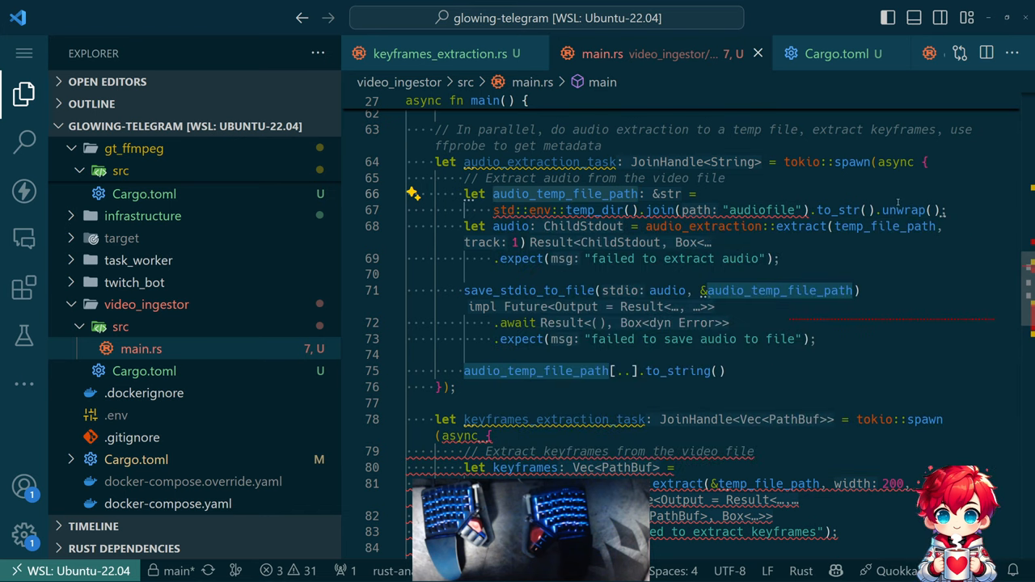
text(;)
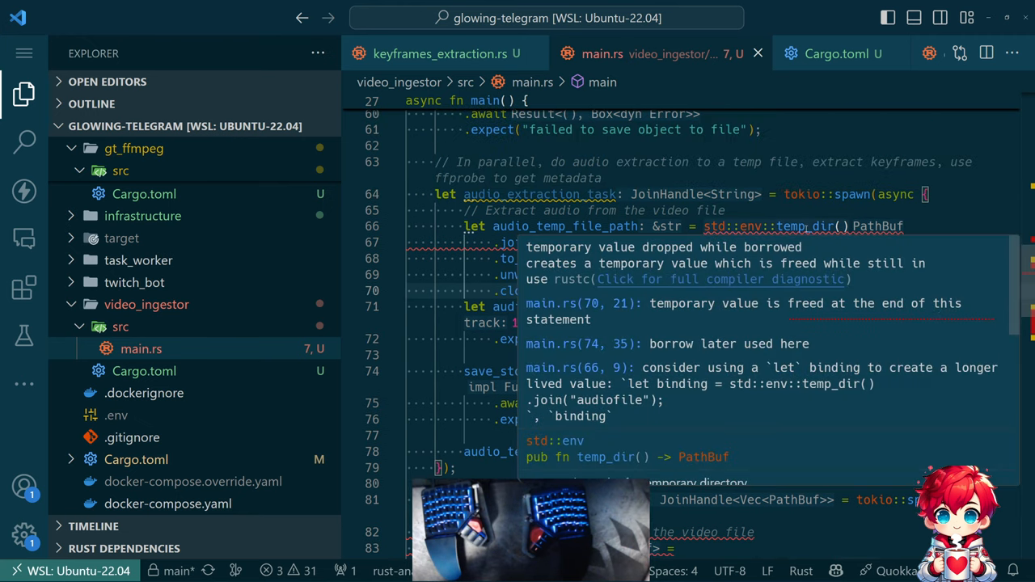
mouse_move(736, 405)
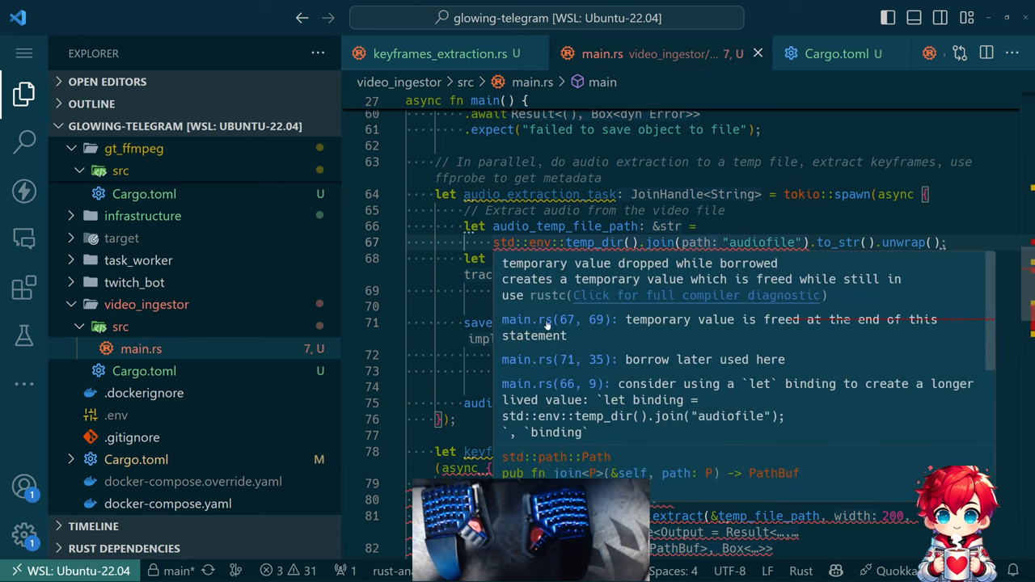
scroll(down, 3)
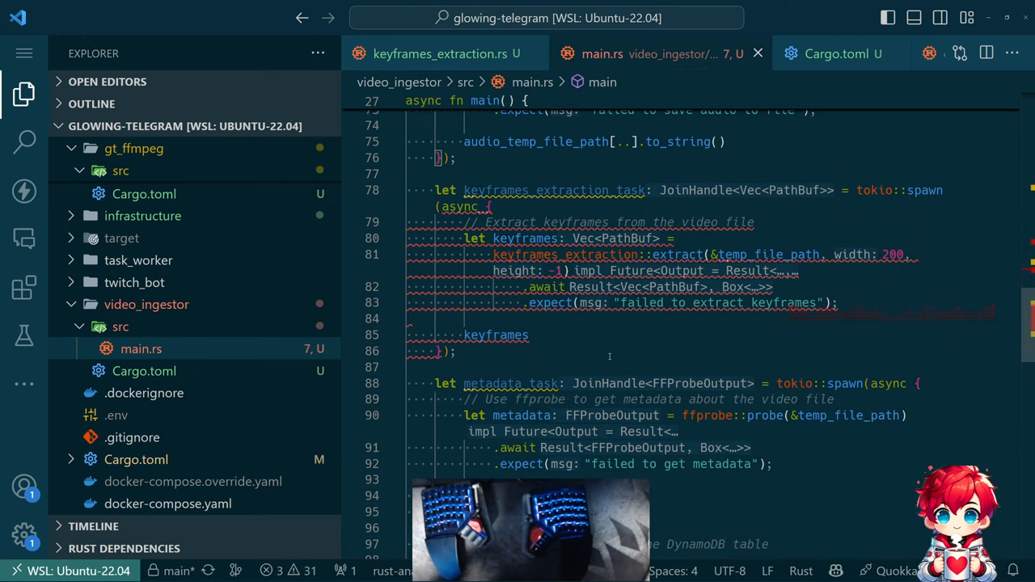
mouse_move(582, 256)
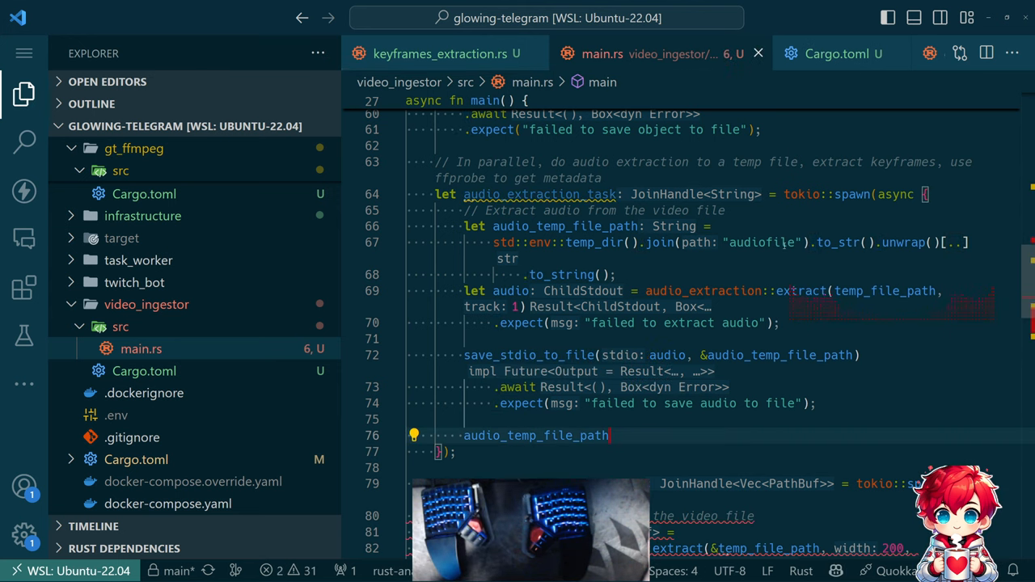
- Return keyframes.clone() from the keyframes task, then move to keyframes_extraction.rs
scroll(down, 3)
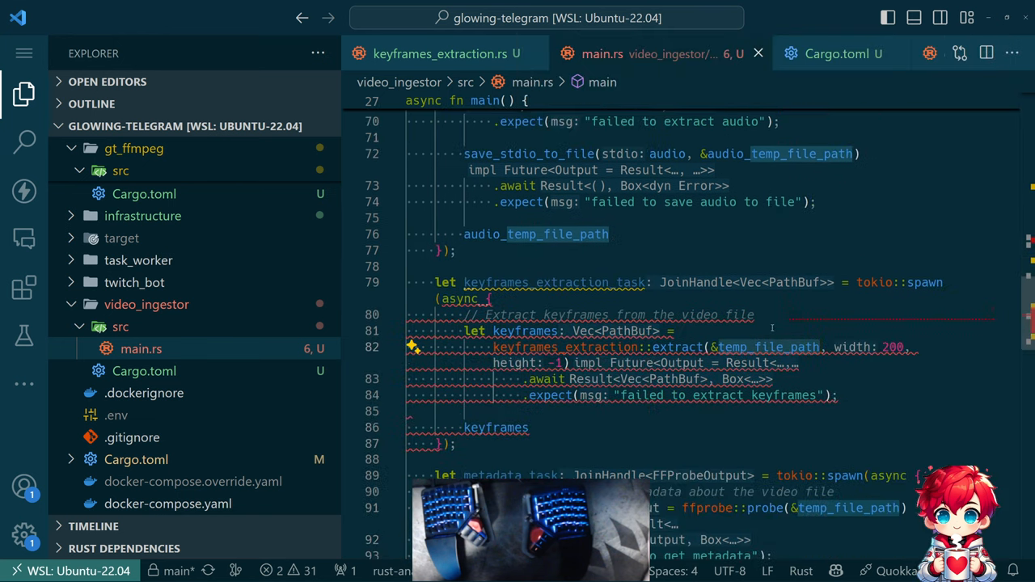
scroll(down, 3)
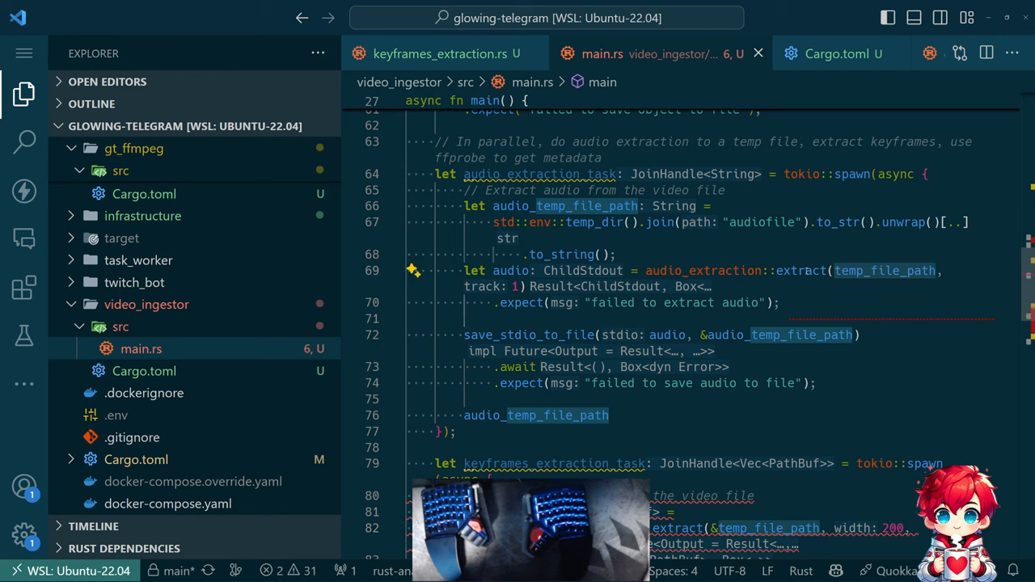
mouse_move(799, 271)
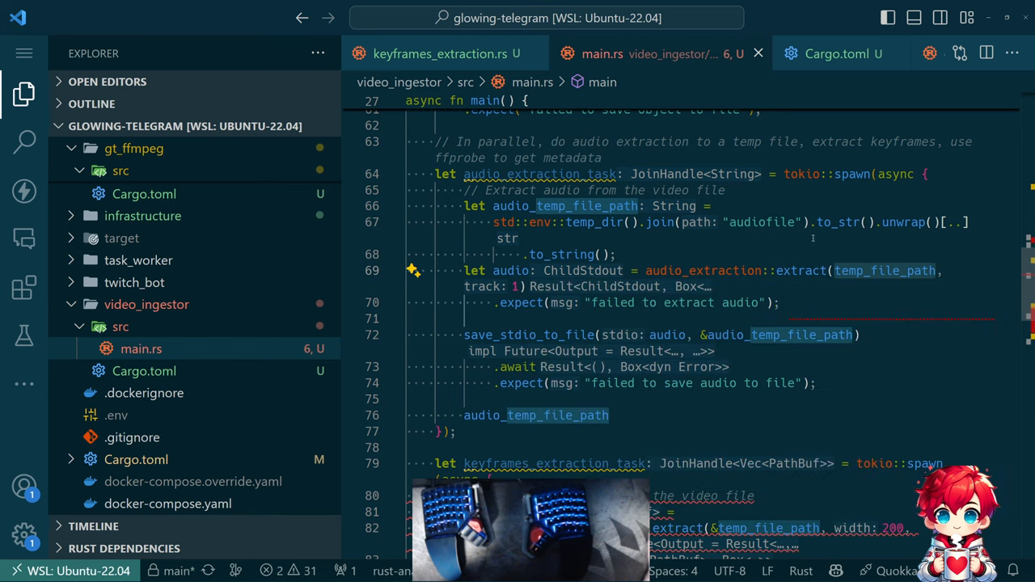
scroll(down, 3)
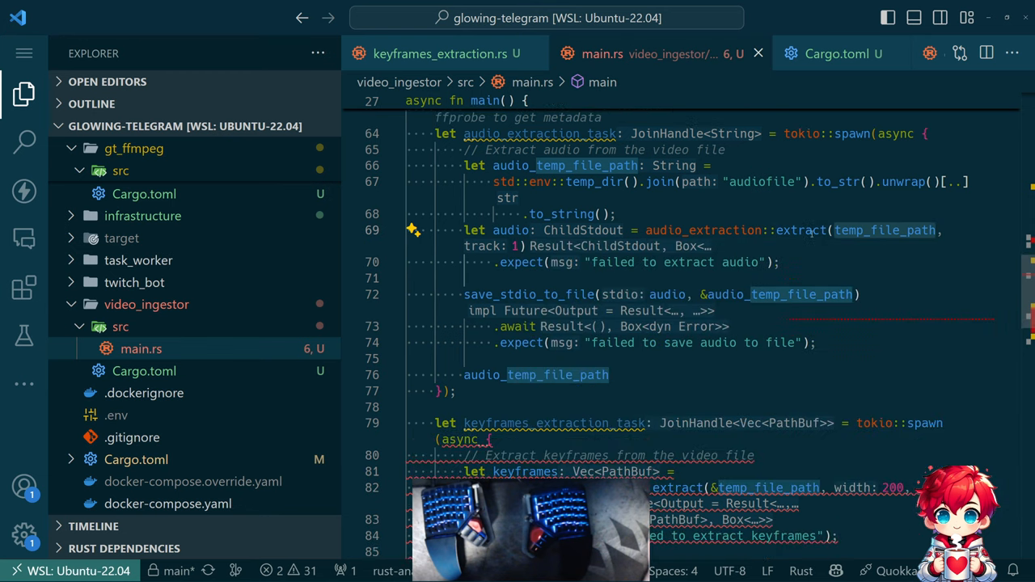
scroll(down, 3)
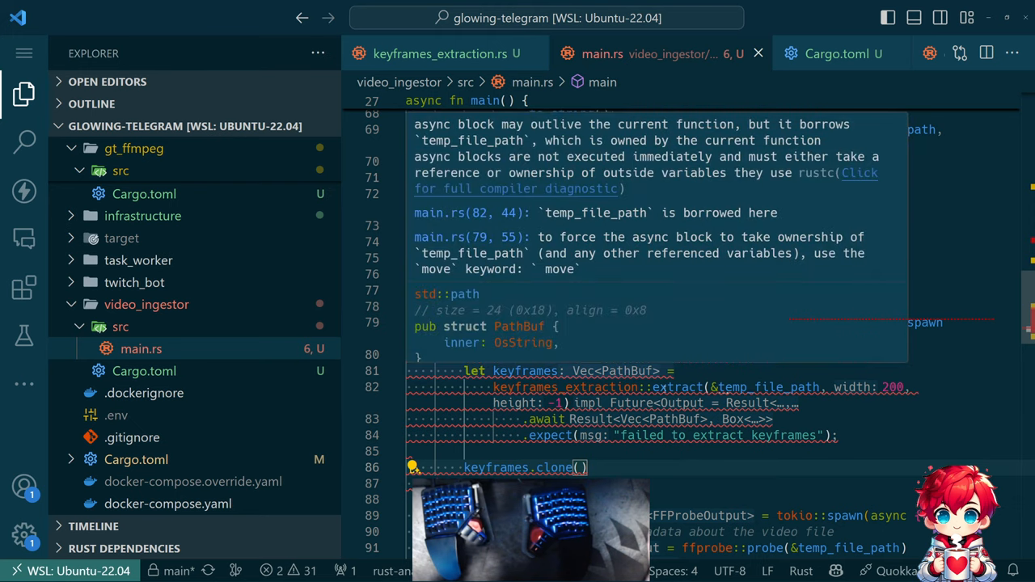
click(442, 53)
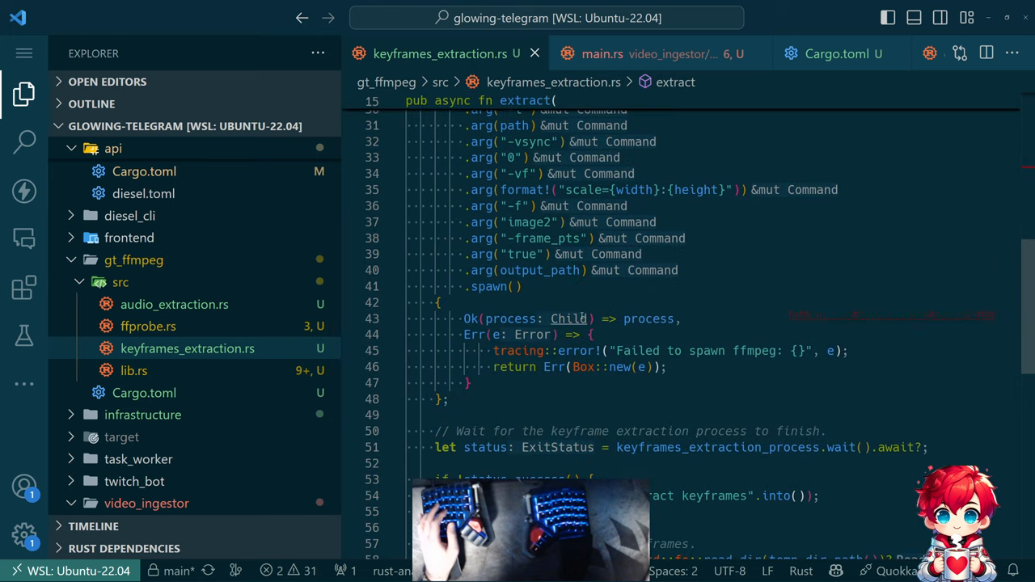
- Make extract return Result<Vec<String>> built from to_str().unwrap() keyframe paths
scroll(down, 3)
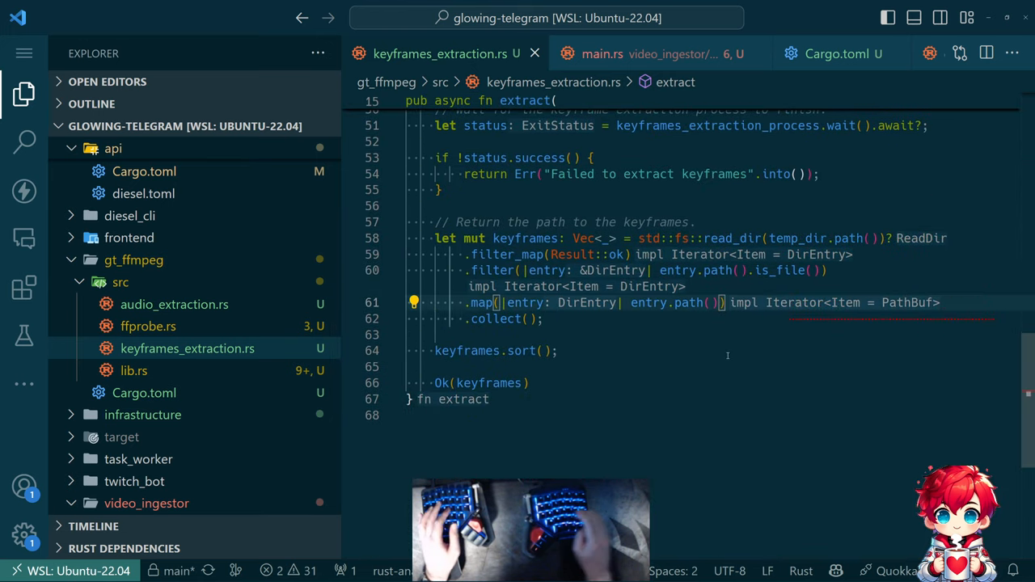
text(.go)
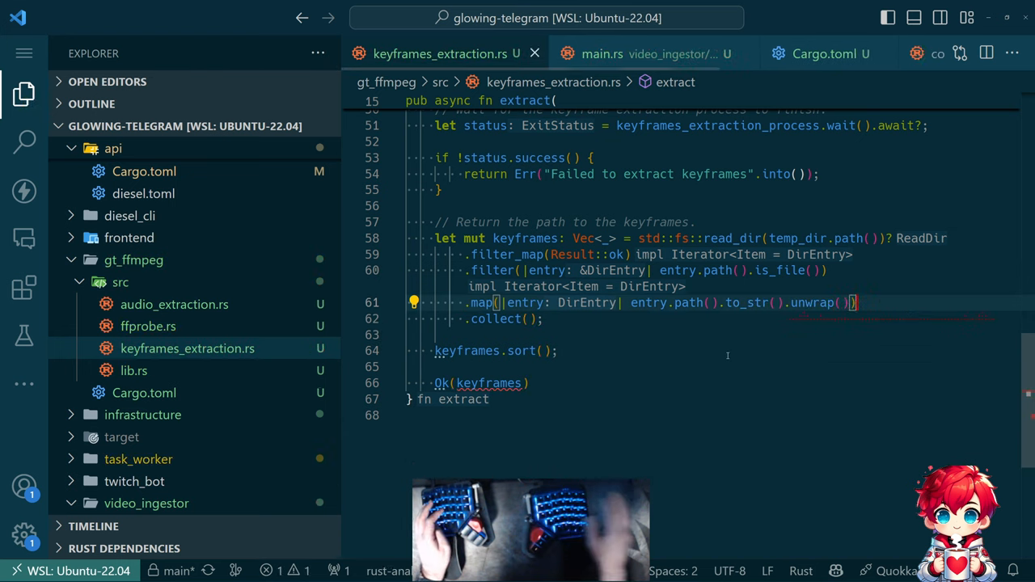
scroll(up, 3)
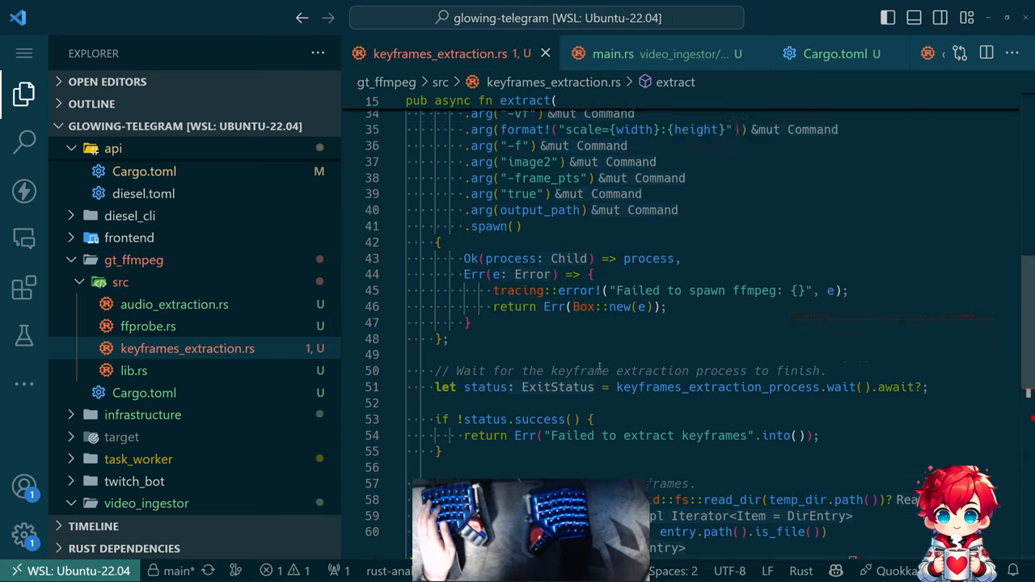
scroll(up, 3)
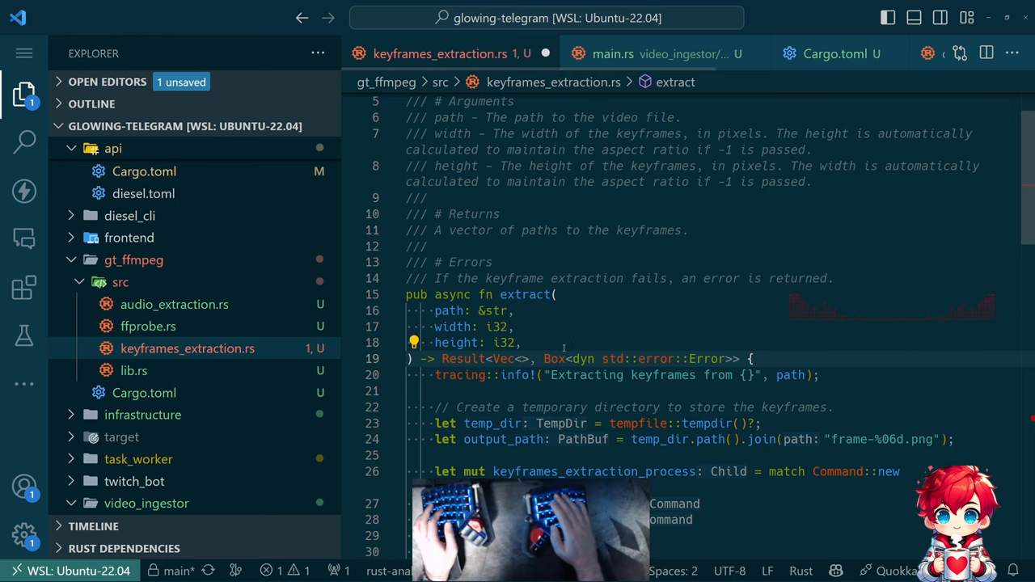
text(String)
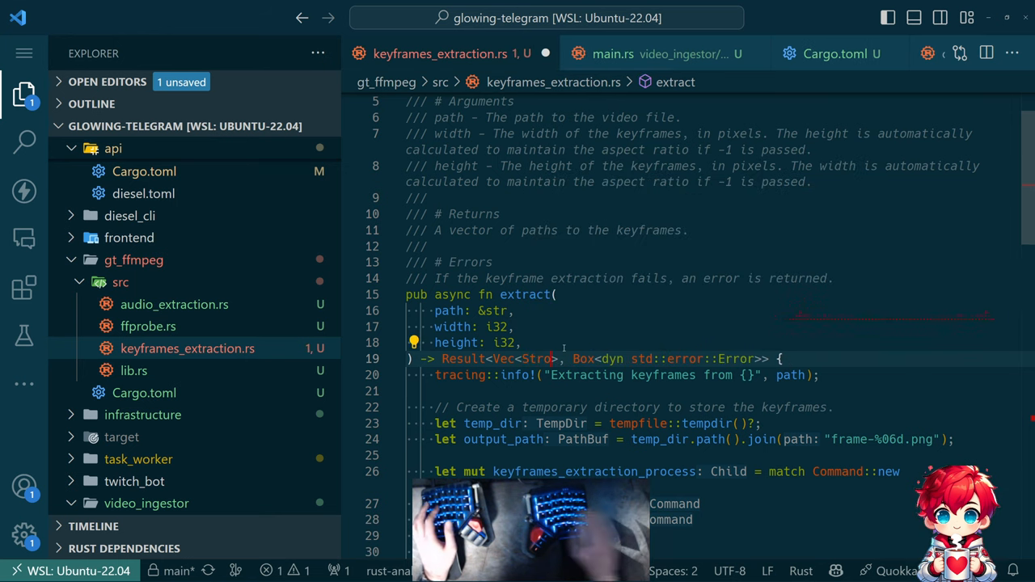
scroll(down, 3)
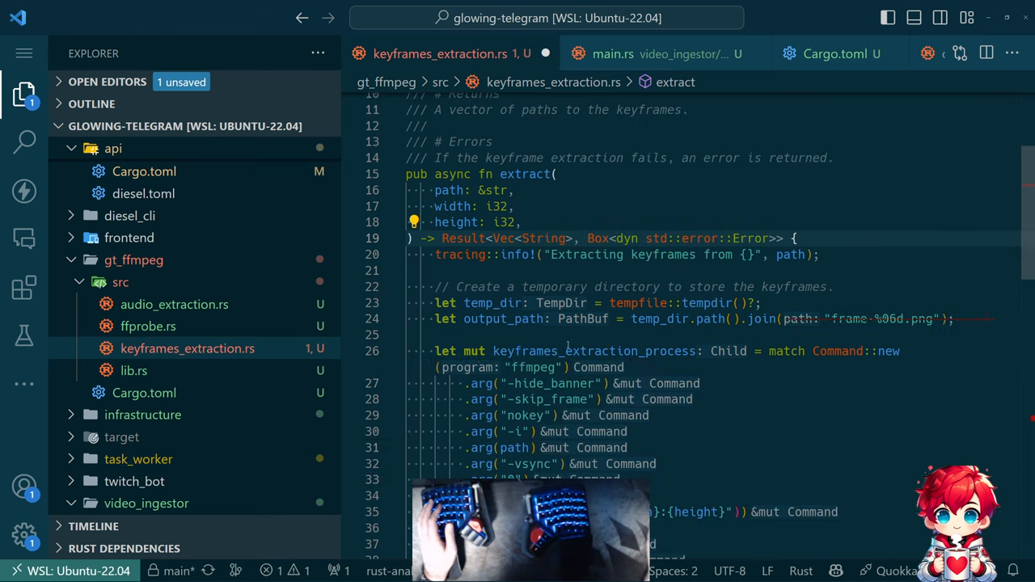
scroll(down, 3)
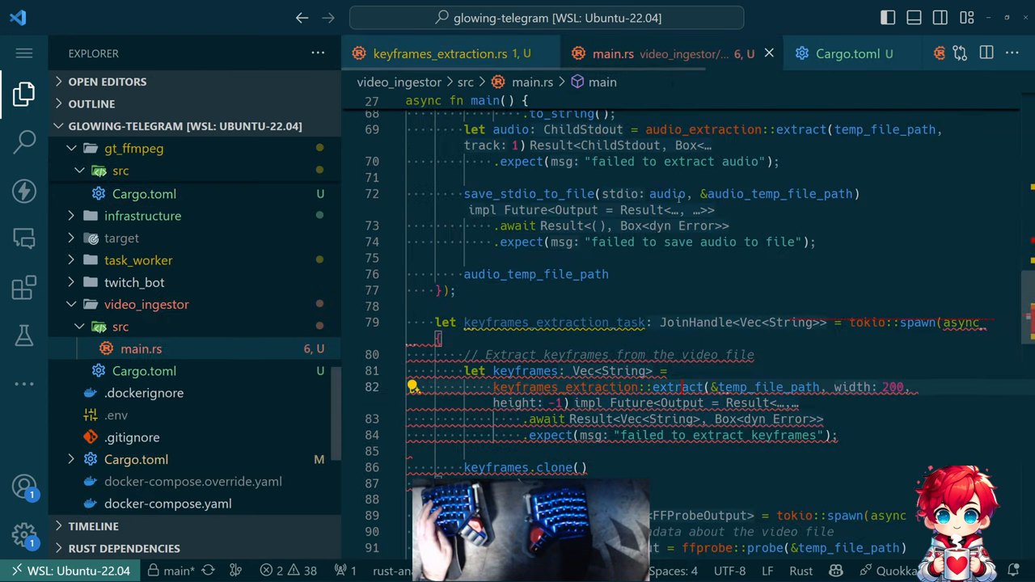
scroll(down, 3)
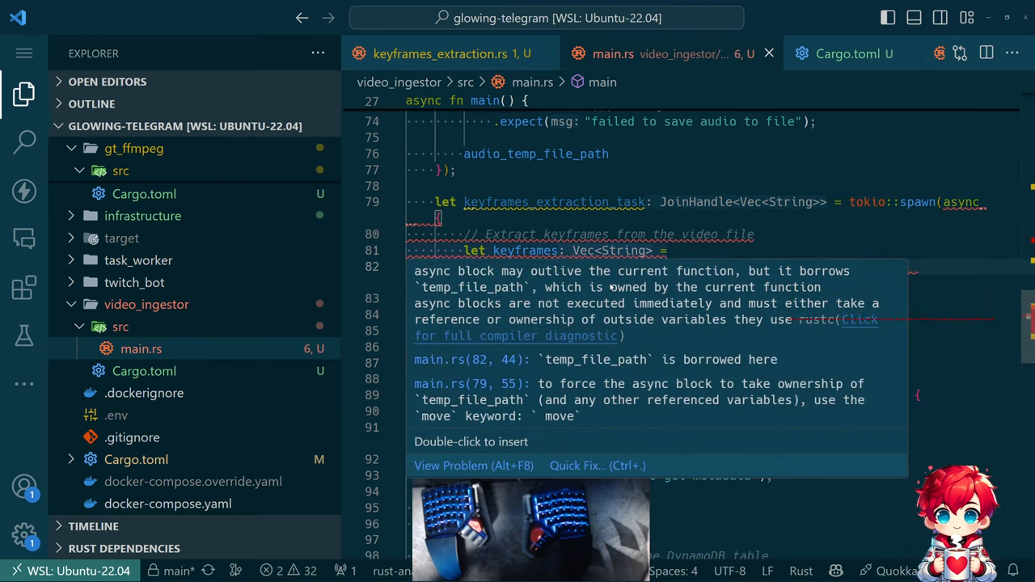
scroll(down, 3)
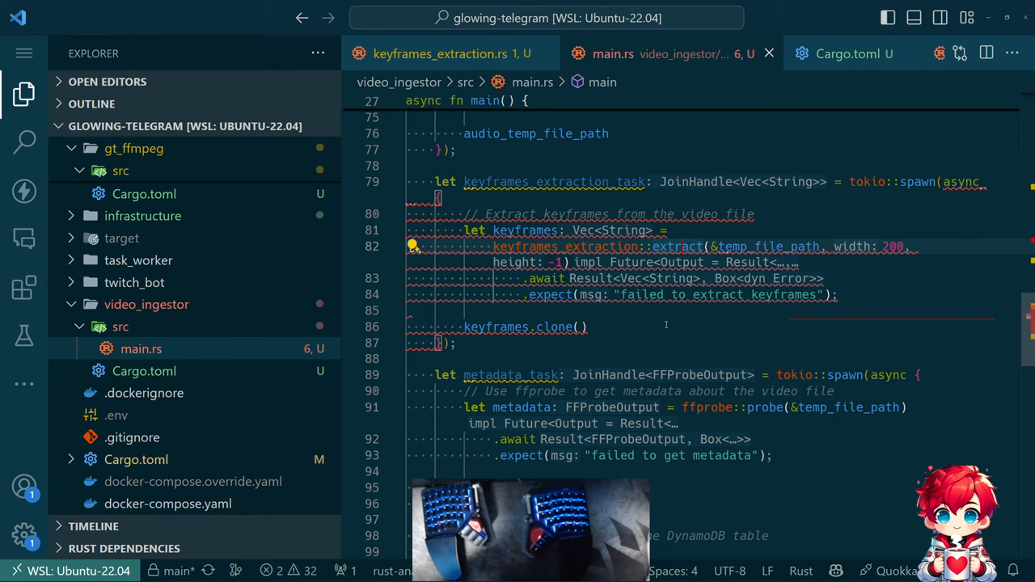
mouse_move(677, 333)
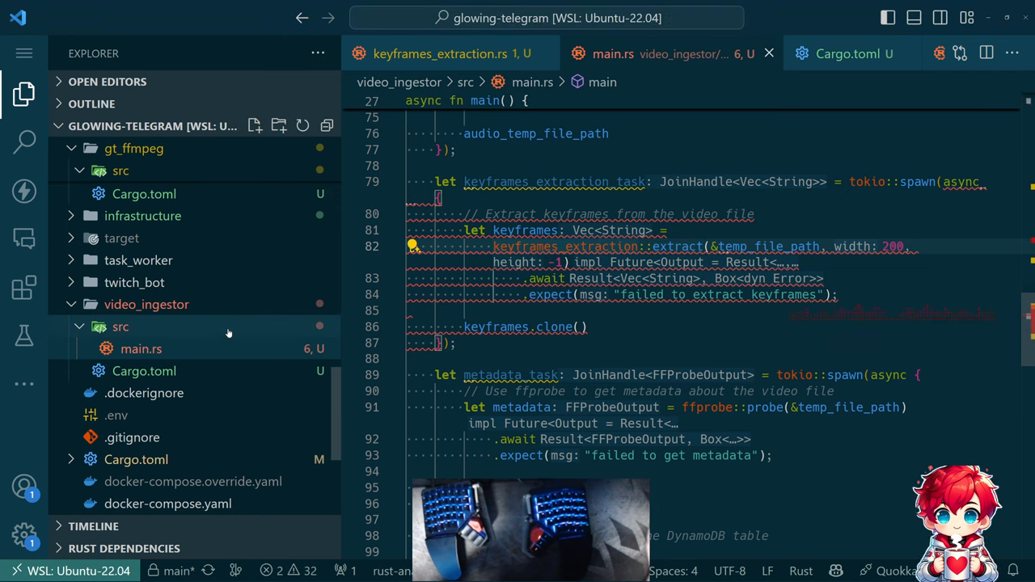
- Open infrastructure/__main__.py defining the video-archive S3 bucket, then switch back to gt-aws-tests
click(142, 296)
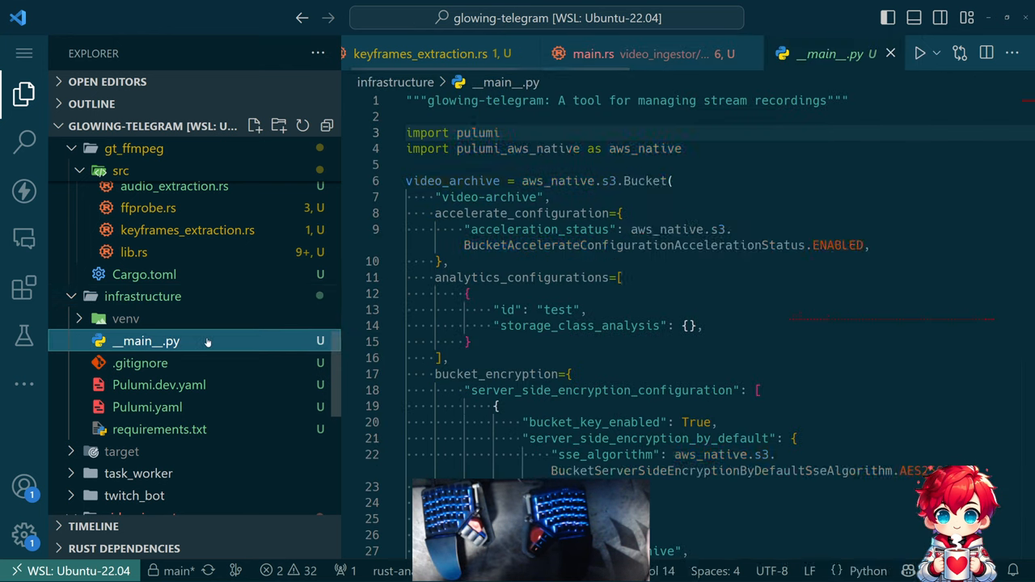
scroll(down, 3)
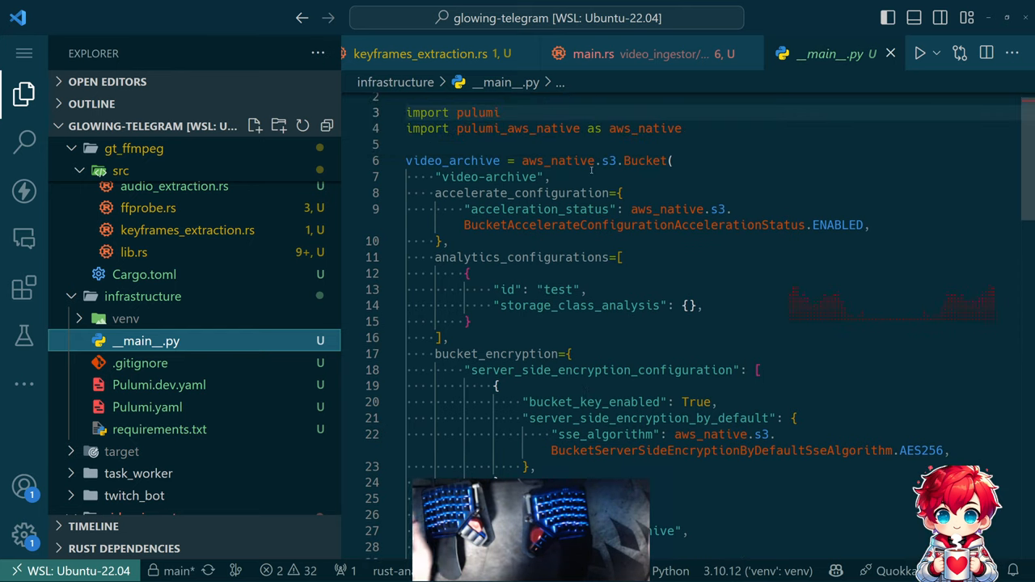
key(alt+tab)
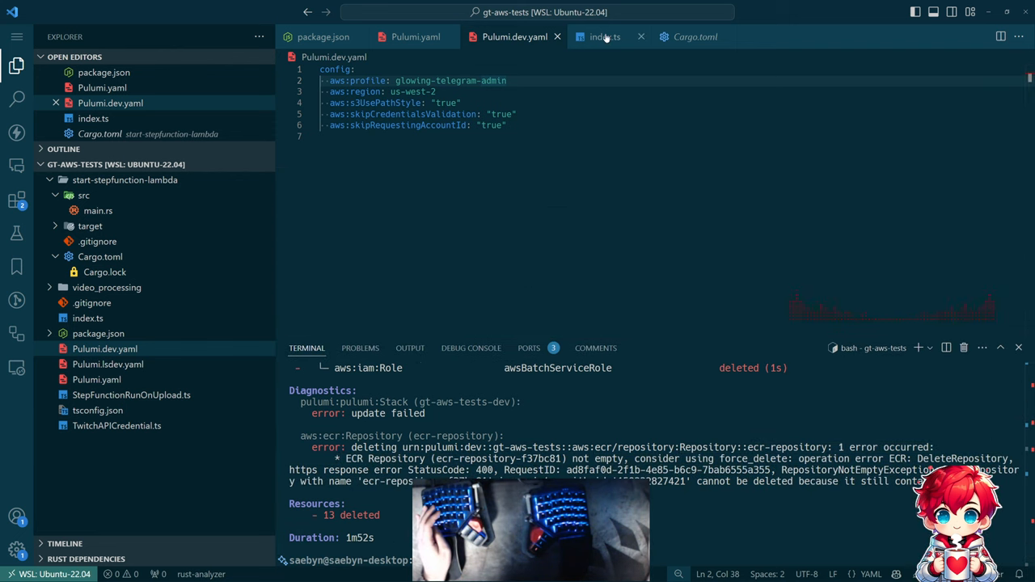
- Scroll through index.ts reviewing the Pulumi AWS Batch, ECR and IAM resource definitions
click(599, 36)
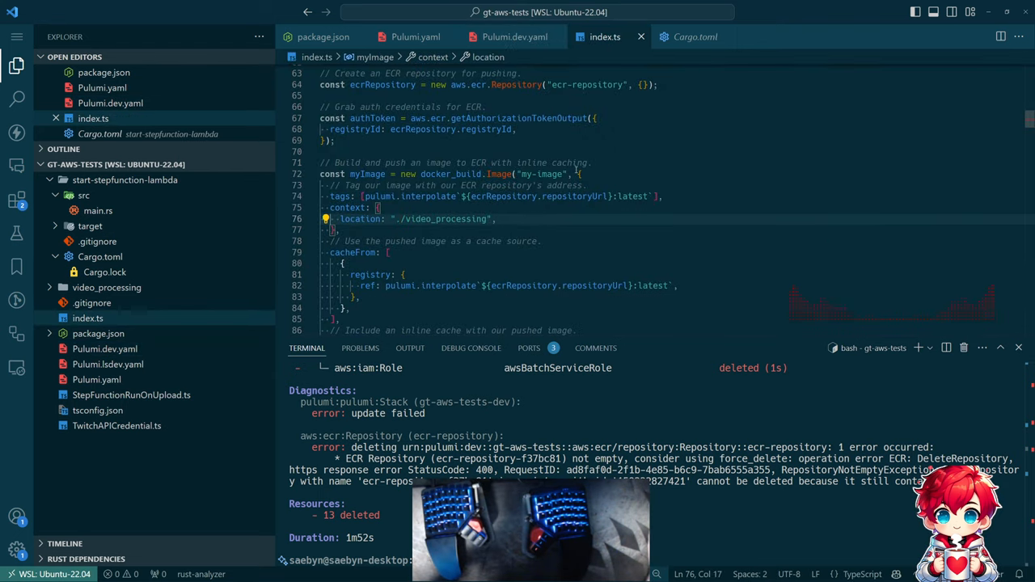
mouse_move(514, 36)
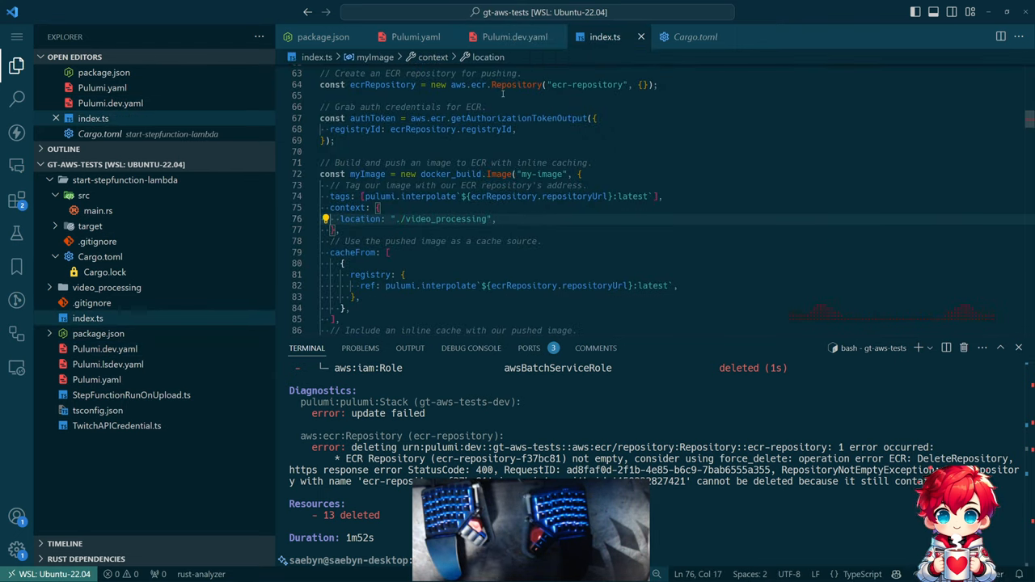
scroll(down, 3)
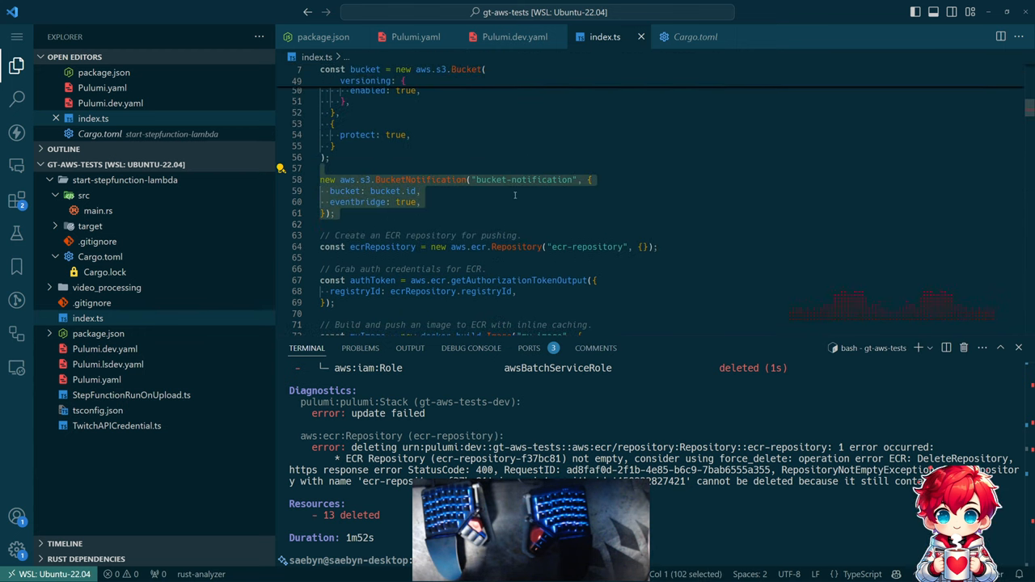
scroll(down, 3)
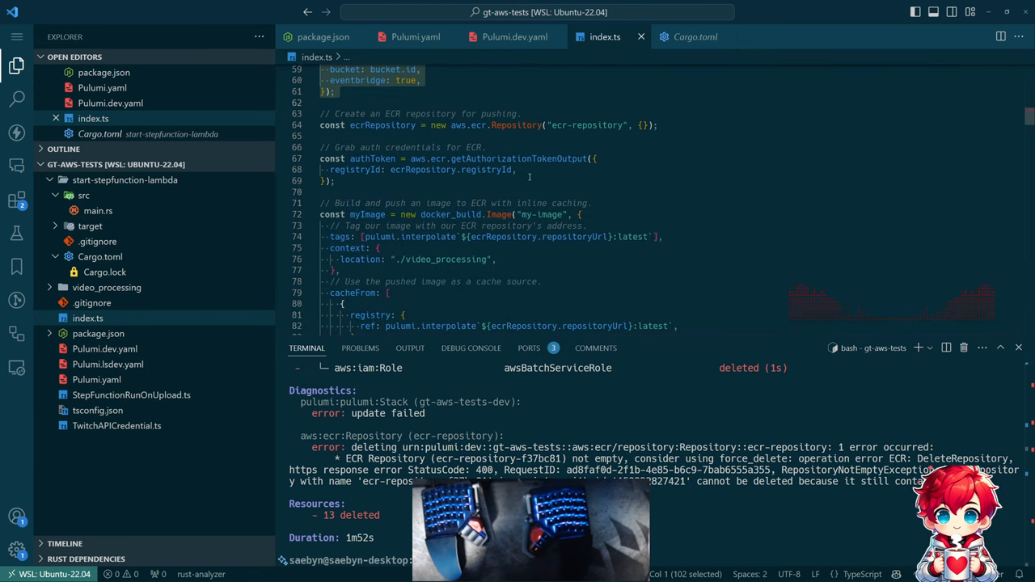
scroll(down, 3)
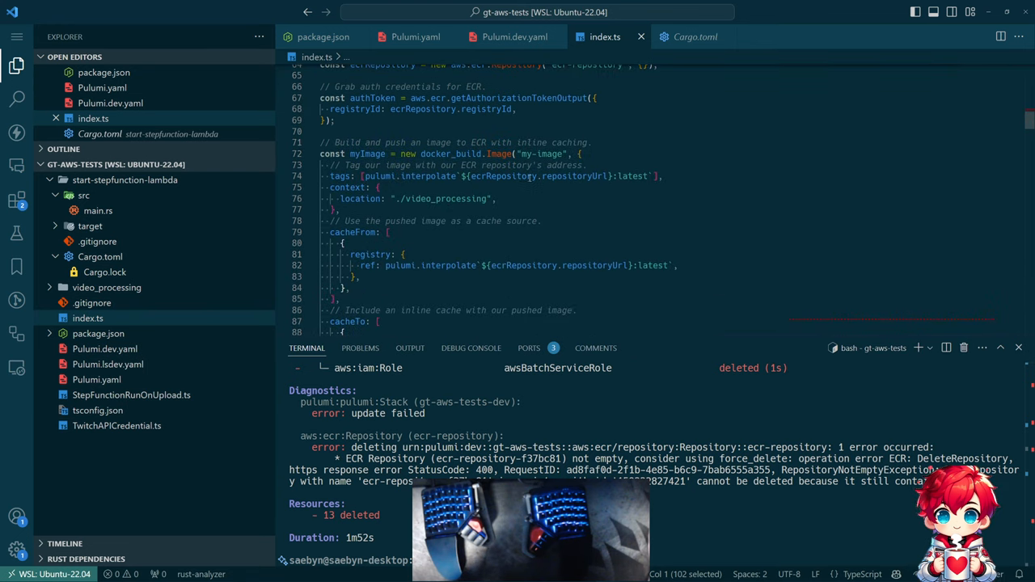
scroll(down, 3)
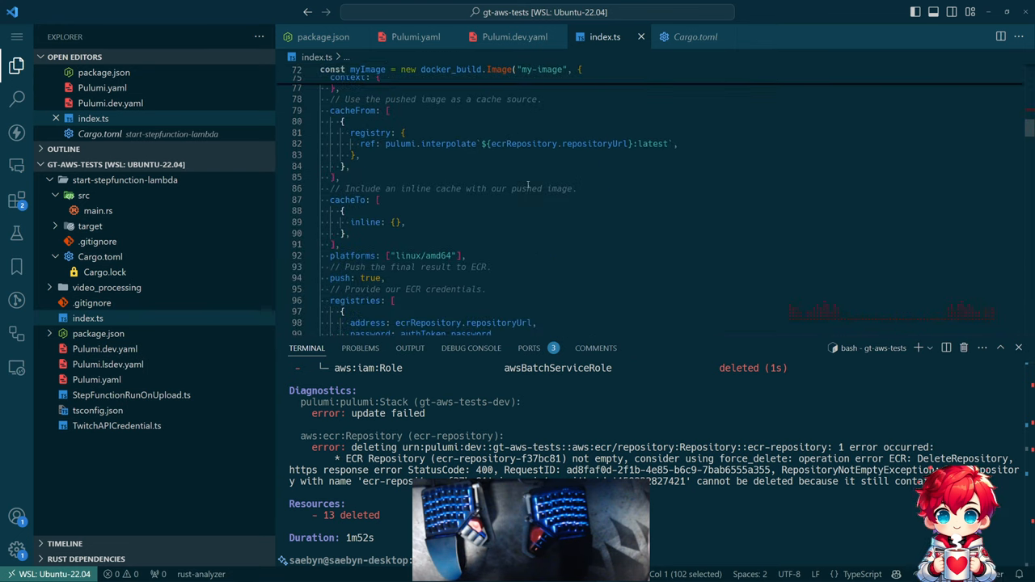
scroll(down, 3)
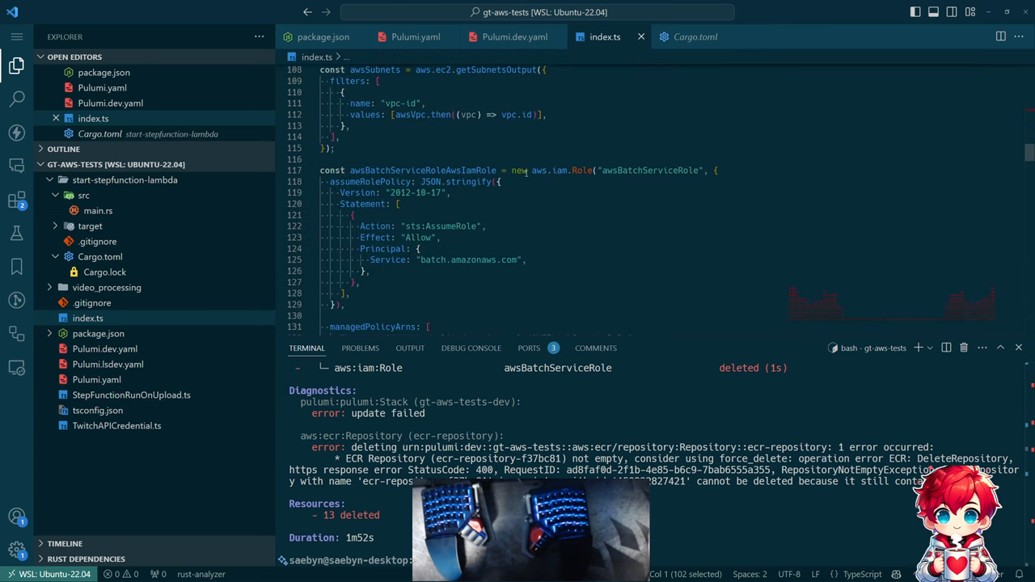
scroll(down, 3)
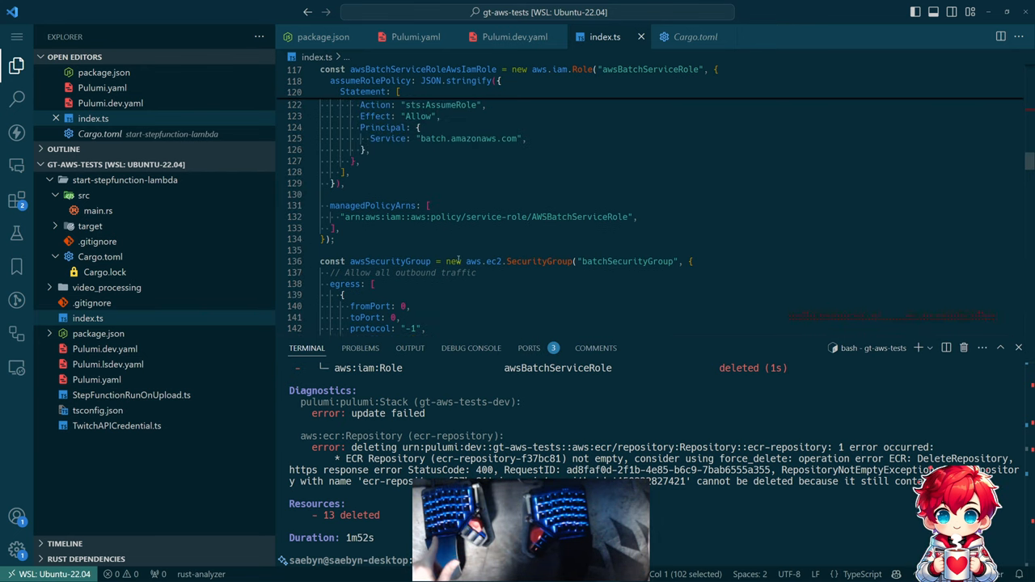
scroll(down, 3)
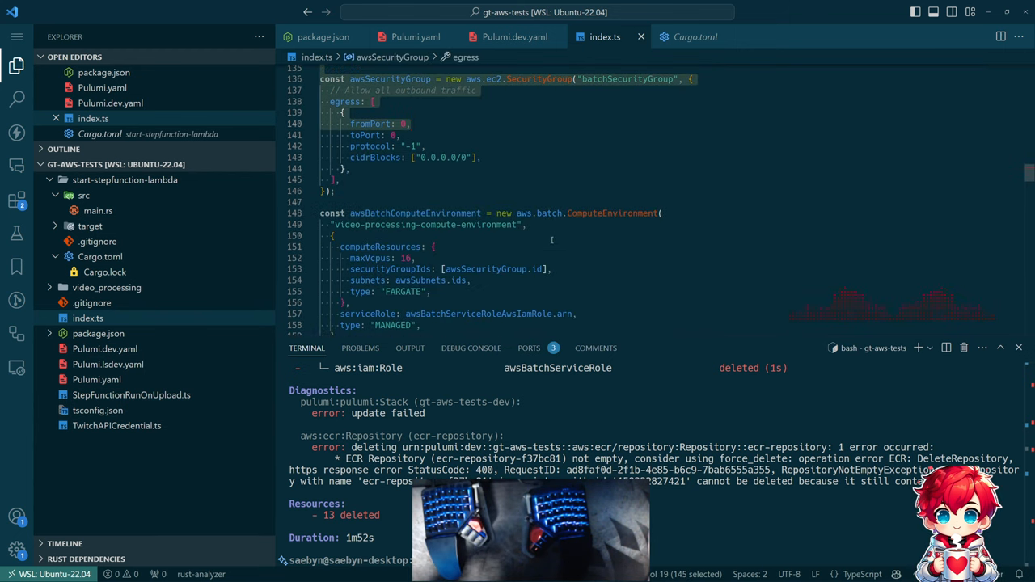
scroll(down, 3)
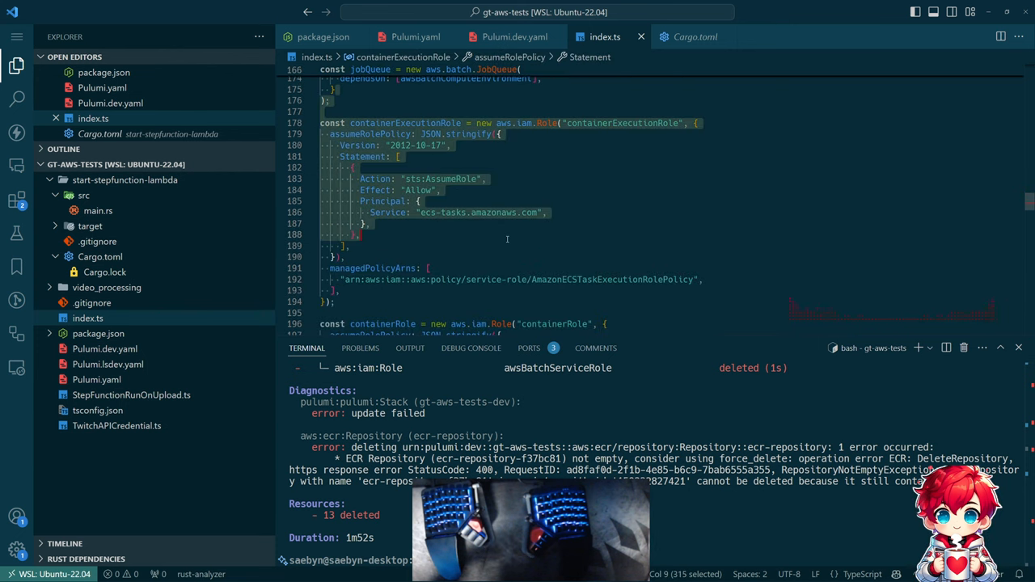
scroll(down, 3)
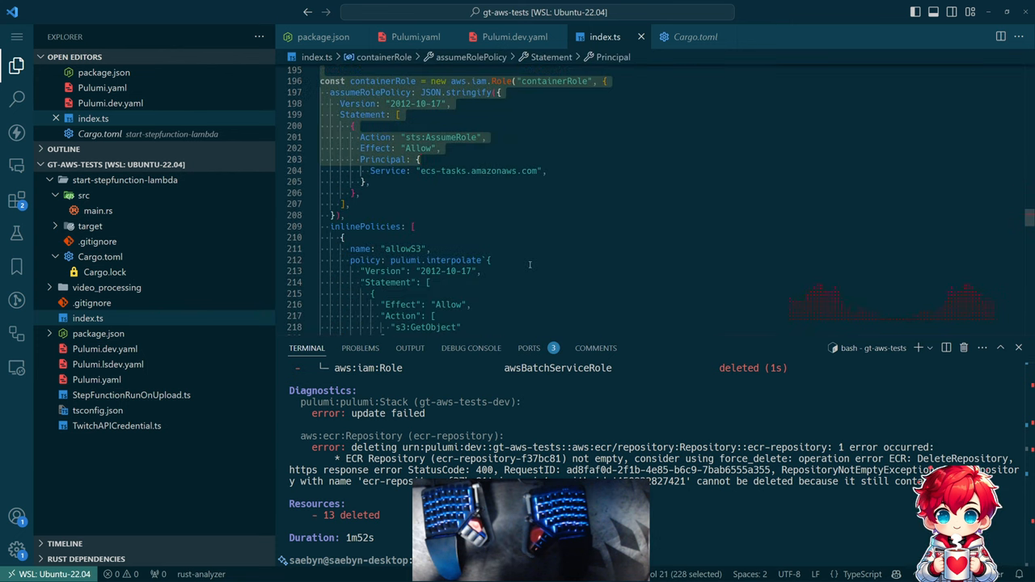
scroll(down, 3)
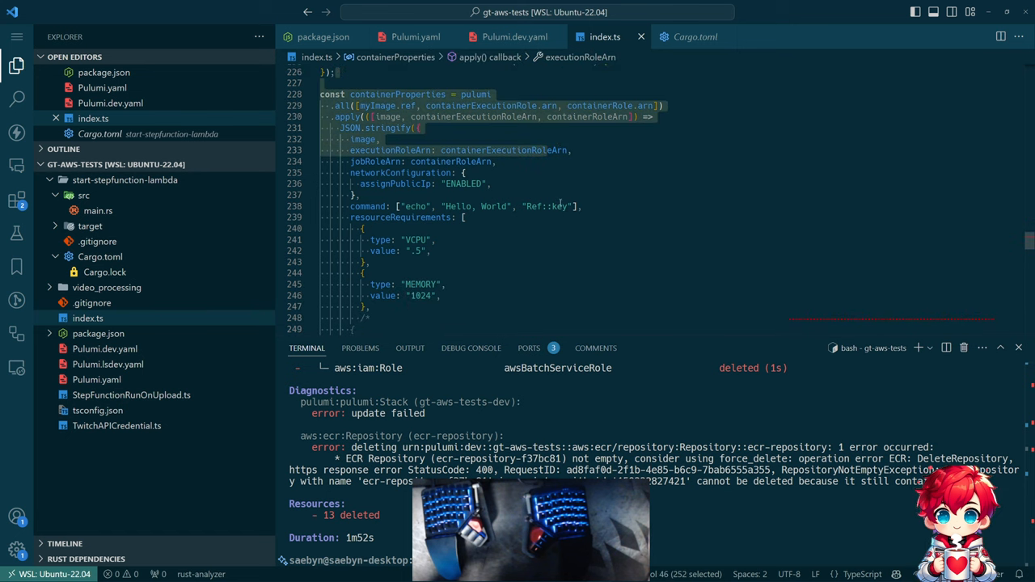
scroll(up, 3)
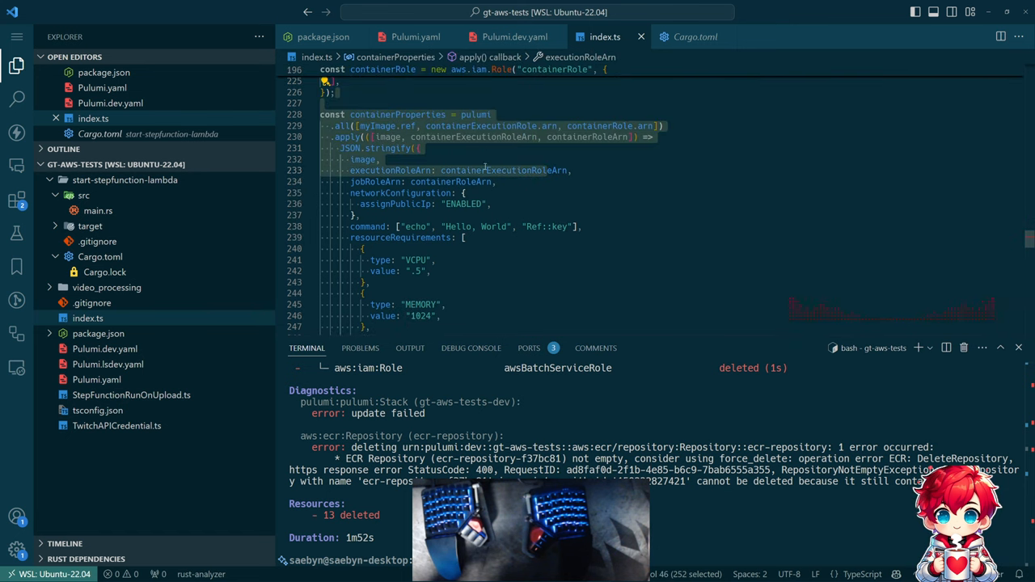
scroll(down, 3)
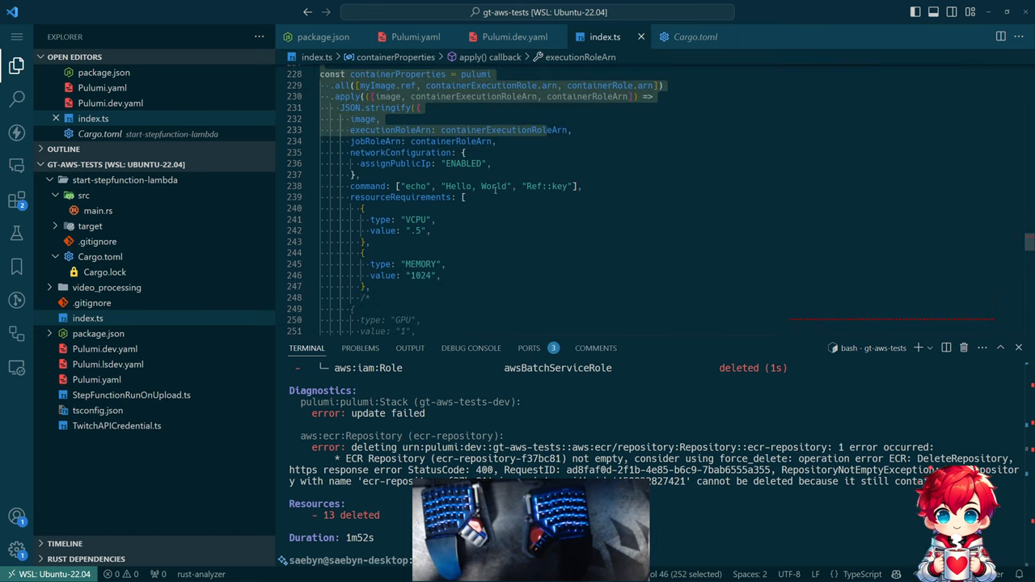
scroll(down, 3)
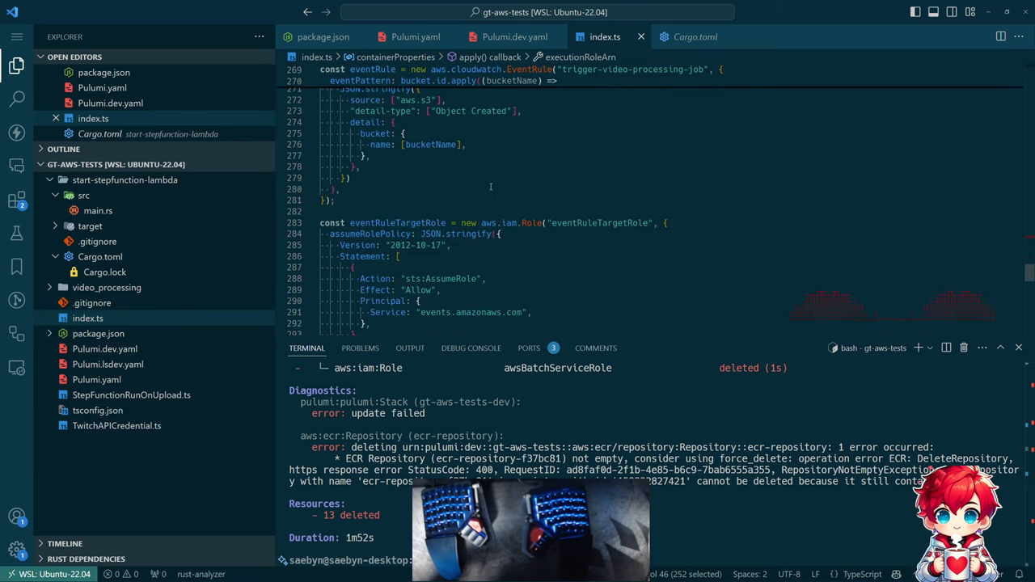
scroll(down, 3)
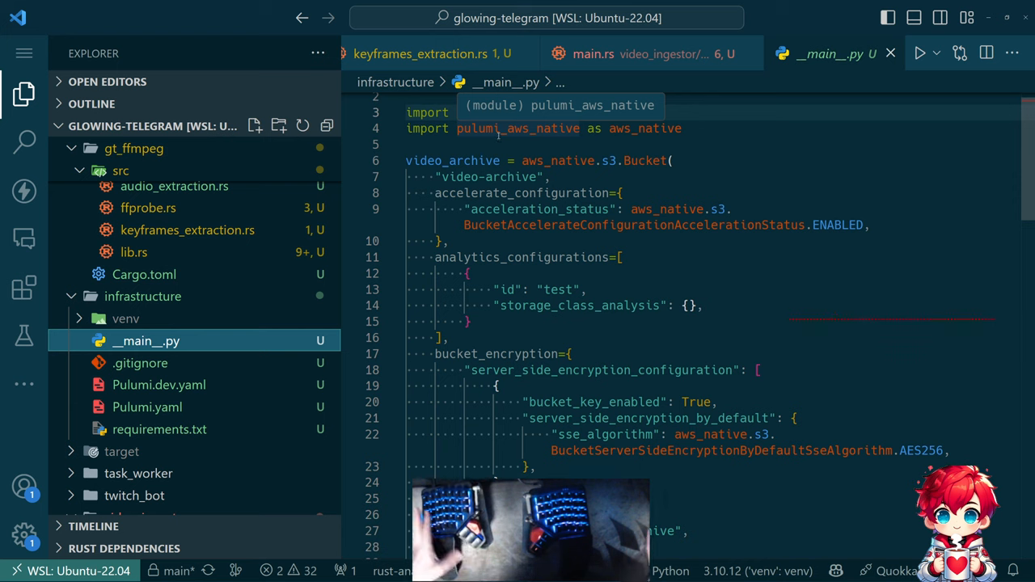
- Switch to Chrome and show the 'current coding stream bookmarks' notes tab
key(alt+tab)
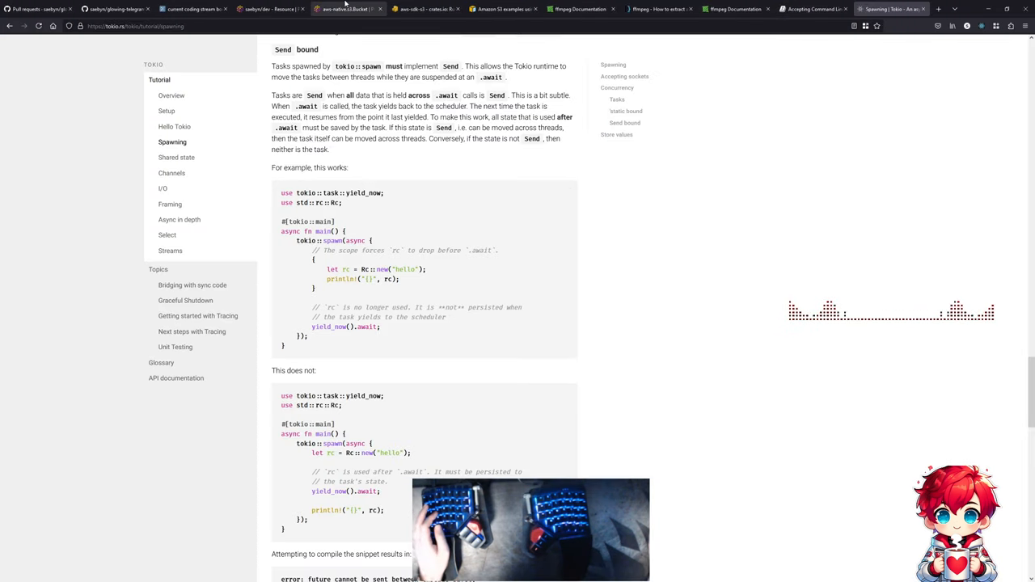
click(192, 9)
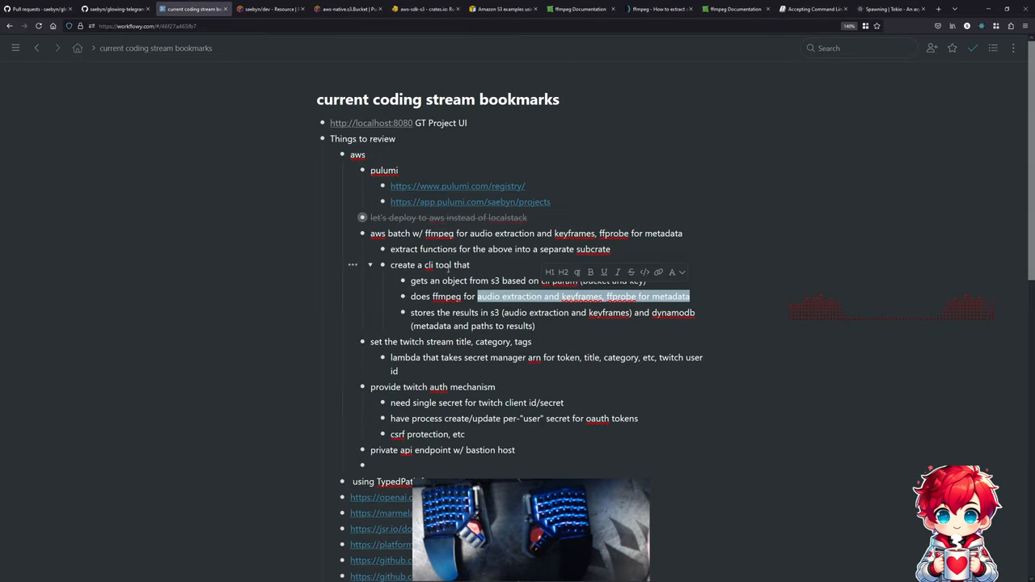